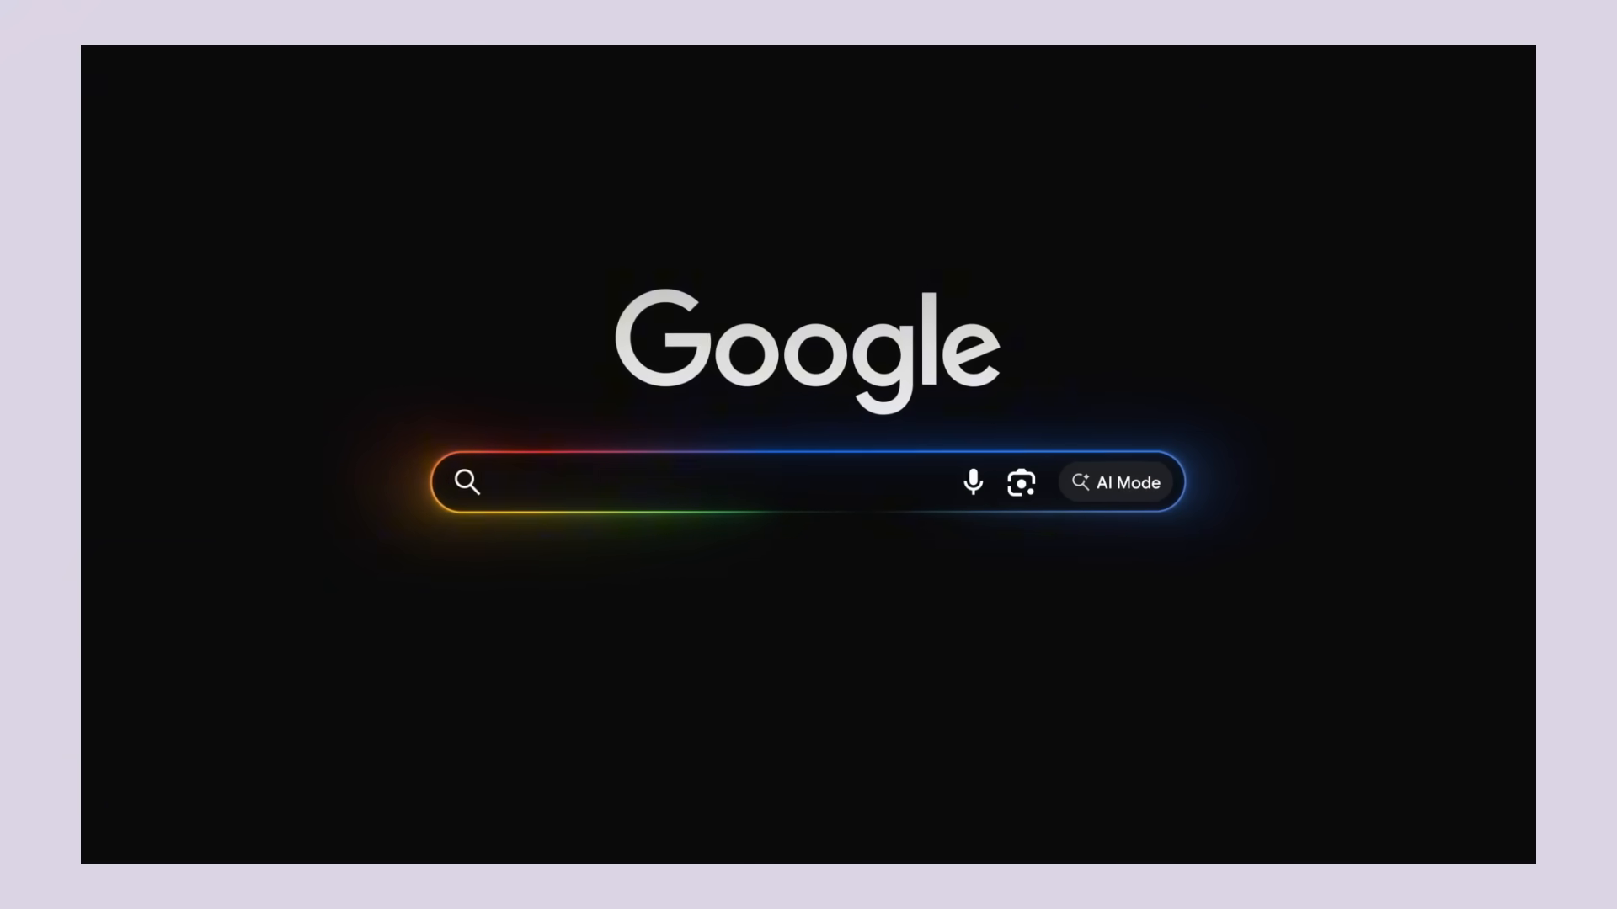
# Open AI Mode and start typing a Friday dinner reservation request for 3 near Logan
pyautogui.click(1115, 481)
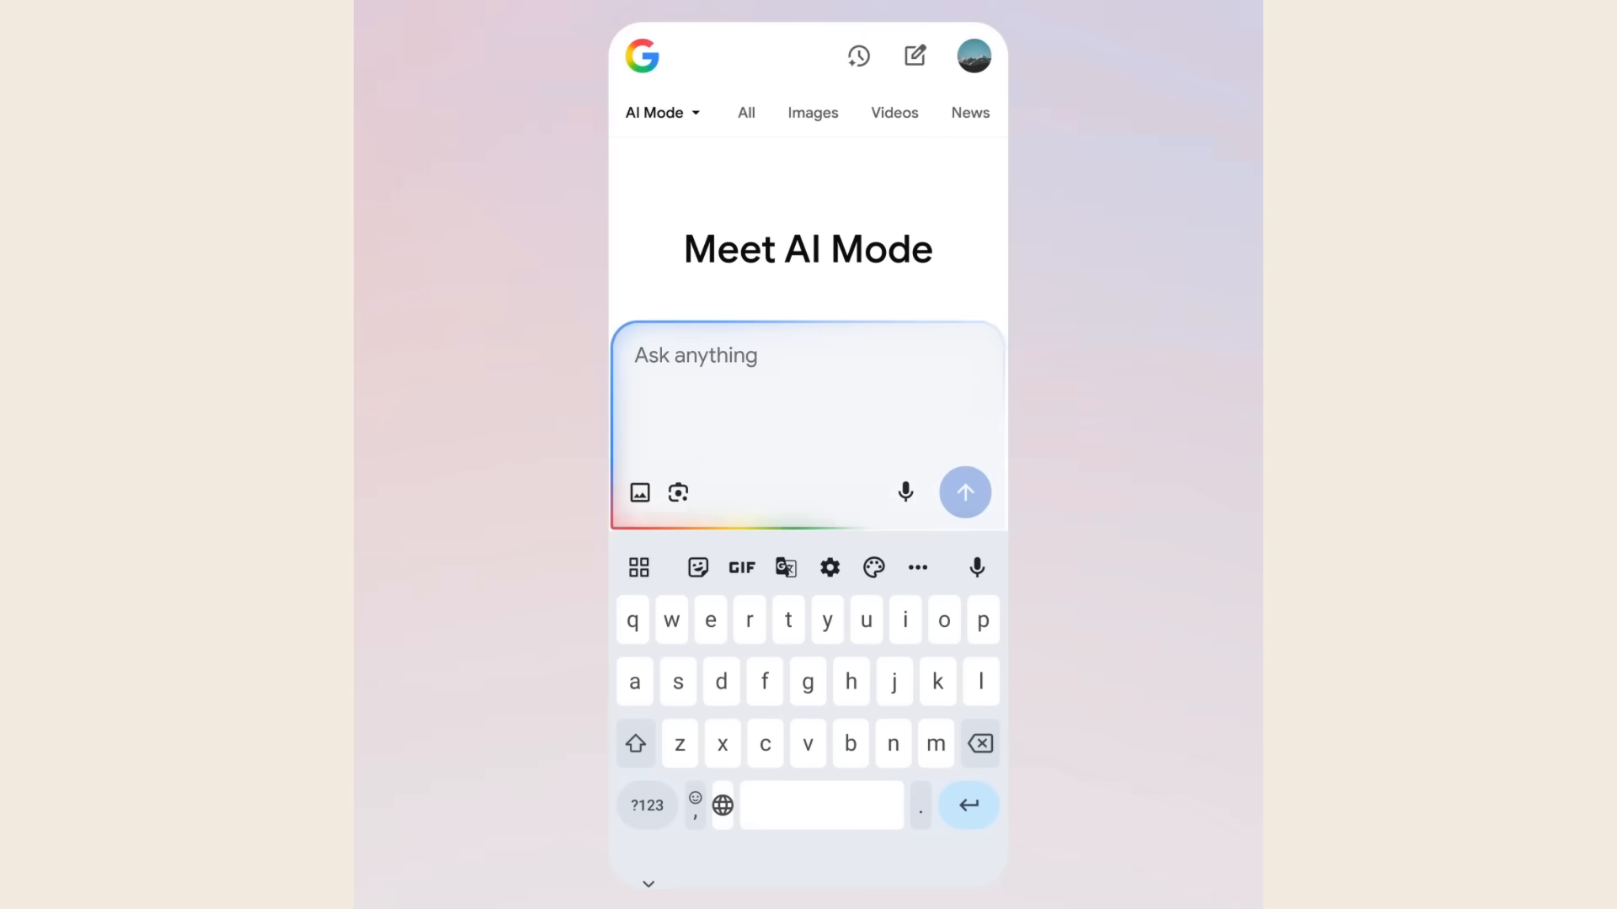
pyautogui.write('fin')
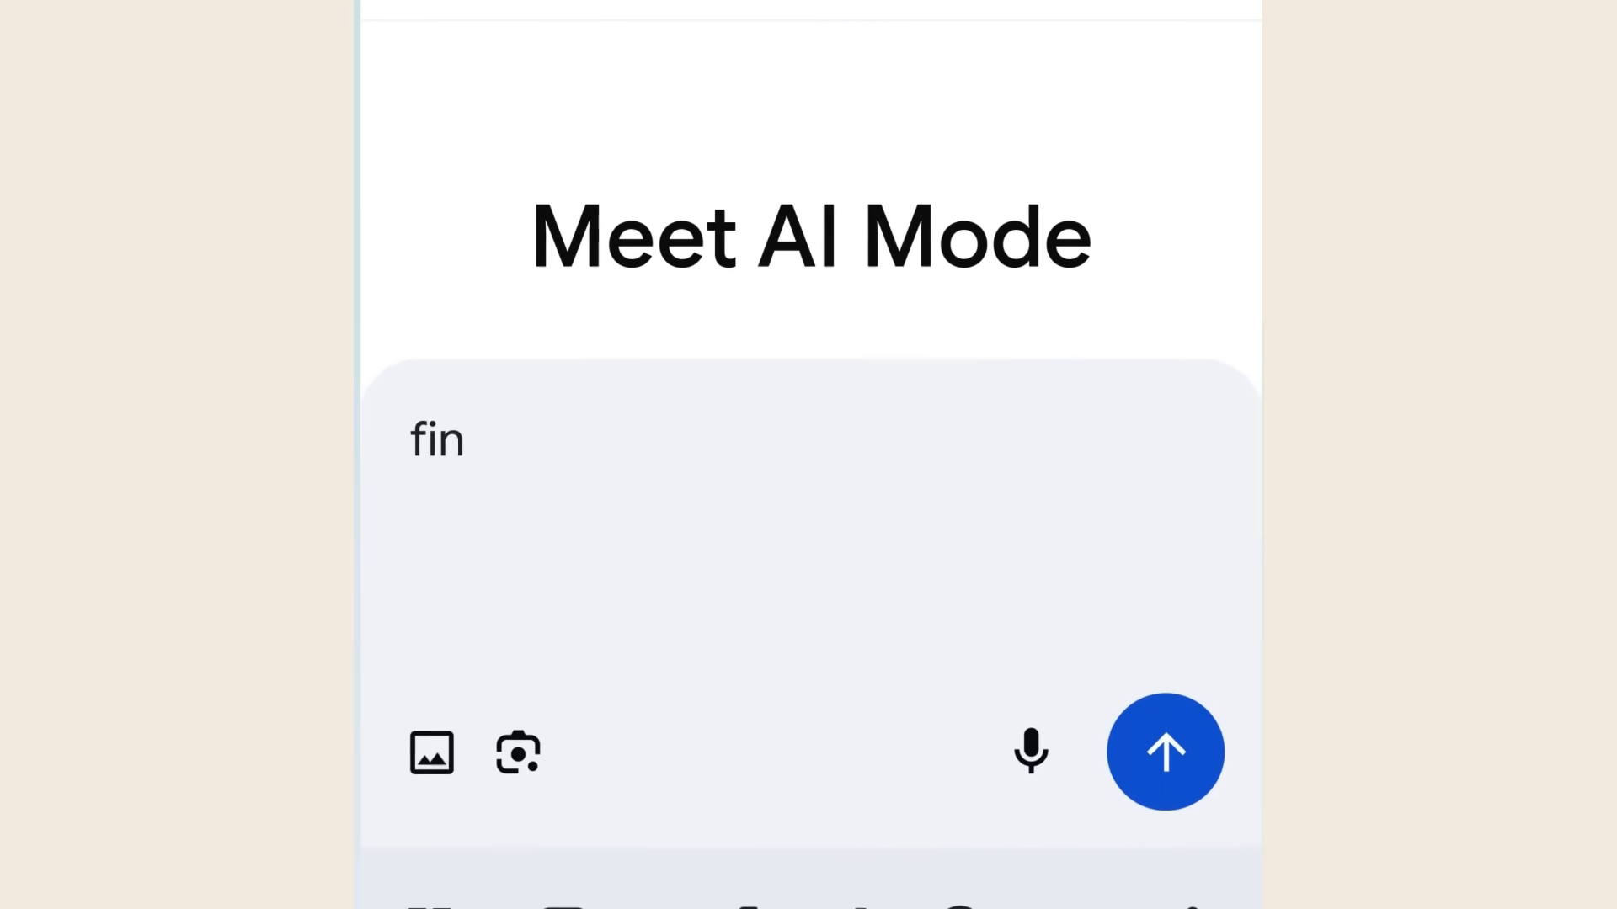
pyautogui.write('find me a dinner reservation for 3 people this Friday after 6pm around logan')
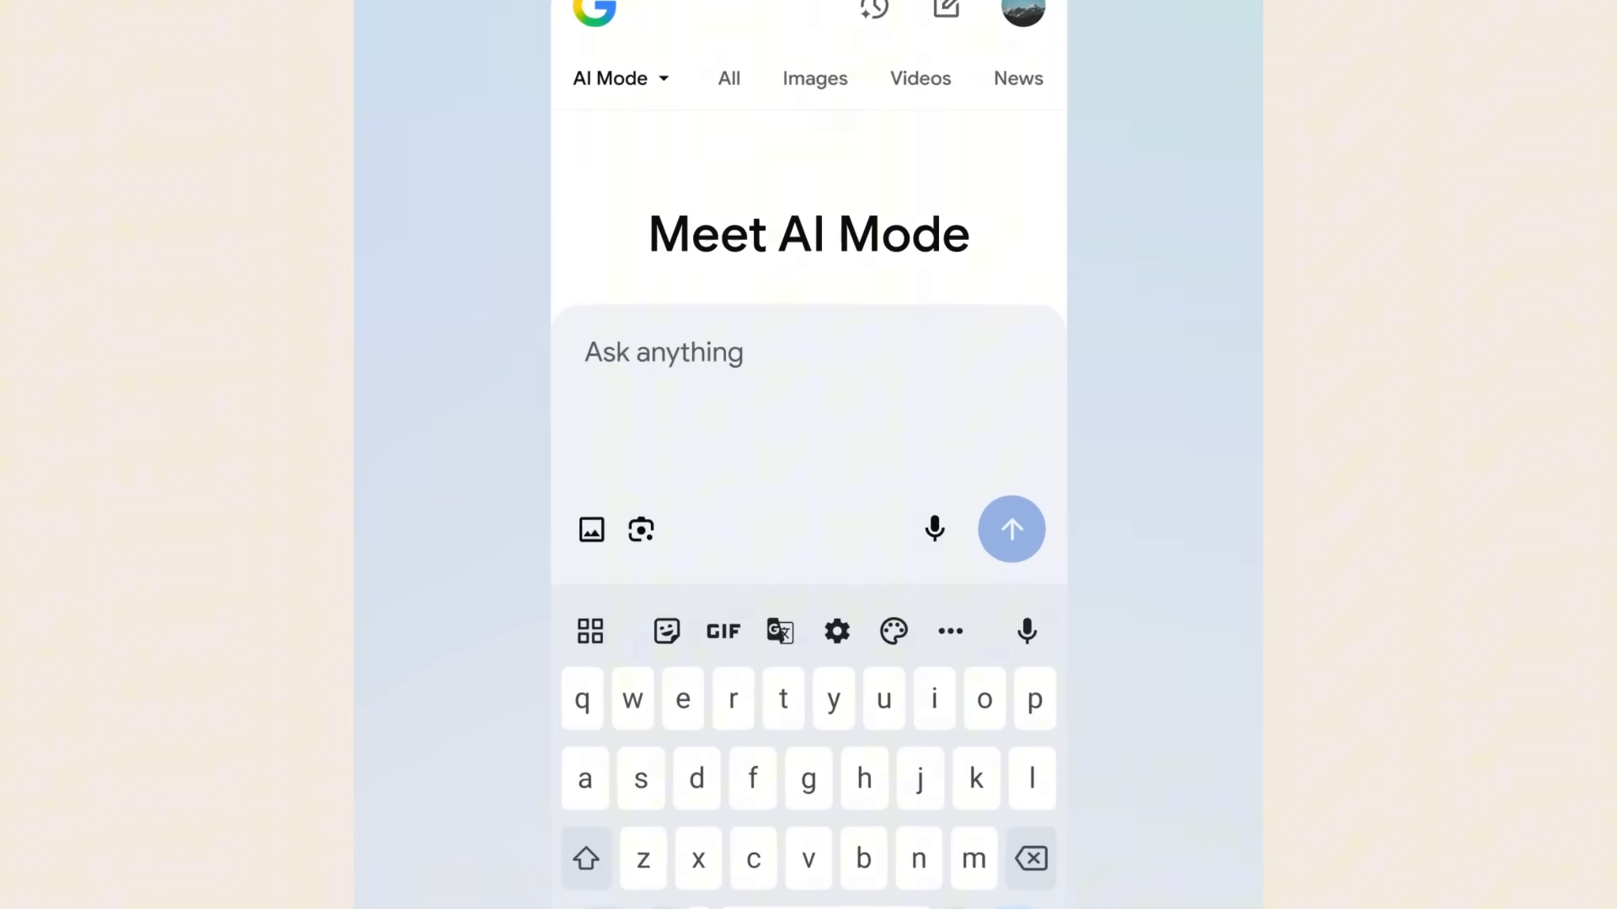
# Ask for a Friday after-6pm table for 3 around Logan Square serving ramen or bibimbap, and browse results
pyautogui.write('find me a dinner reservation for 3 people t')
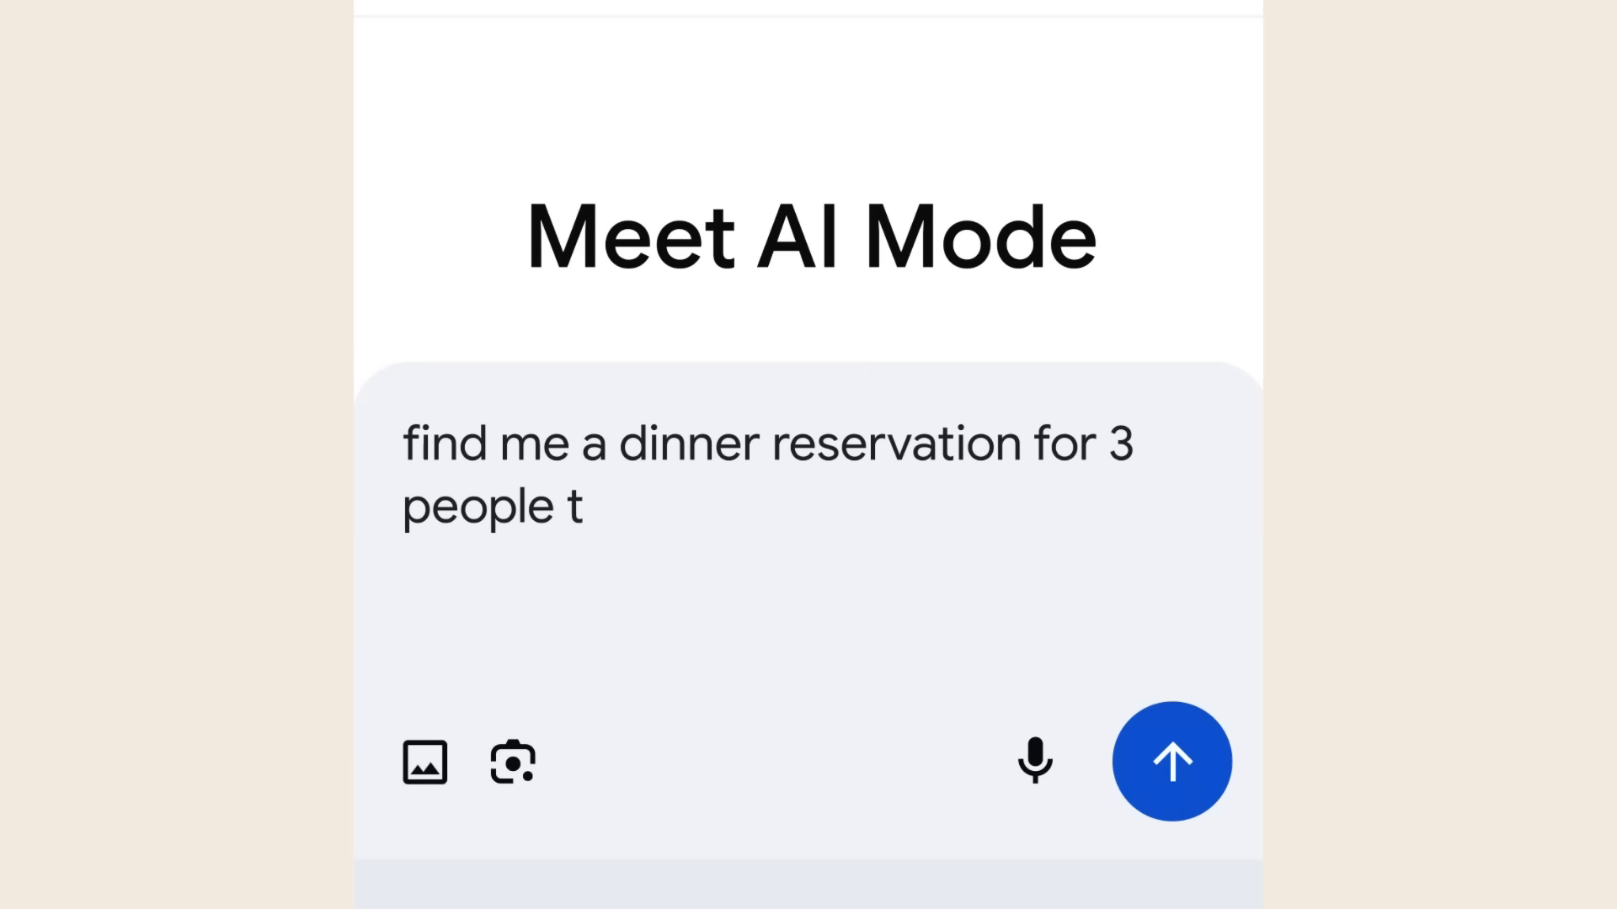
pyautogui.write('his Friday after 6pm around logan square. craving ramen')
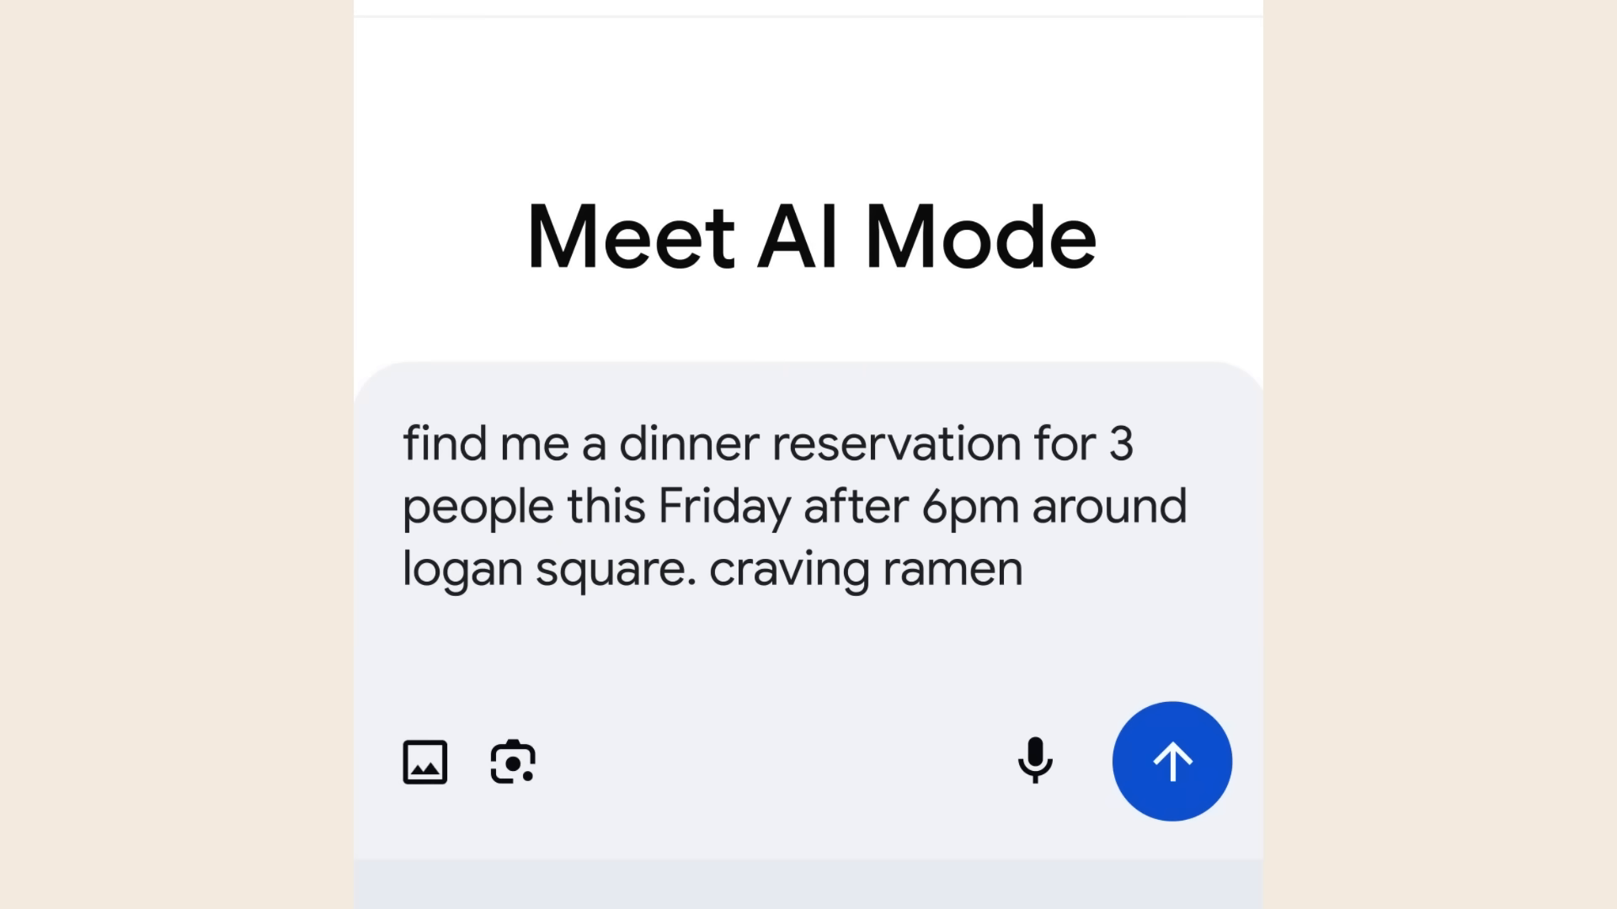
pyautogui.write('or bibimbap')
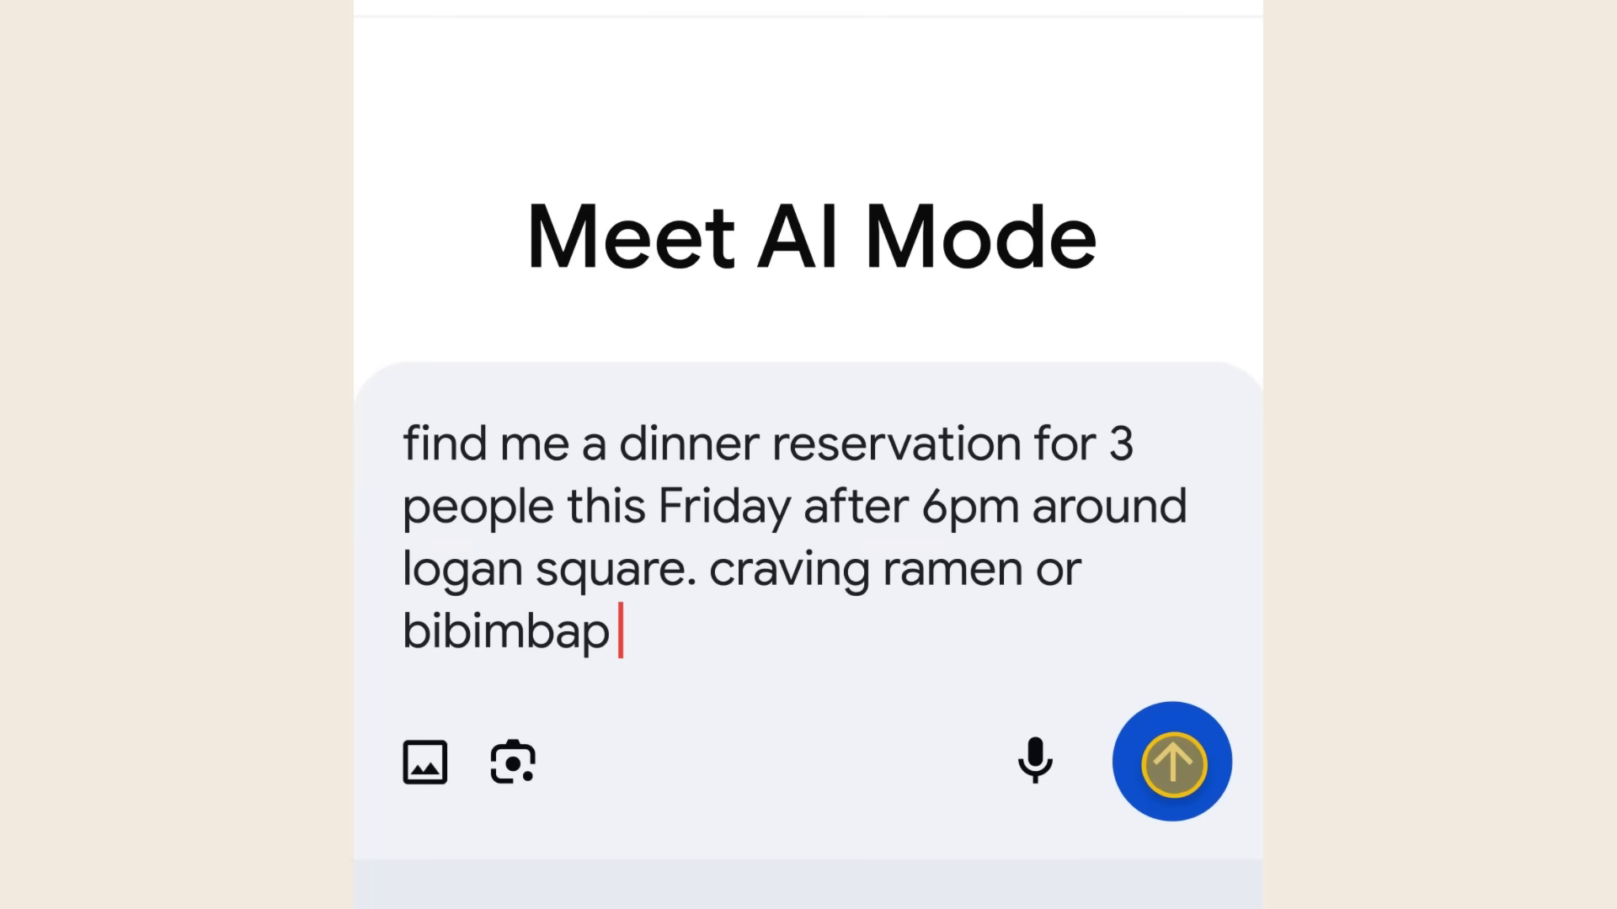
pyautogui.click(1170, 762)
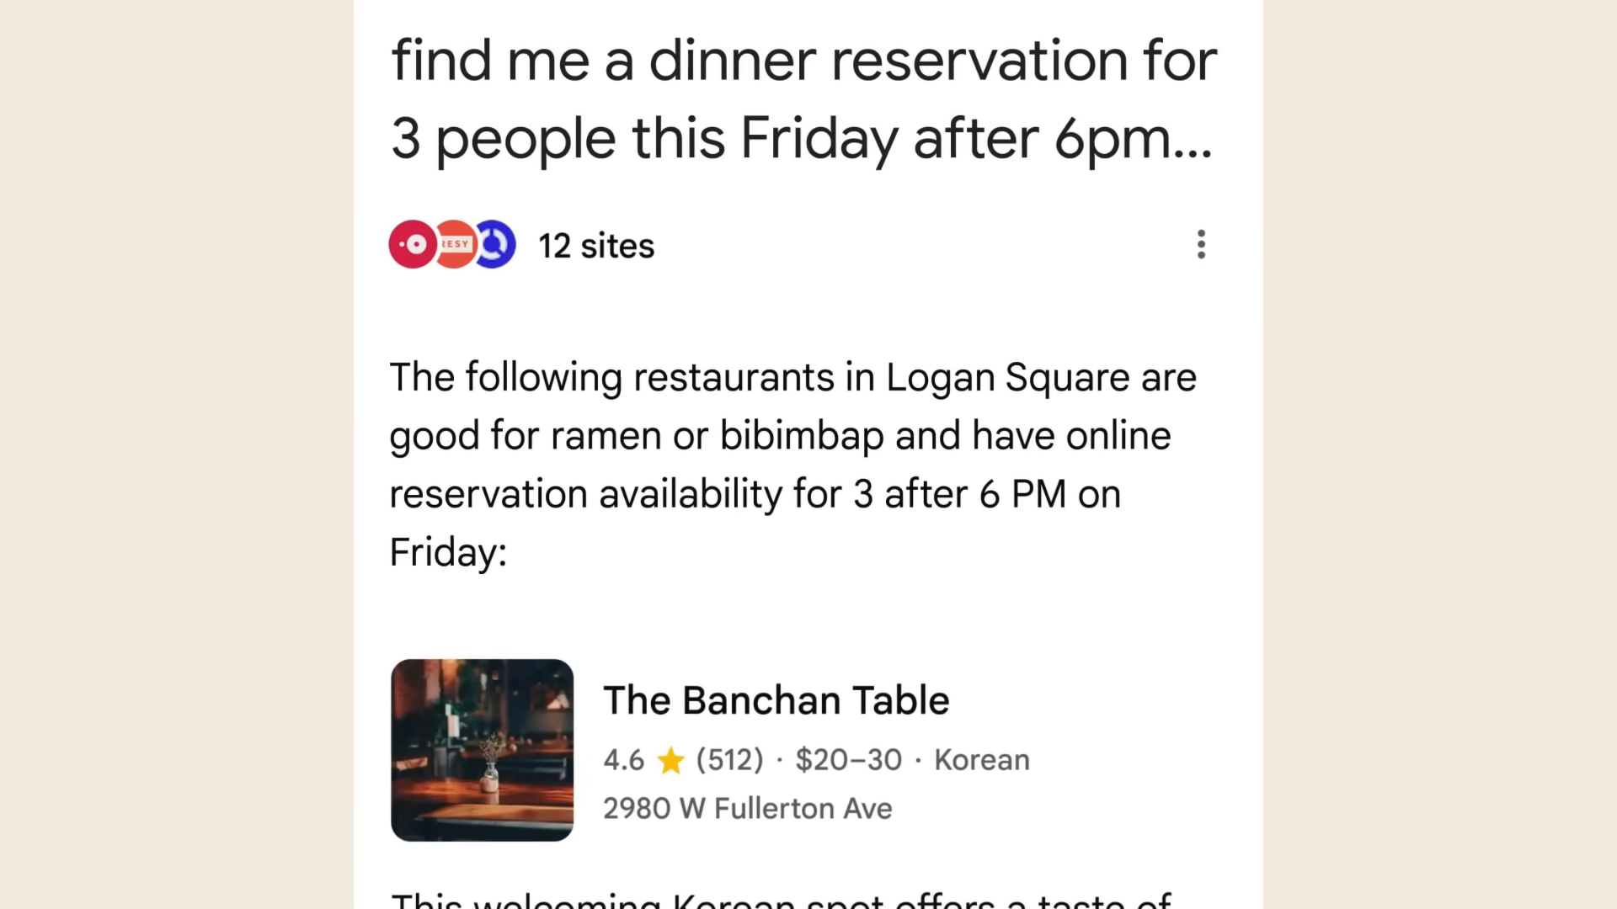
pyautogui.scroll(-3)
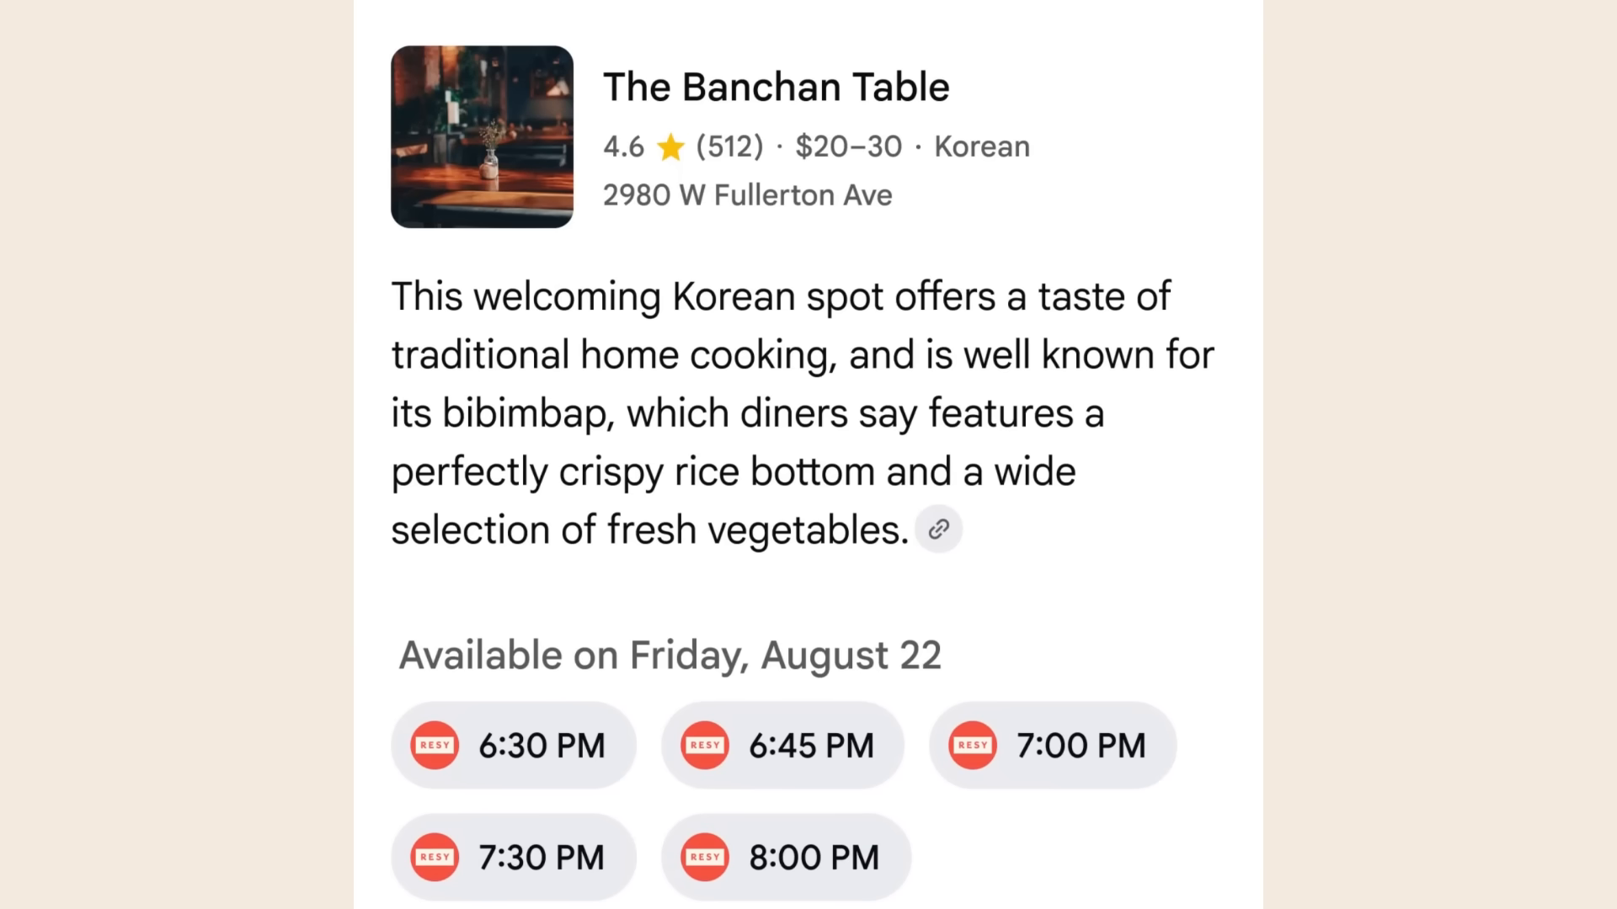
pyautogui.scroll(-3)
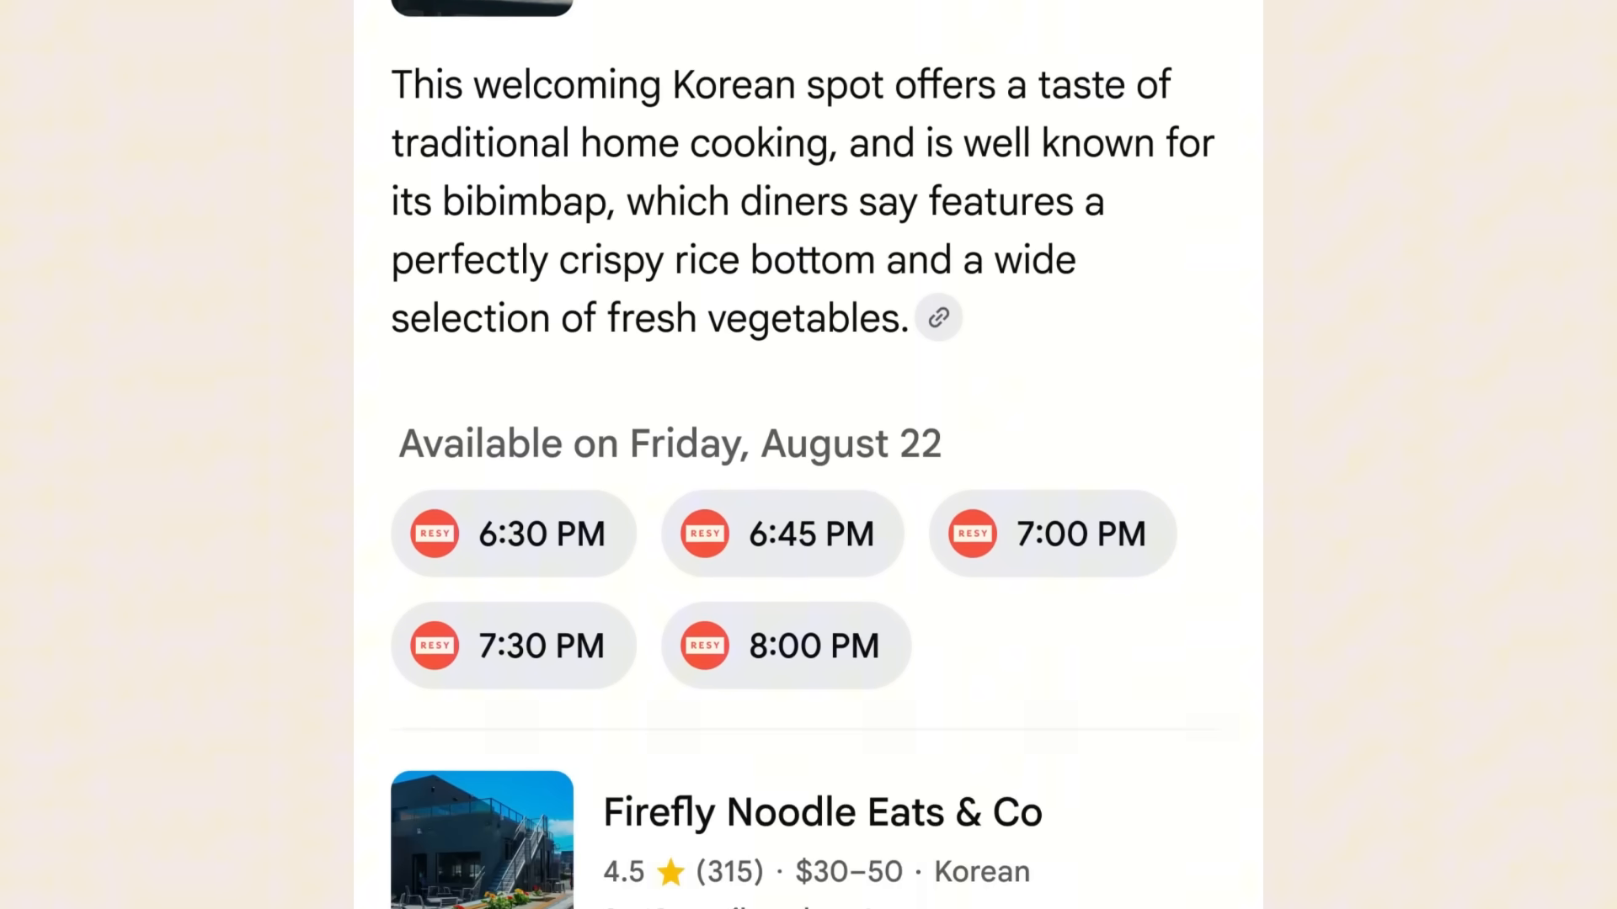
pyautogui.scroll(-3)
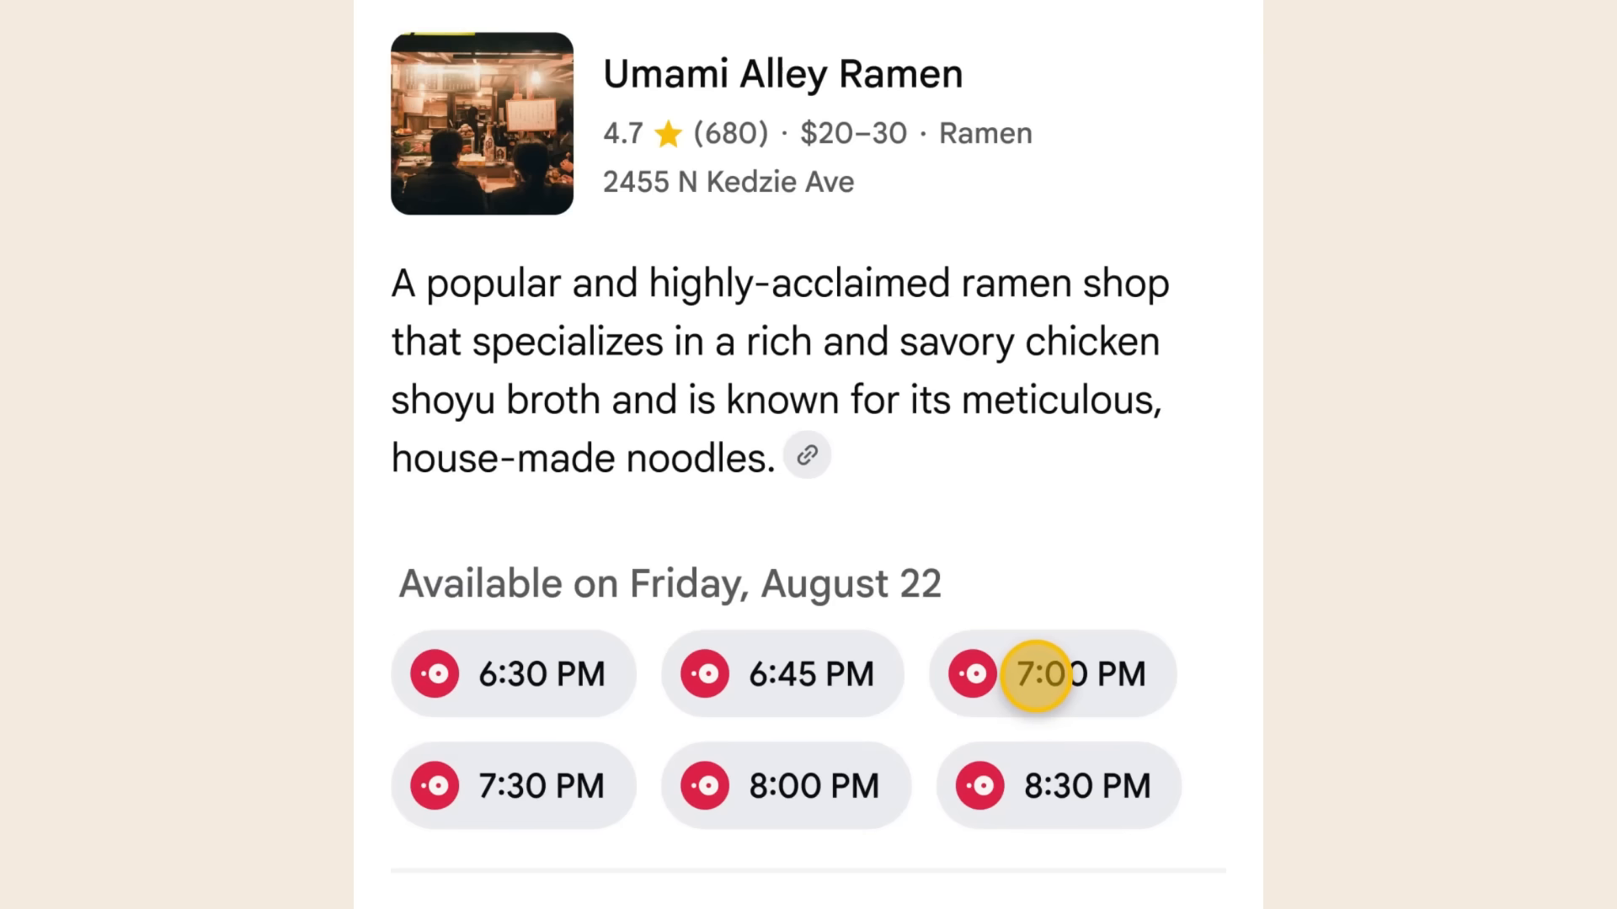
# Pick the 7:00 PM slot at Umami Alley Ramen, then scroll to astronaut-themed party ideas
pyautogui.click(1051, 673)
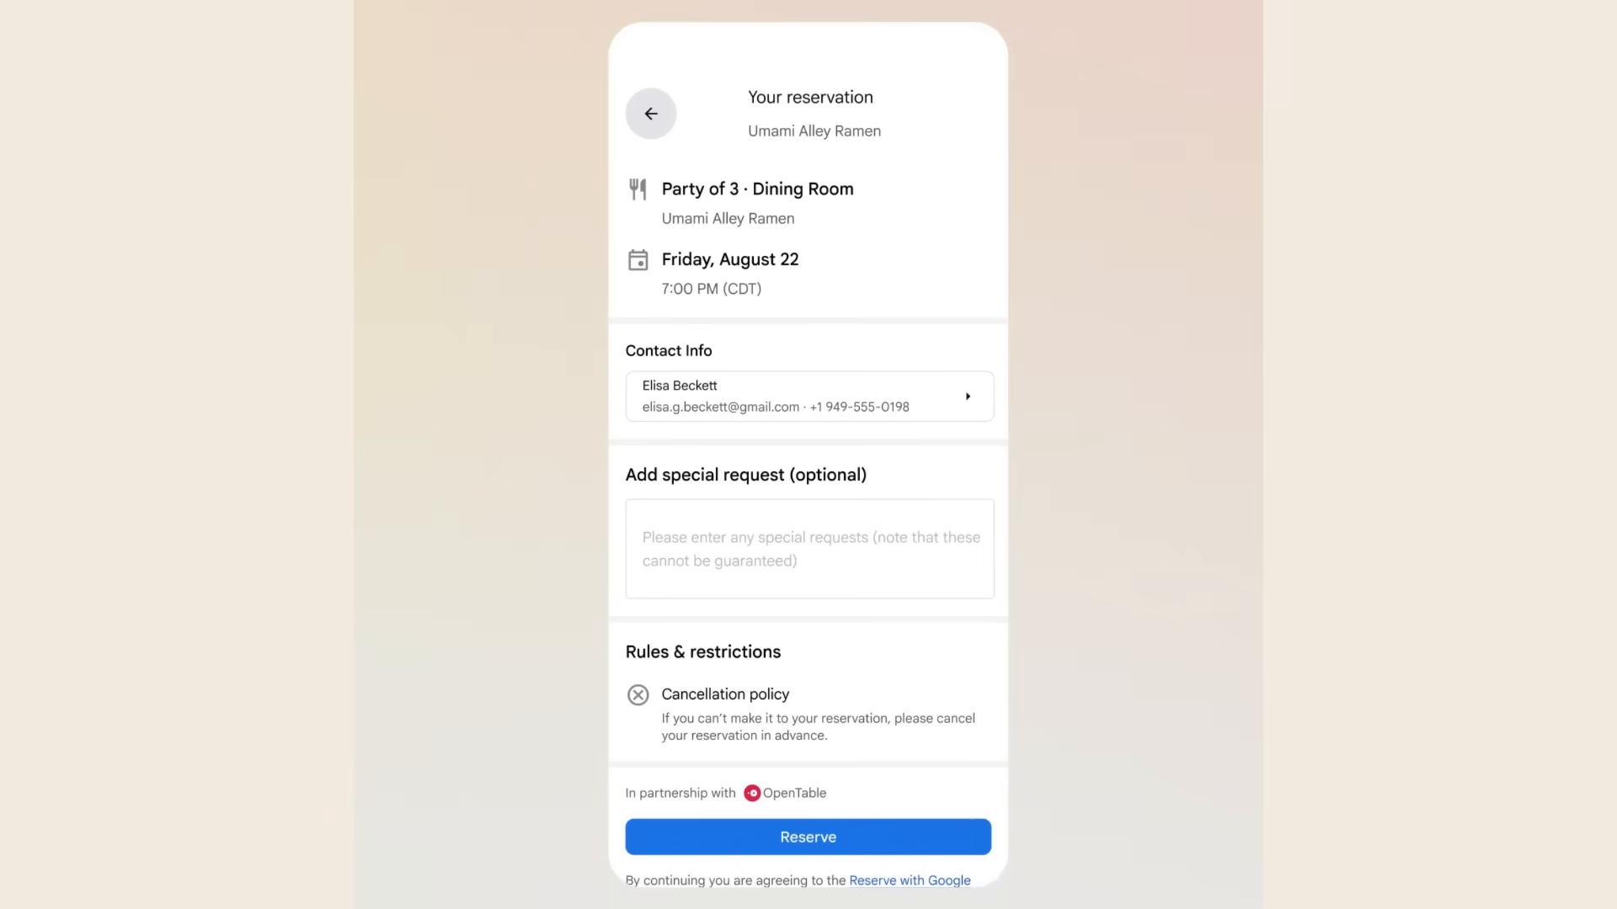
pyautogui.scroll(-3)
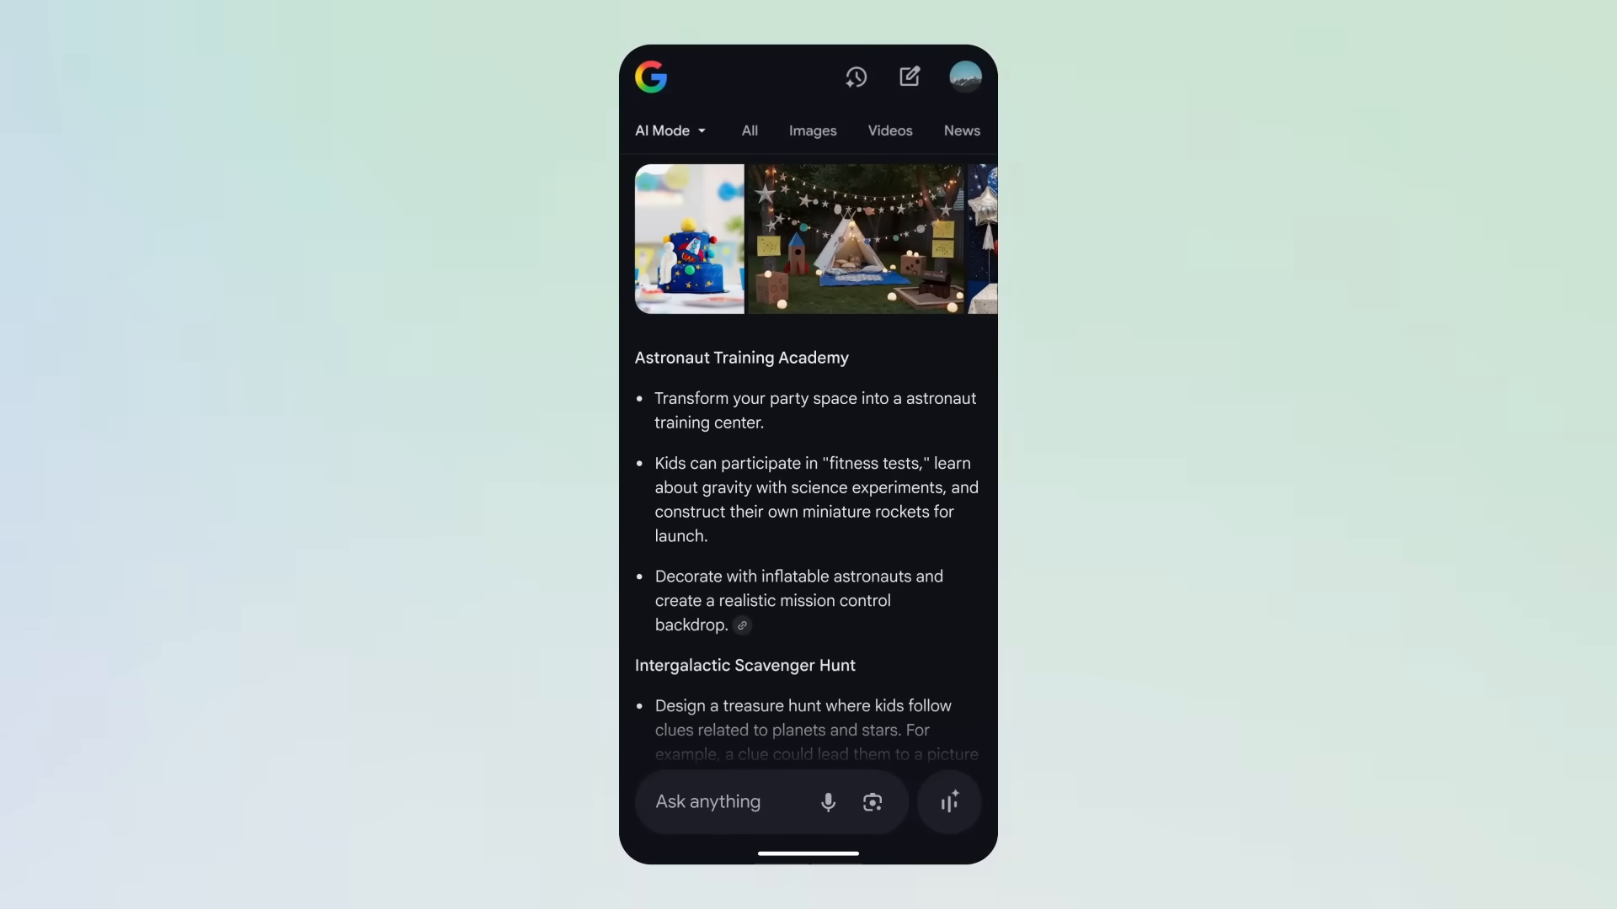
# Send the share.google AI Mode party-ideas link in the birthday planning chat
pyautogui.scroll(-3)
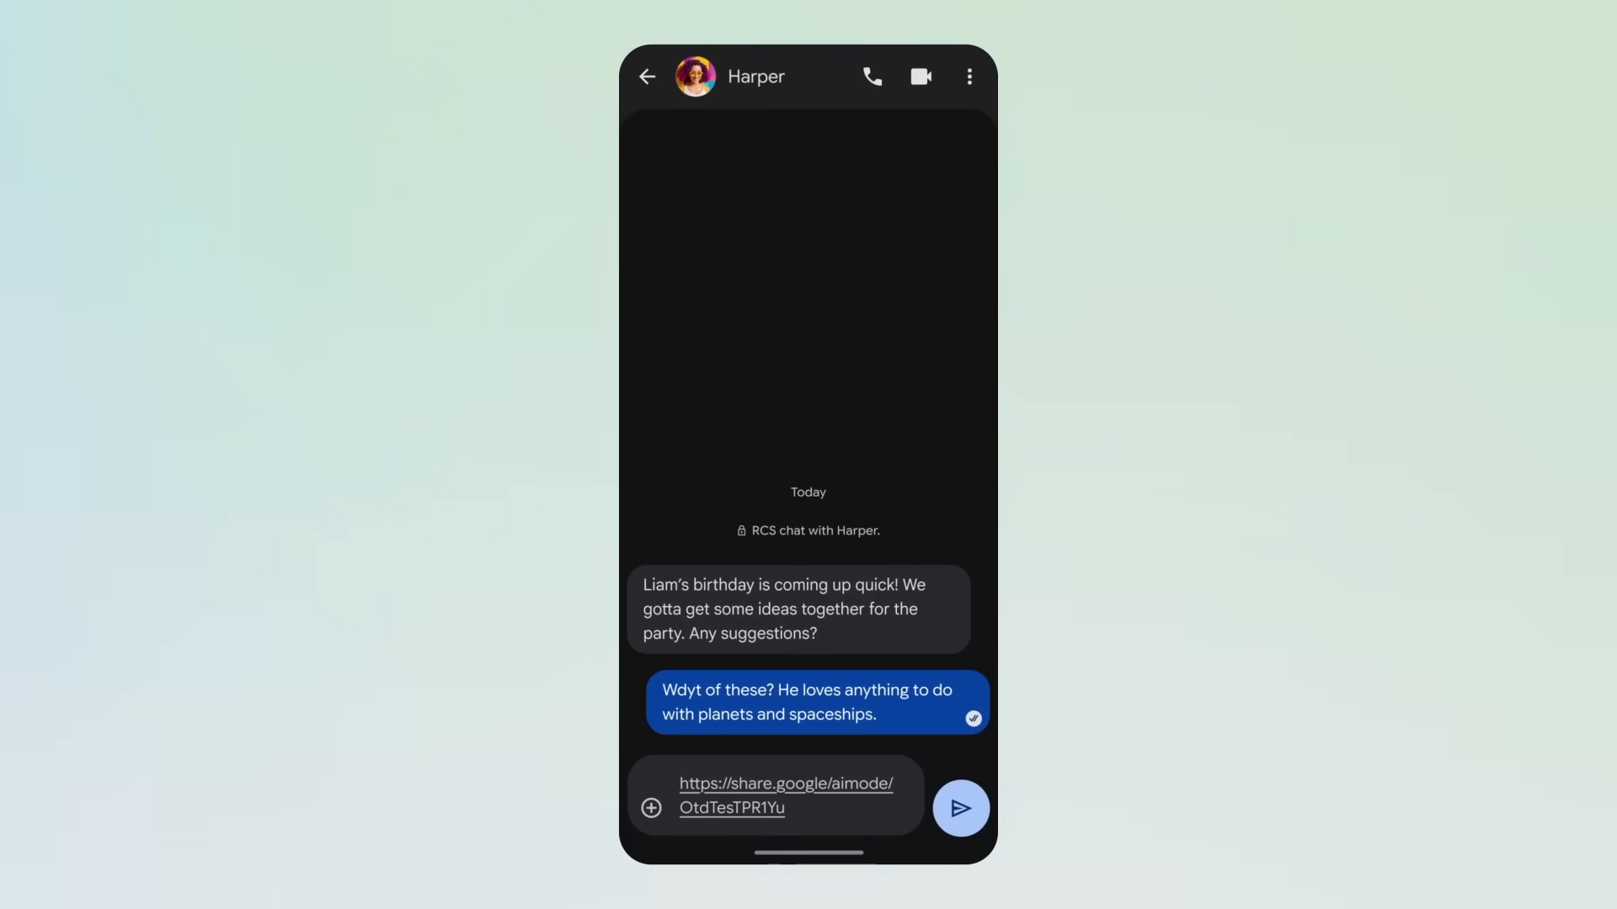
pyautogui.click(959, 807)
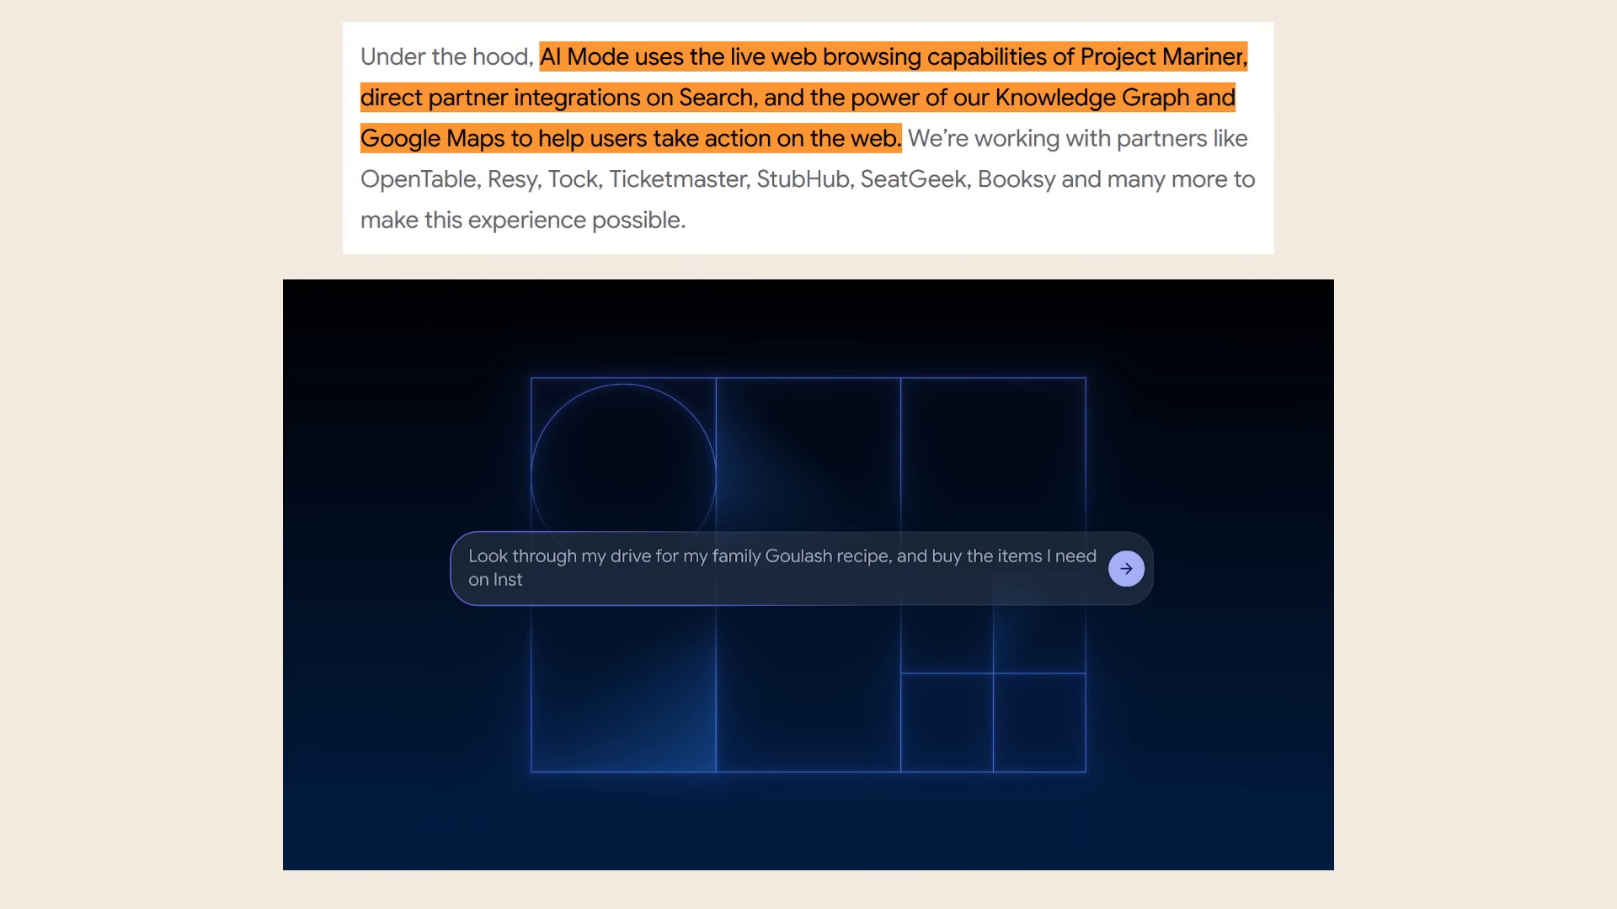
# Submit the Goulash recipe shopping prompt so Project Mariner searches Google Drive
pyautogui.click(1125, 568)
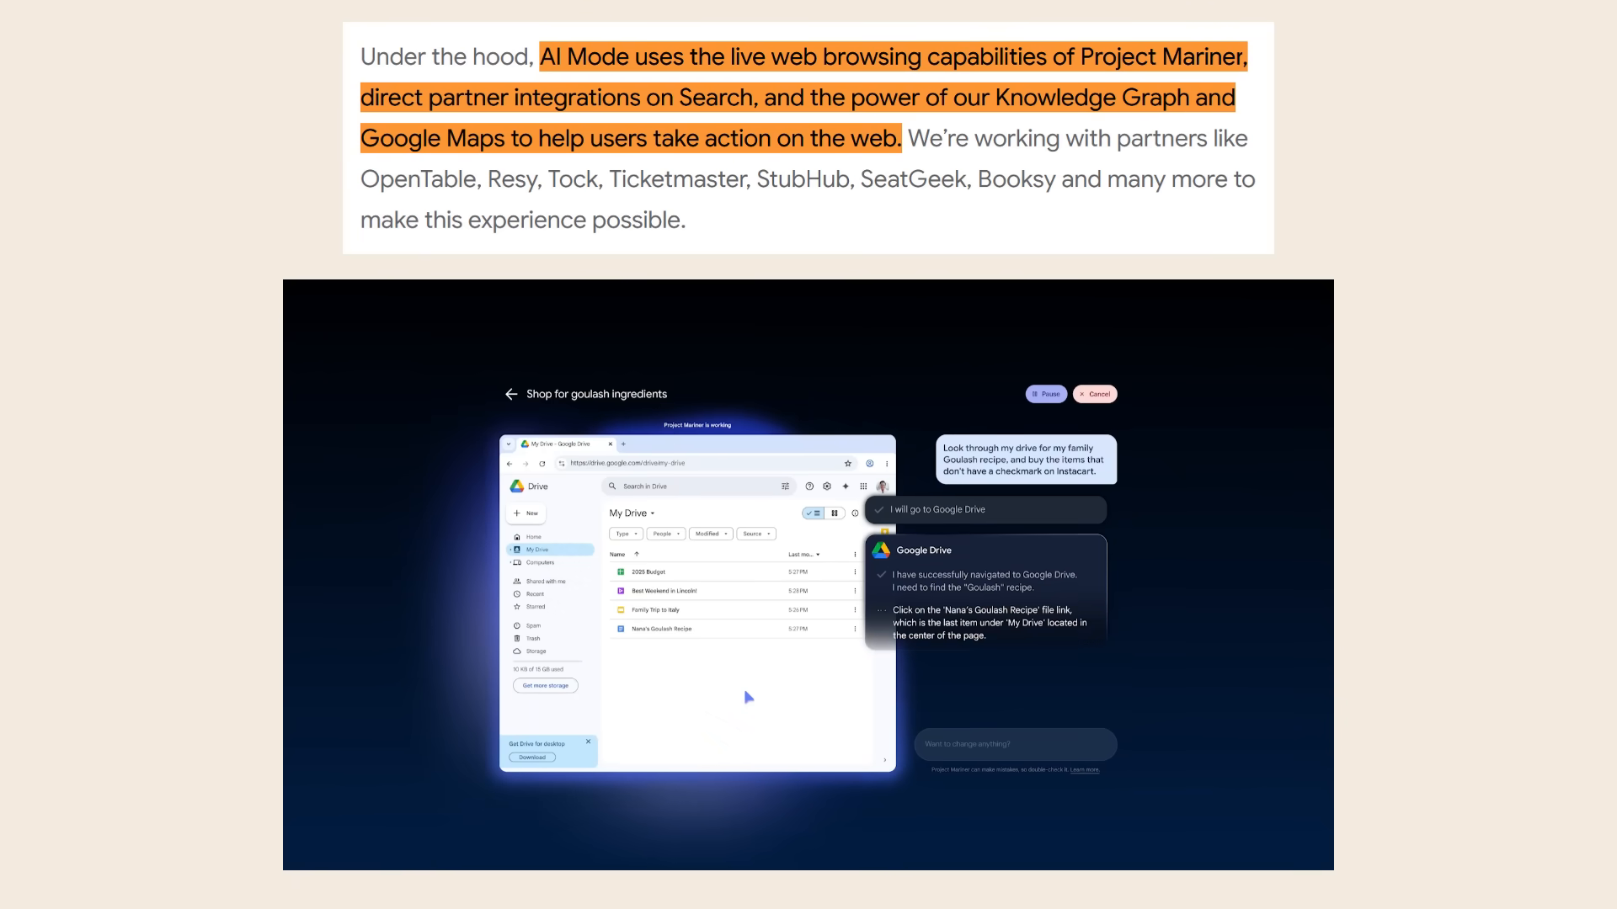
pyautogui.click(669, 628)
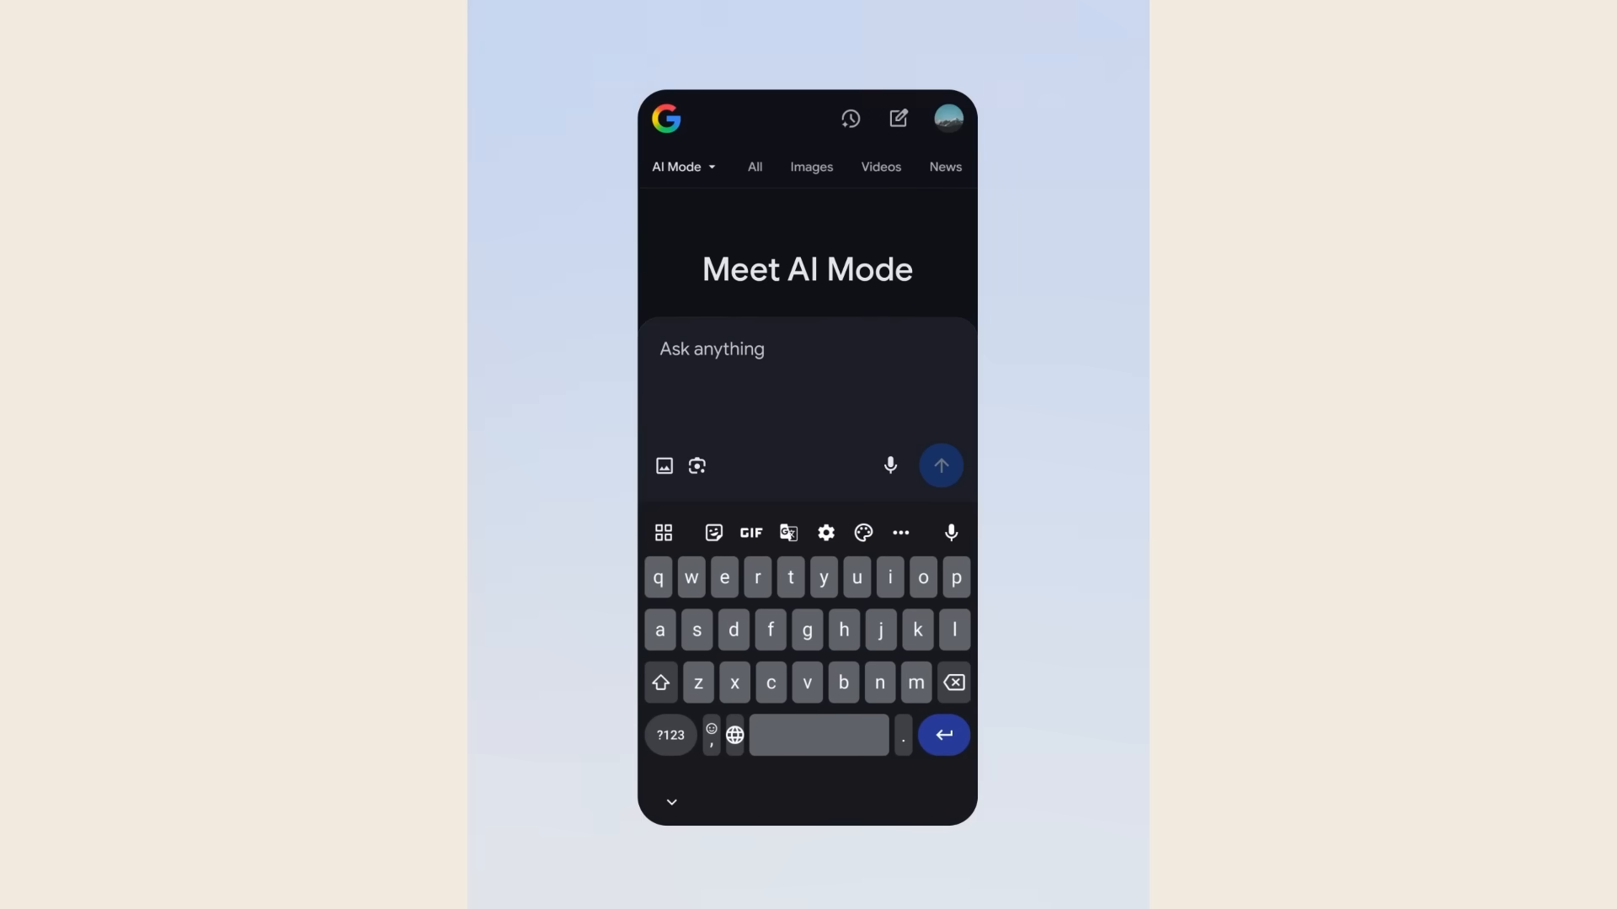
# Ask AI Mode: 'I only have an hour, need a quick lunch spot, any suggestions?'
pyautogui.write('I only have an hour,')
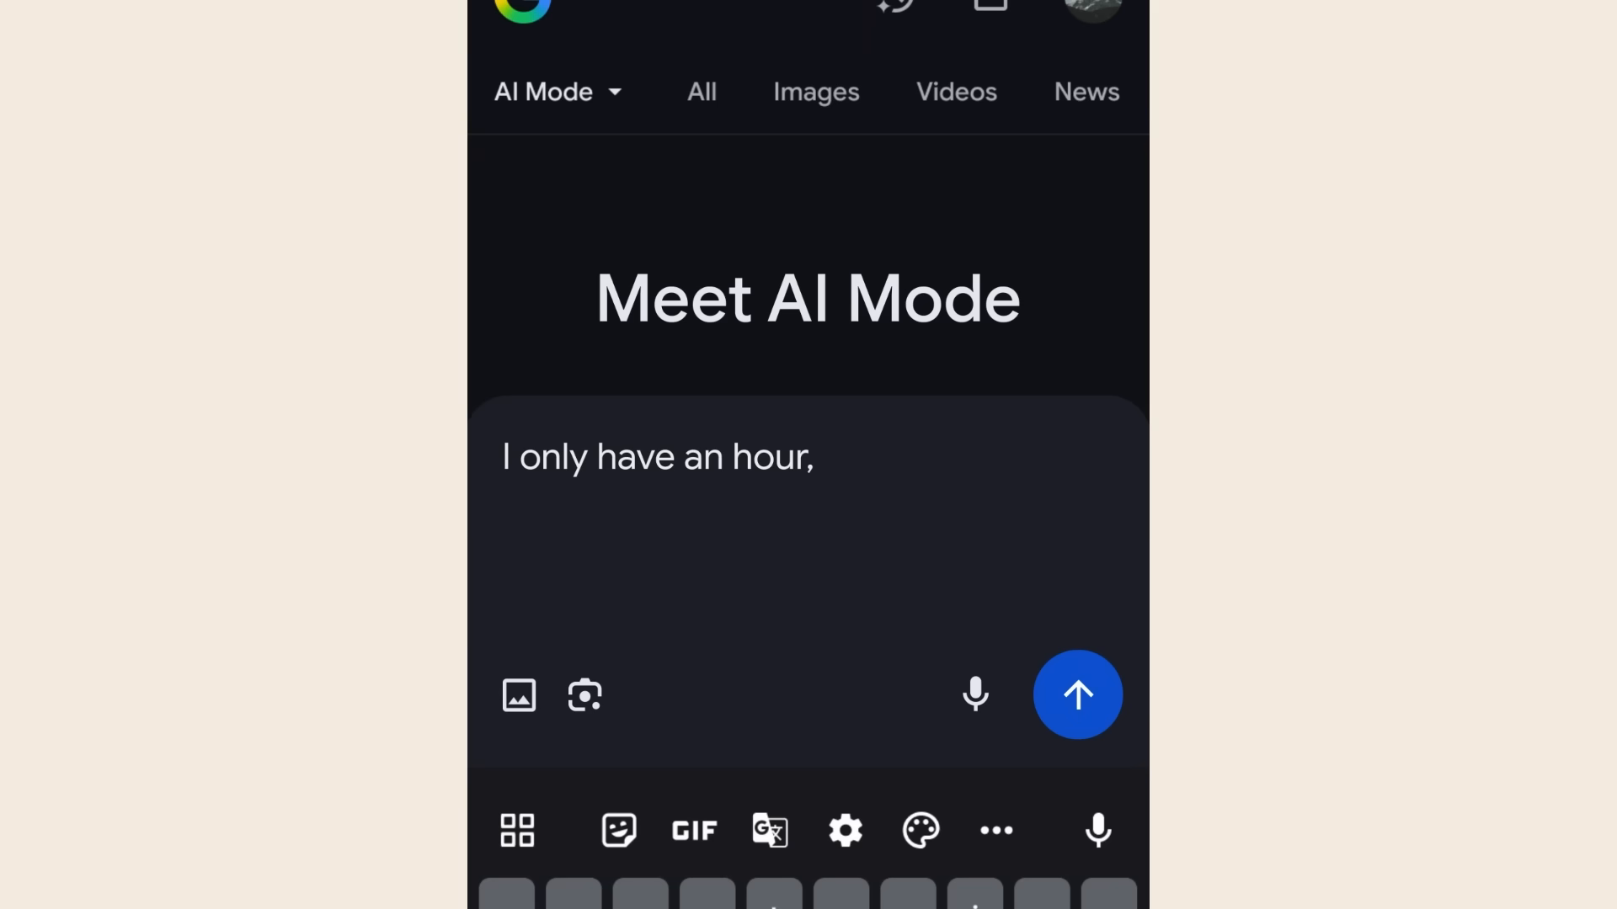
pyautogui.write('need a quick lunch spot, any suggestions?')
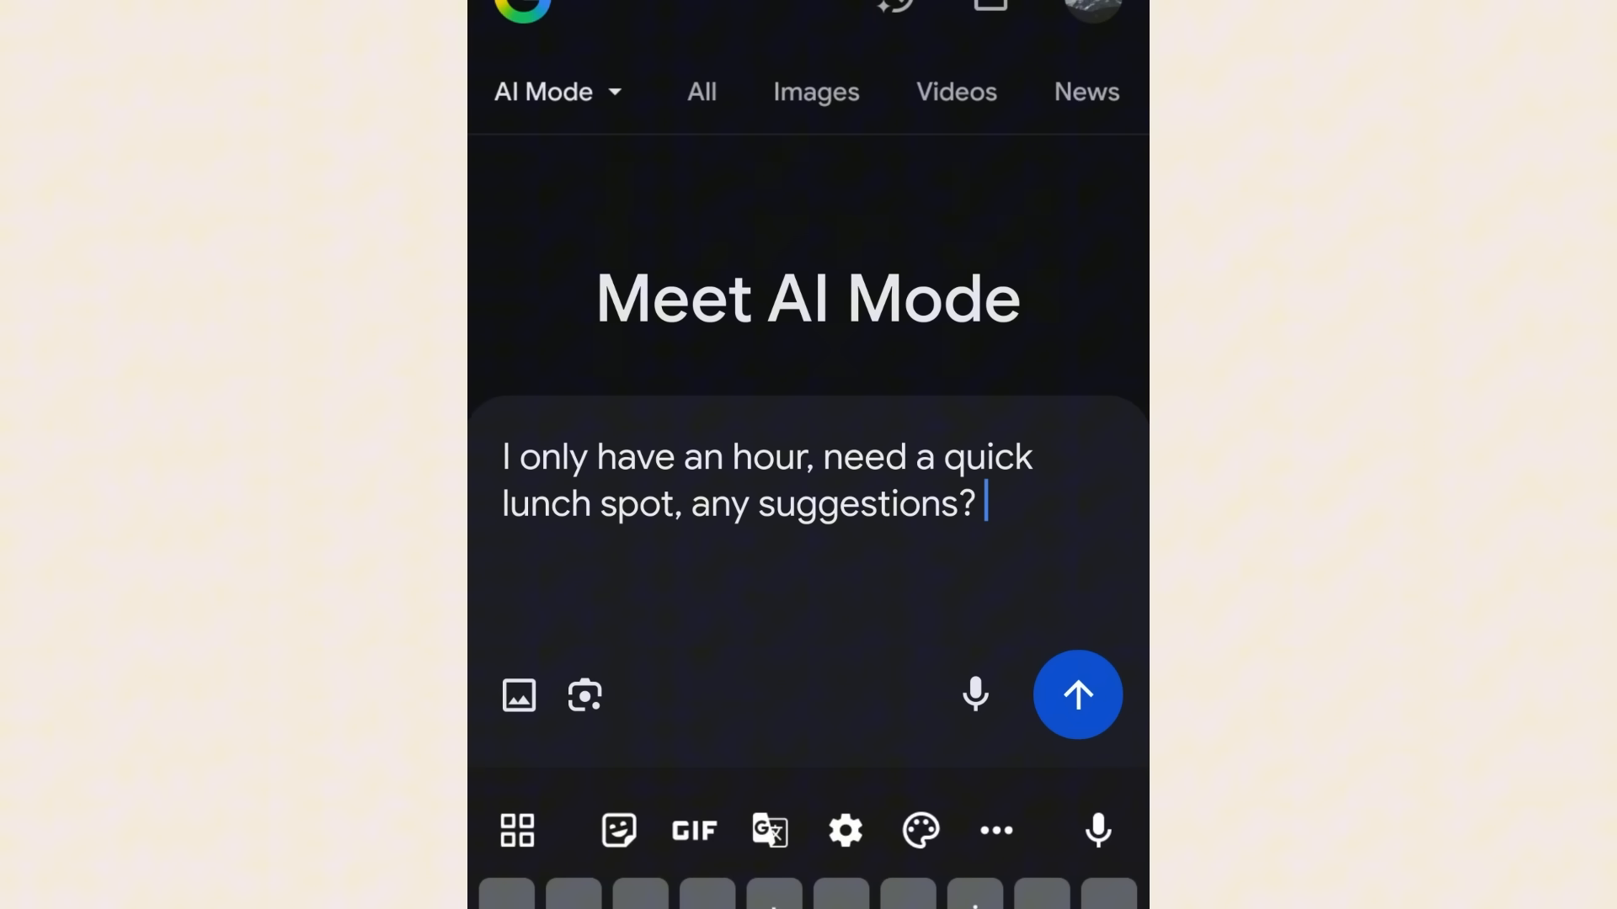
pyautogui.click(1076, 694)
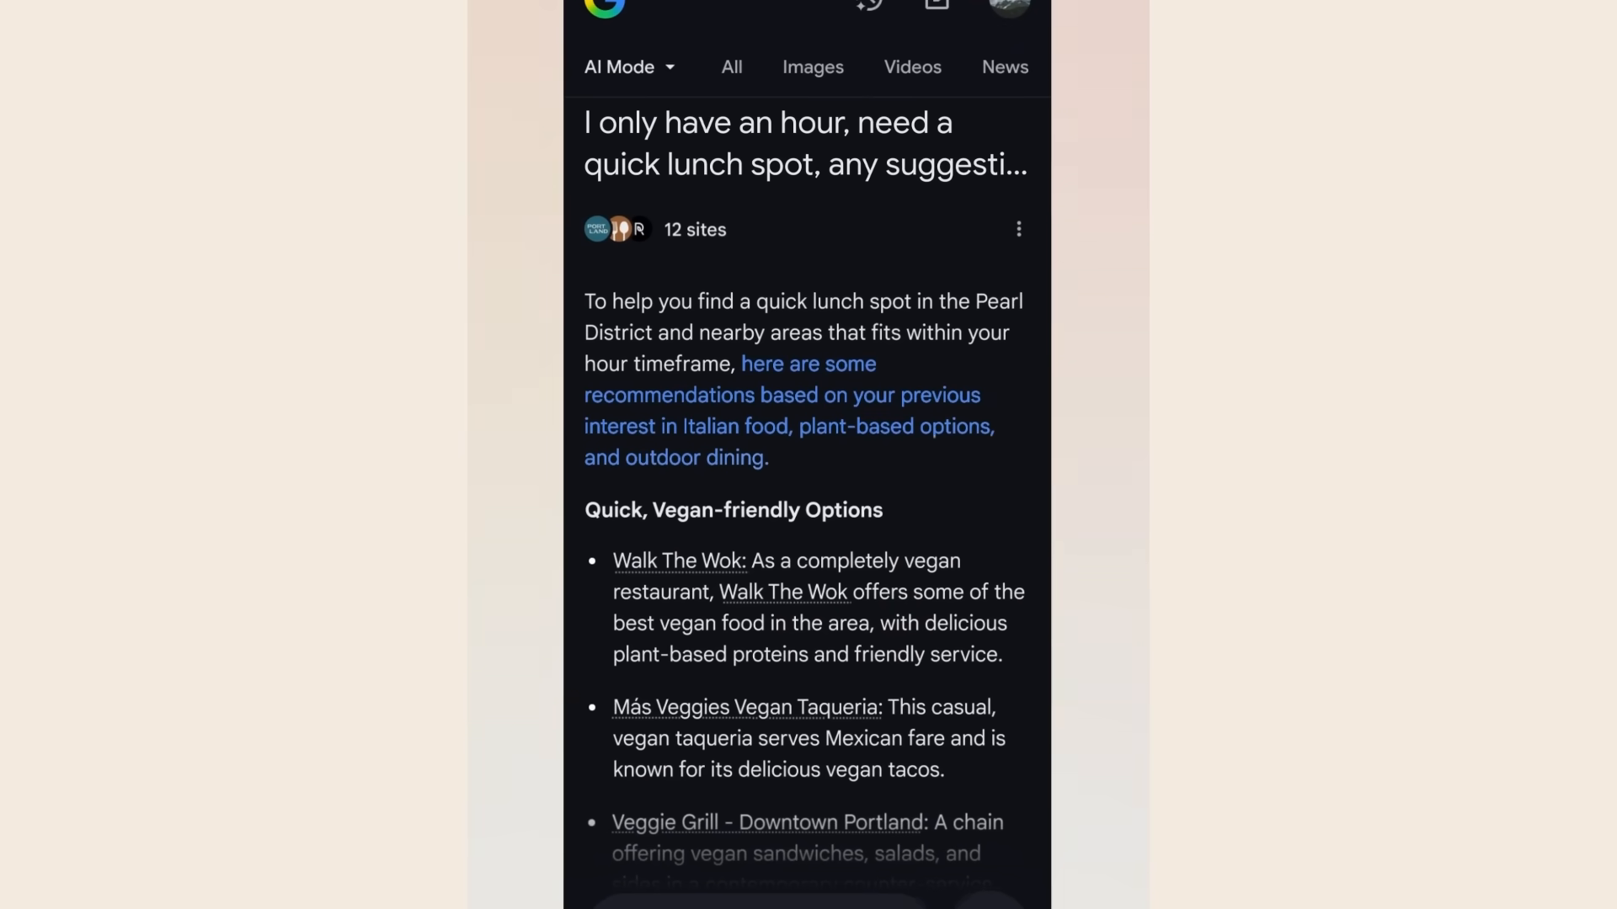
# Browse the Pearl District lunch recommendations and expand more Italian options
pyautogui.scroll(-3)
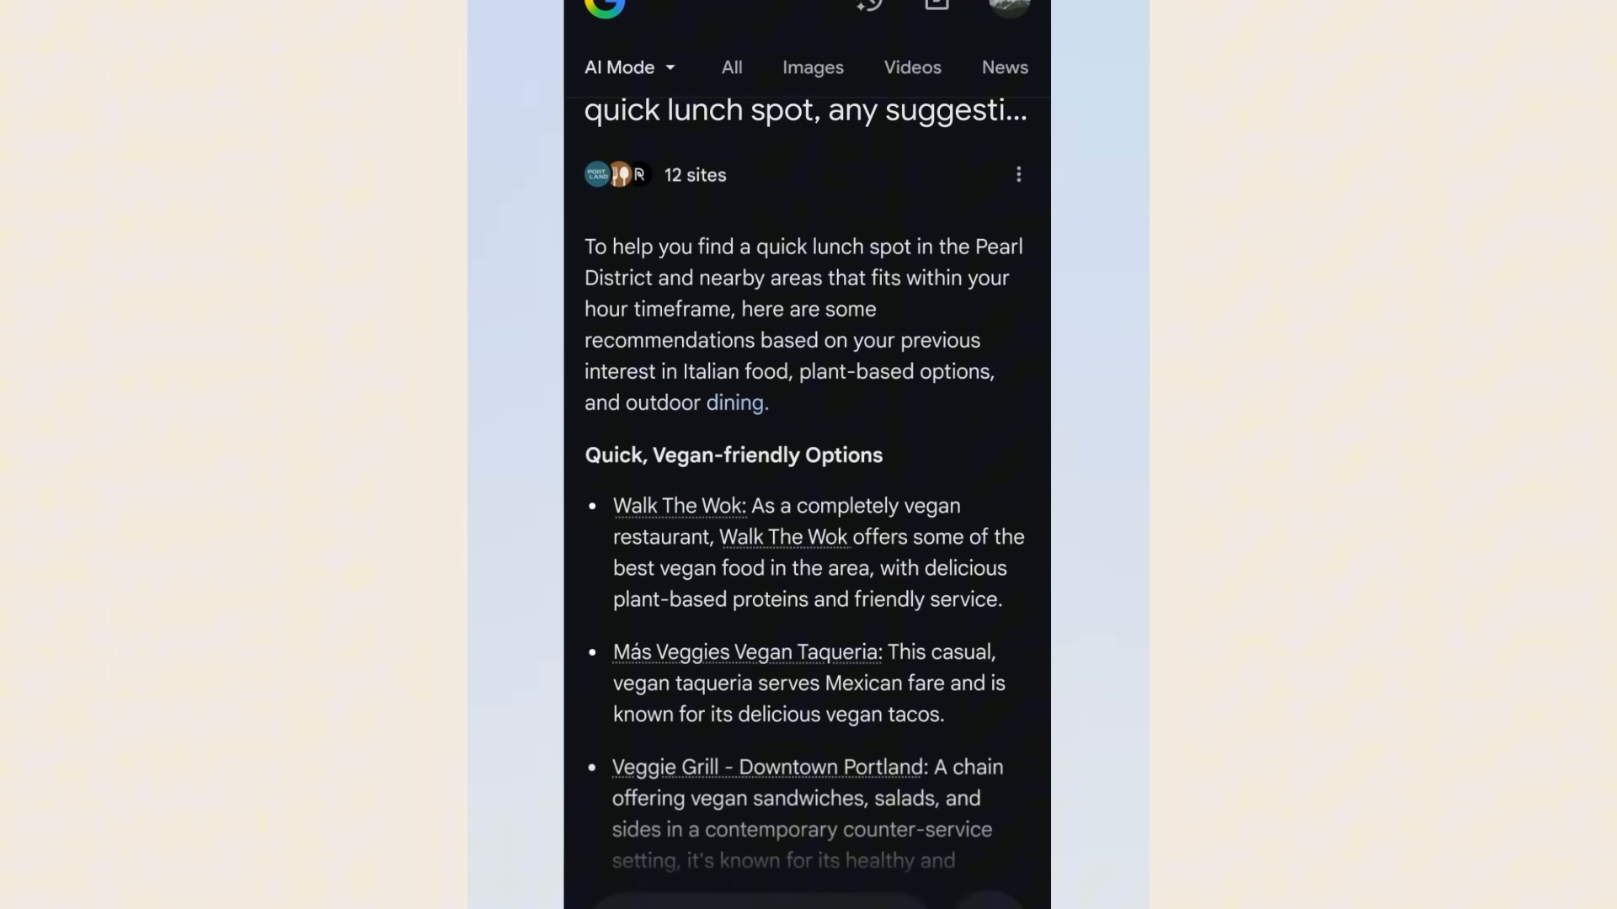
pyautogui.scroll(-3)
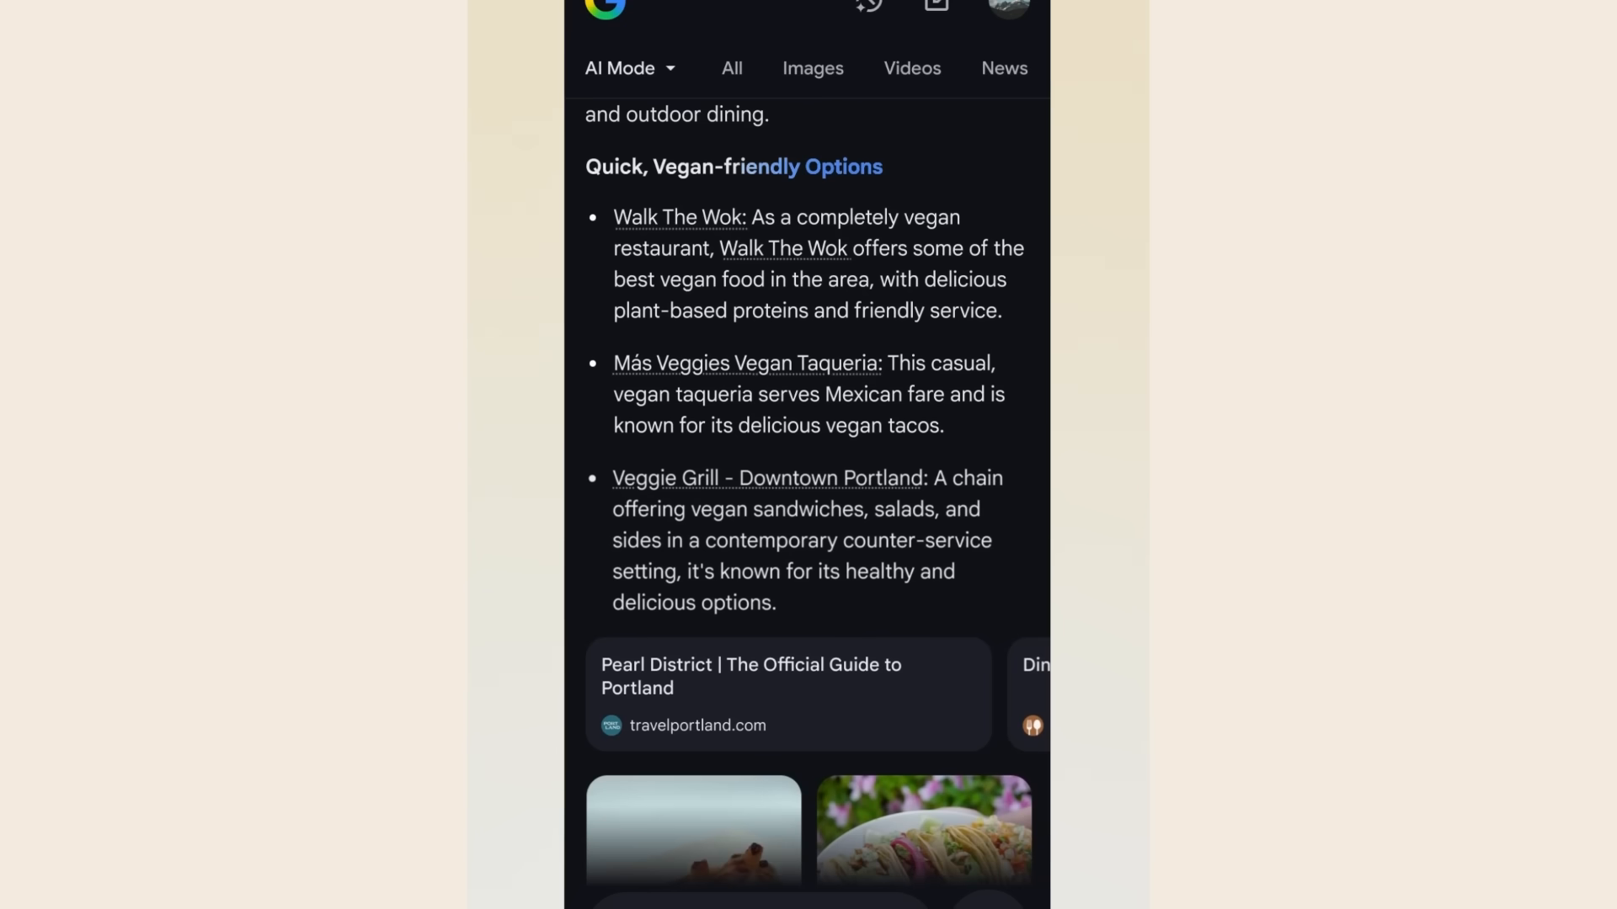
pyautogui.scroll(-3)
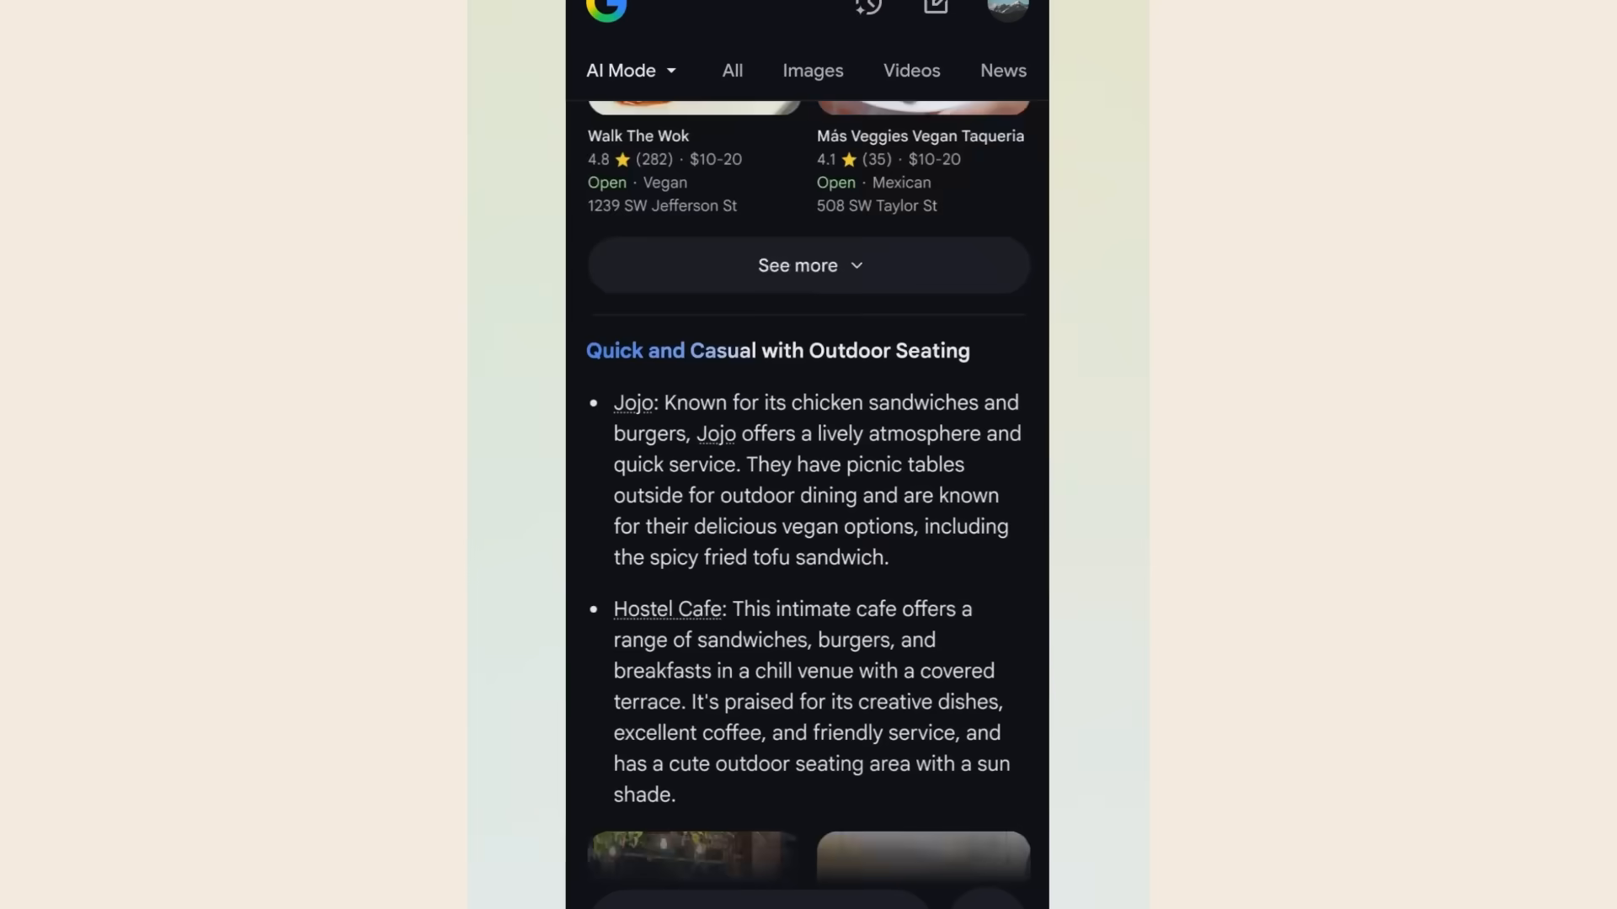
pyautogui.scroll(-3)
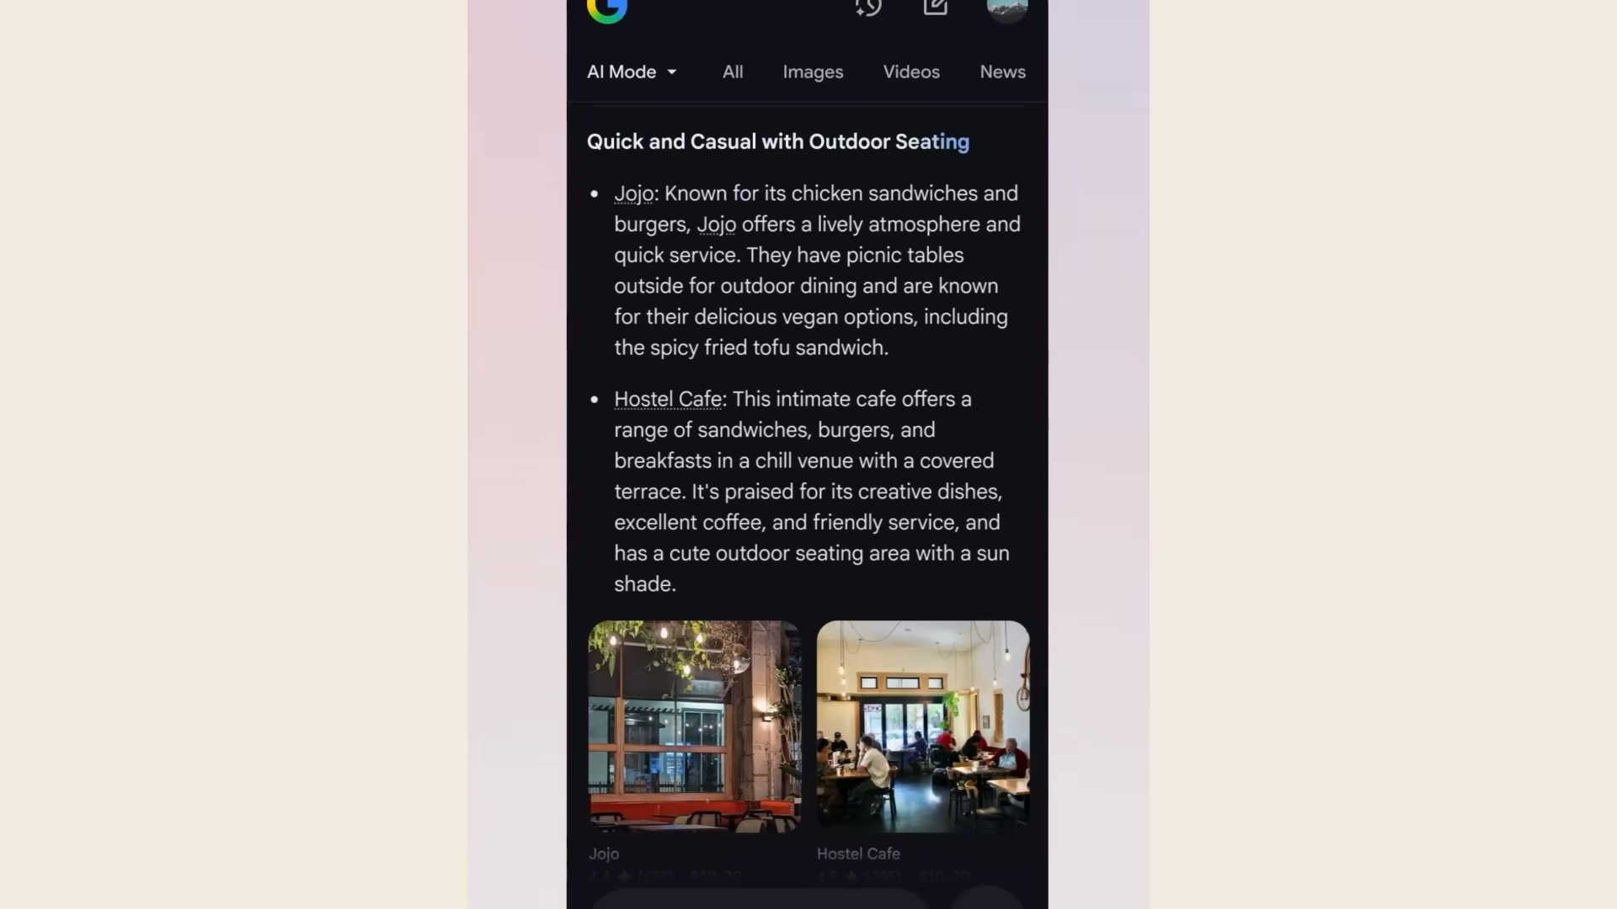
pyautogui.scroll(-3)
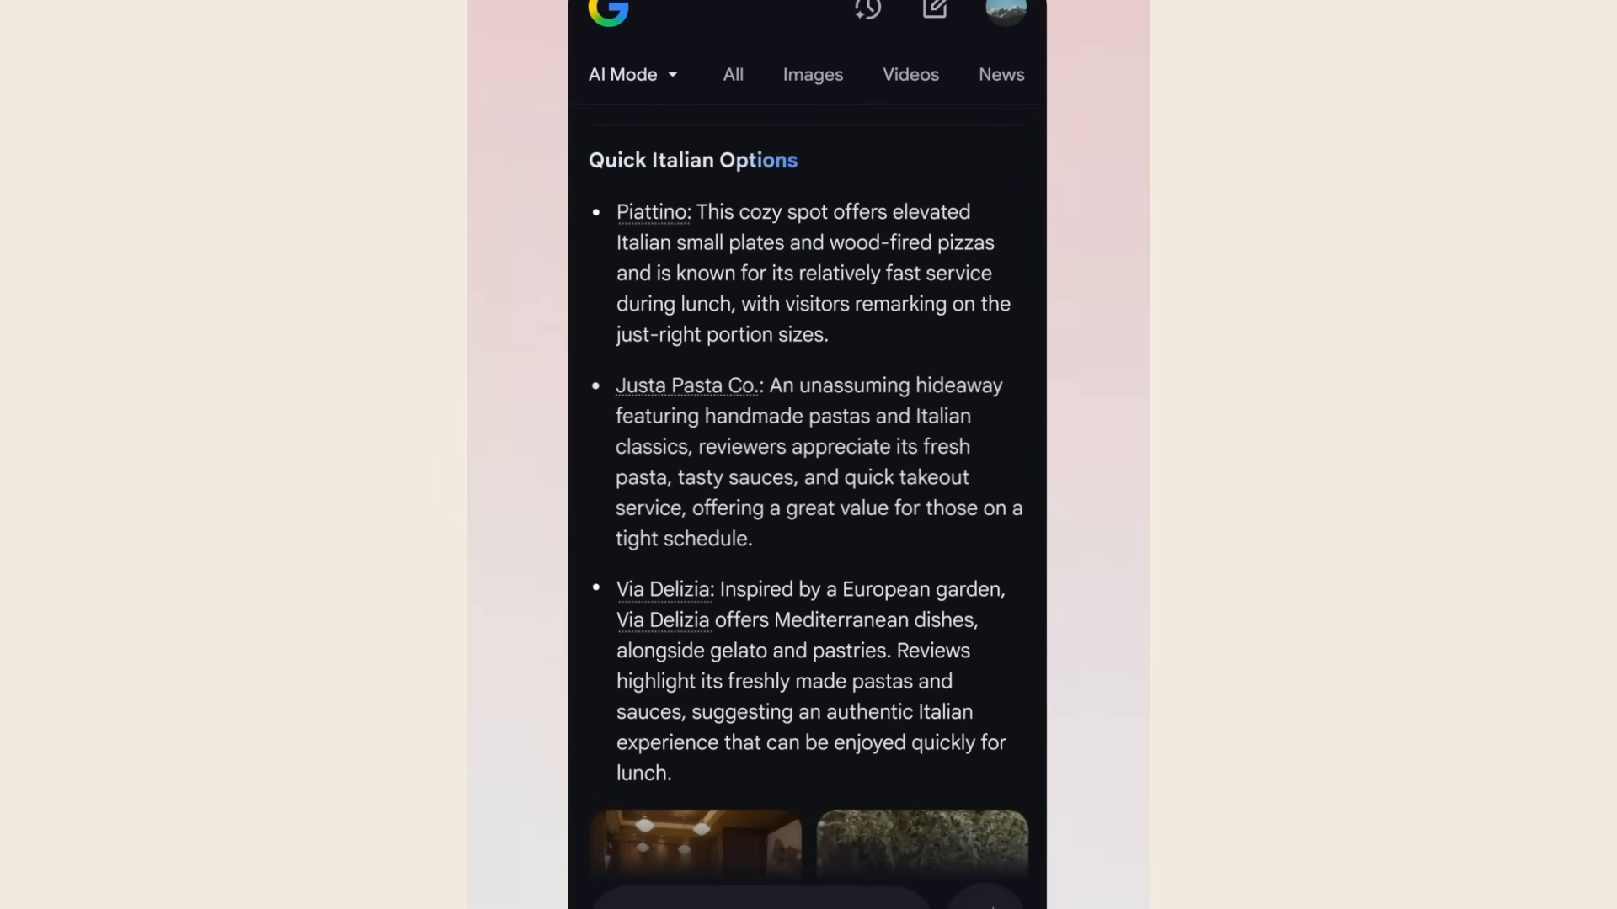
pyautogui.scroll(-3)
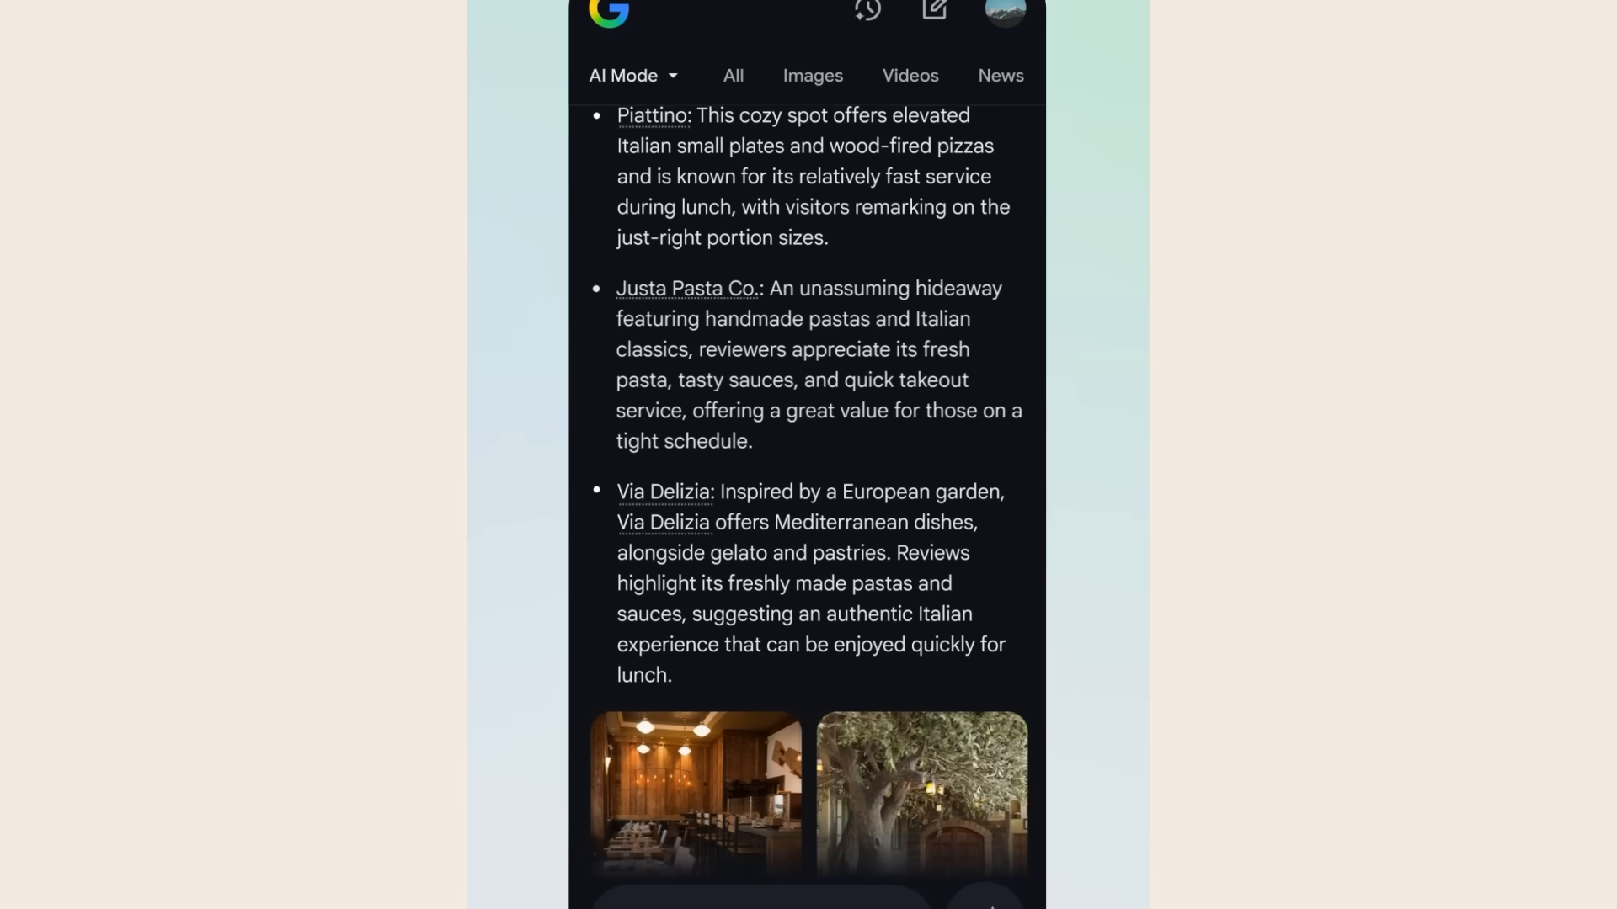
pyautogui.scroll(-3)
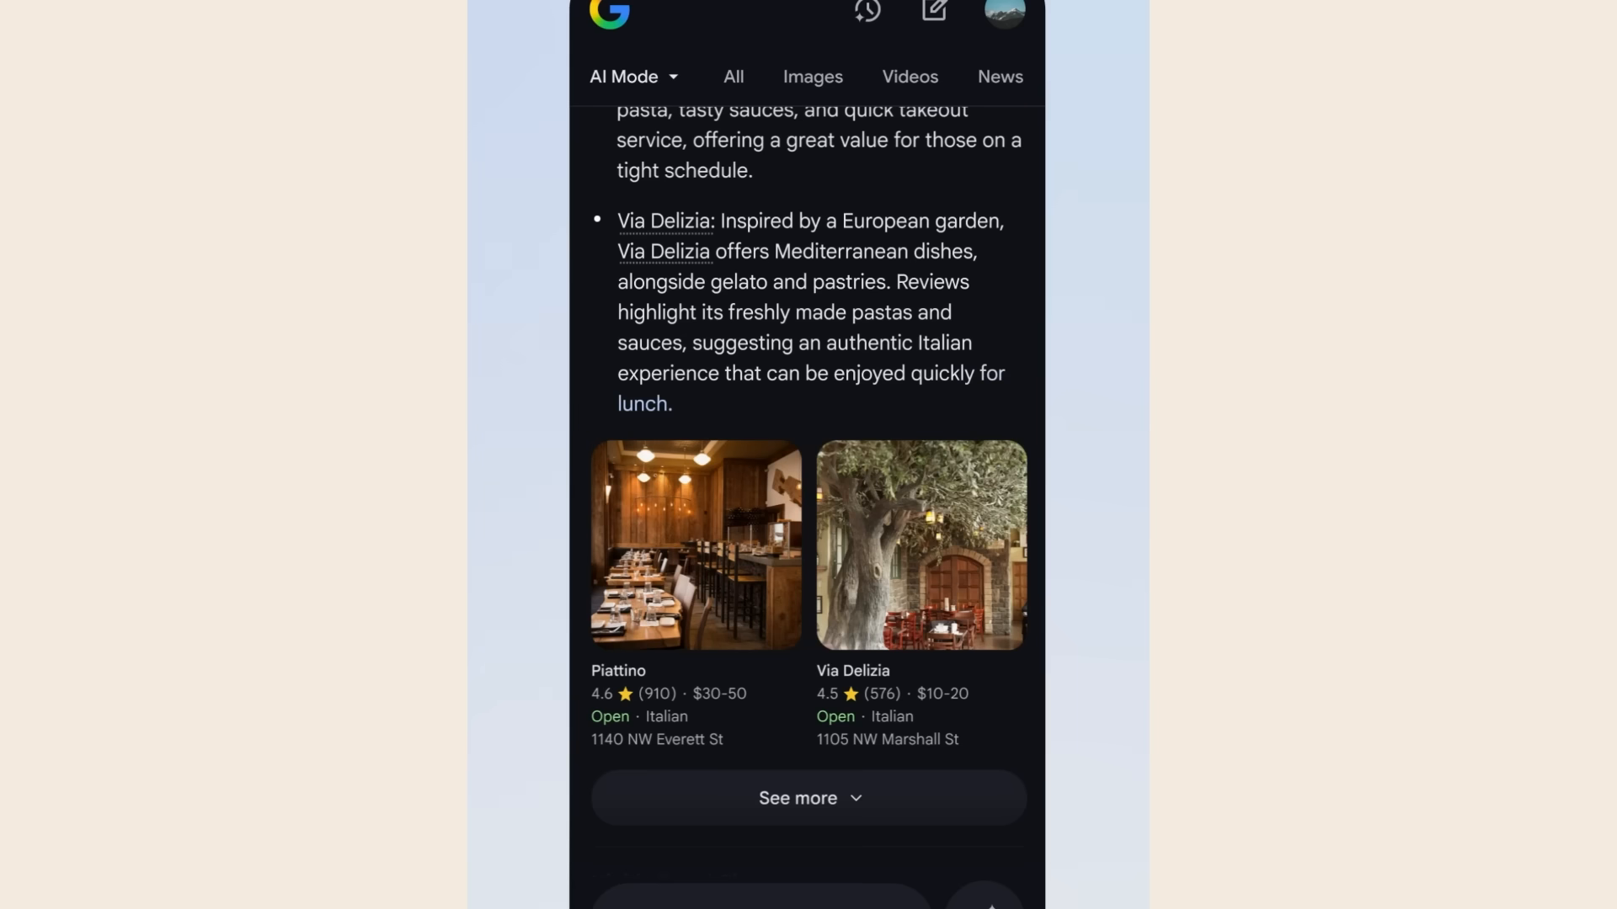
pyautogui.click(919, 546)
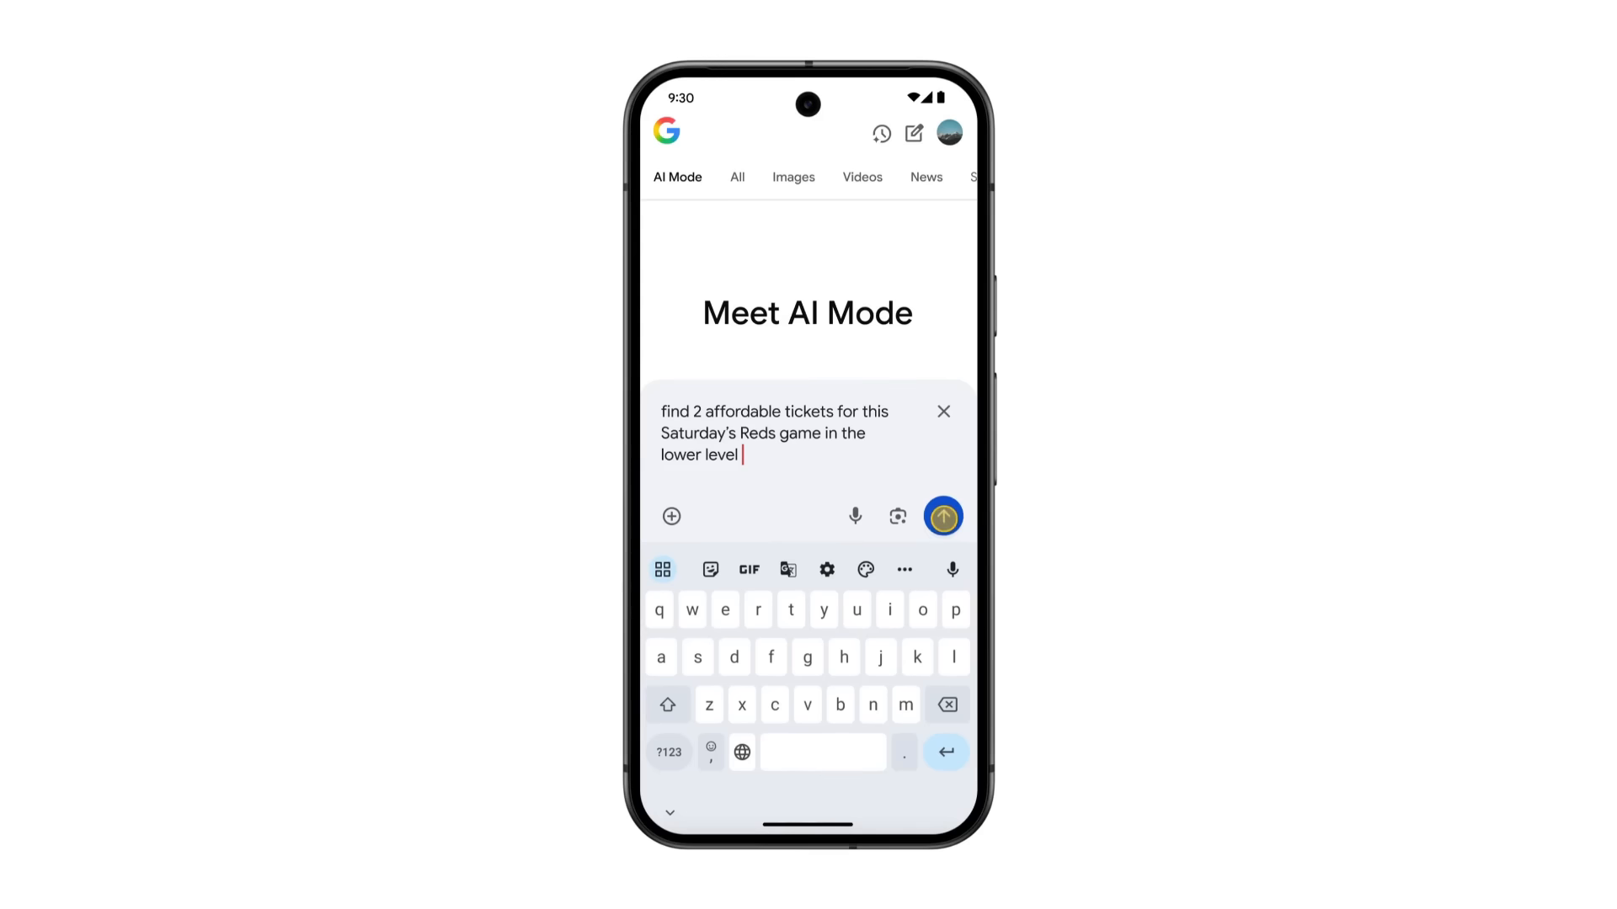
# Submit the request for two lower-level Reds tickets and scroll to the cheapest at $36 each
pyautogui.click(942, 516)
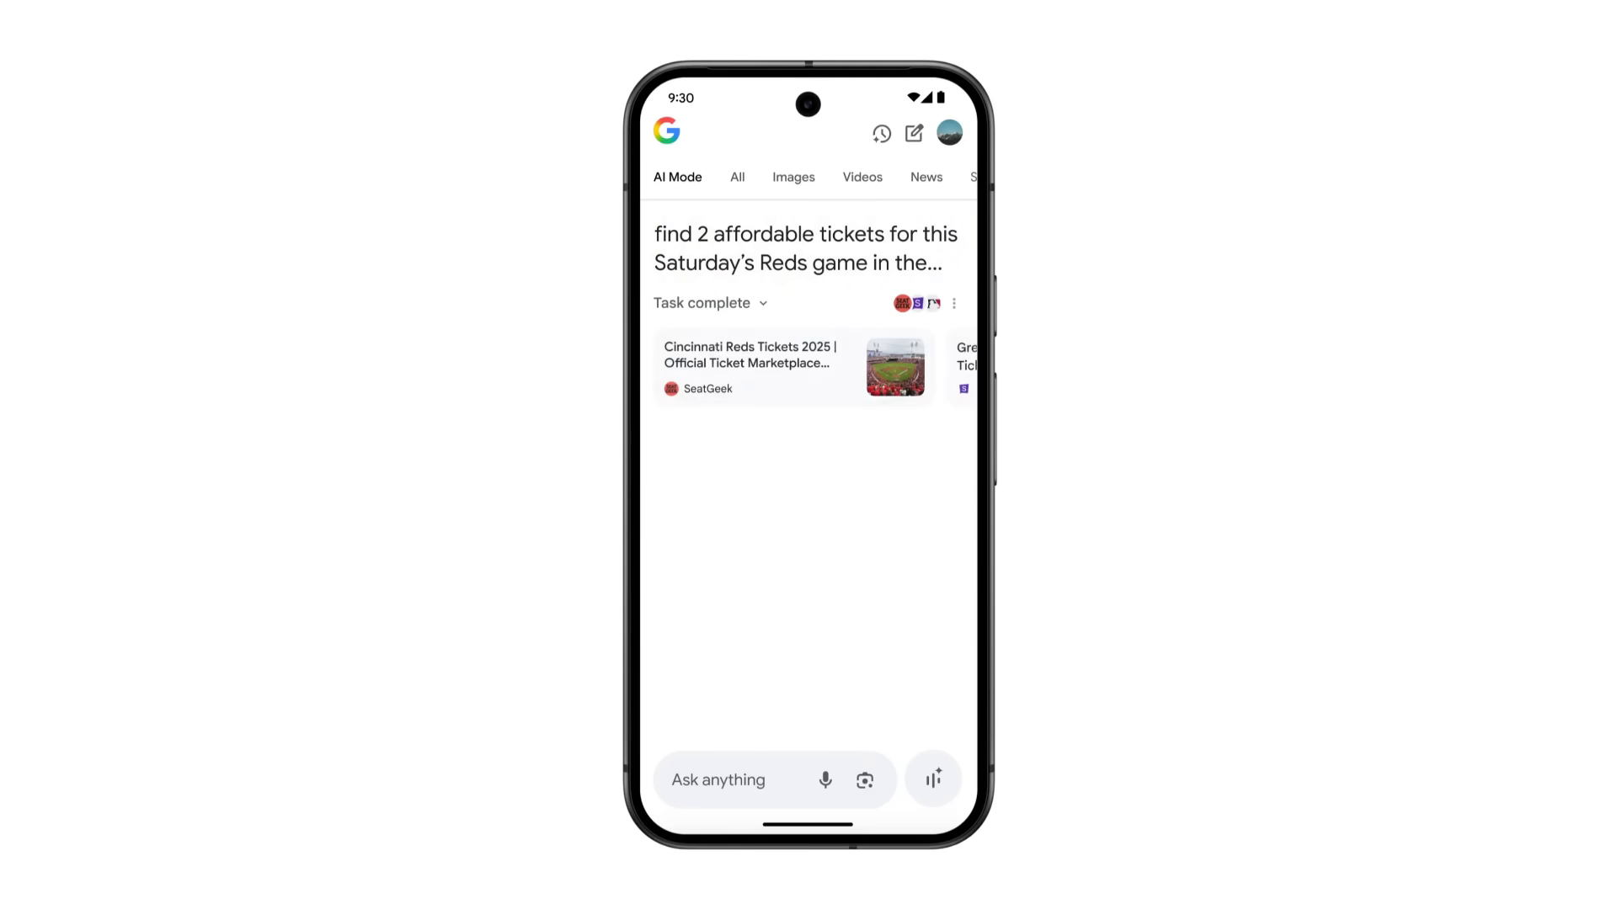
pyautogui.scroll(-3)
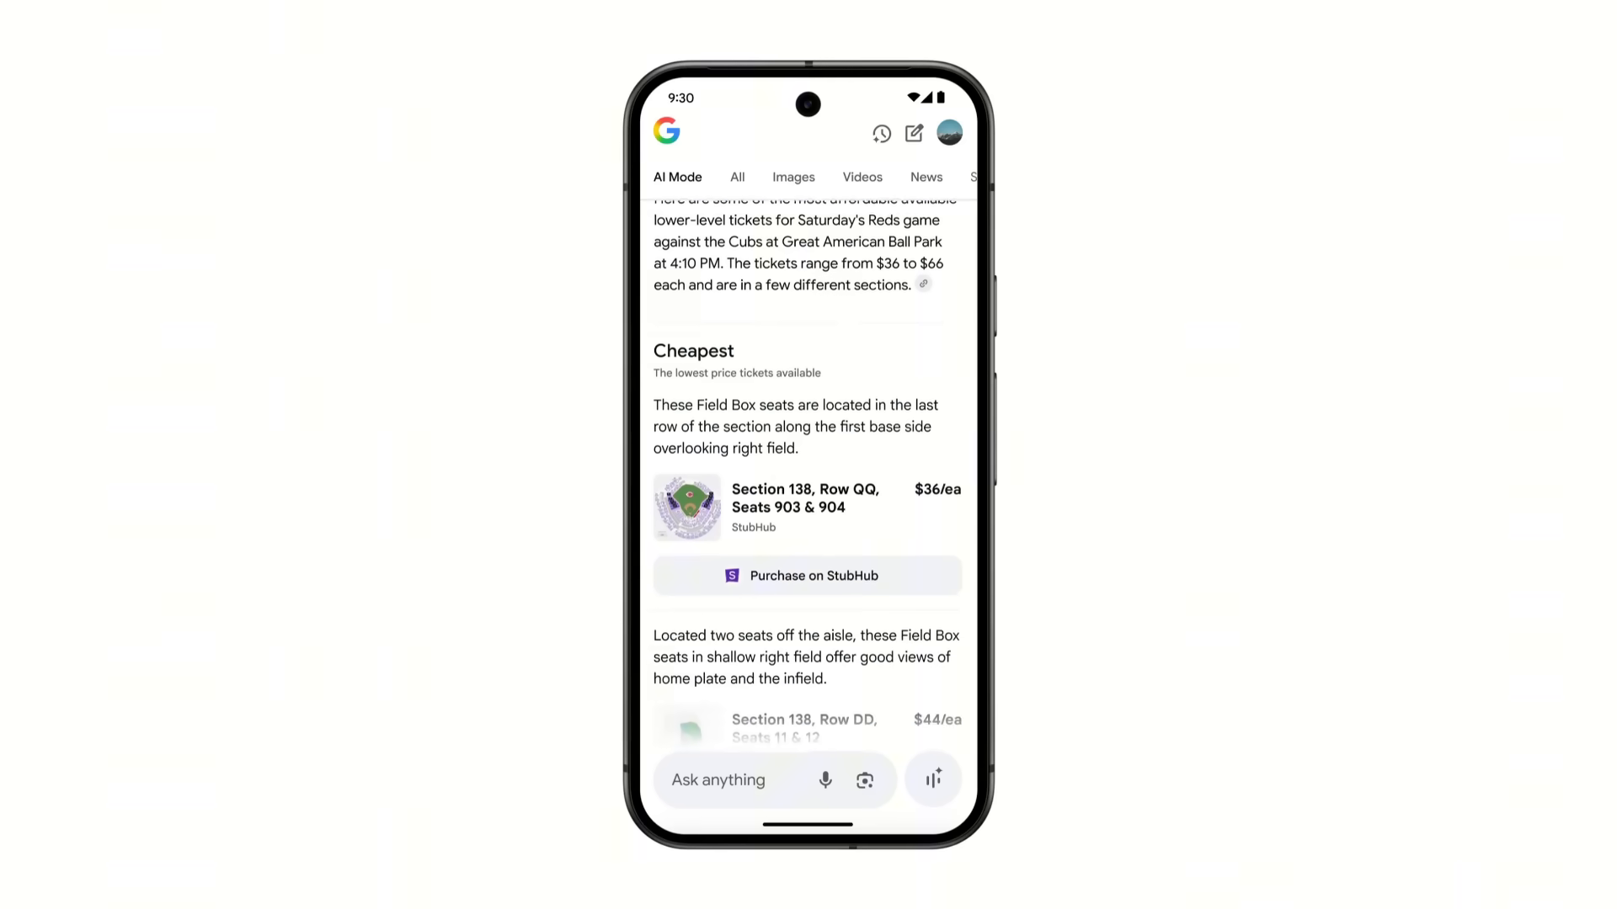
pyautogui.scroll(-3)
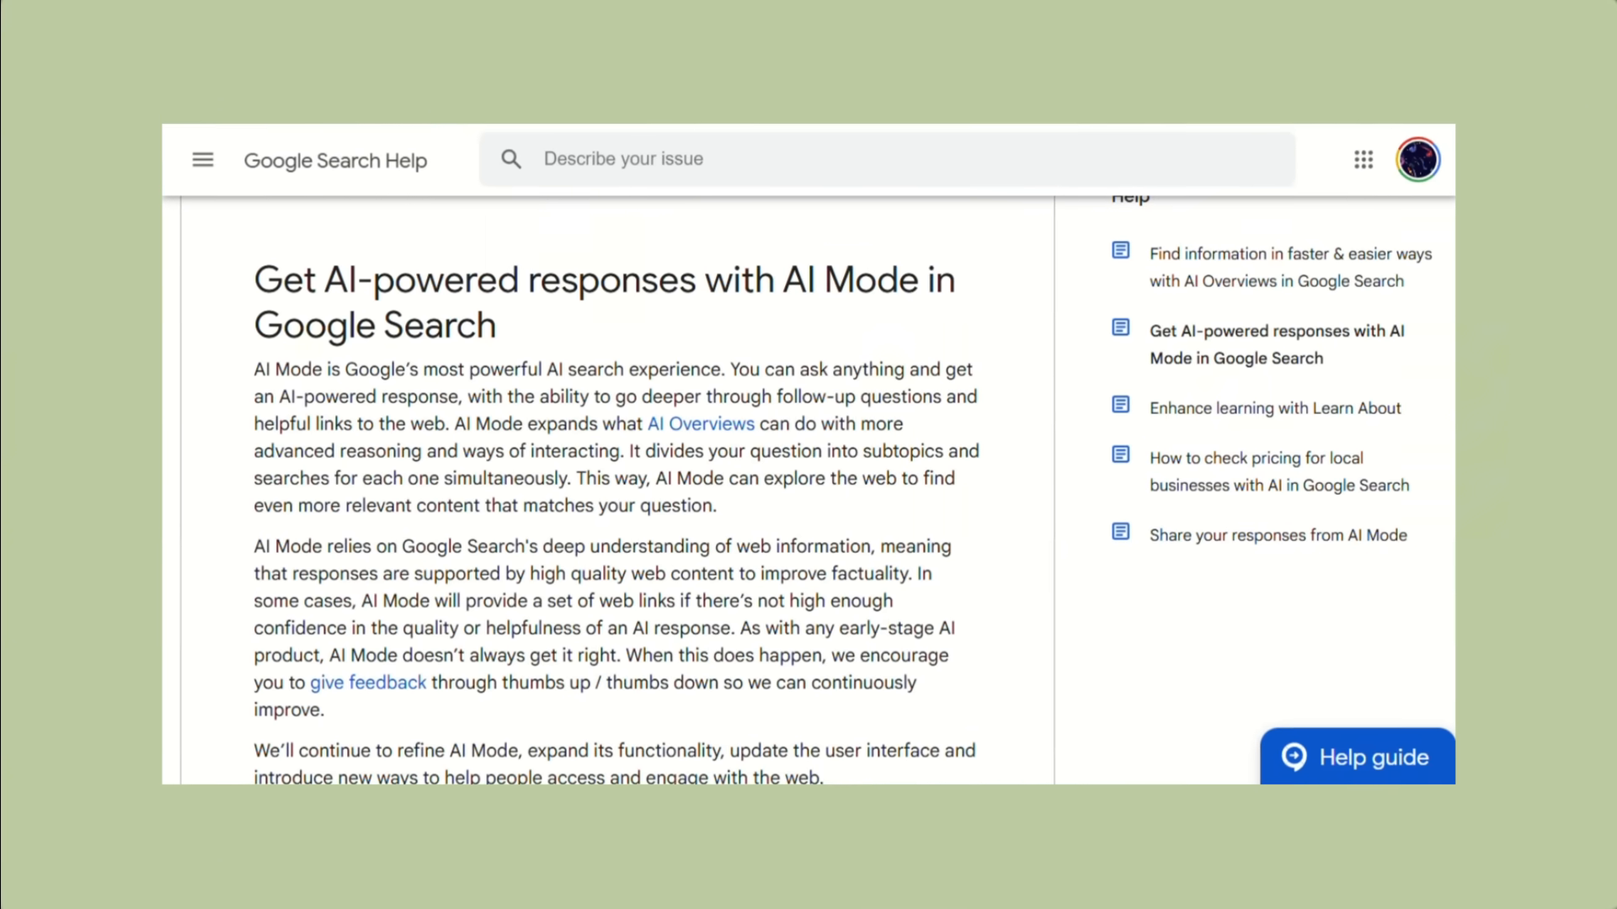
# Scroll the AI Mode help article through usage and how-it-works sections to double-check tips
pyautogui.scroll(-3)
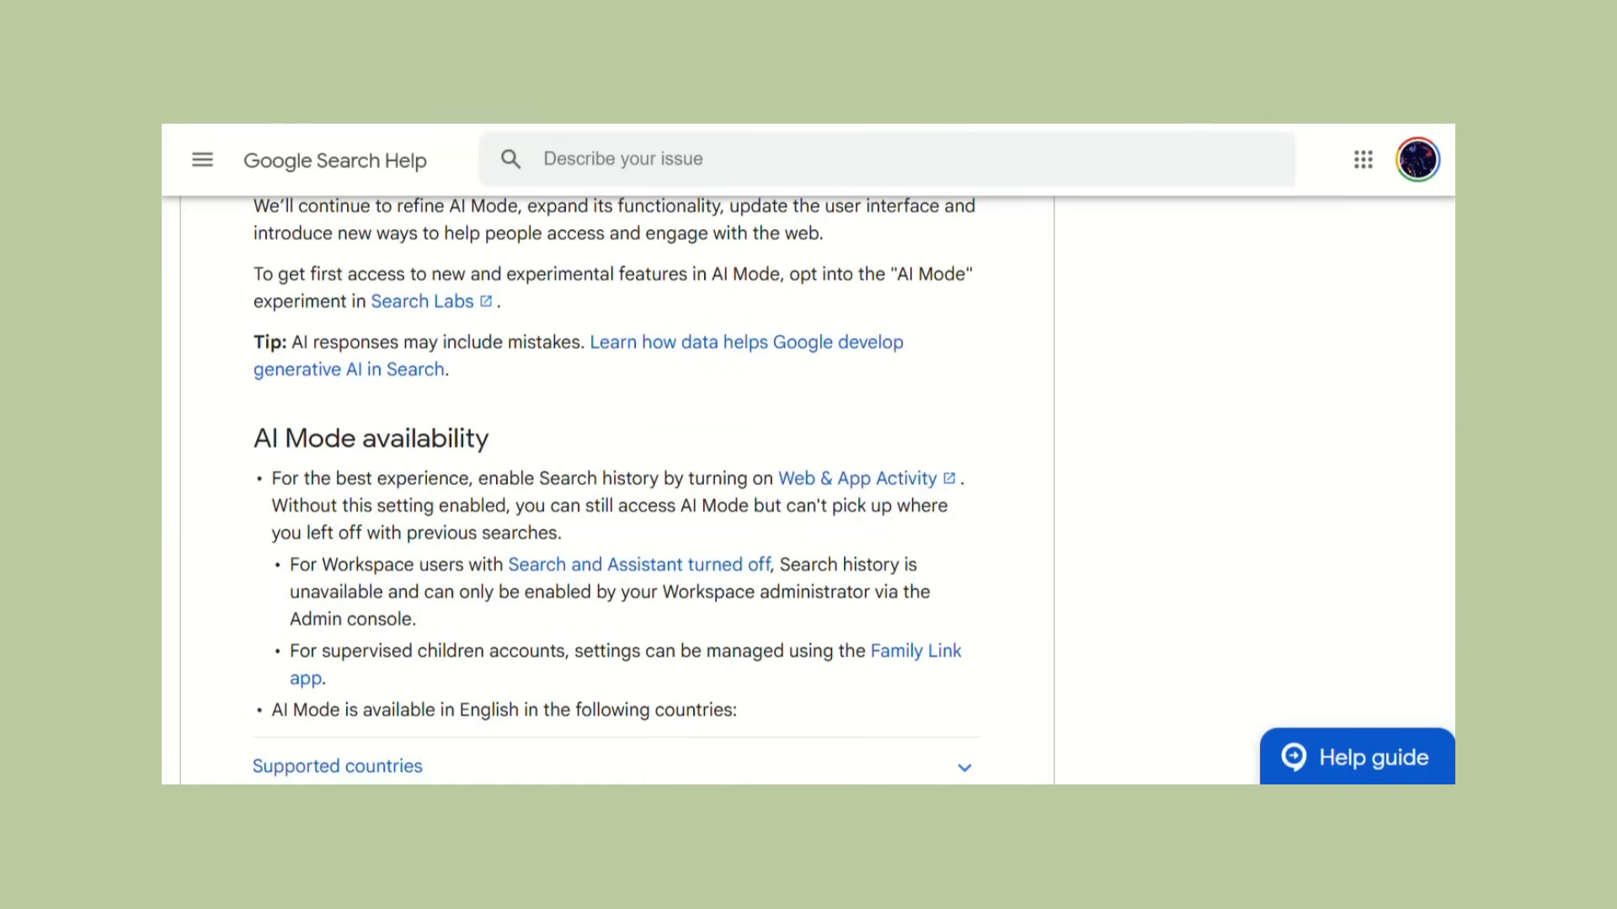
pyautogui.scroll(-3)
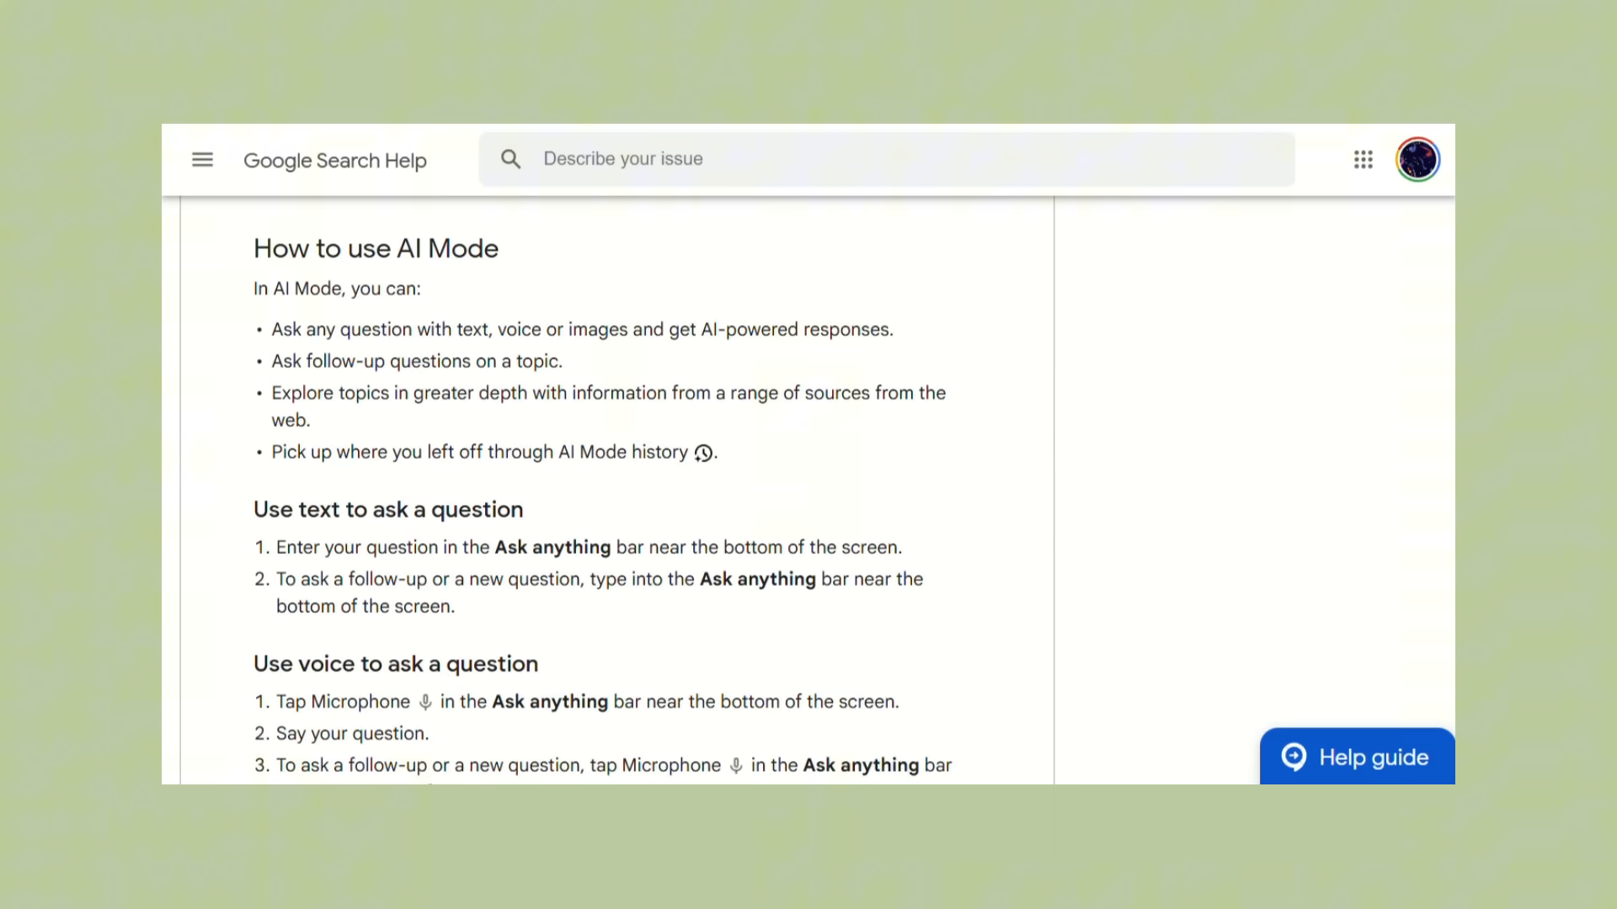
pyautogui.scroll(-3)
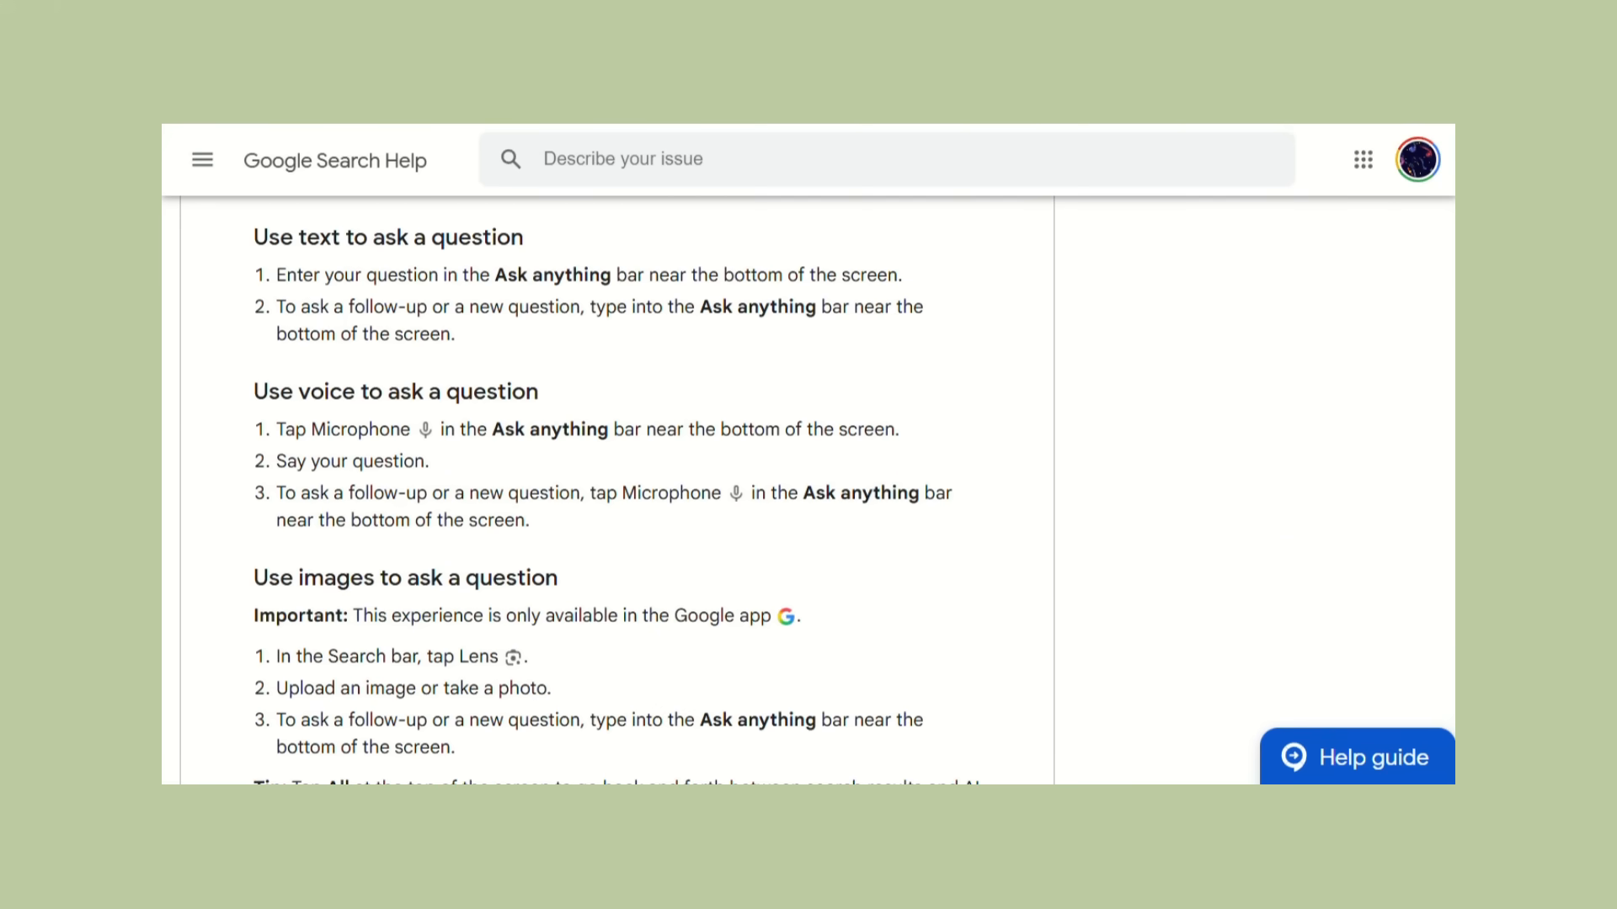
pyautogui.scroll(-3)
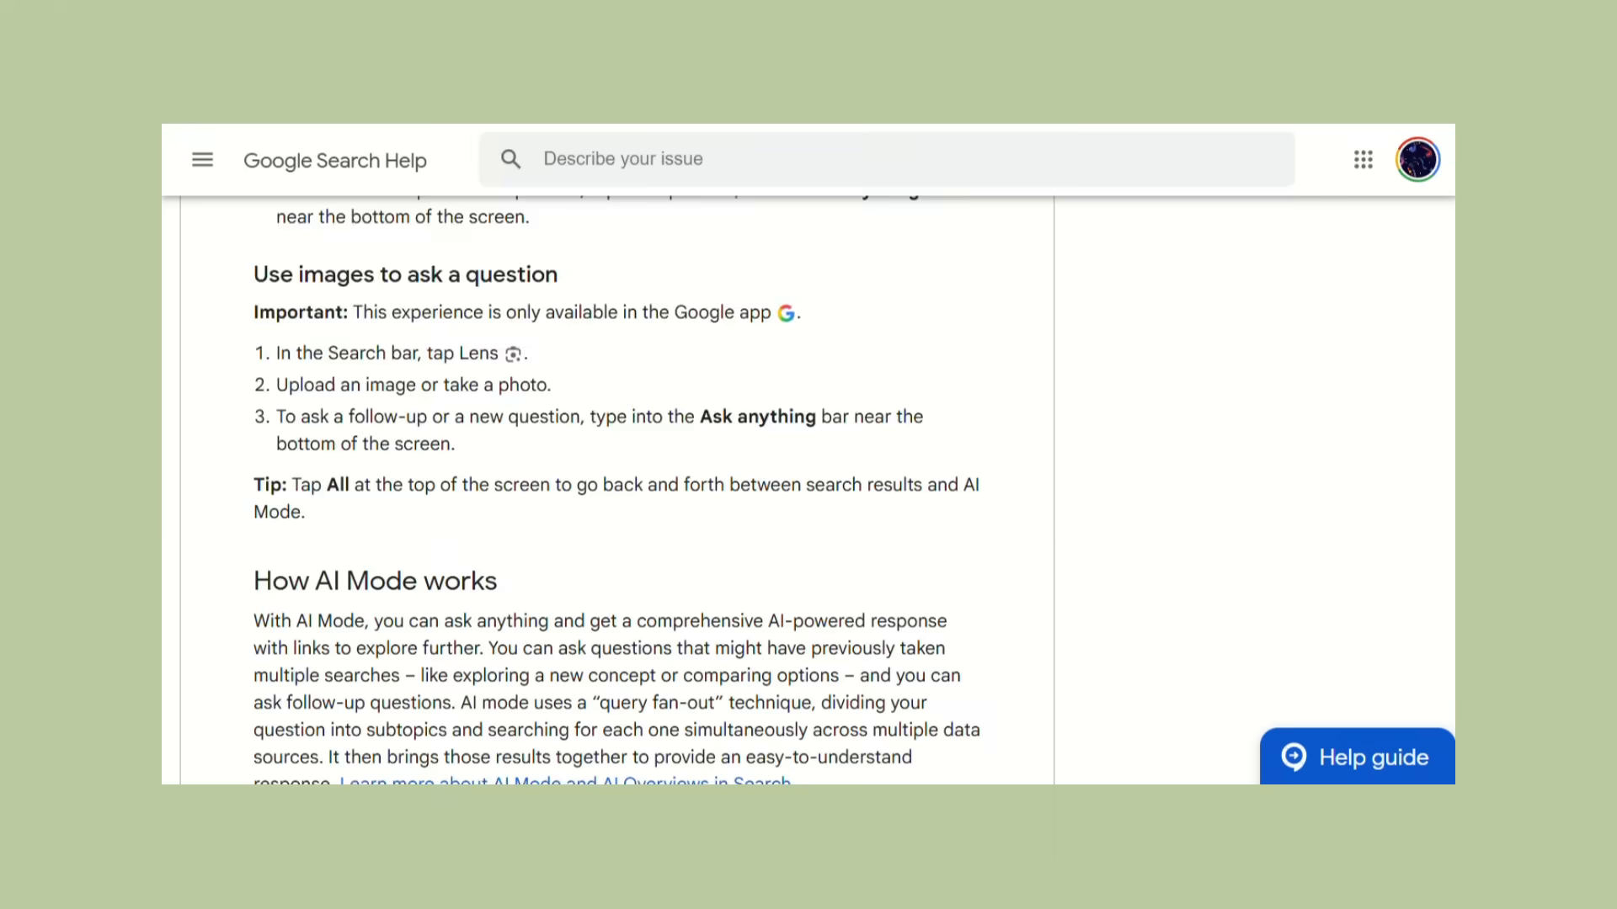
pyautogui.scroll(-3)
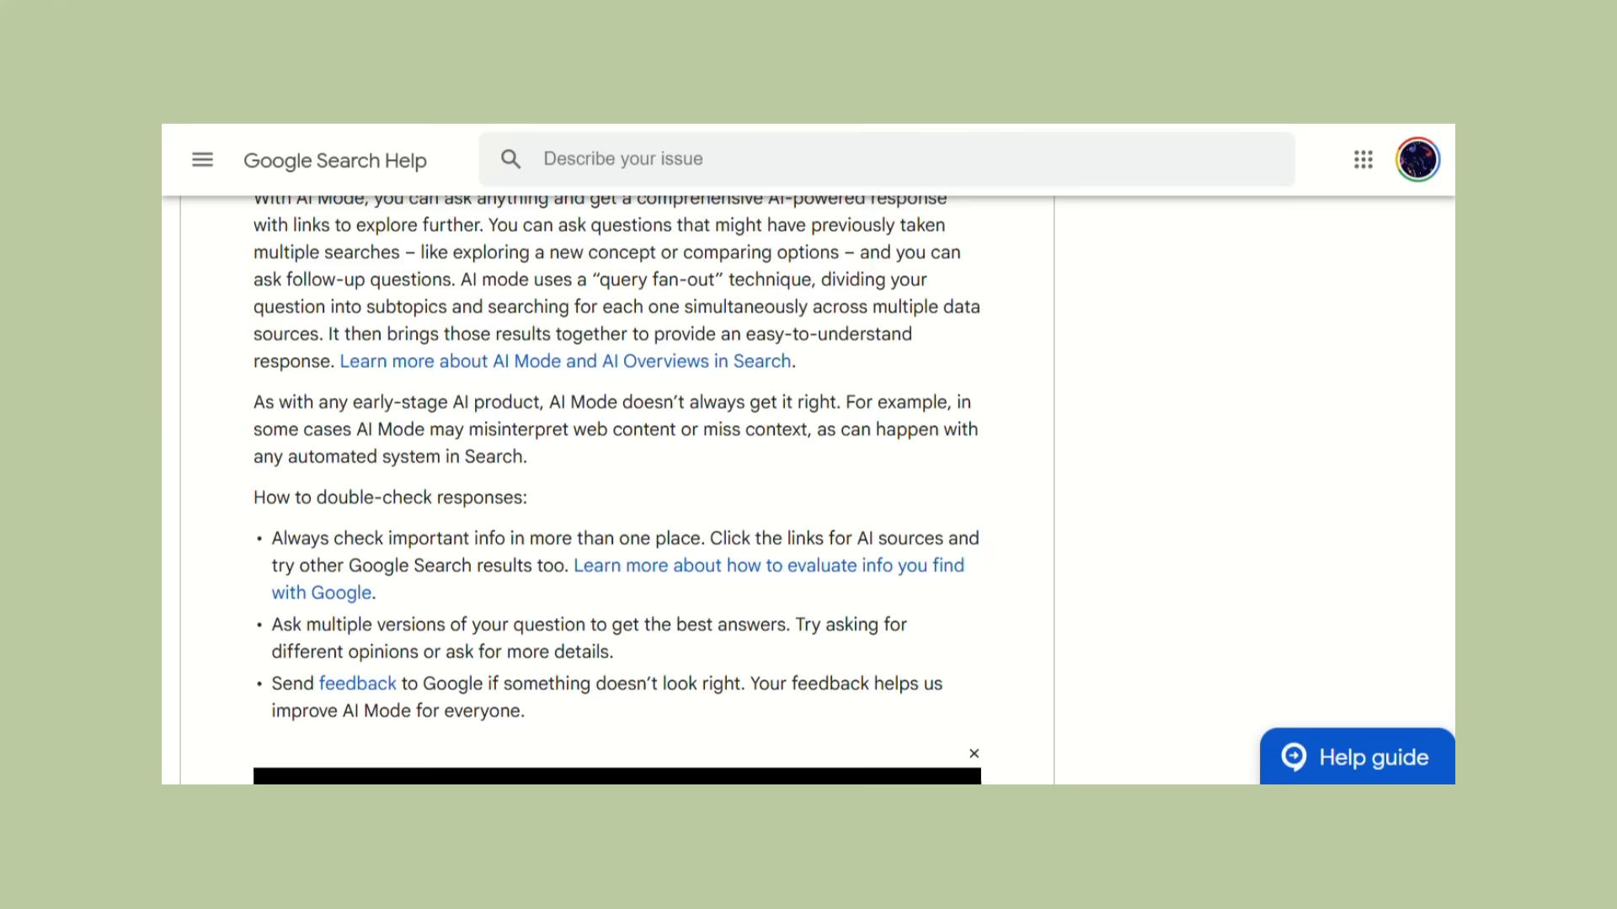
pyautogui.scroll(-3)
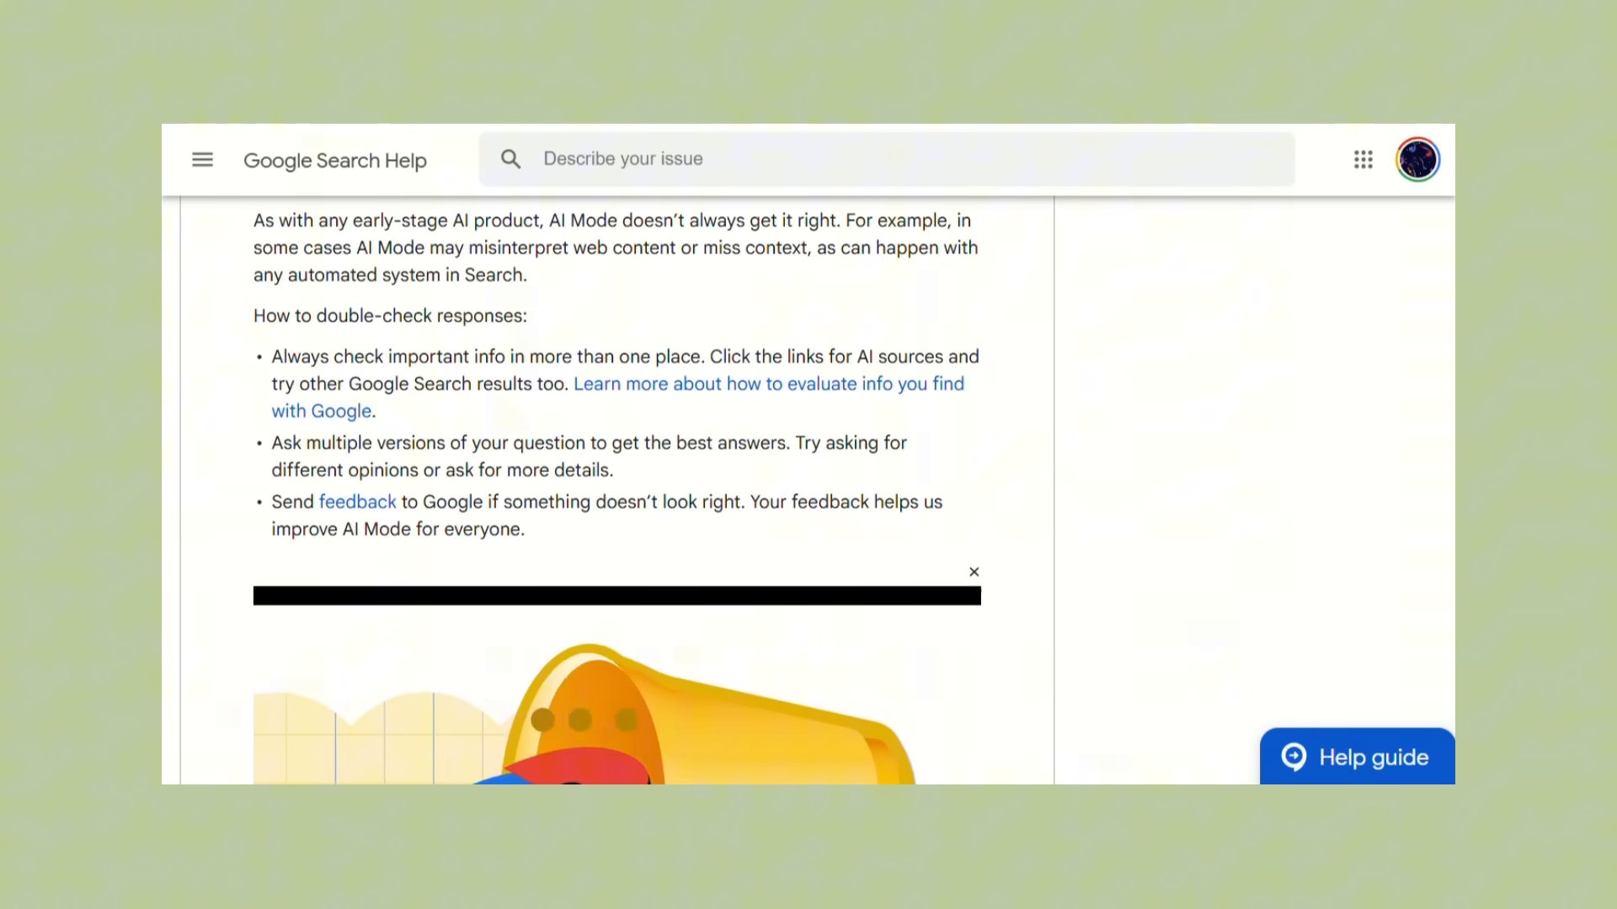
pyautogui.scroll(-3)
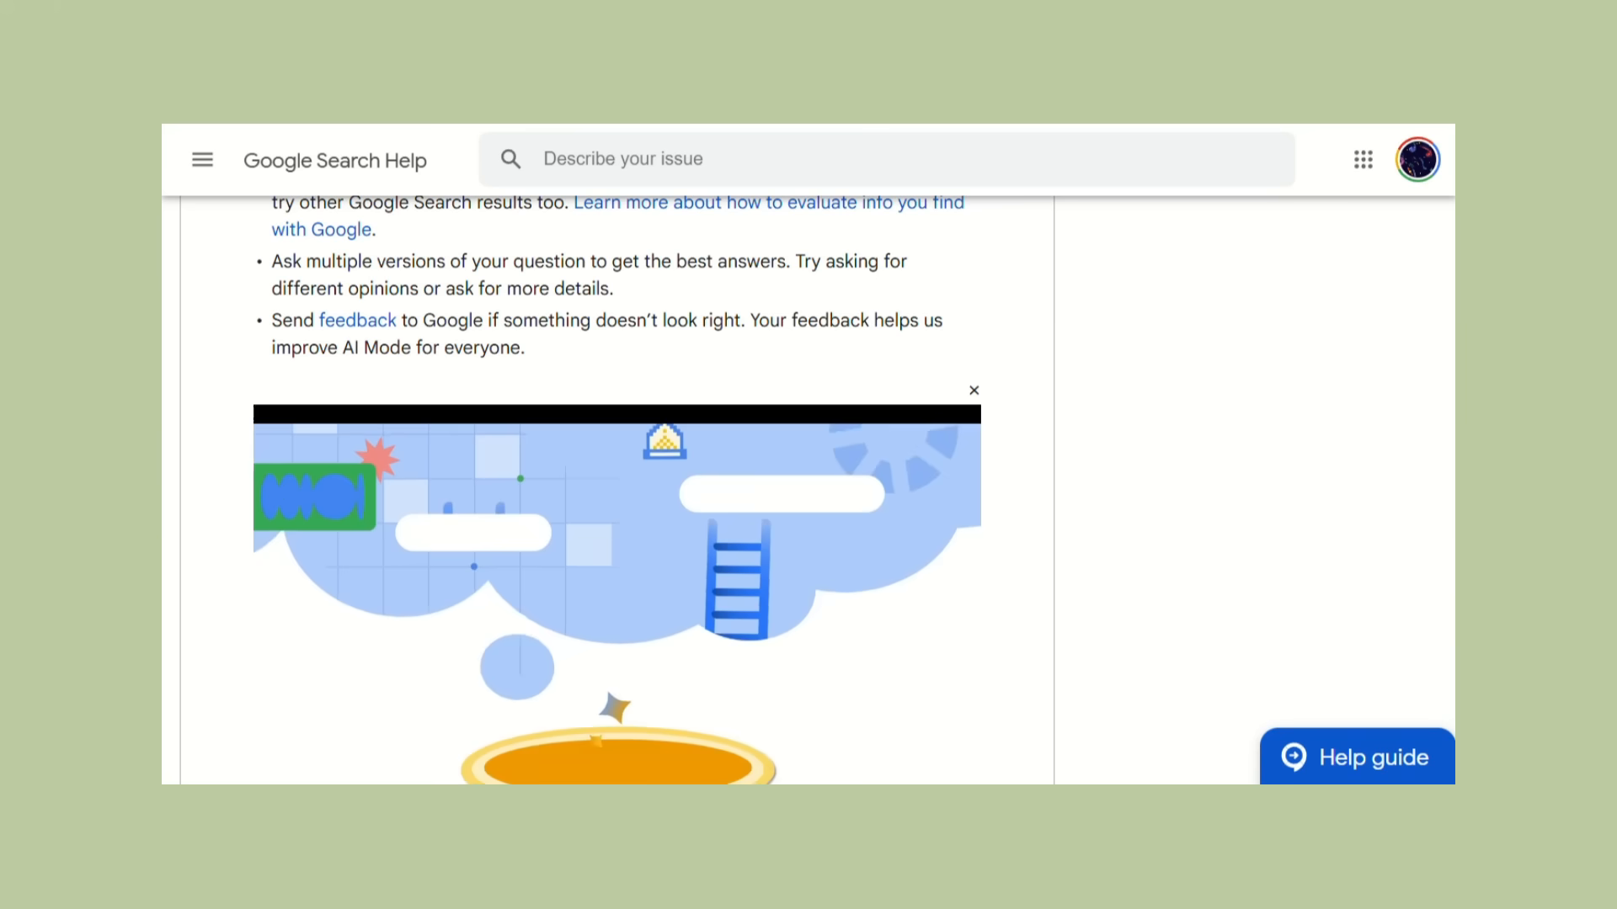
pyautogui.scroll(-3)
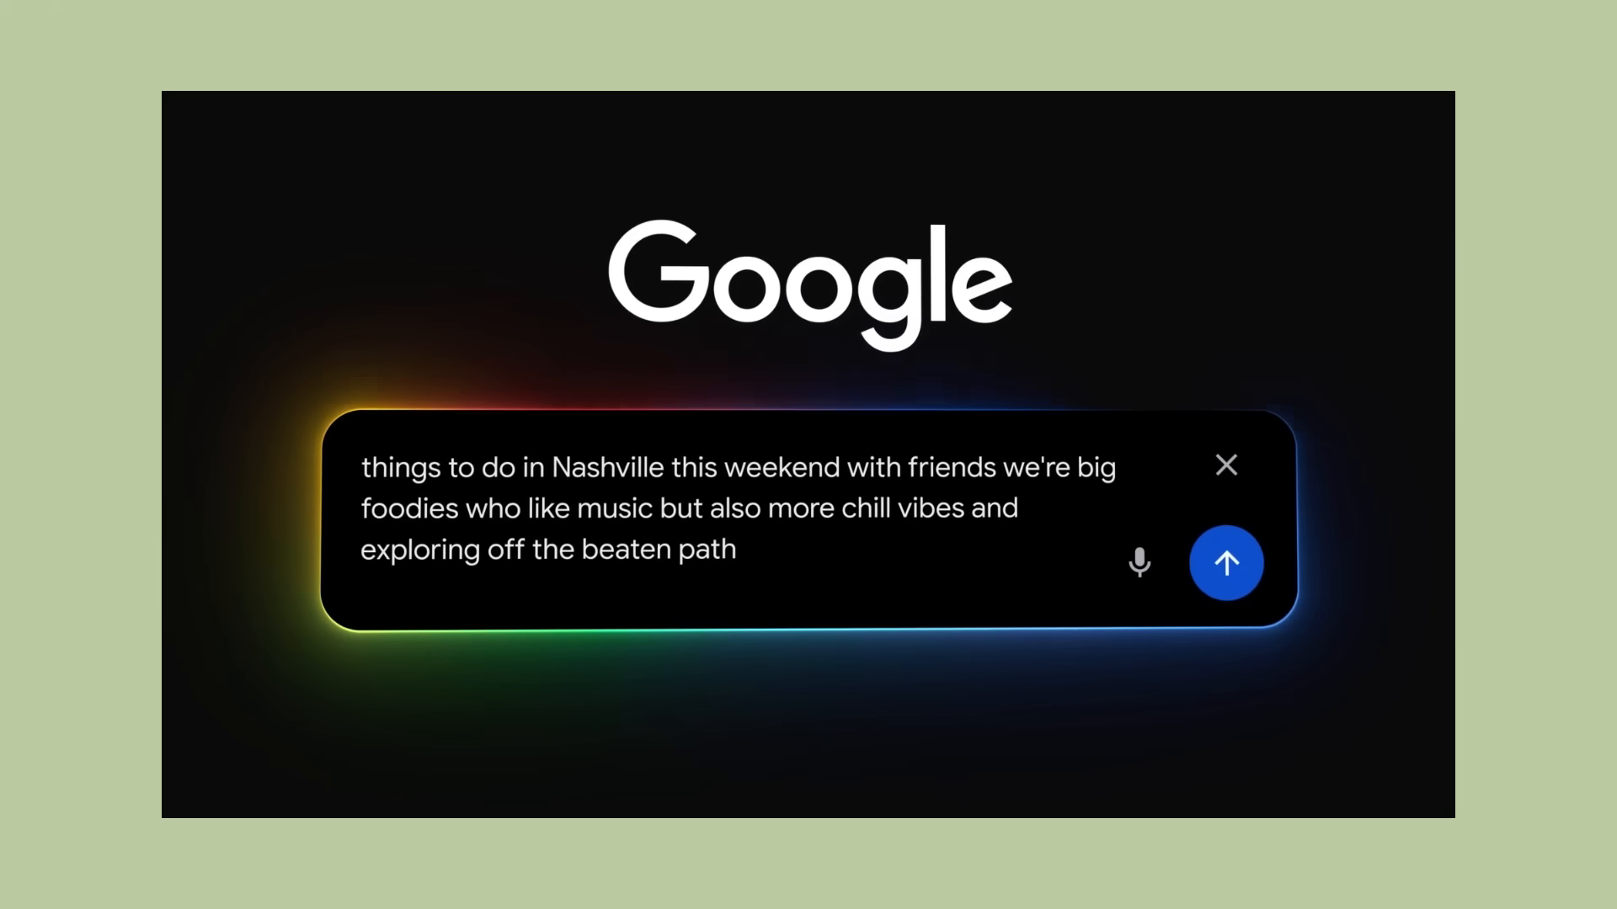
# Submit the Nashville weekend-with-friends question and scroll to the foodie restaurant picks
pyautogui.click(1227, 564)
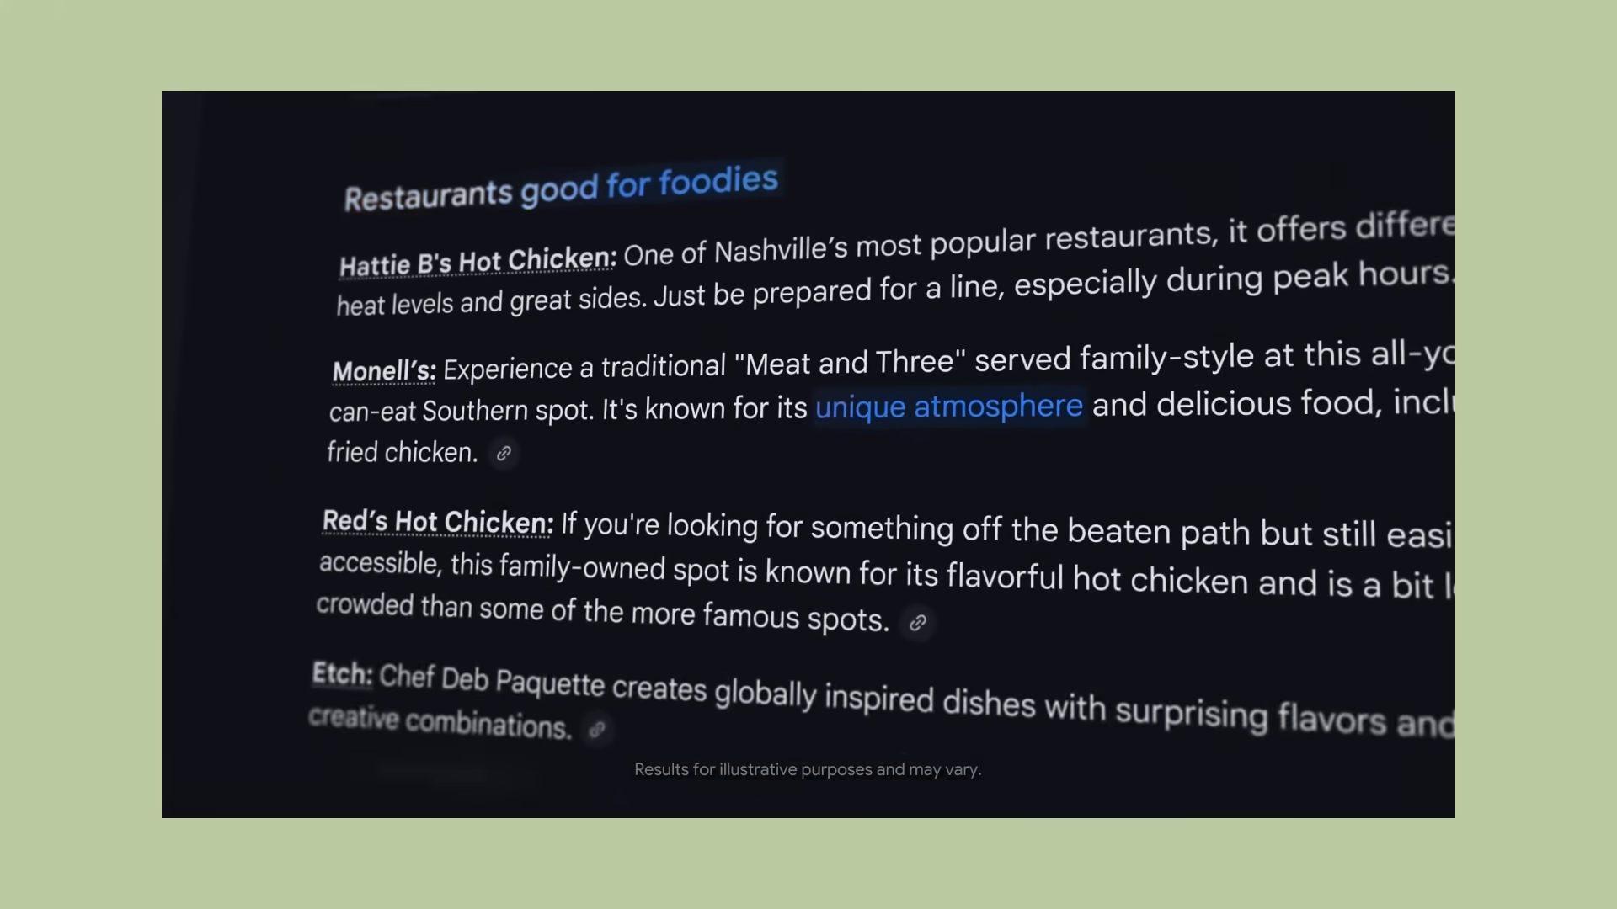
pyautogui.scroll(-3)
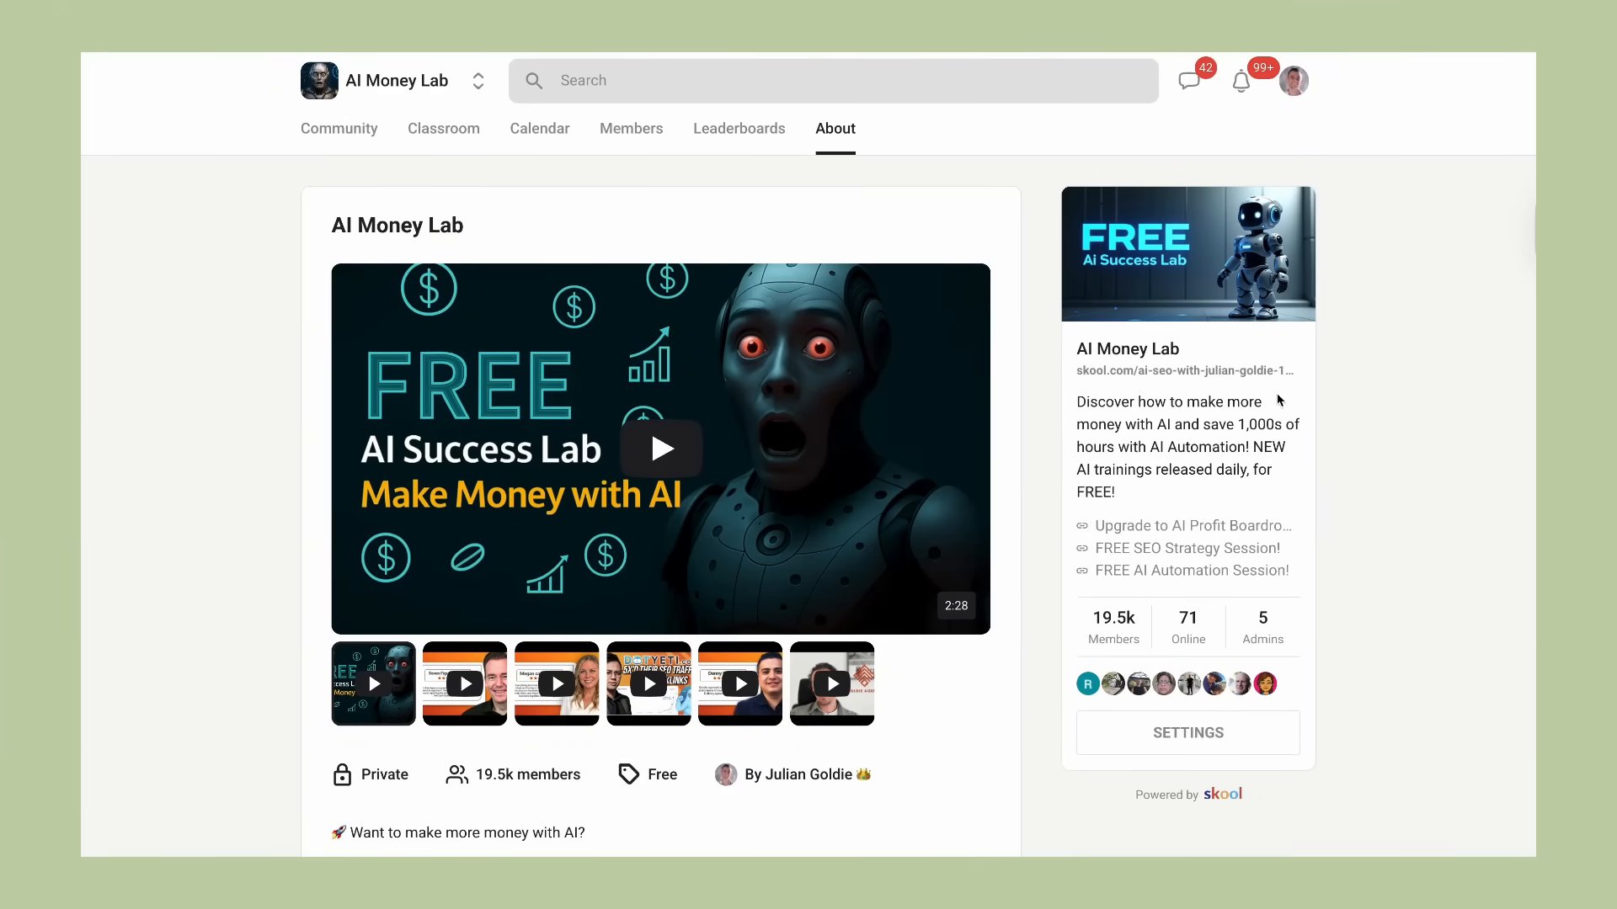
pyautogui.moveTo(600, 372)
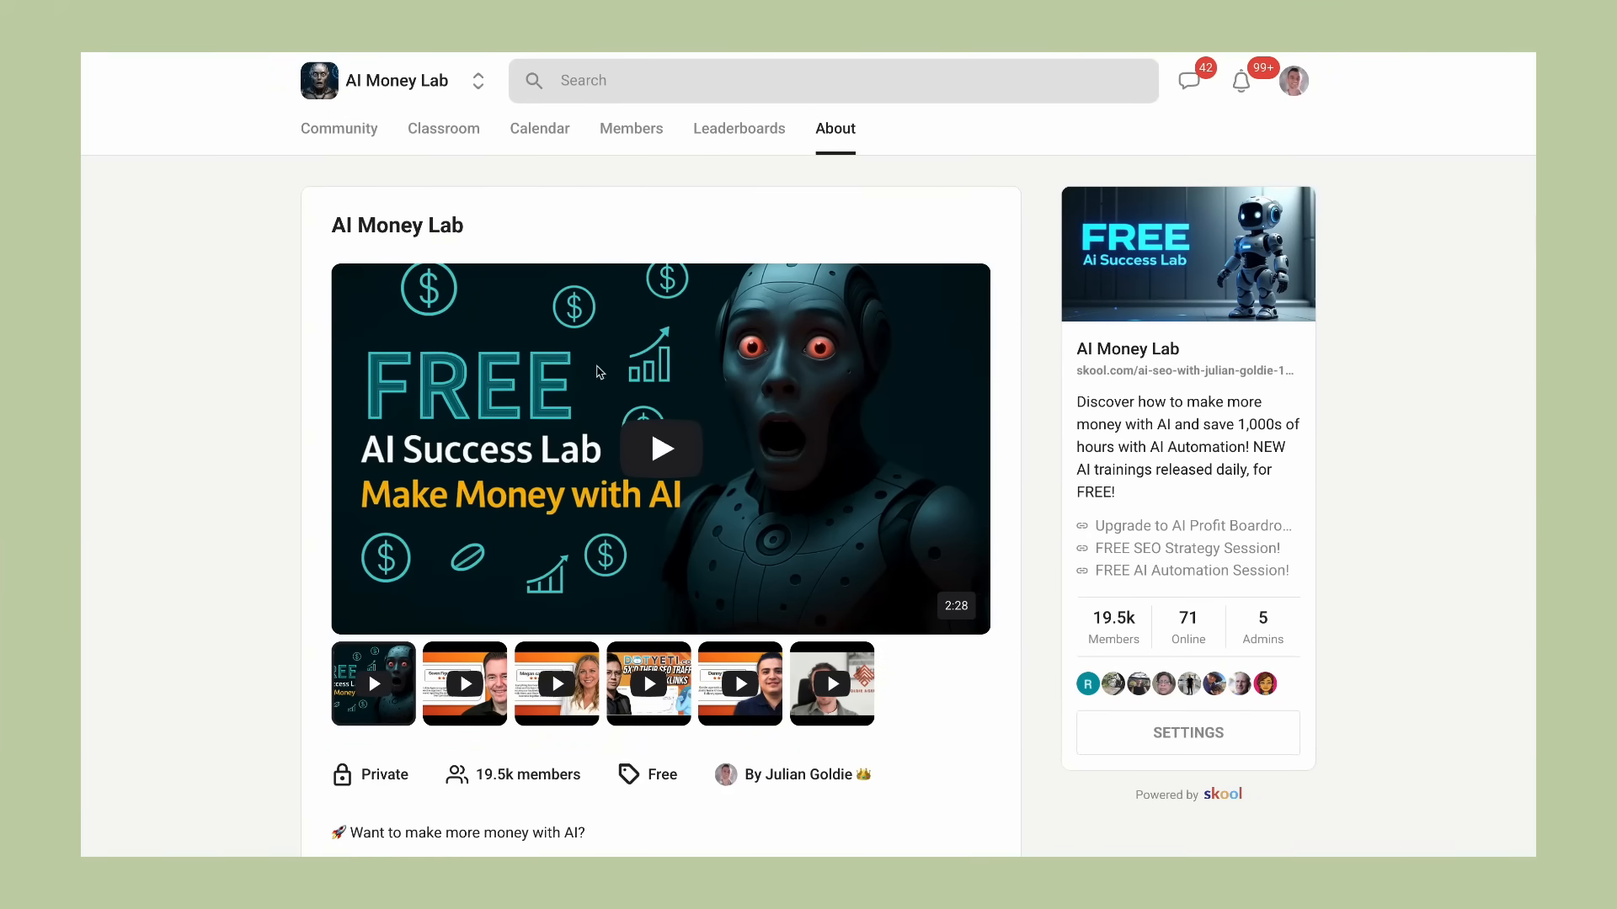
# View the AI Money Lab feed and free AI automation course lessons, then return to the course grid
pyautogui.click(339, 128)
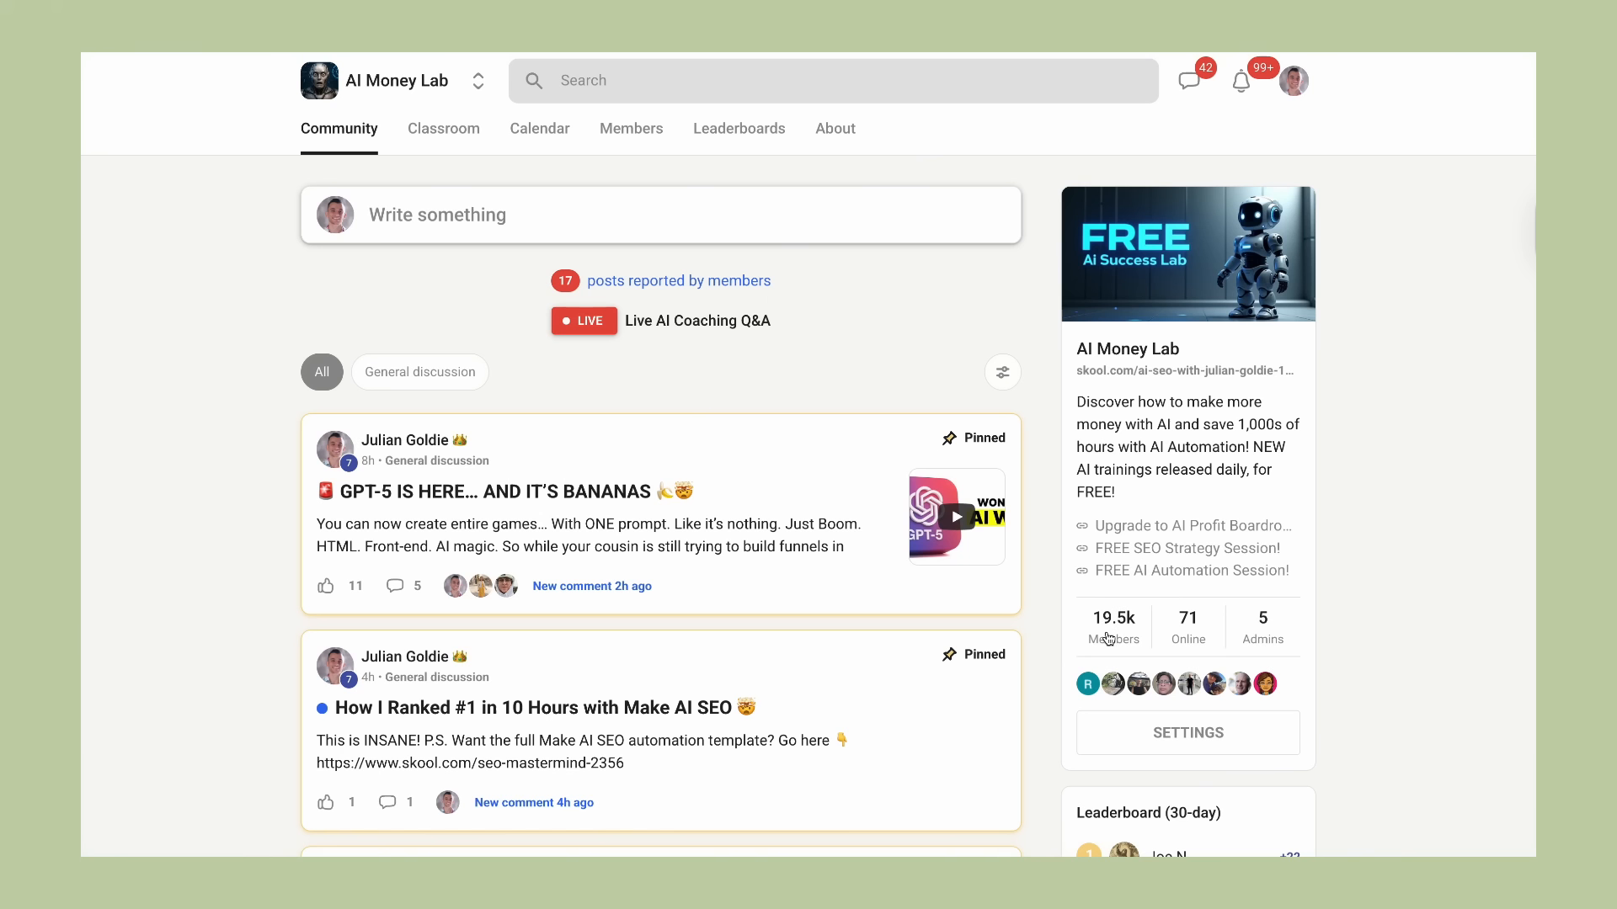
pyautogui.click(443, 128)
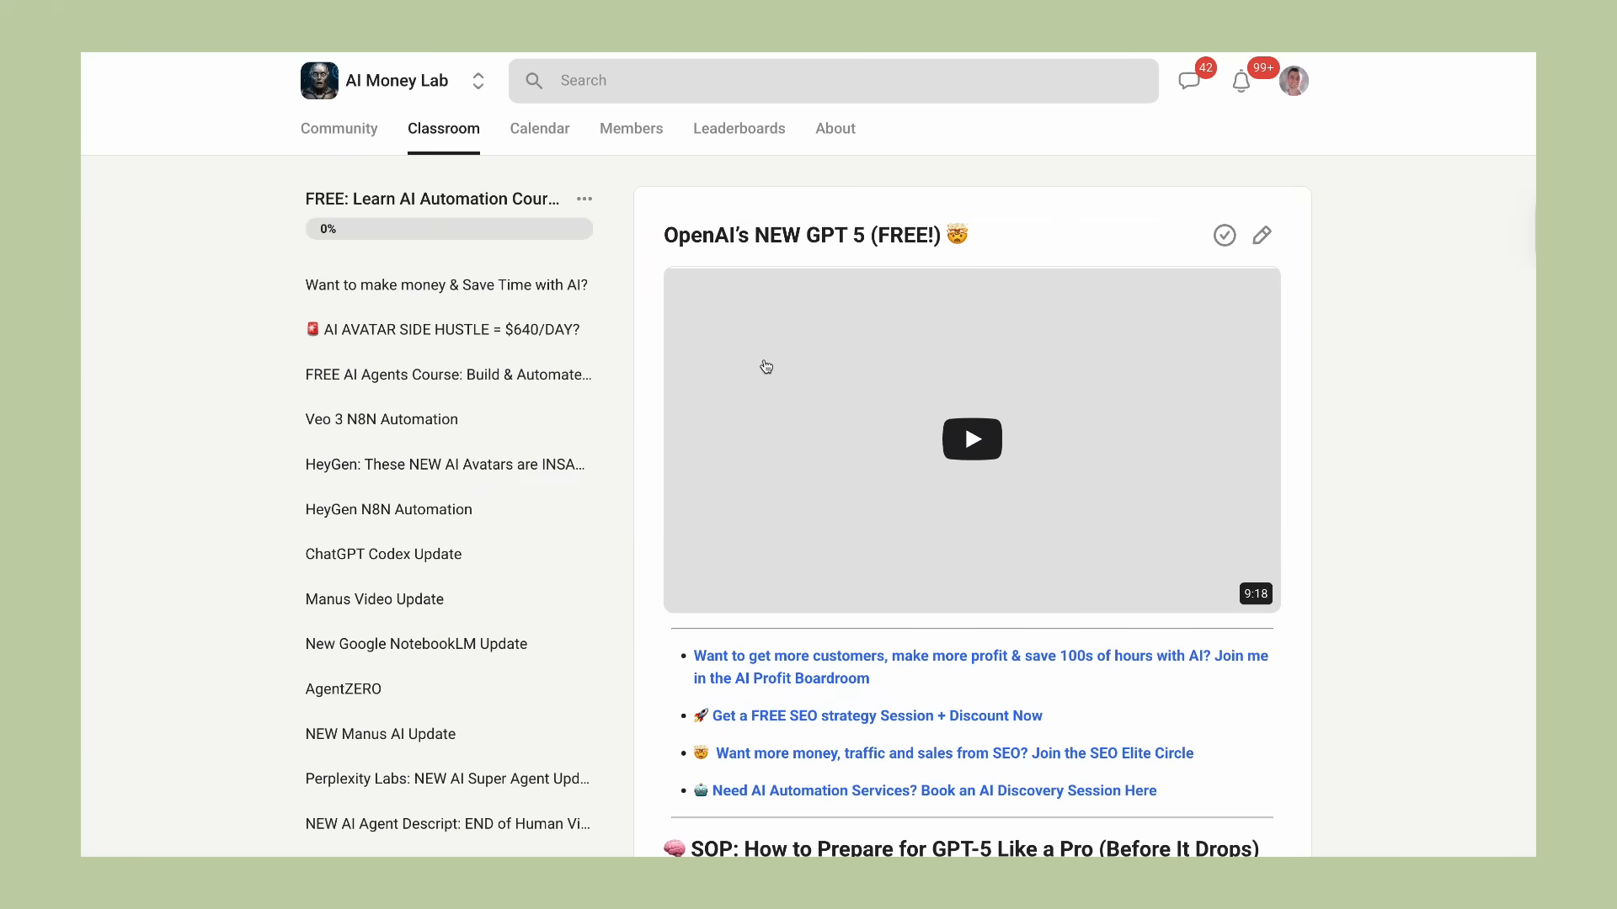
pyautogui.scroll(-3)
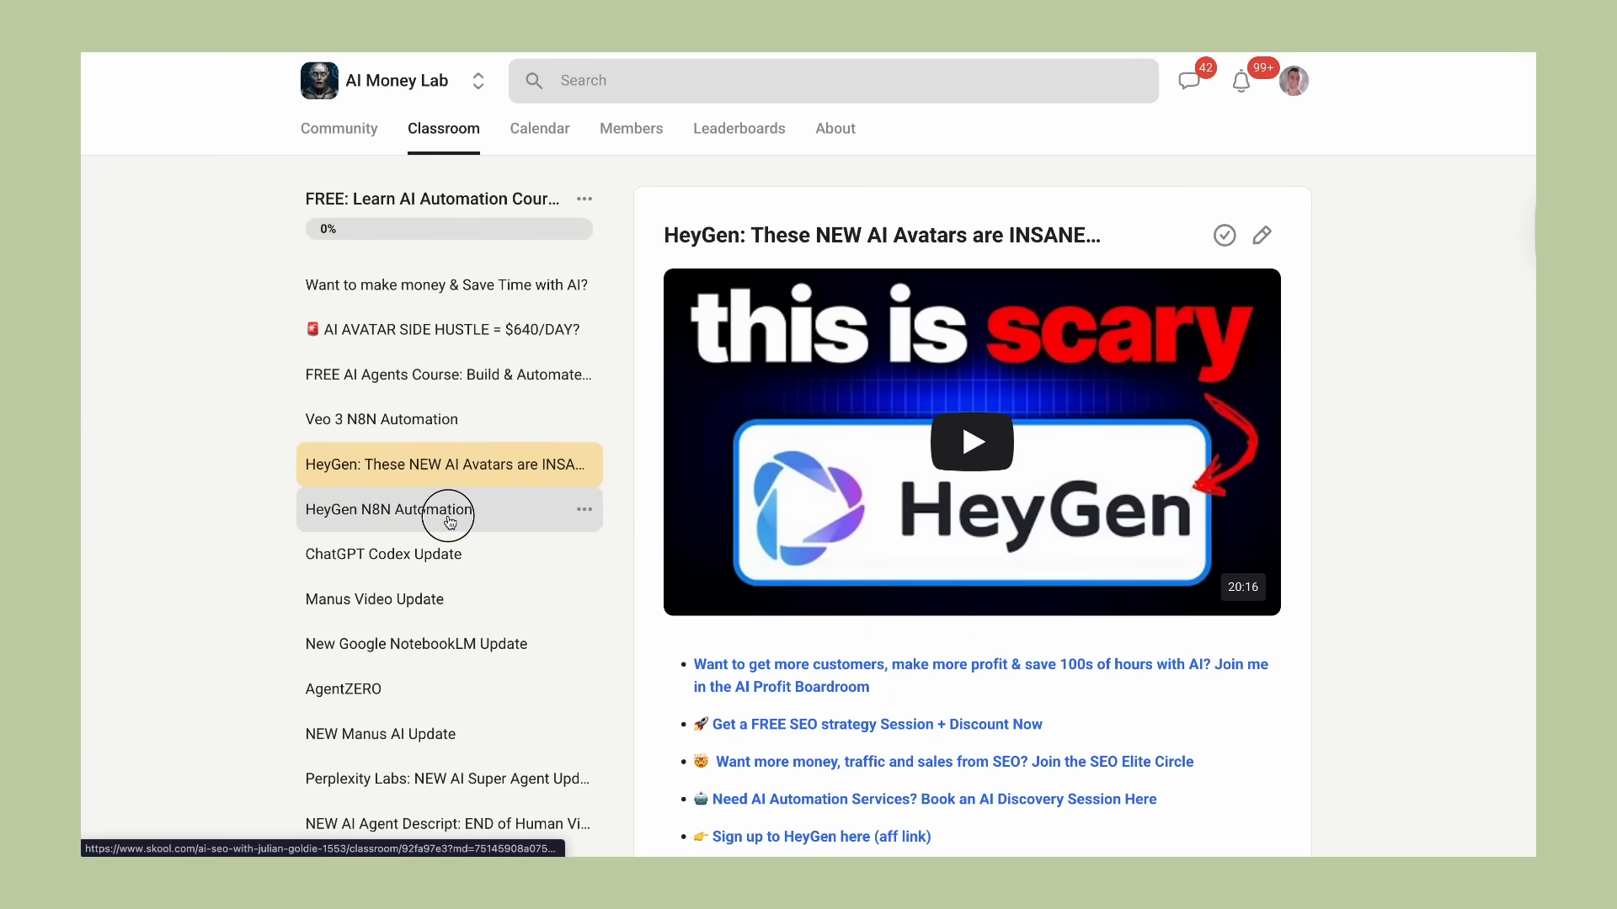
pyautogui.click(444, 128)
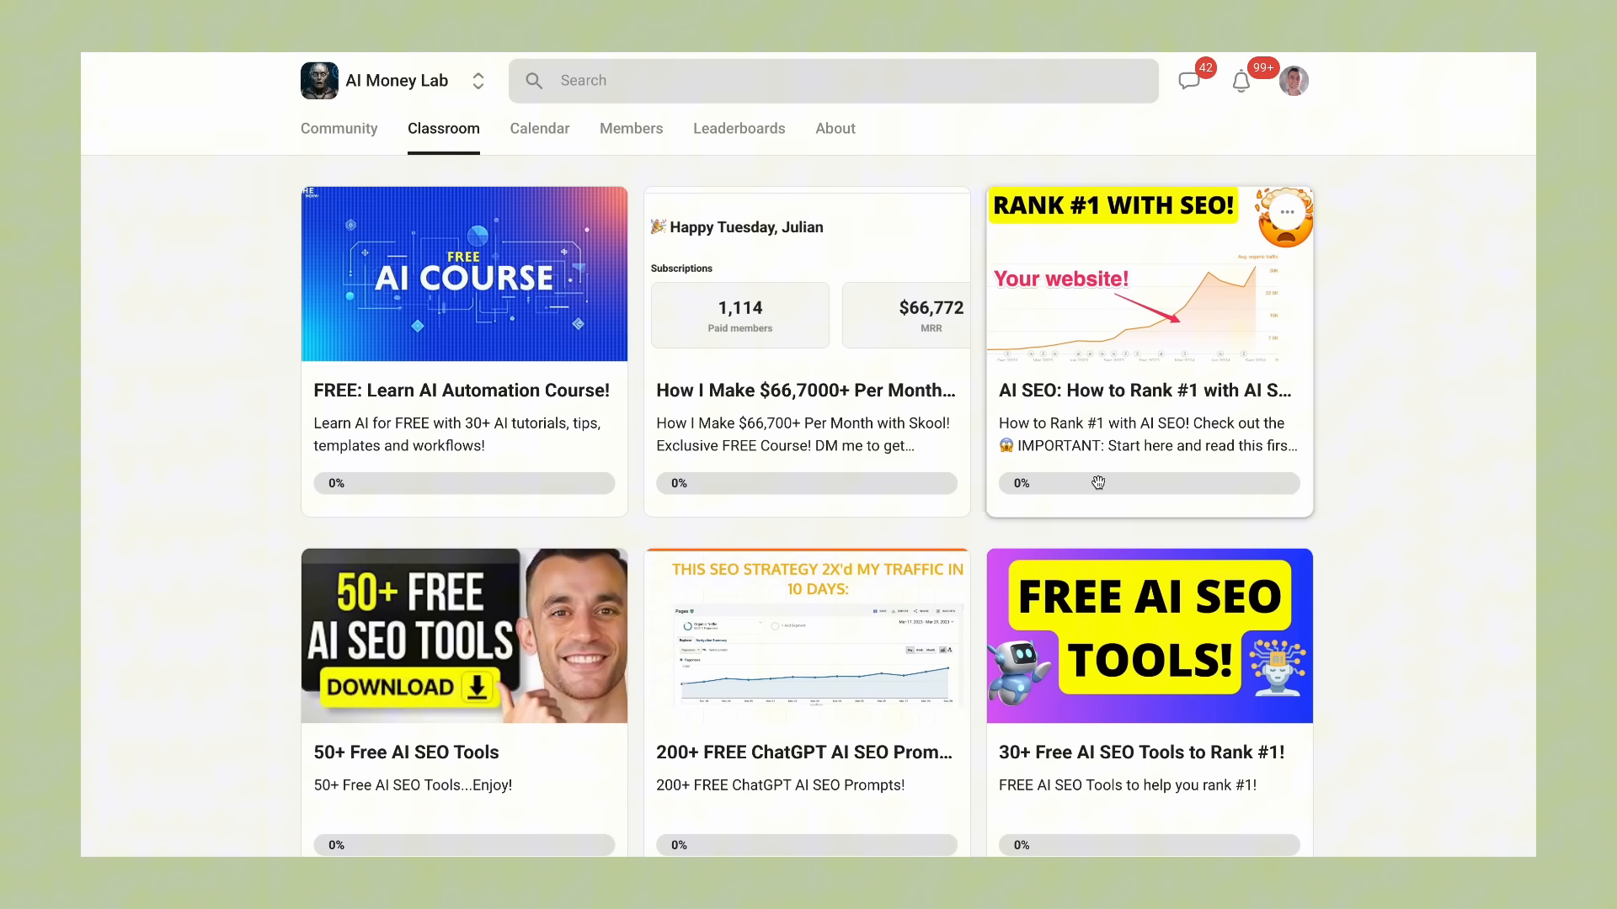
pyautogui.click(463, 634)
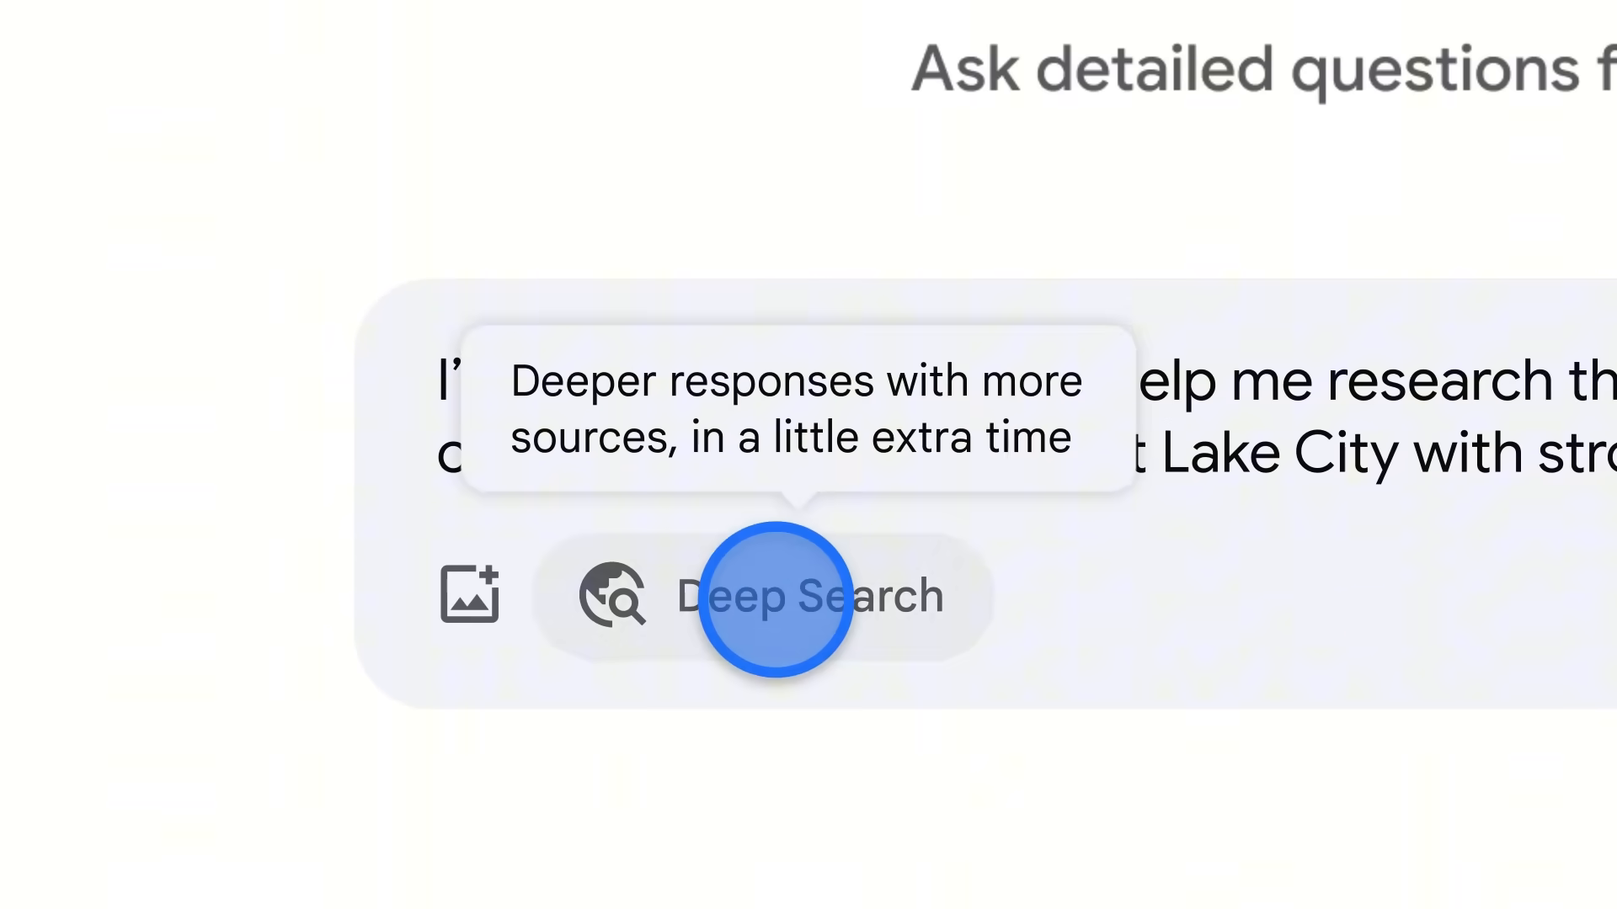
# Run a Deep Search on Salt Lake City commuter suburbs, adding good schools and positive growth as details
pyautogui.click(775, 596)
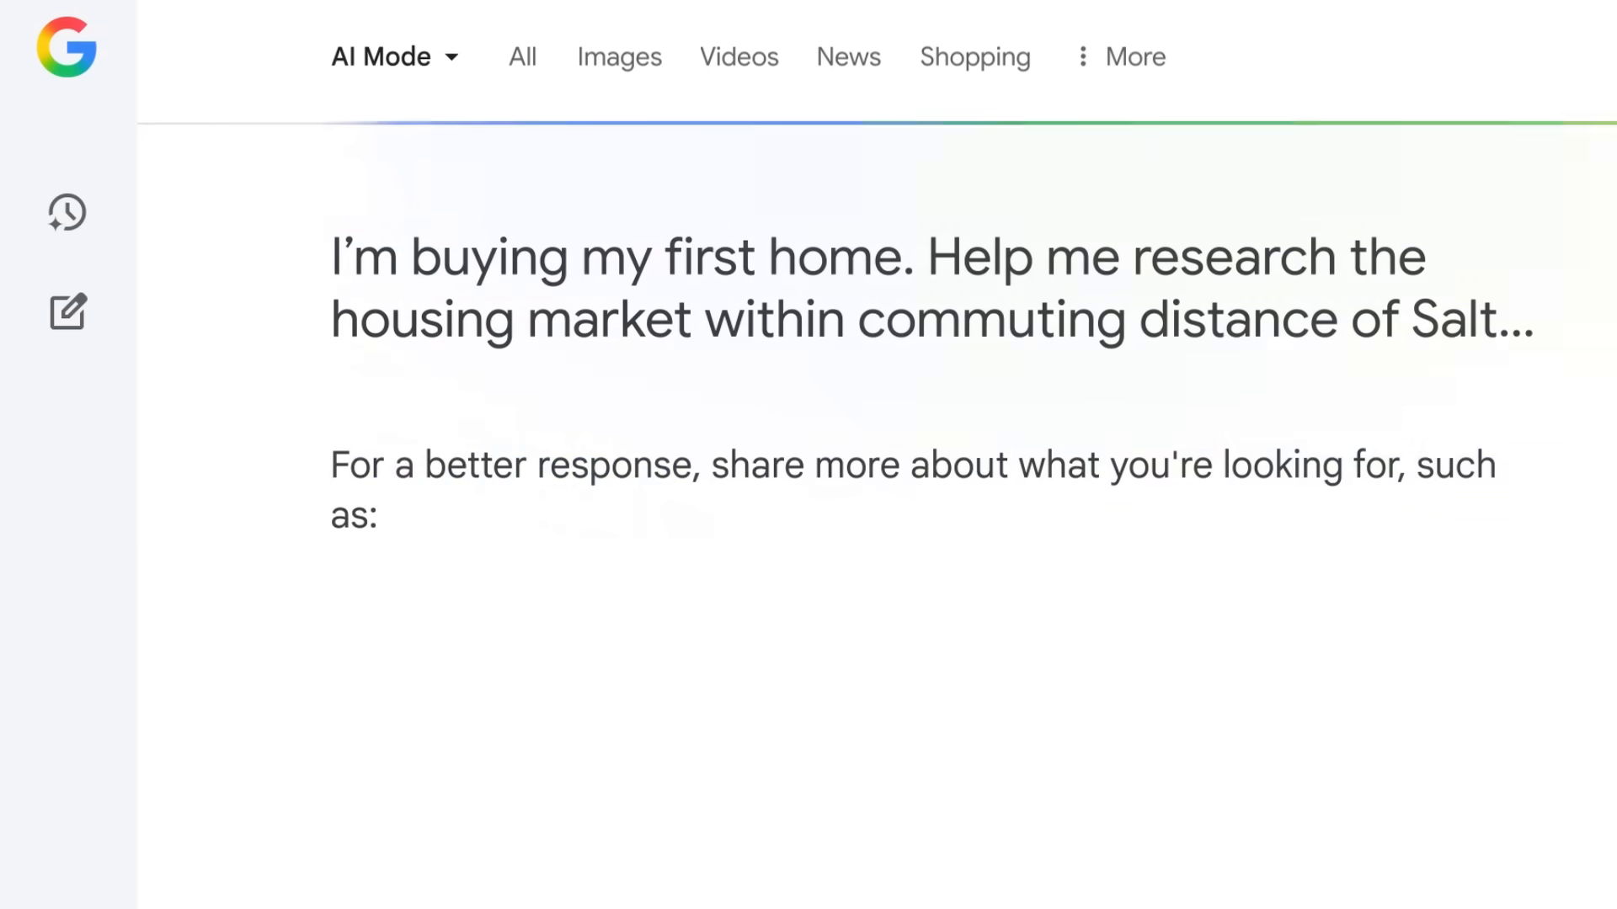
pyautogui.scroll(-3)
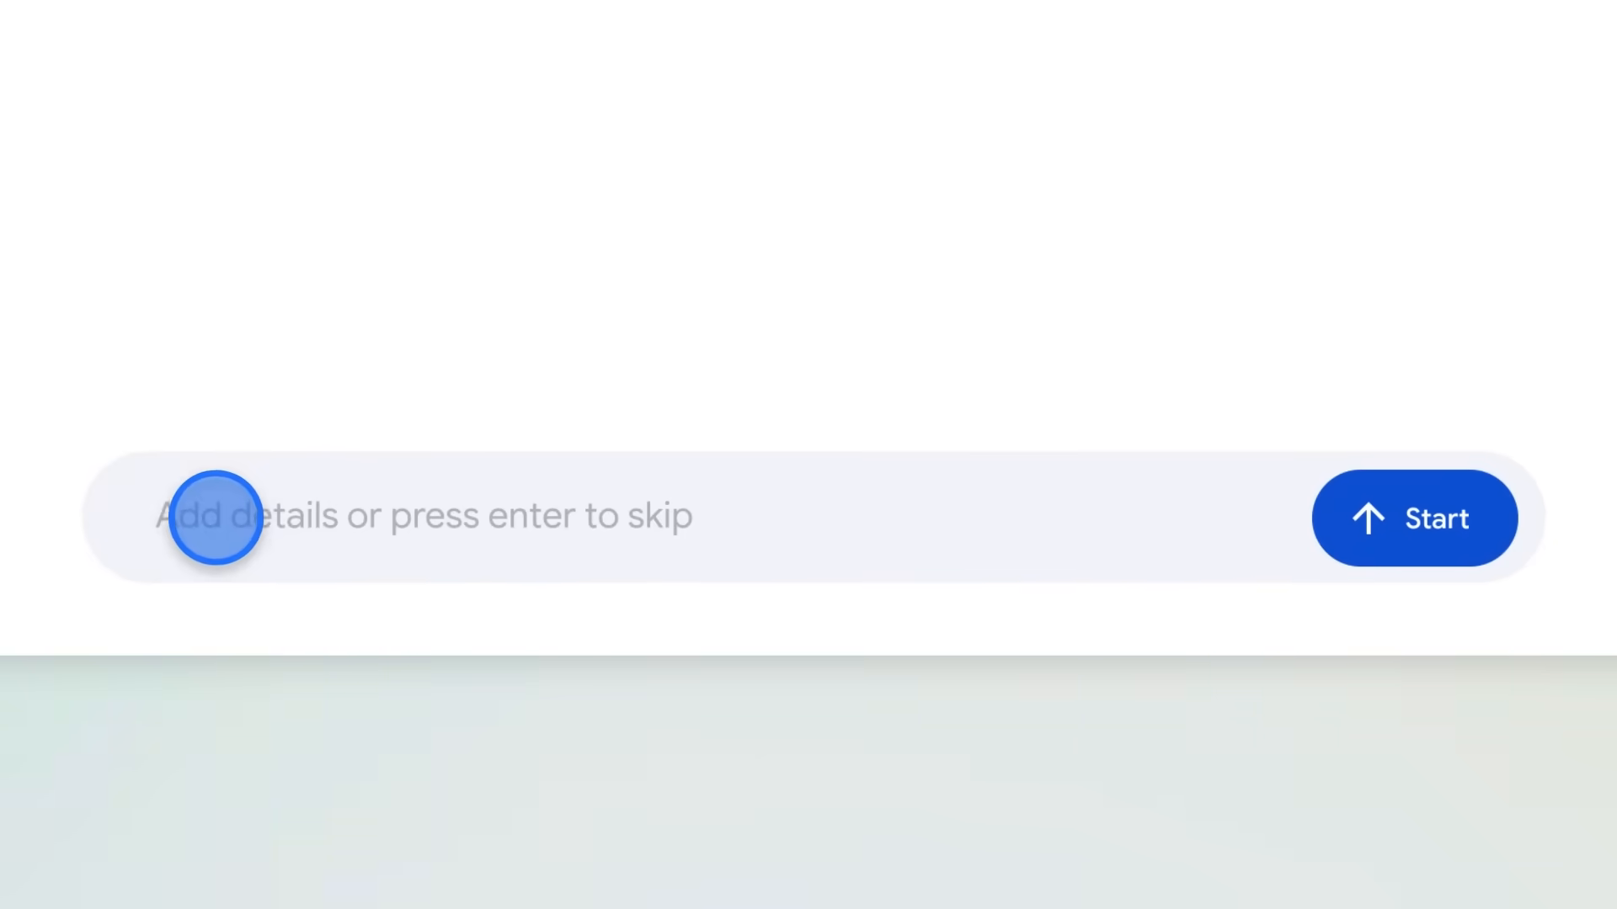
pyautogui.write("I'm looking for good schools, and signs of positive g")
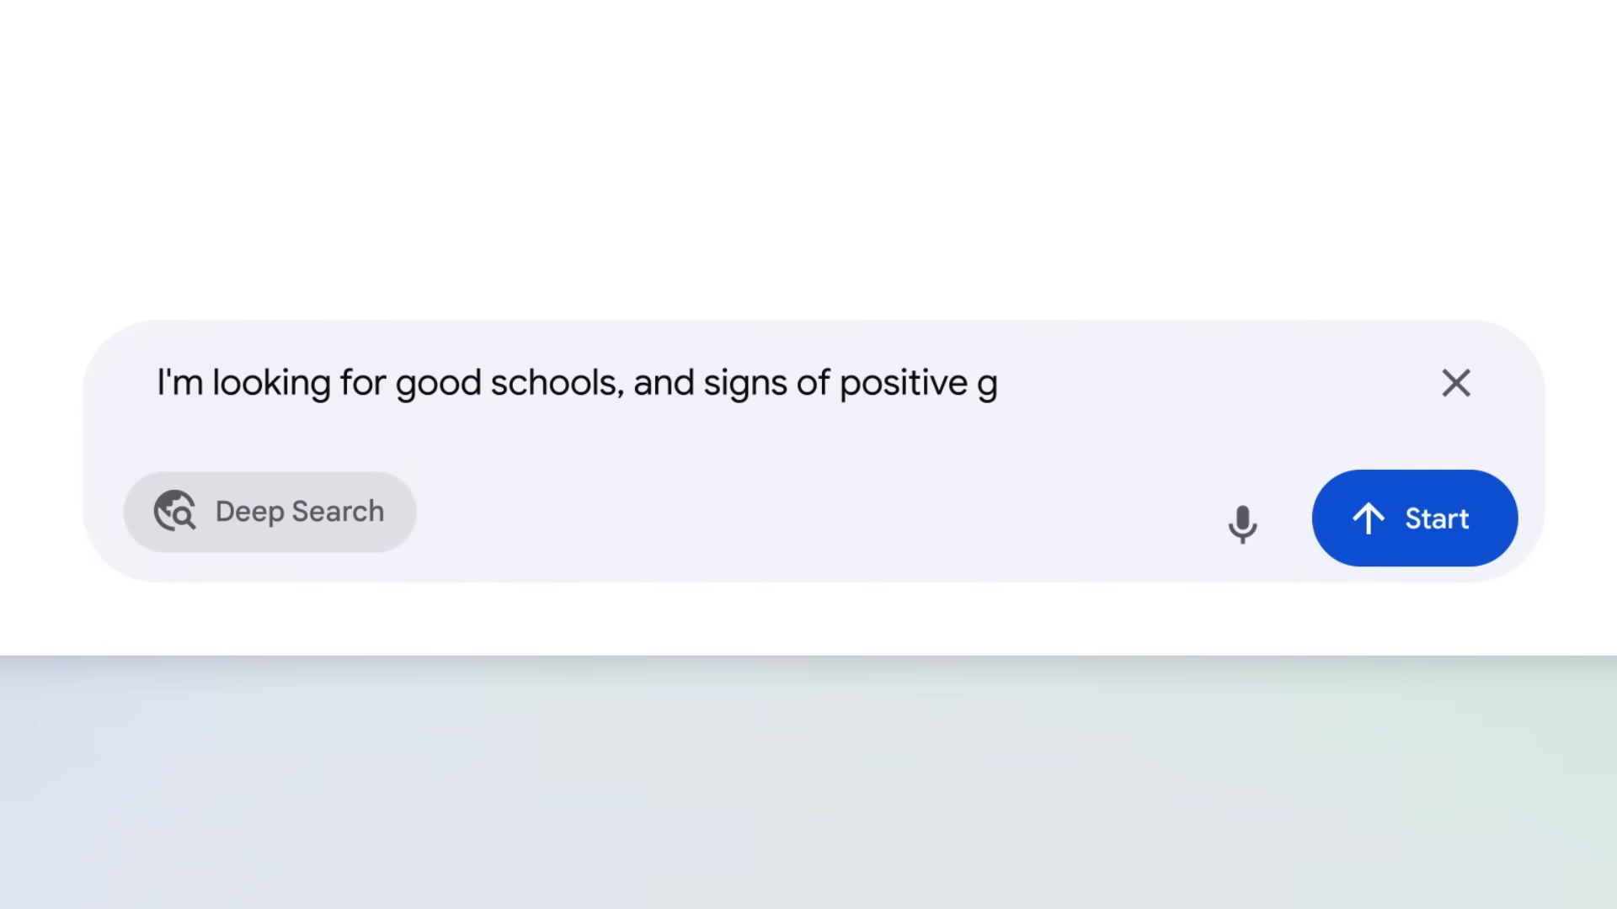
pyautogui.click(1415, 518)
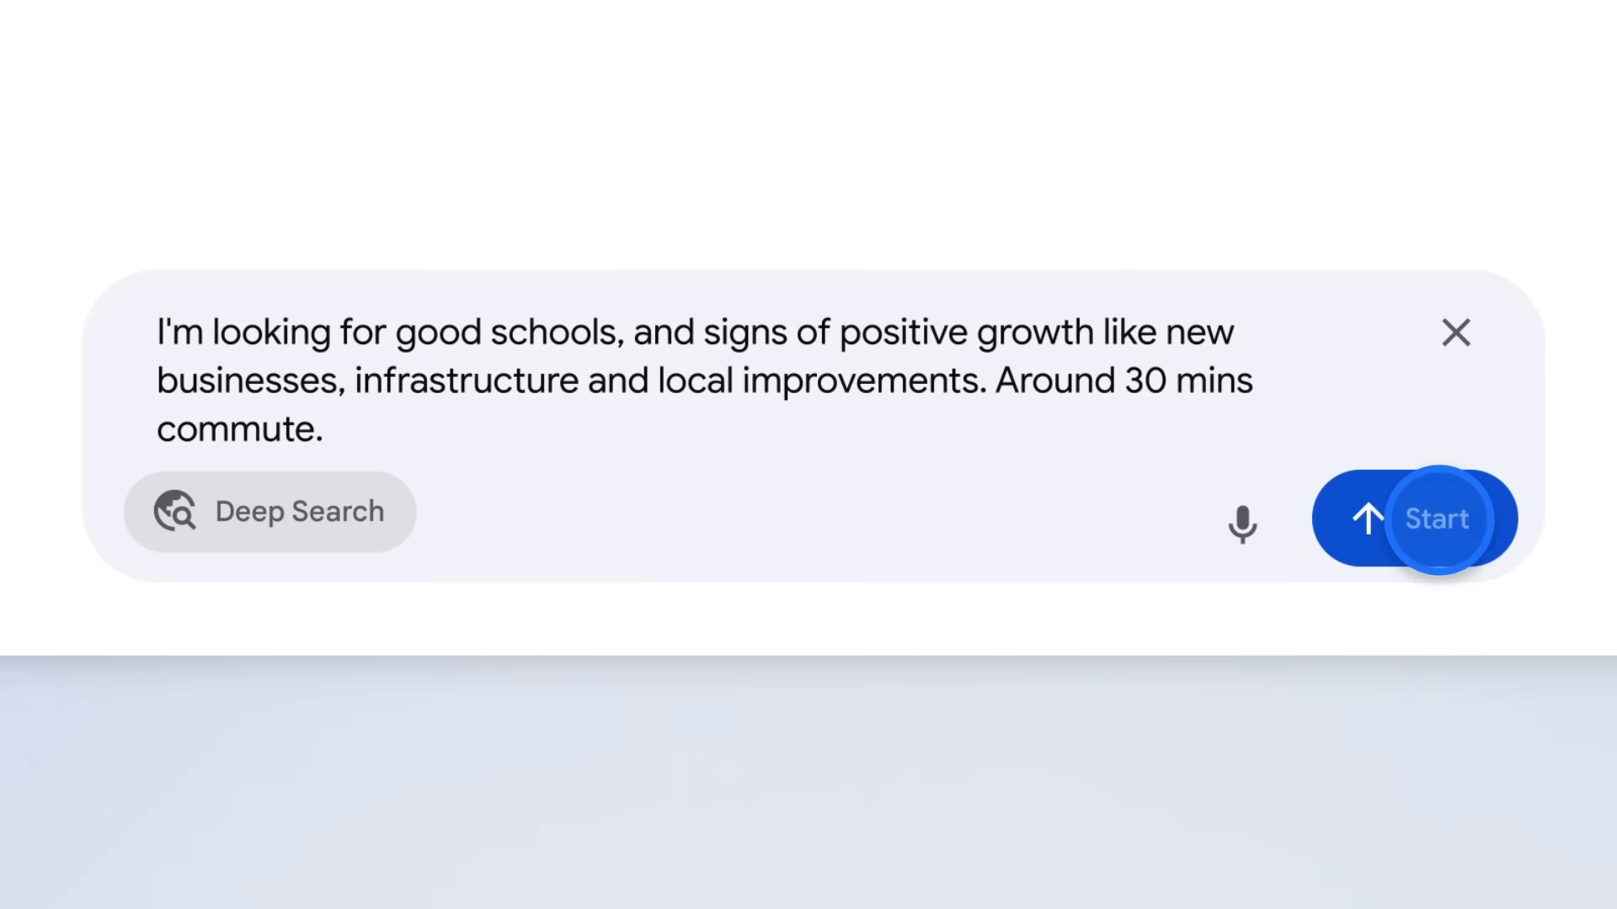
pyautogui.click(1435, 519)
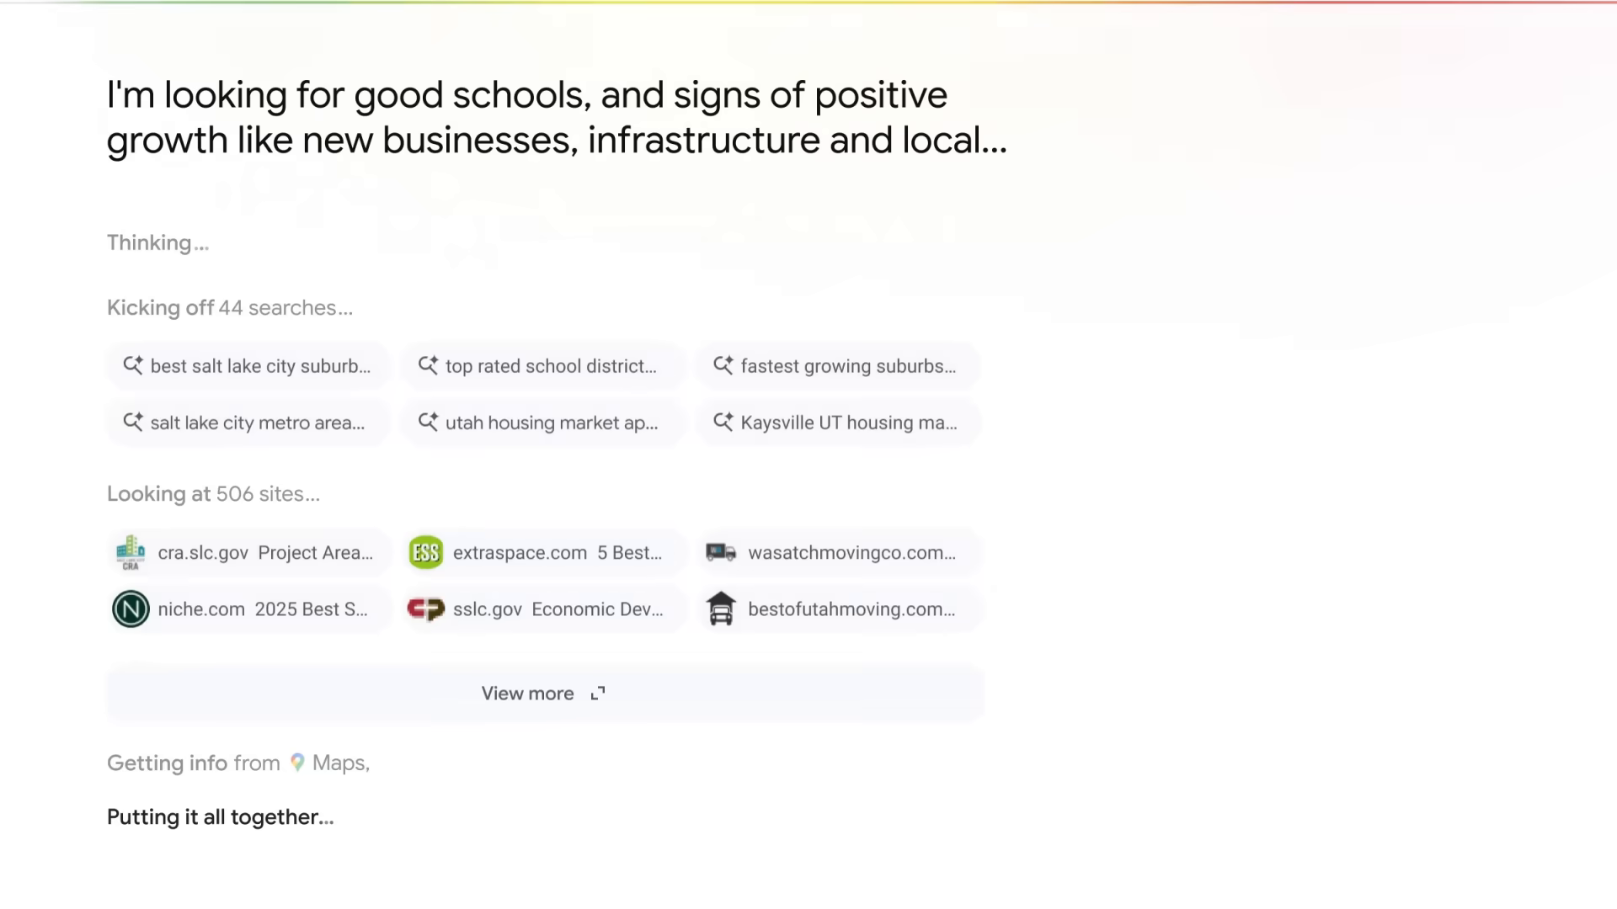
pyautogui.scroll(-3)
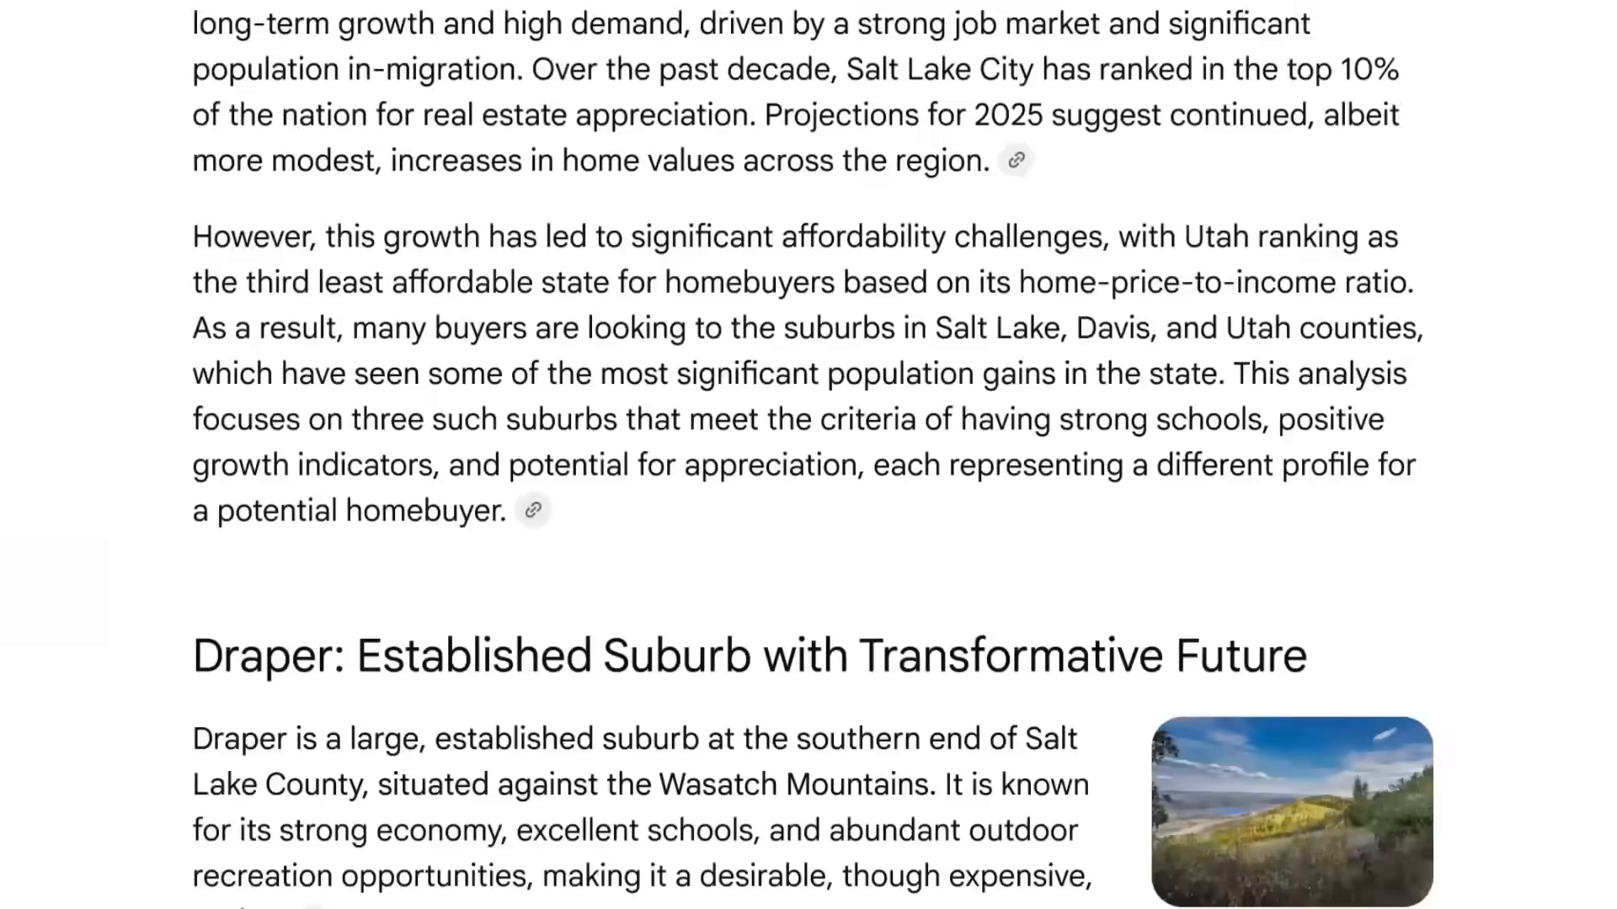
pyautogui.scroll(-3)
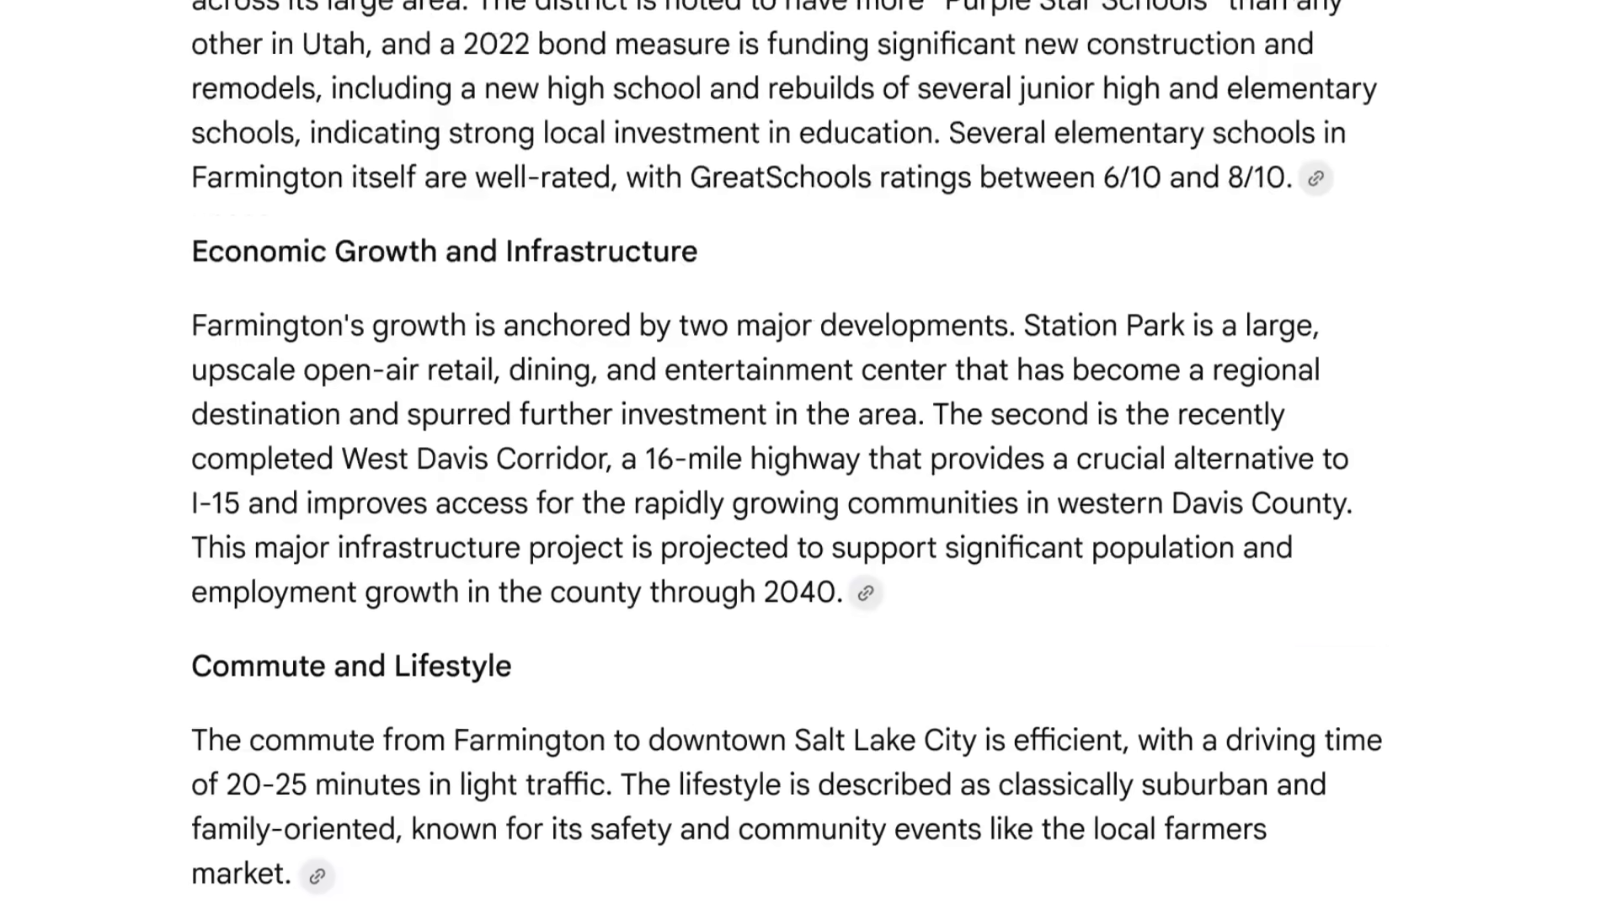
pyautogui.scroll(-3)
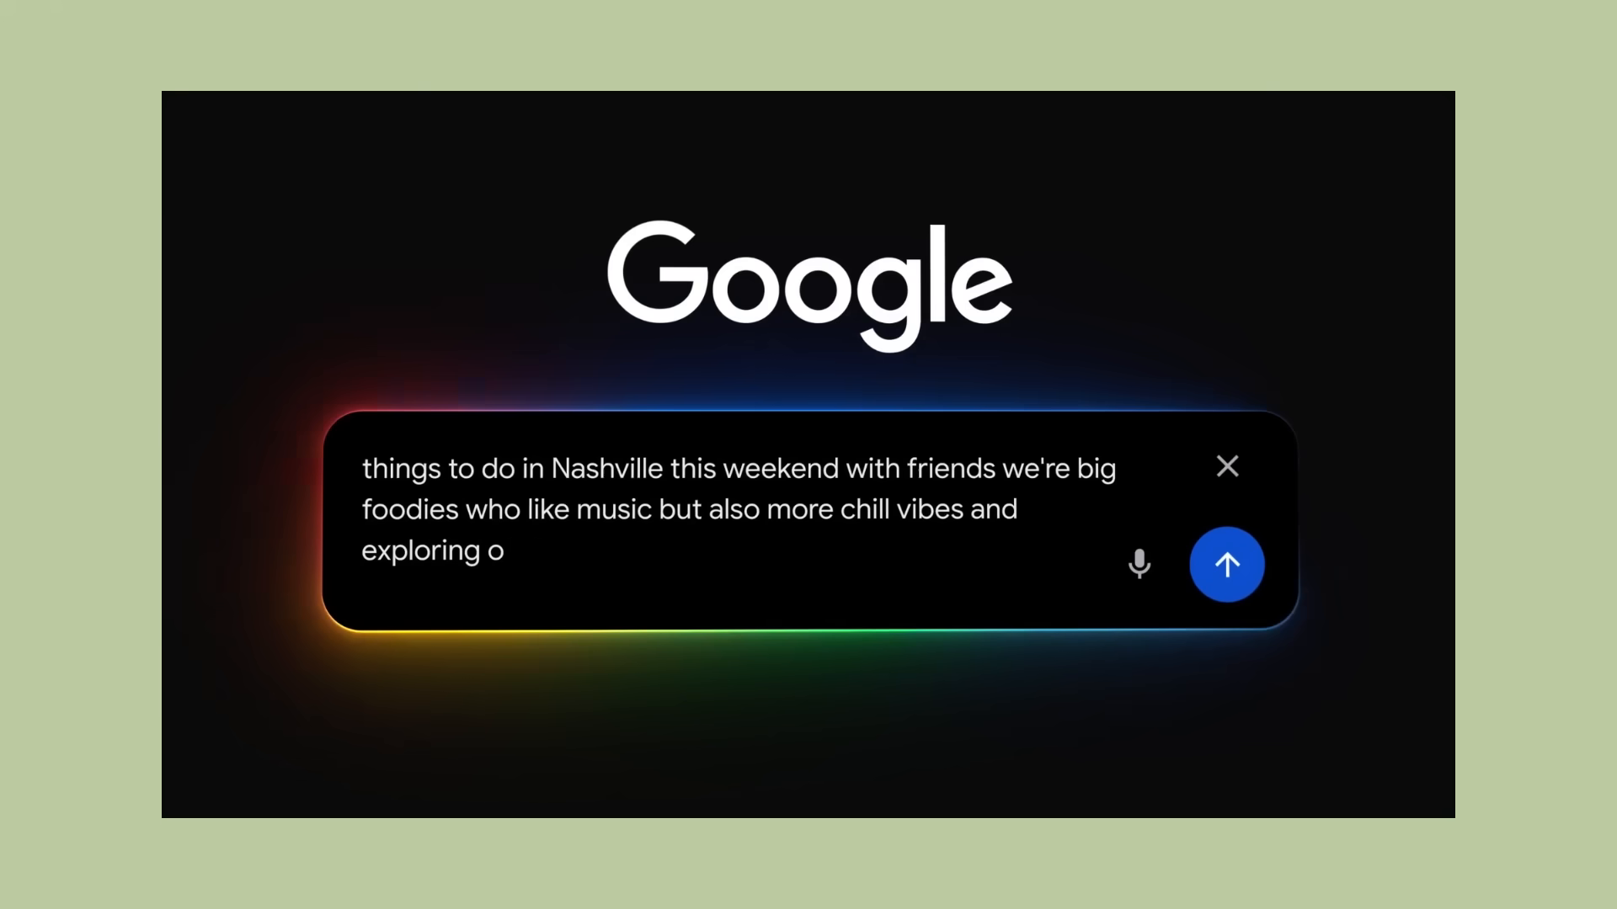
# Submit the Nashville foodie weekend question, browse the restaurant picks, and type 'What about brunch'
pyautogui.click(1226, 564)
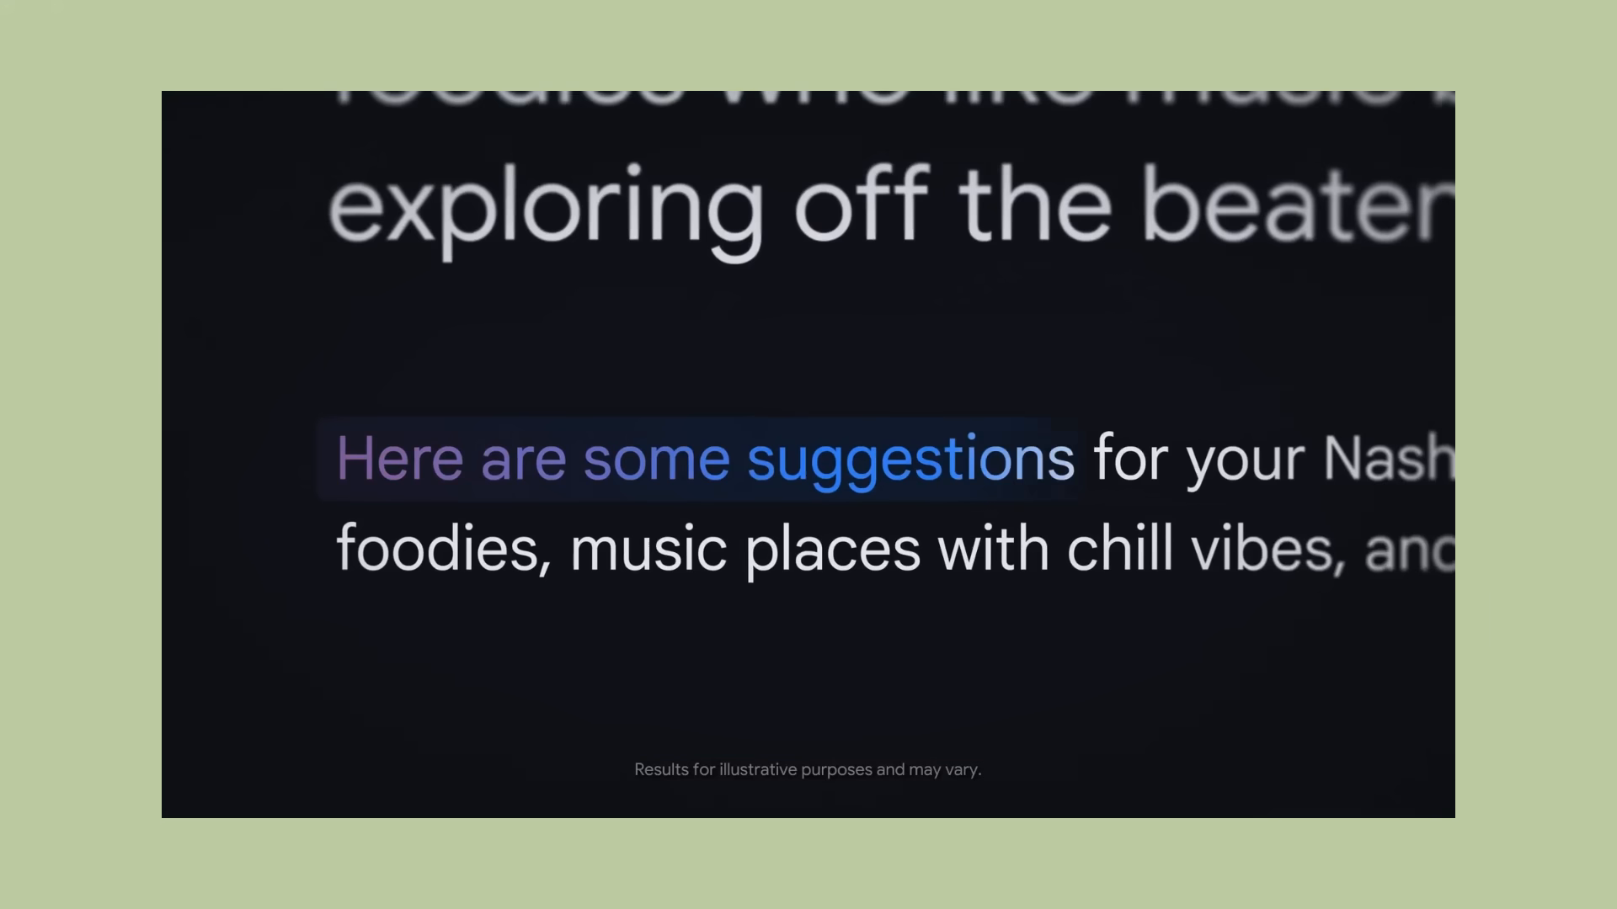
pyautogui.scroll(-3)
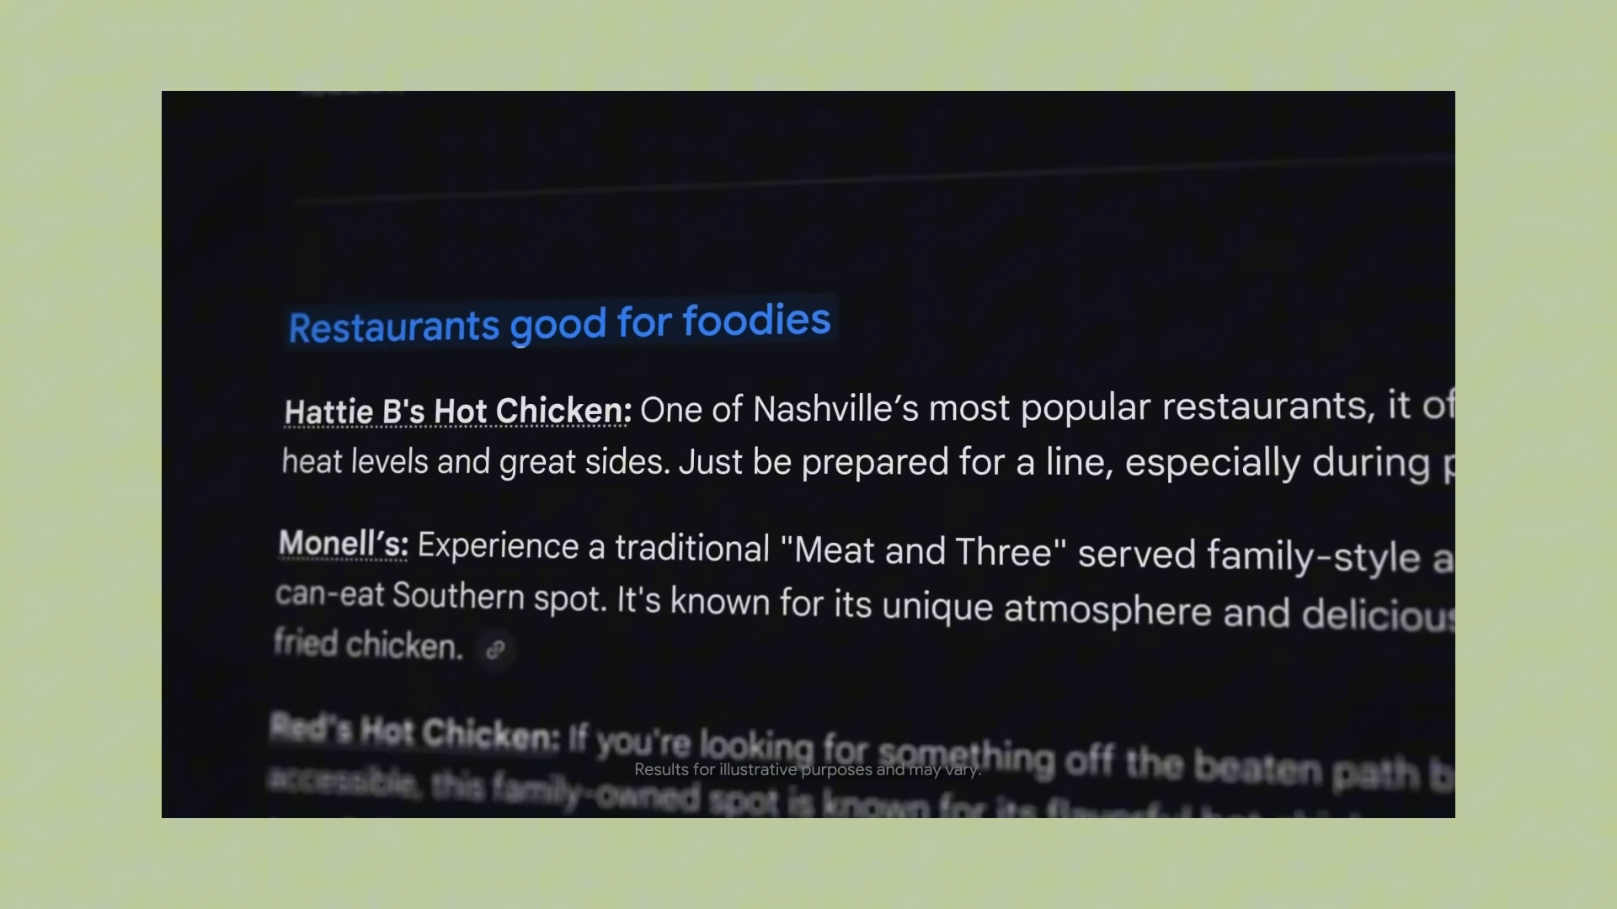
pyautogui.scroll(-3)
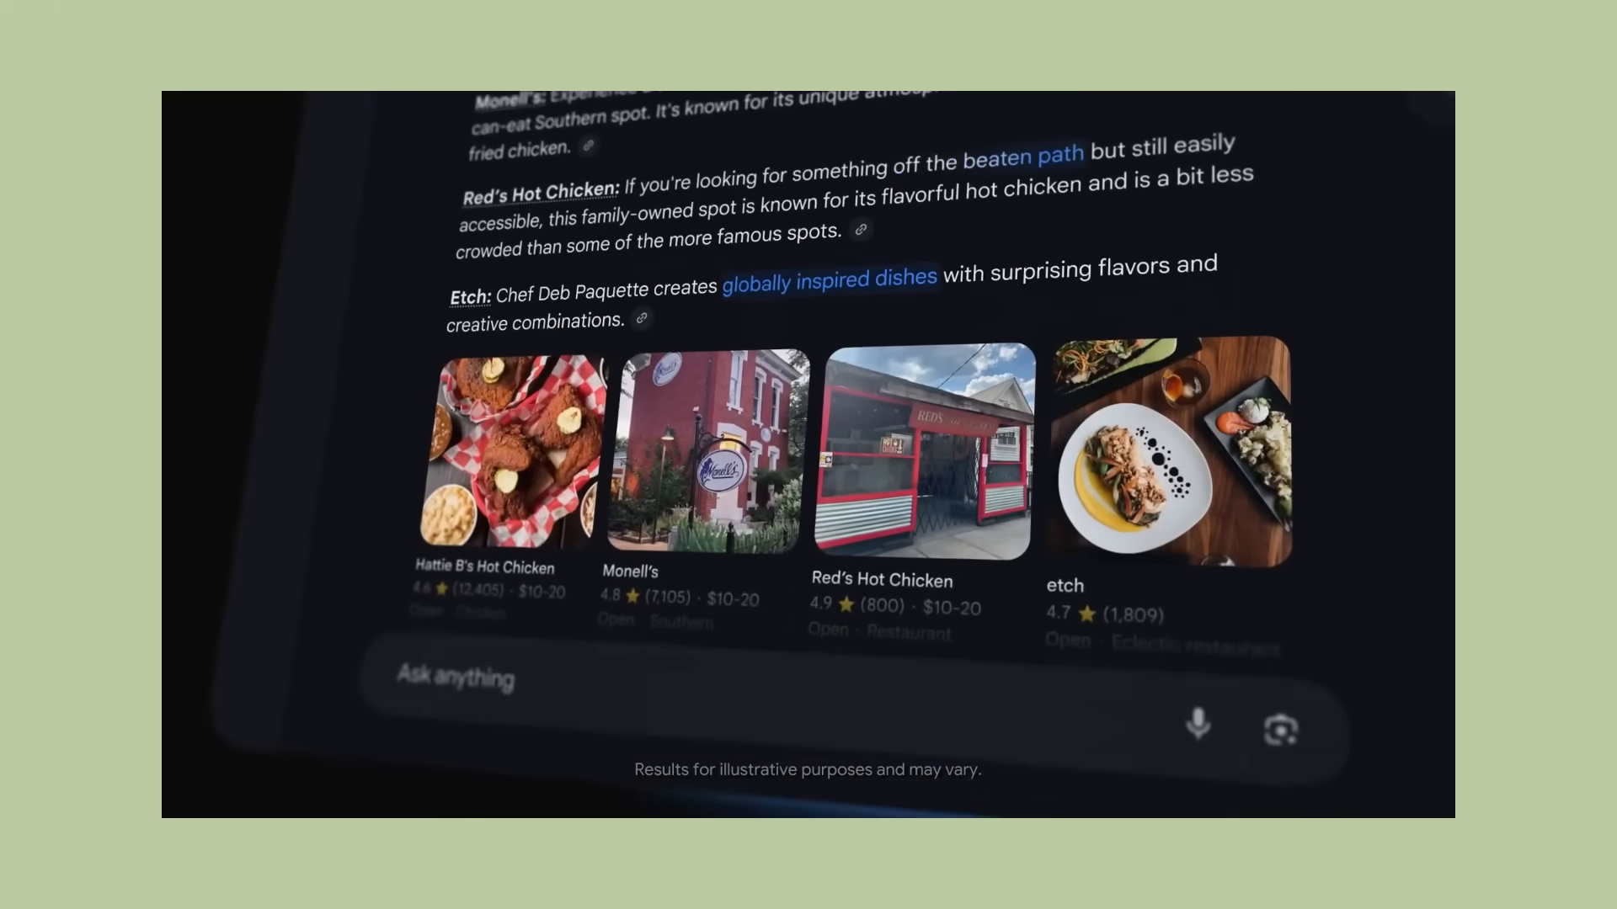
pyautogui.write('What about brunch')
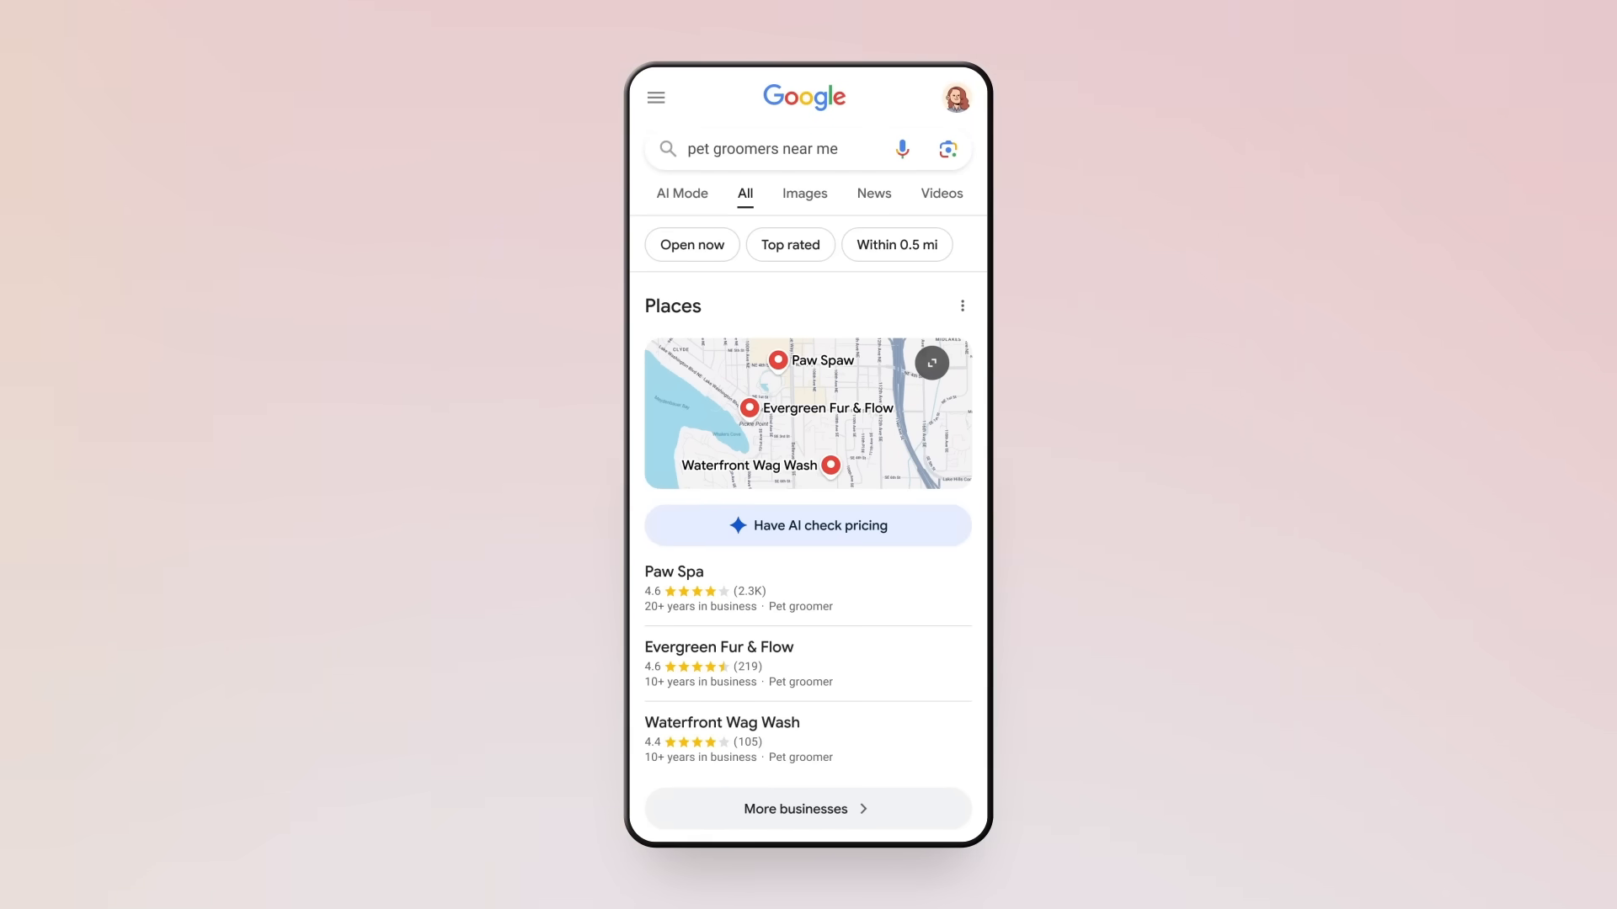
# Have AI call groomers for a medium Beagle needing a bath and nail trimming
pyautogui.click(807, 524)
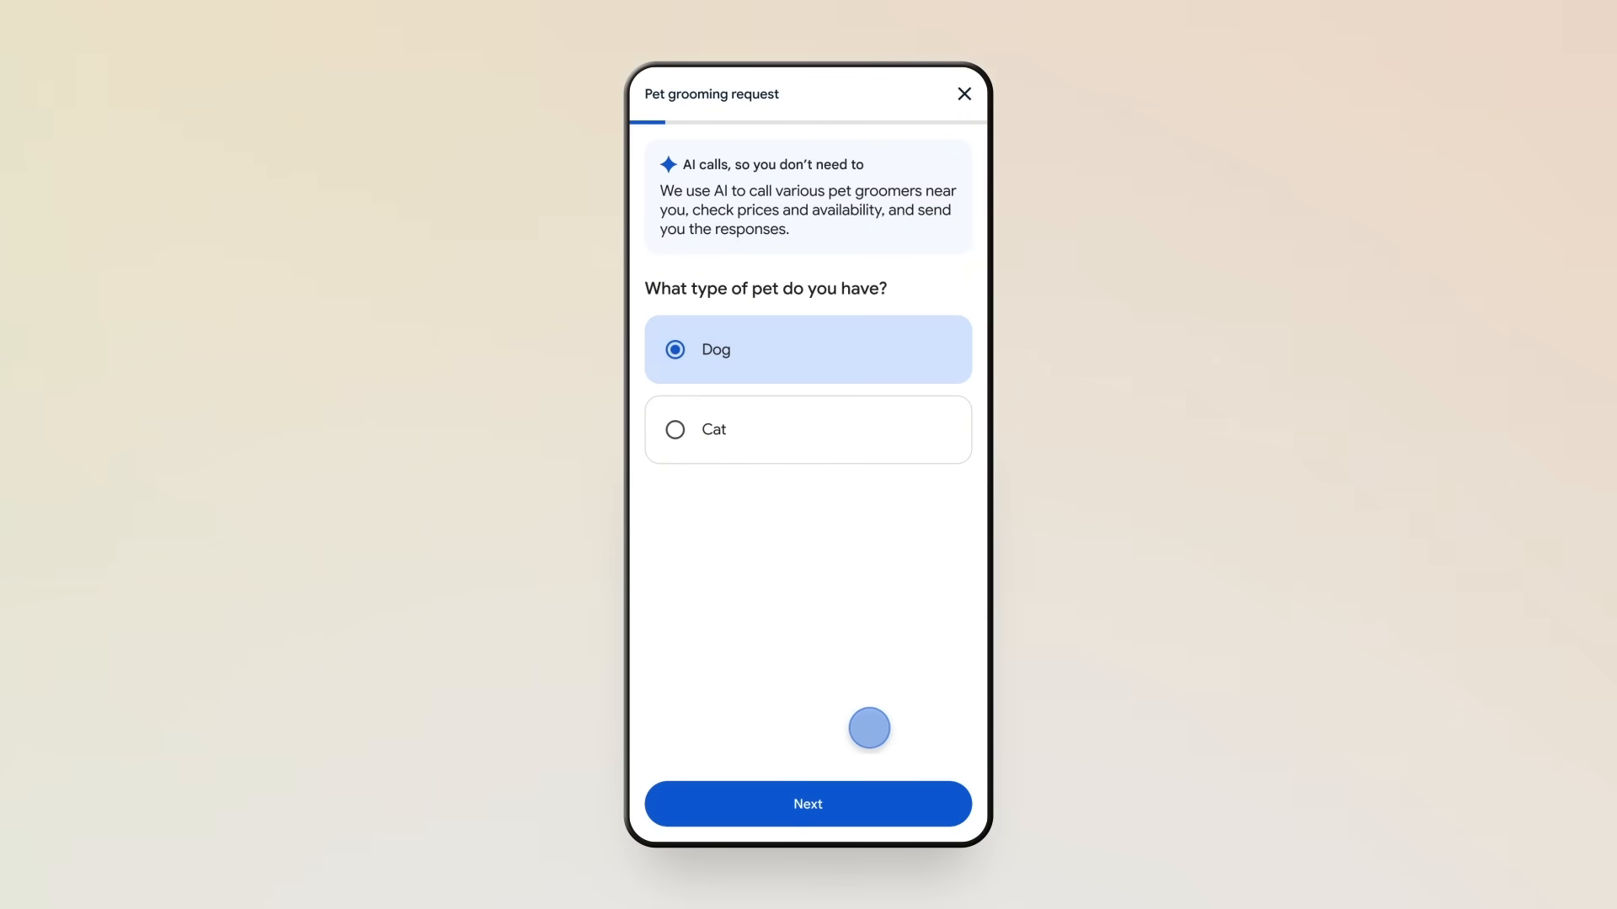
pyautogui.click(807, 803)
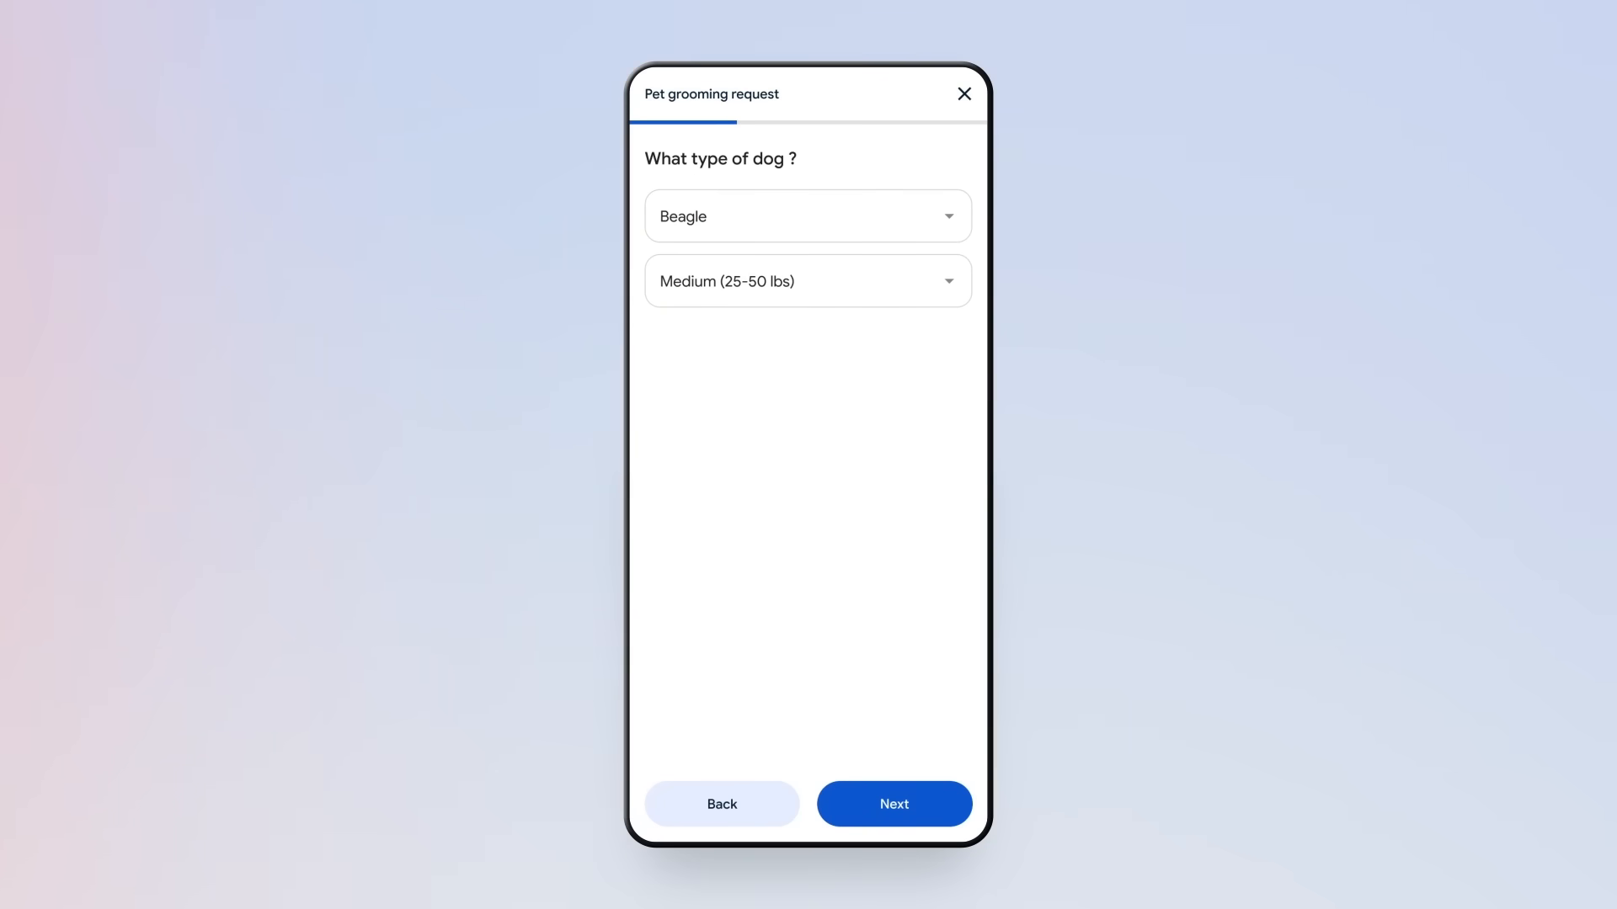
pyautogui.click(893, 803)
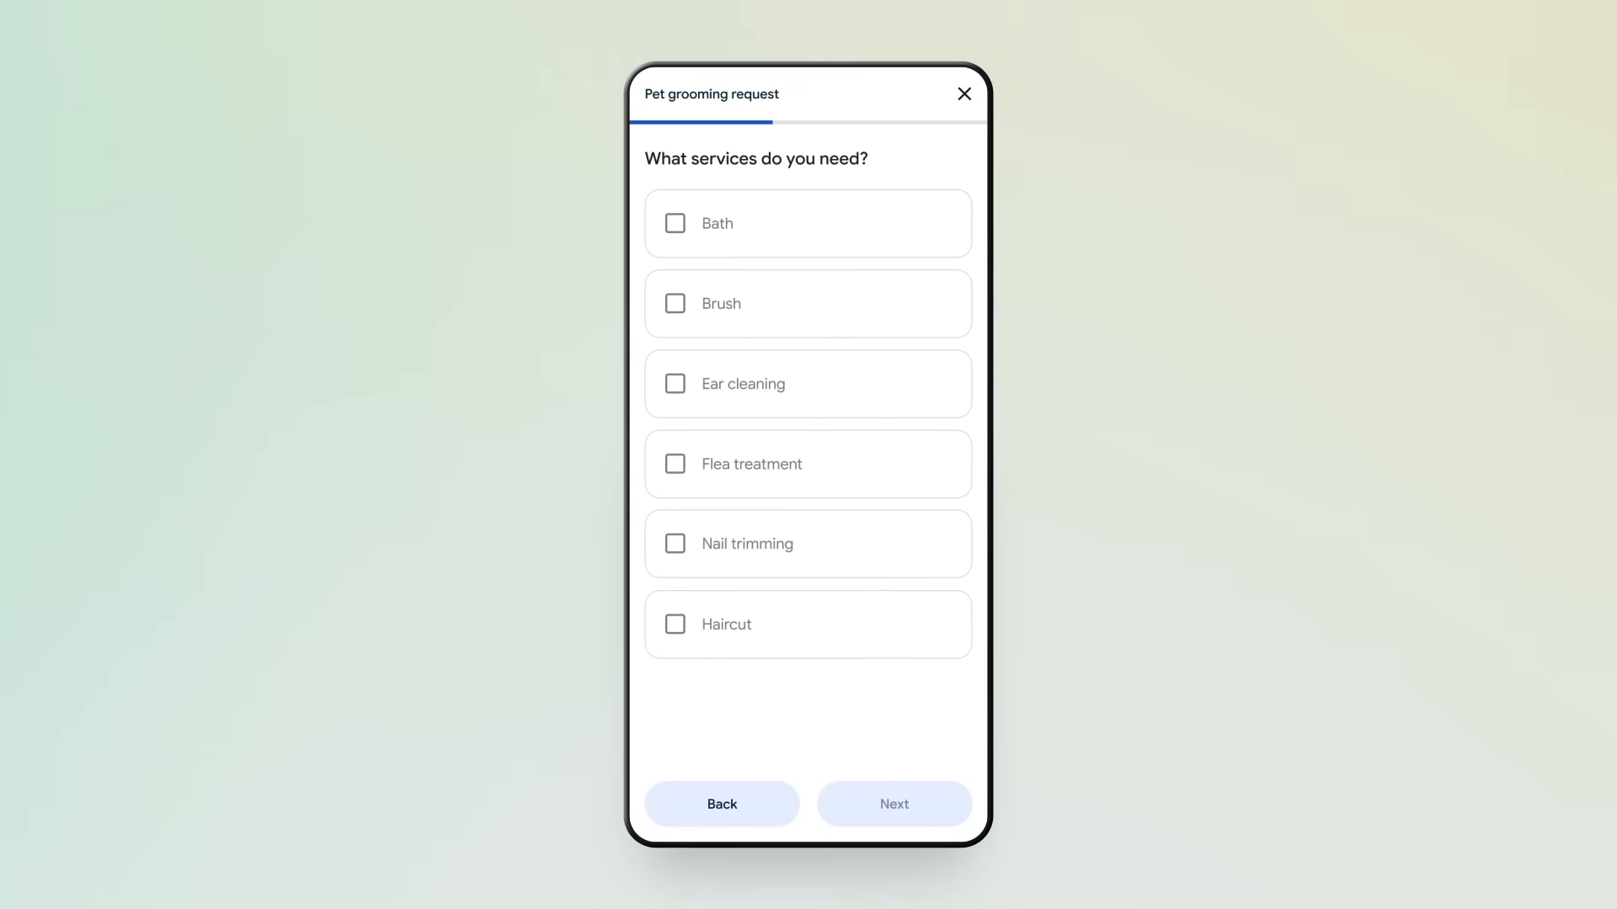
pyautogui.click(675, 223)
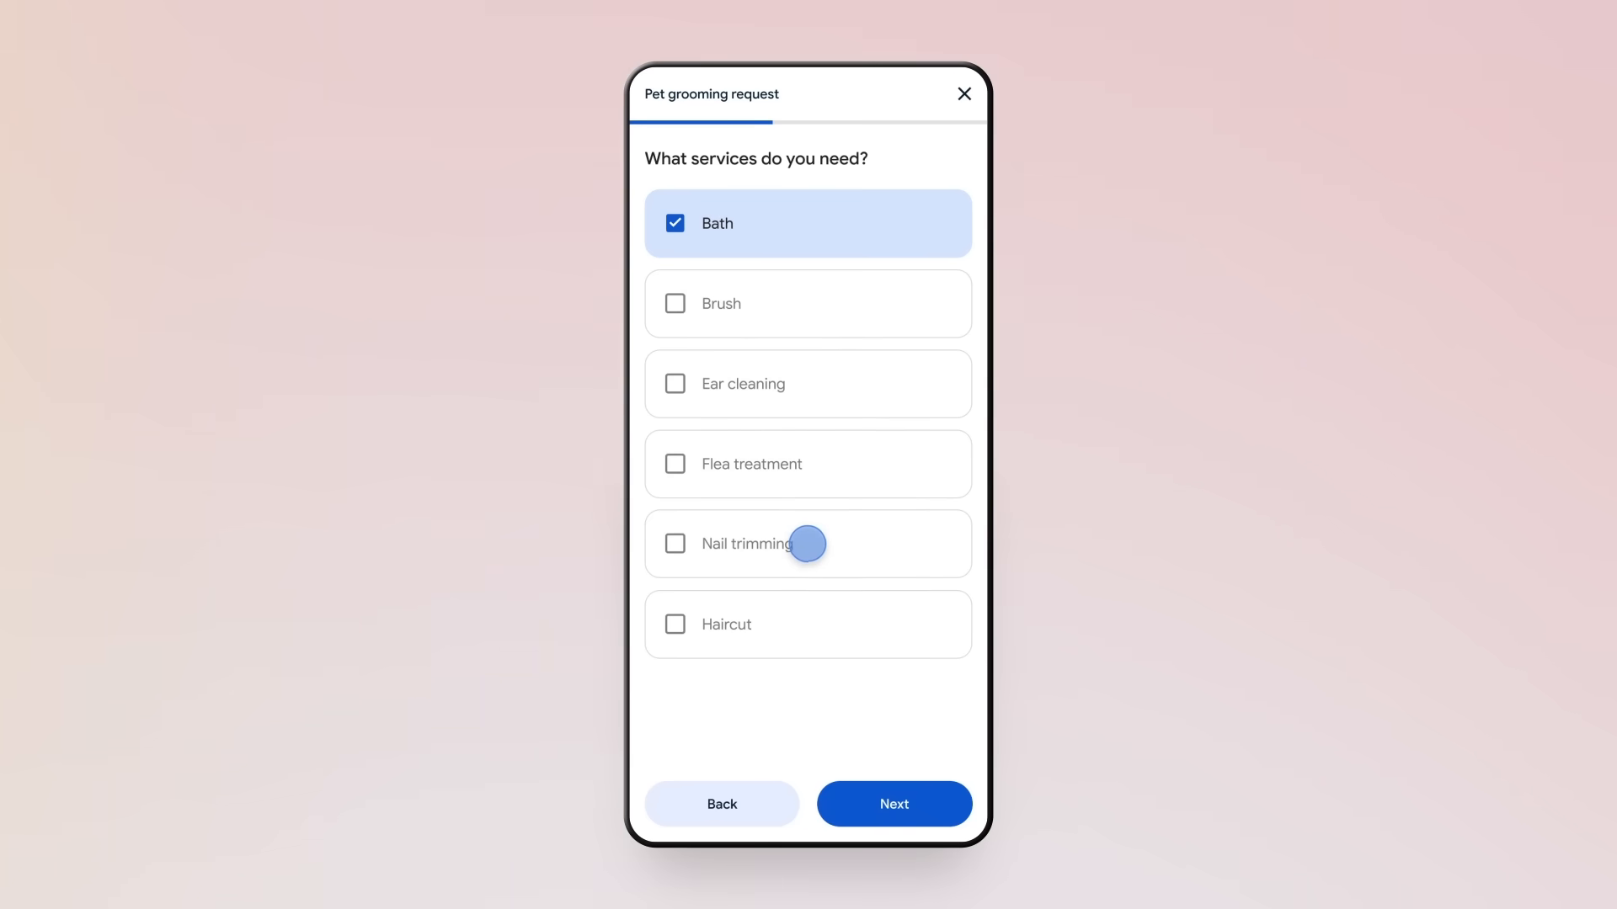
pyautogui.click(893, 805)
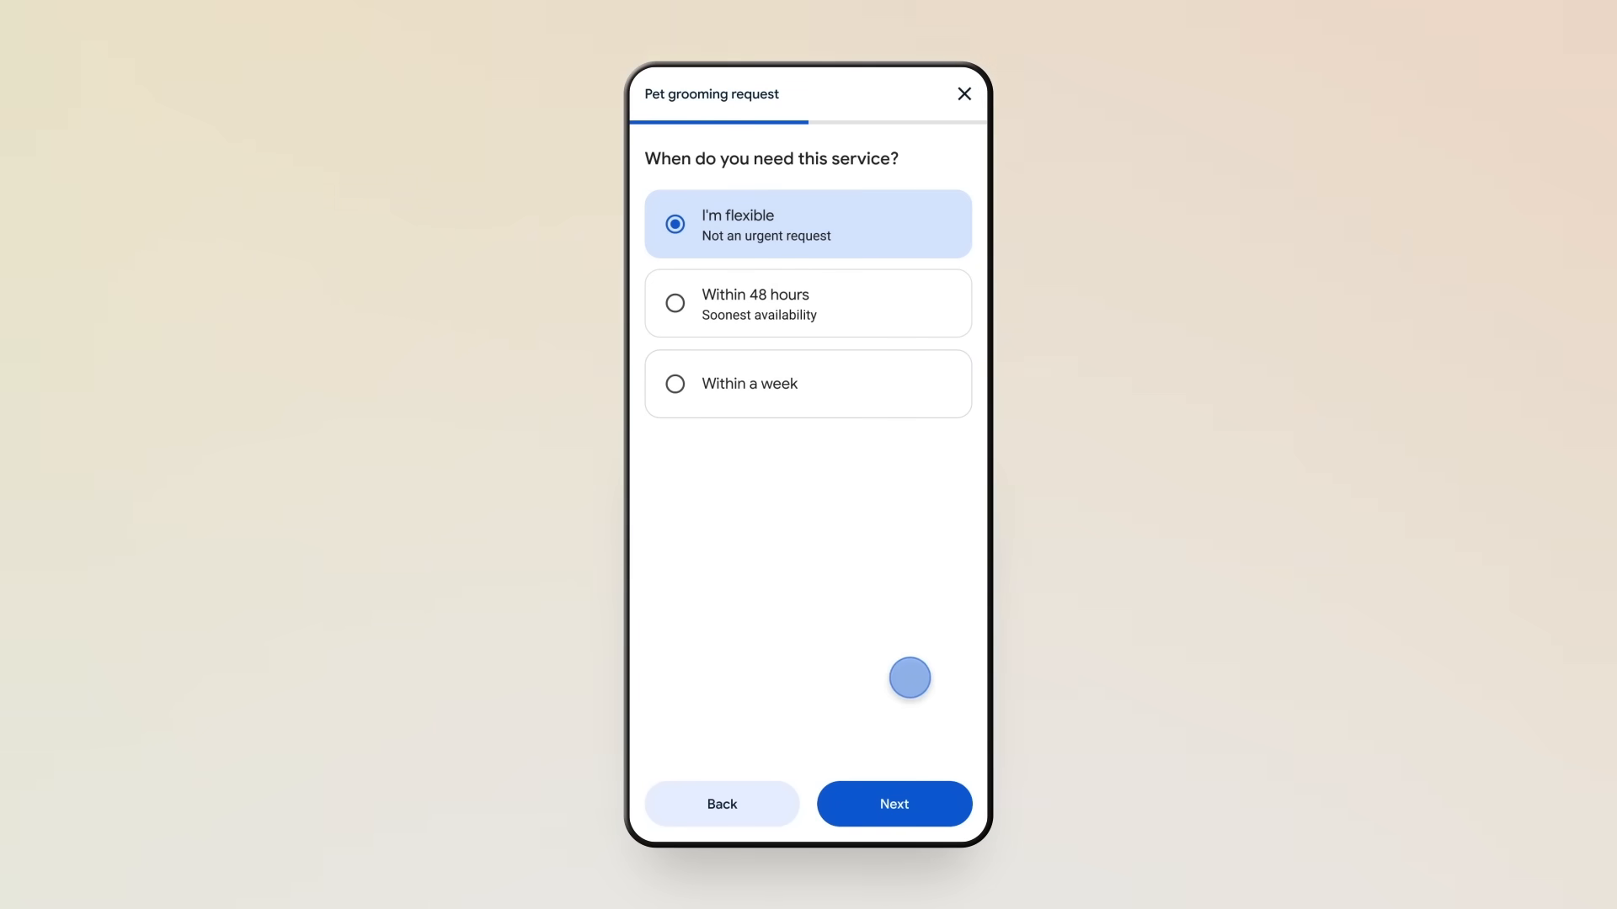
# Choose soonest availability, confirm Bellevue, WA as the location, and submit the grooming request
pyautogui.click(892, 804)
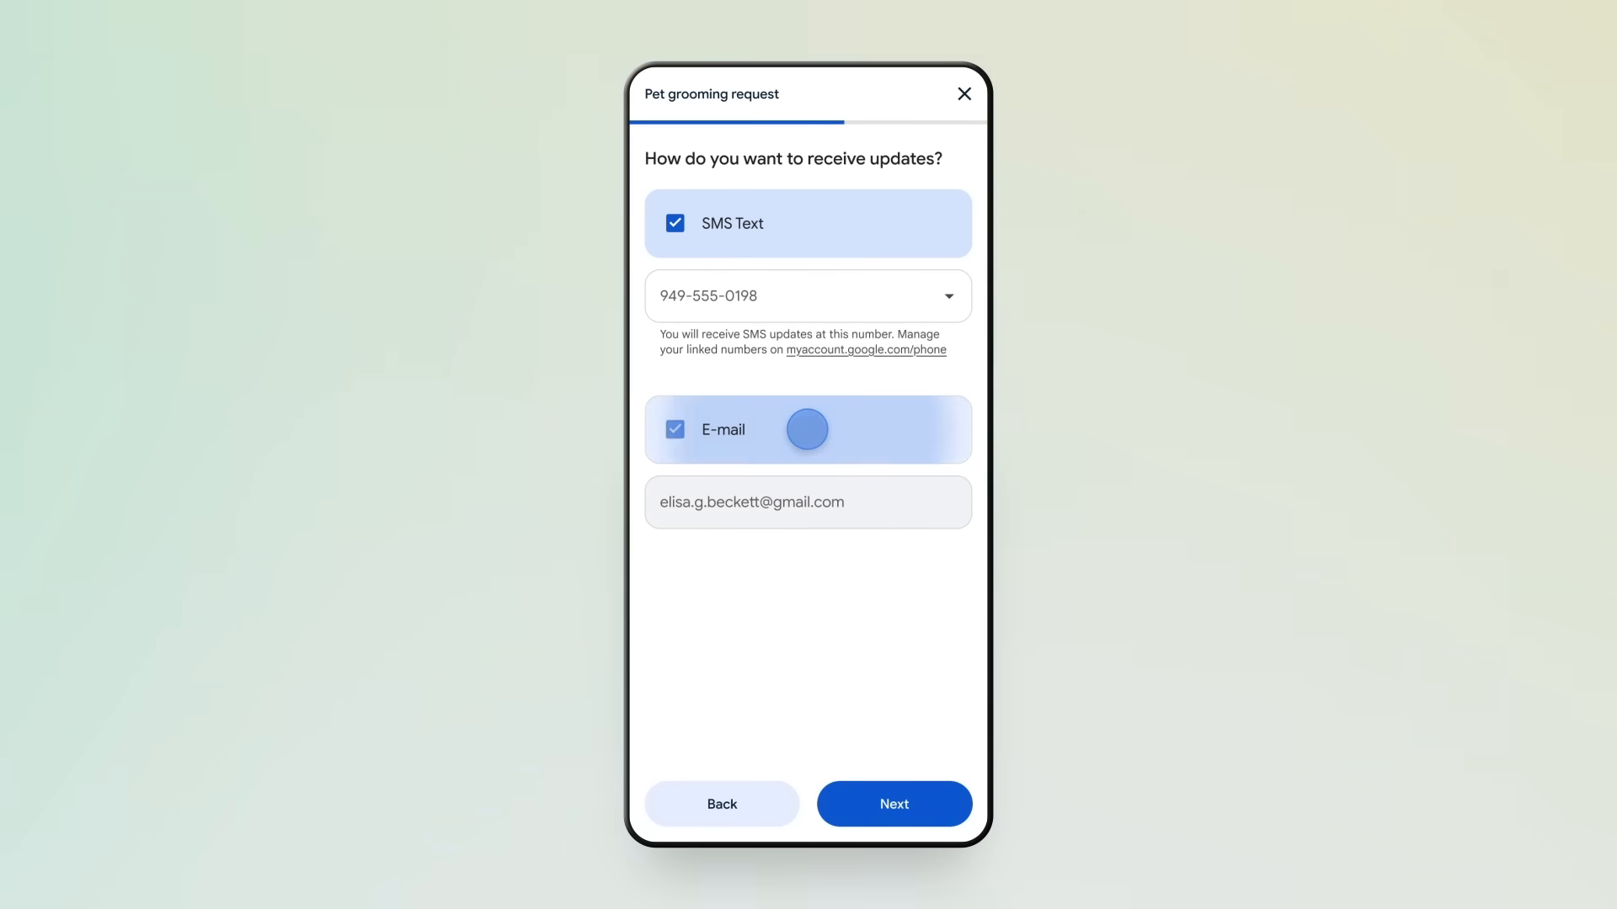
pyautogui.click(892, 804)
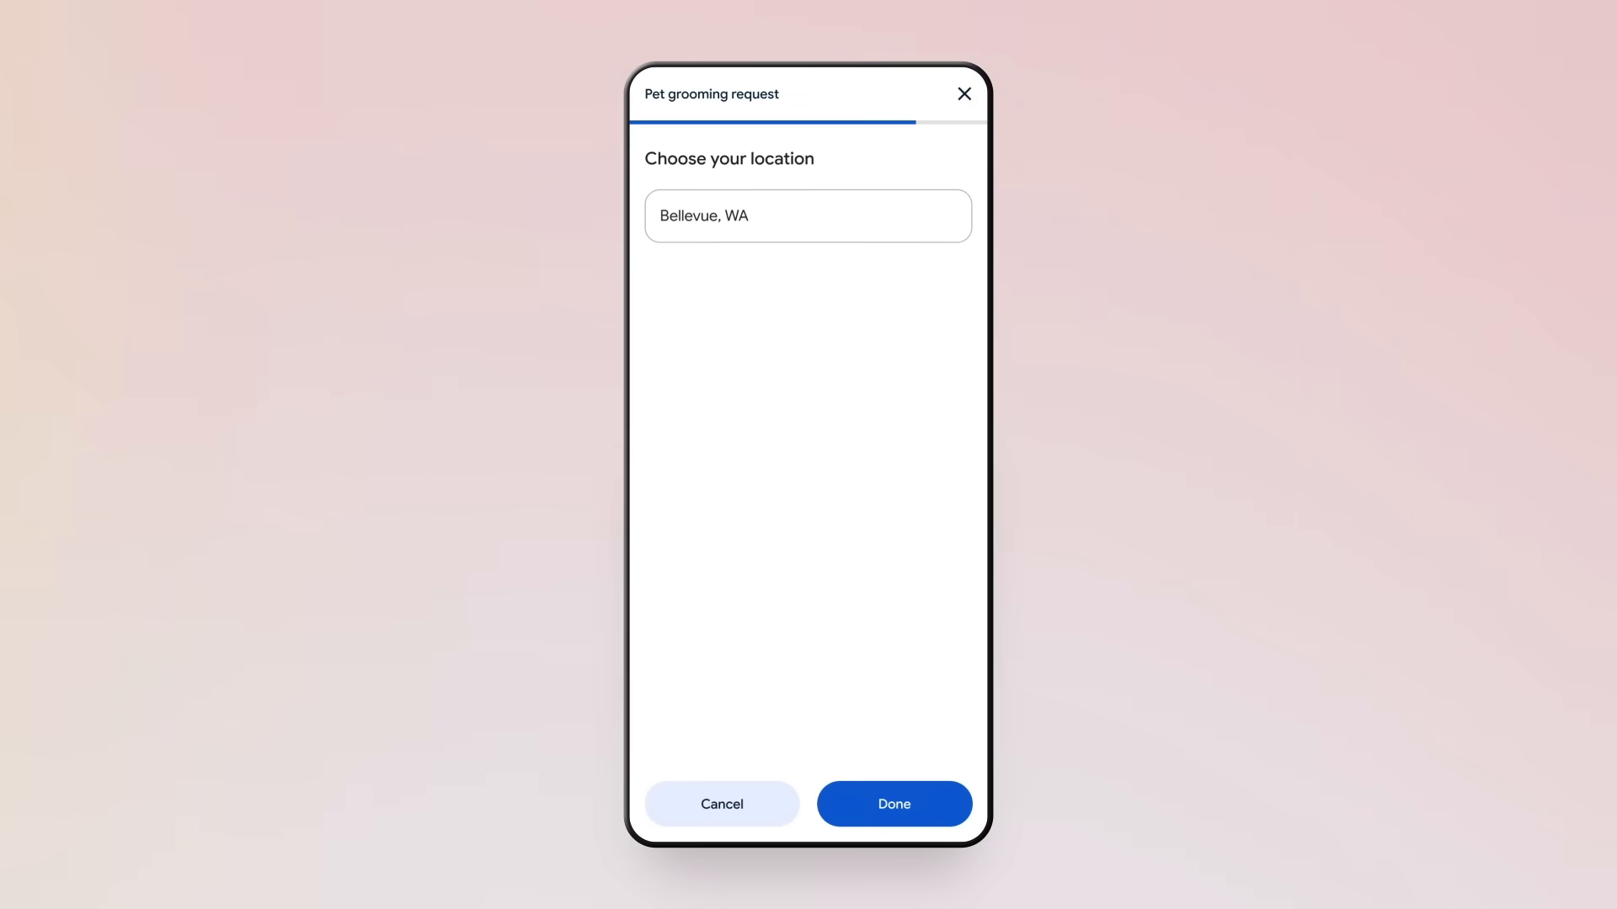
pyautogui.click(891, 804)
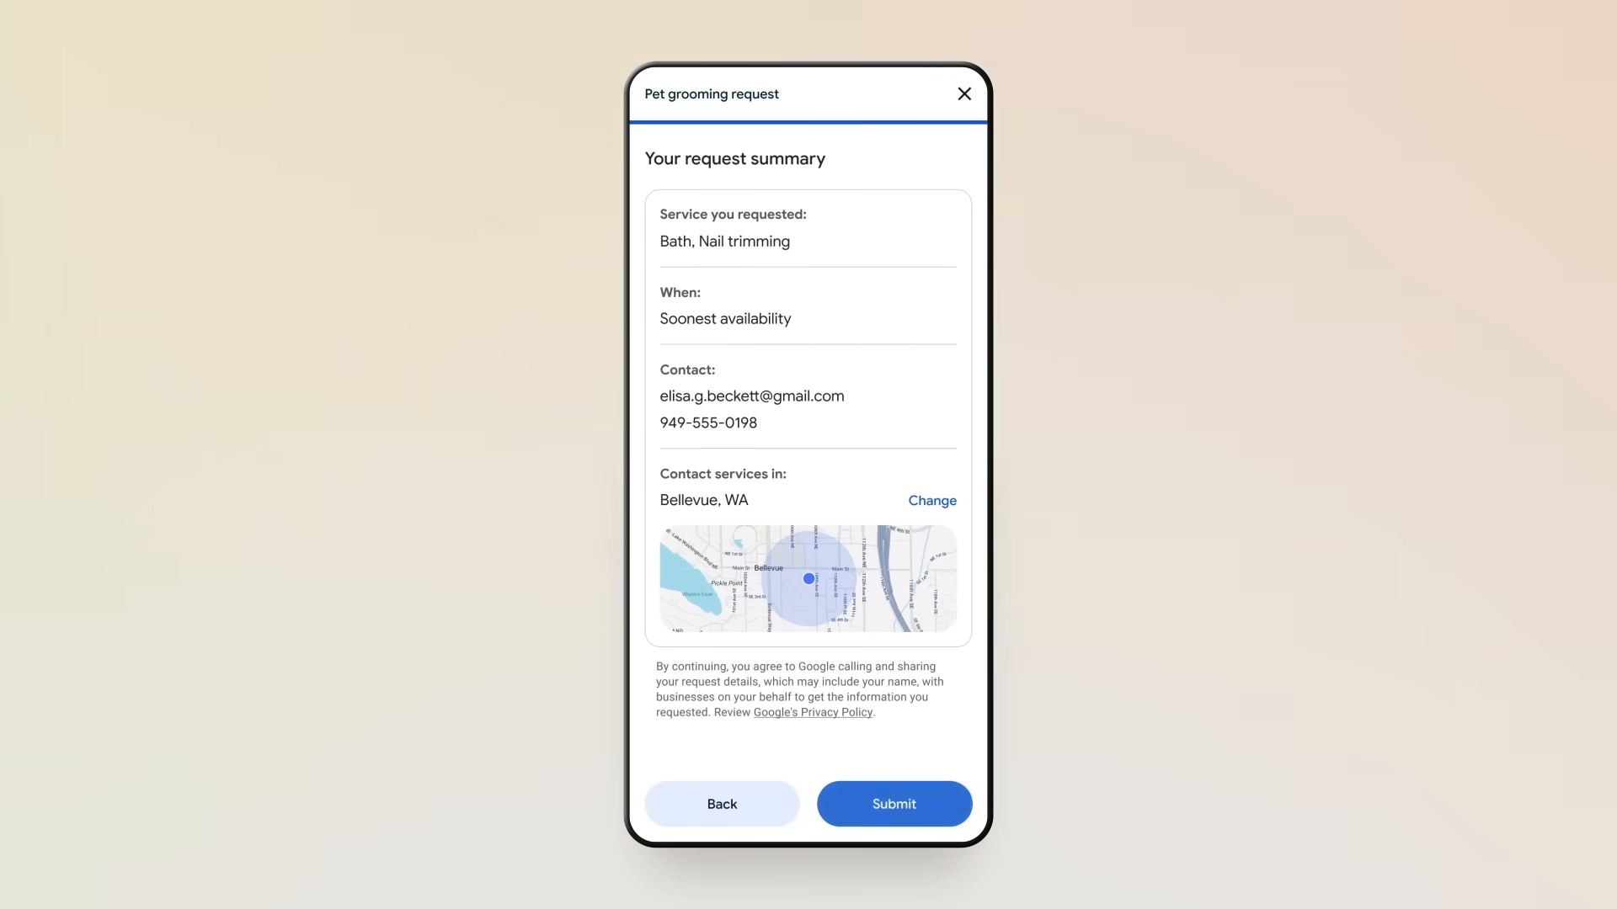
pyautogui.click(892, 803)
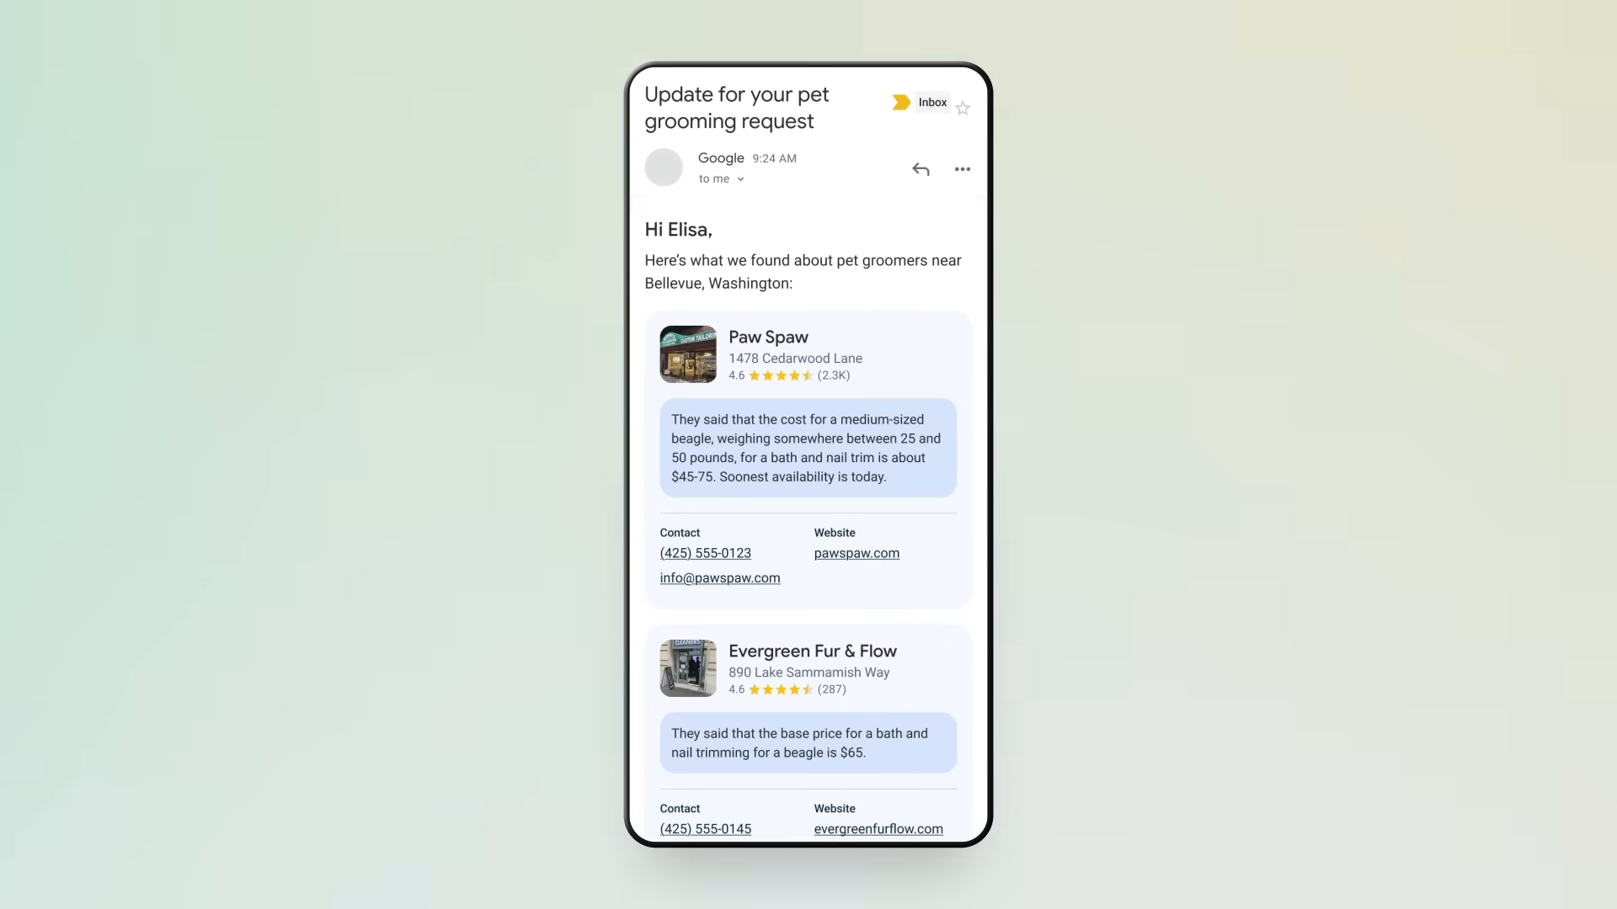
pyautogui.scroll(-3)
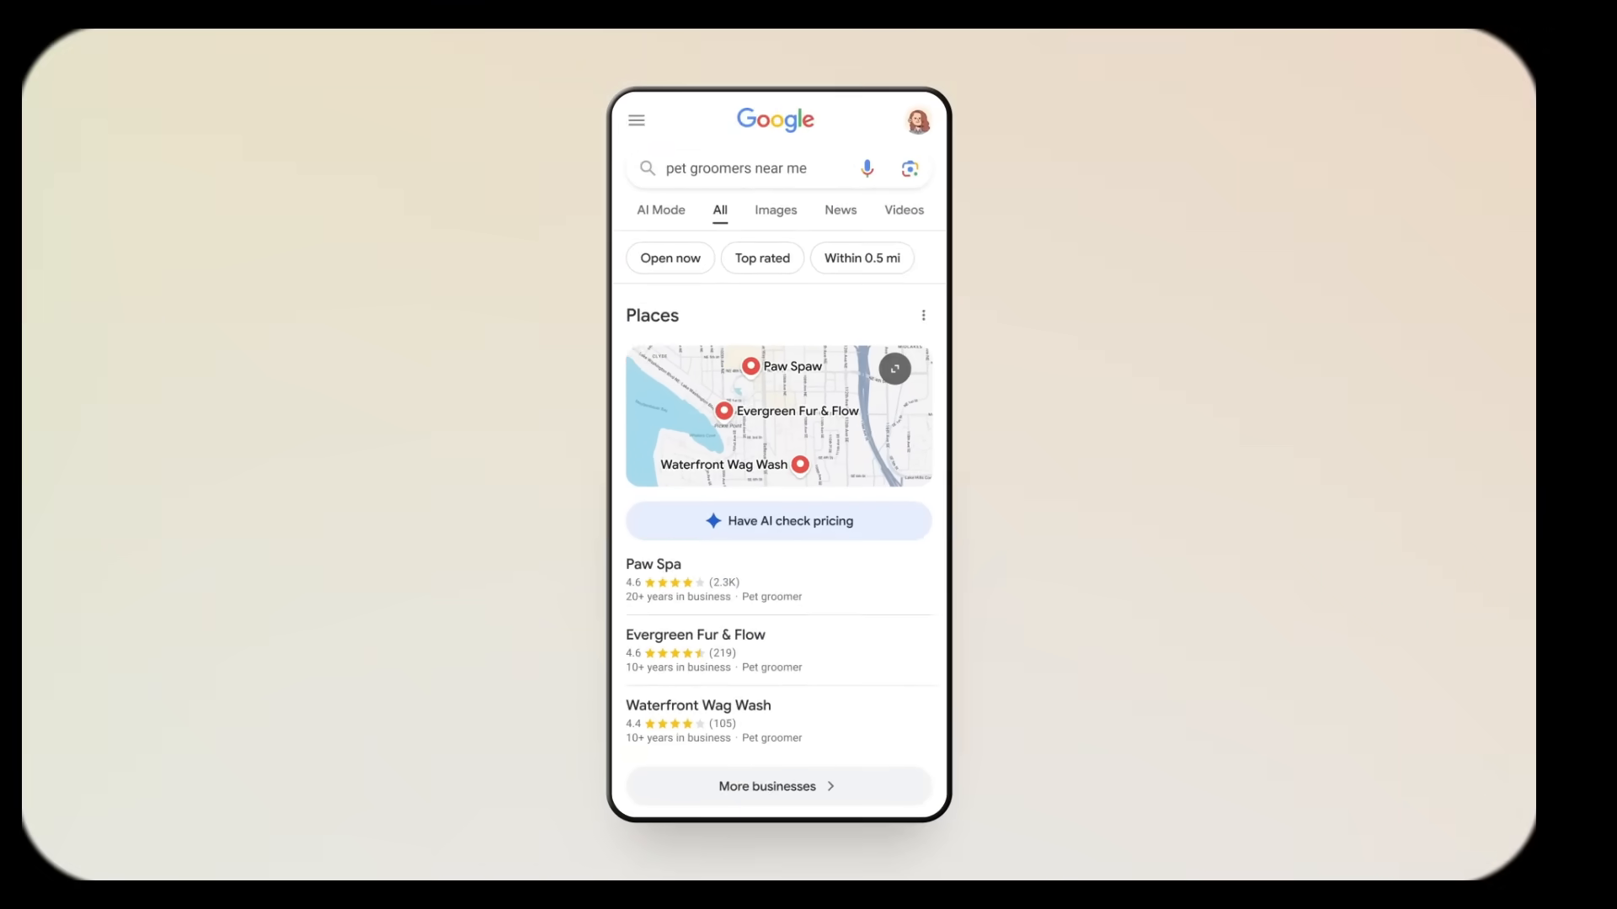
# Ask AI Mode for quick lunch spot suggestions
pyautogui.click(661, 209)
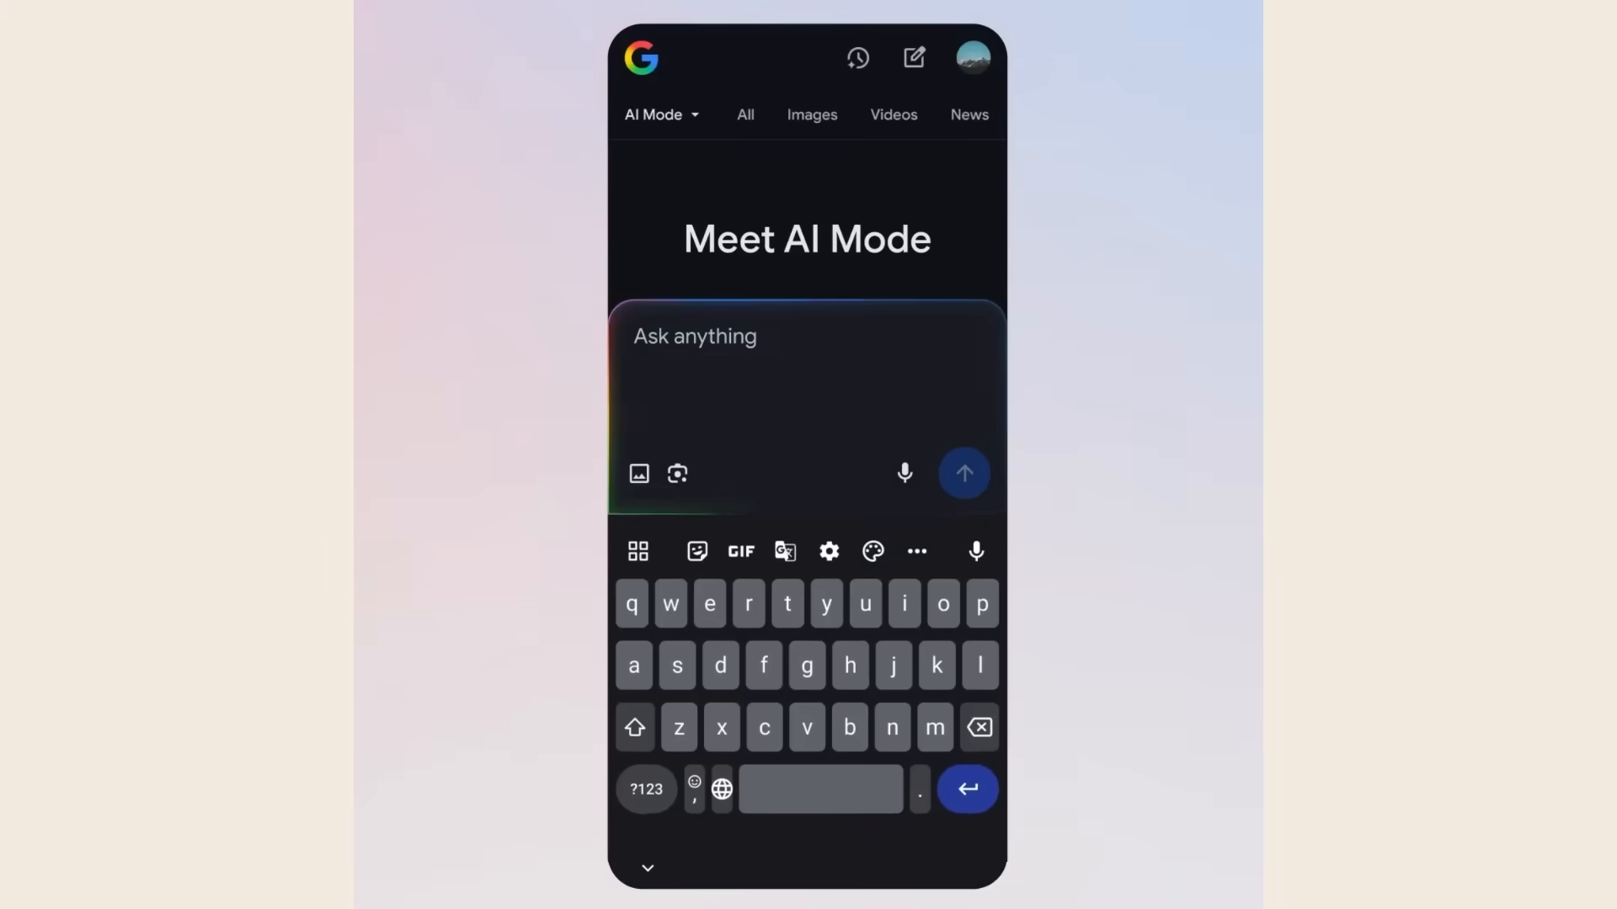
pyautogui.write('I only have an hour, need a quick lunch spot,')
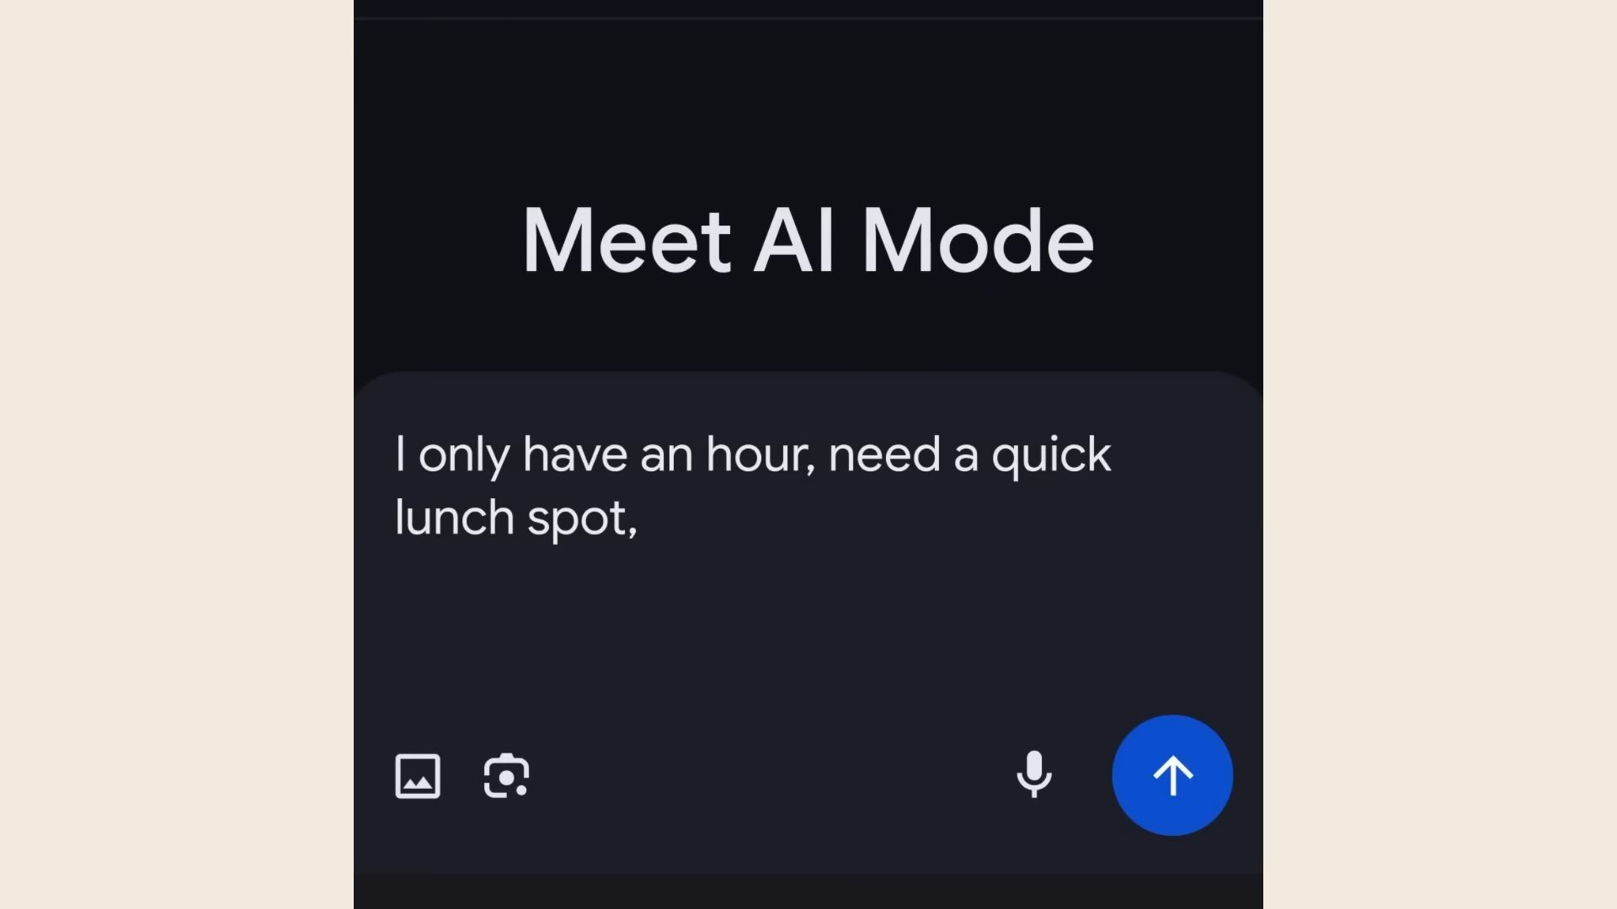
pyautogui.write('any suggestions?')
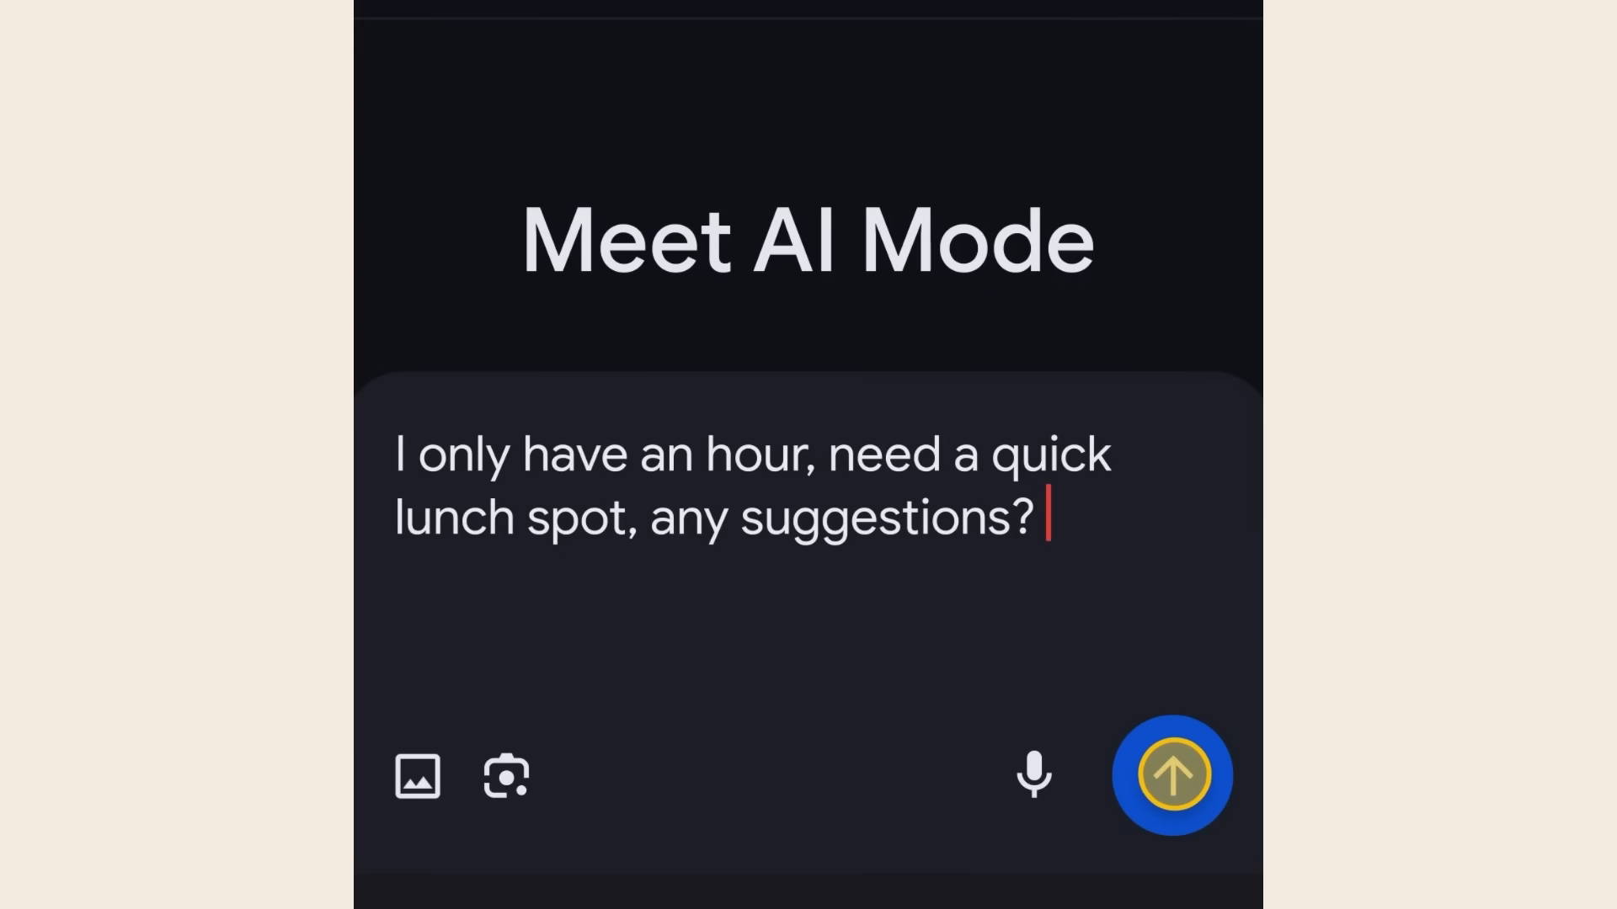
pyautogui.click(1170, 776)
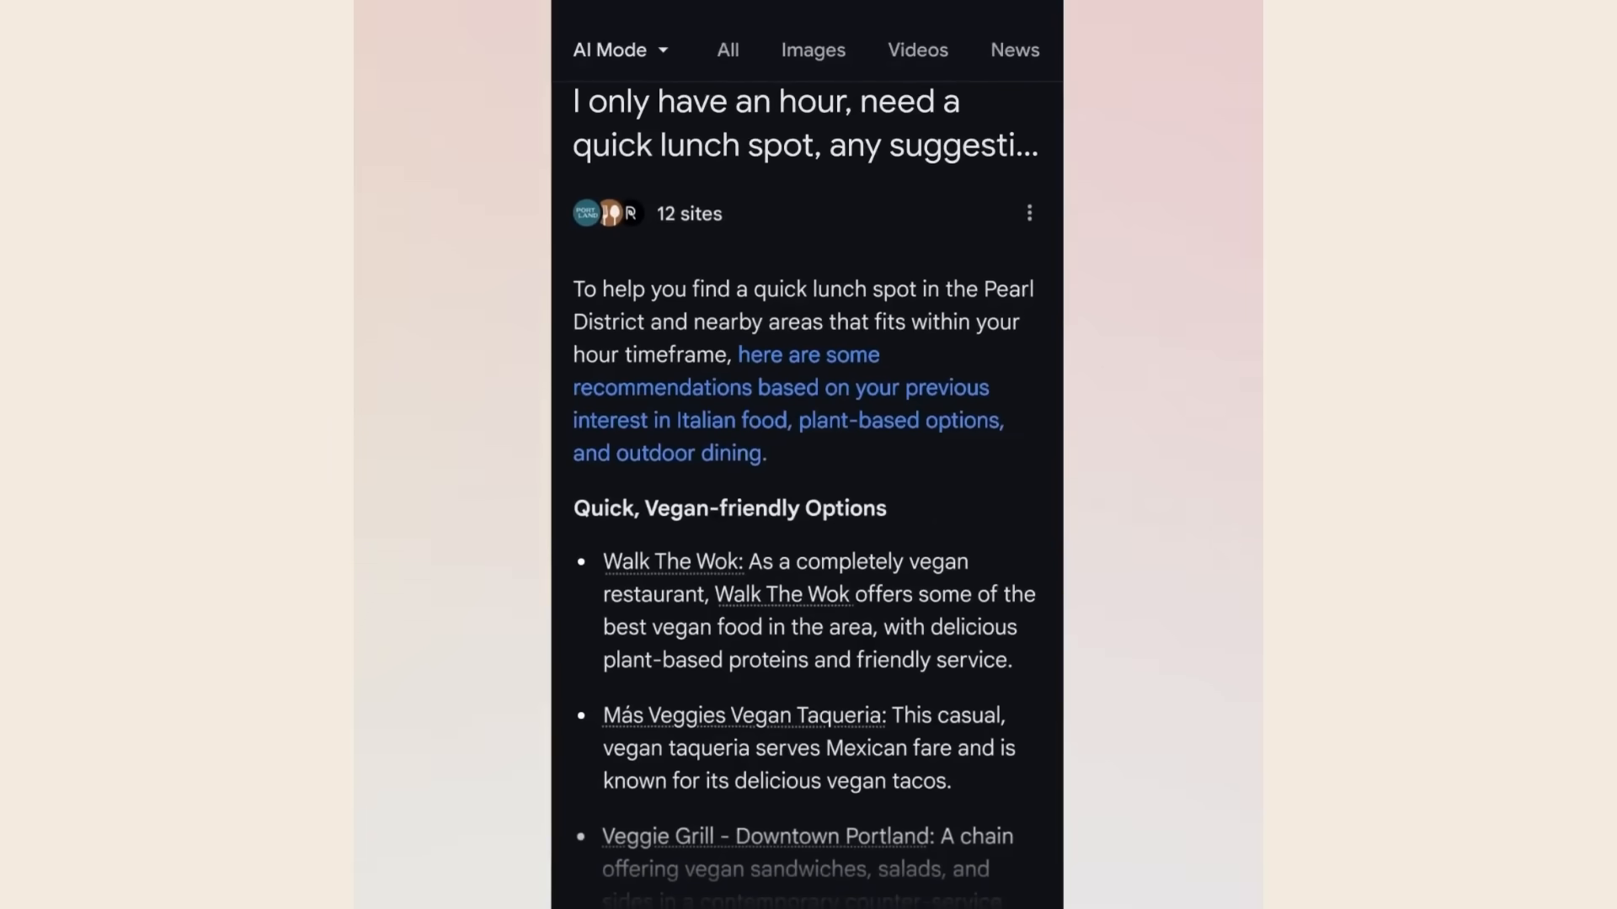
# Browse the lunch suggestions and open the Via Delizia restaurant listing
pyautogui.scroll(-3)
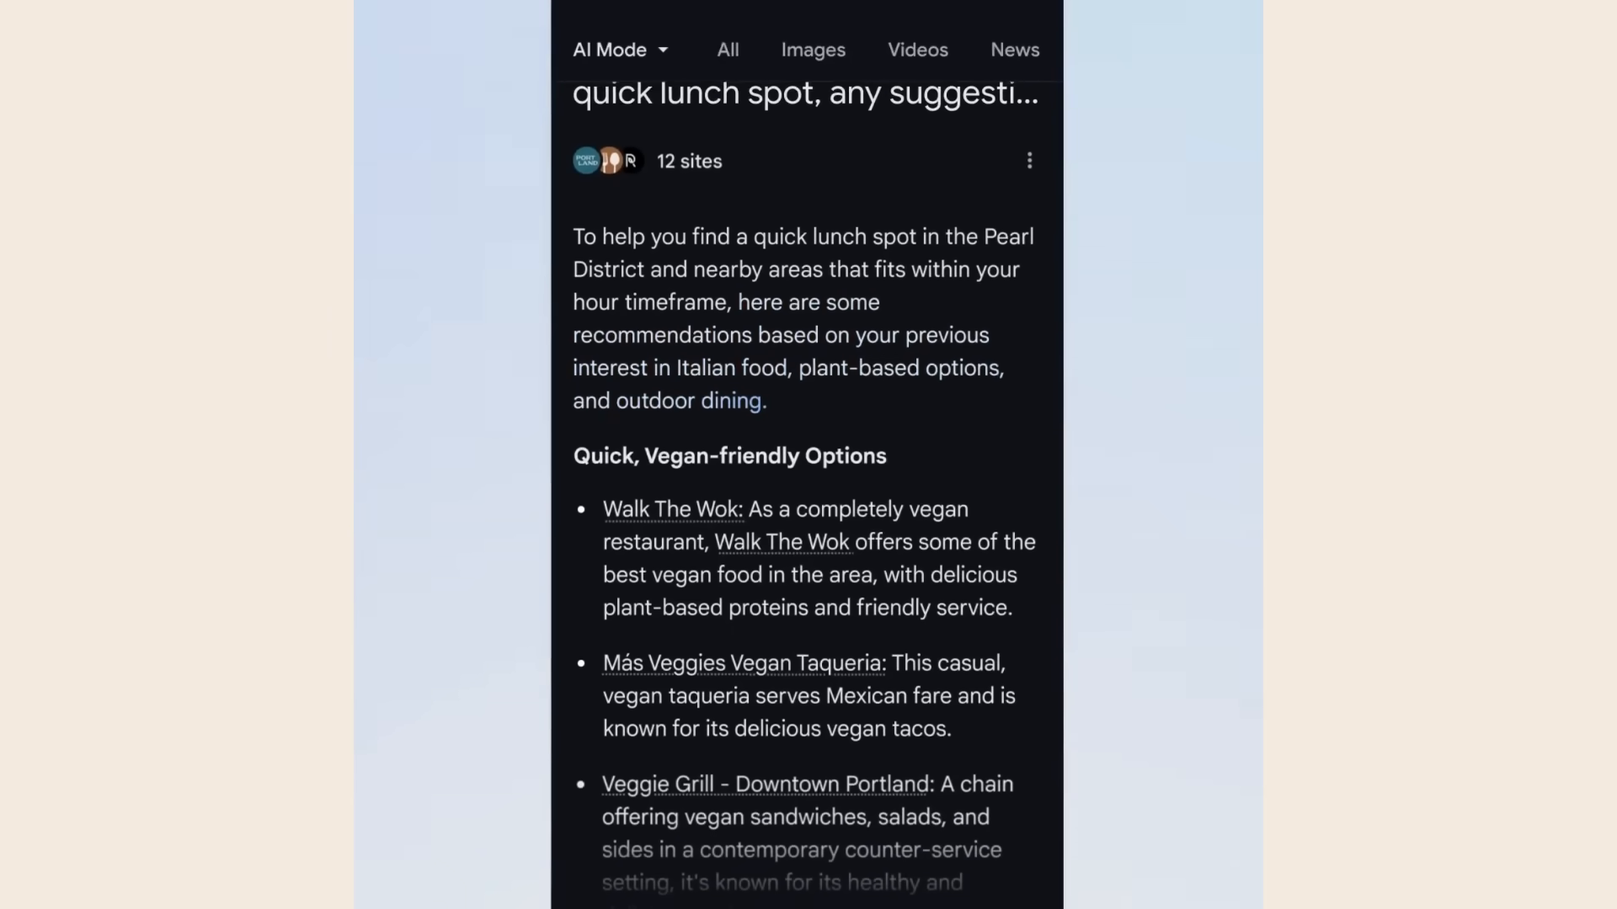
pyautogui.scroll(-3)
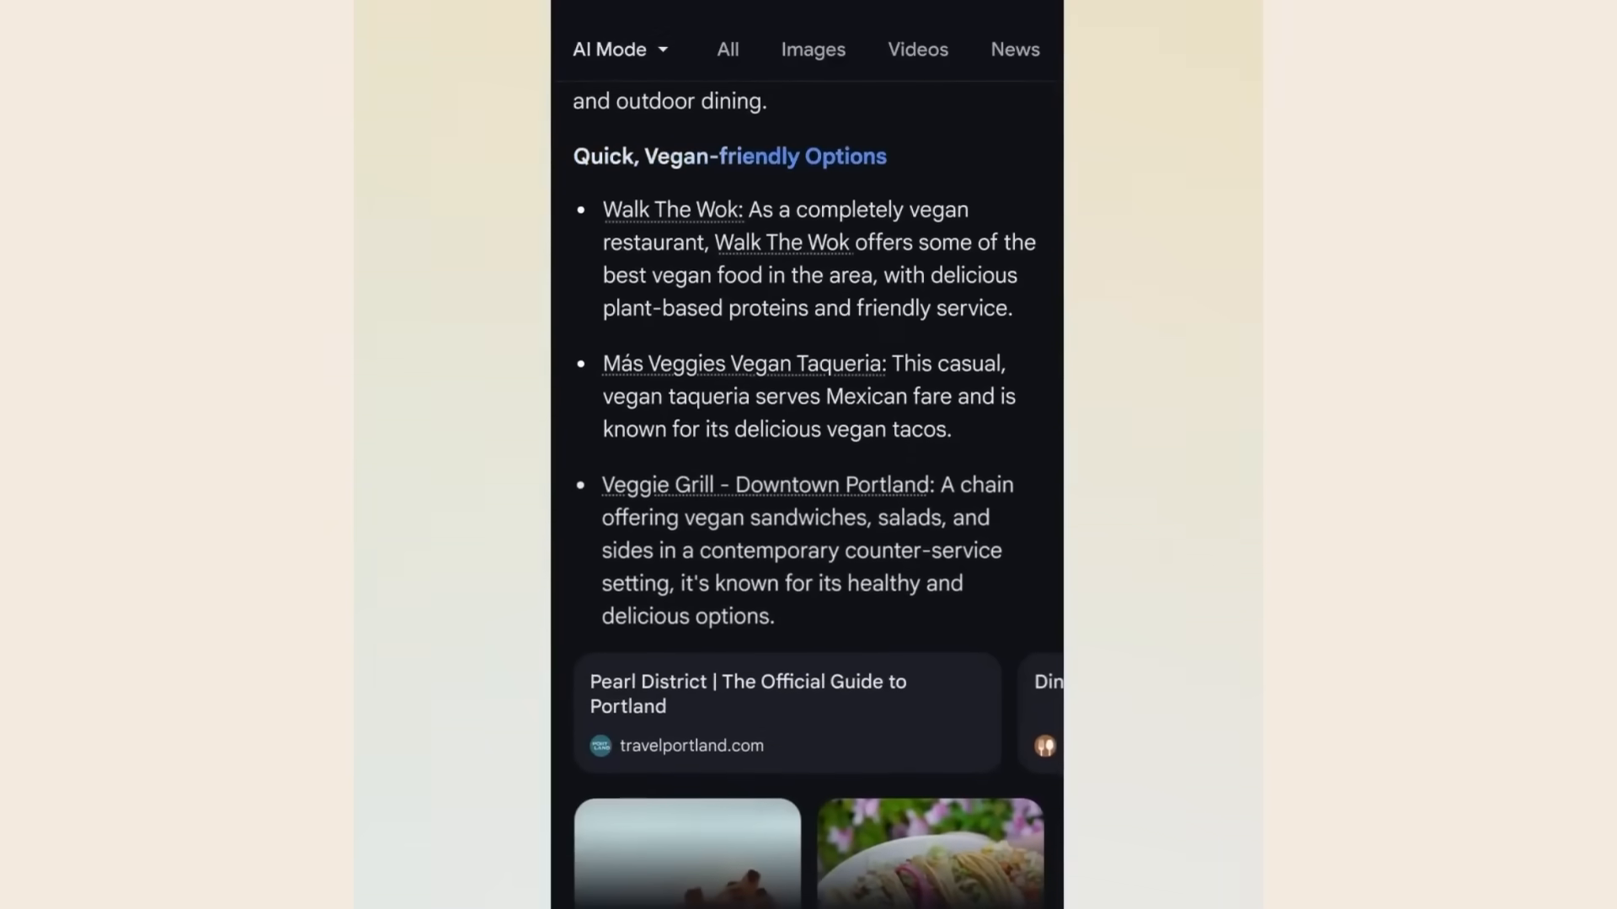
pyautogui.scroll(-3)
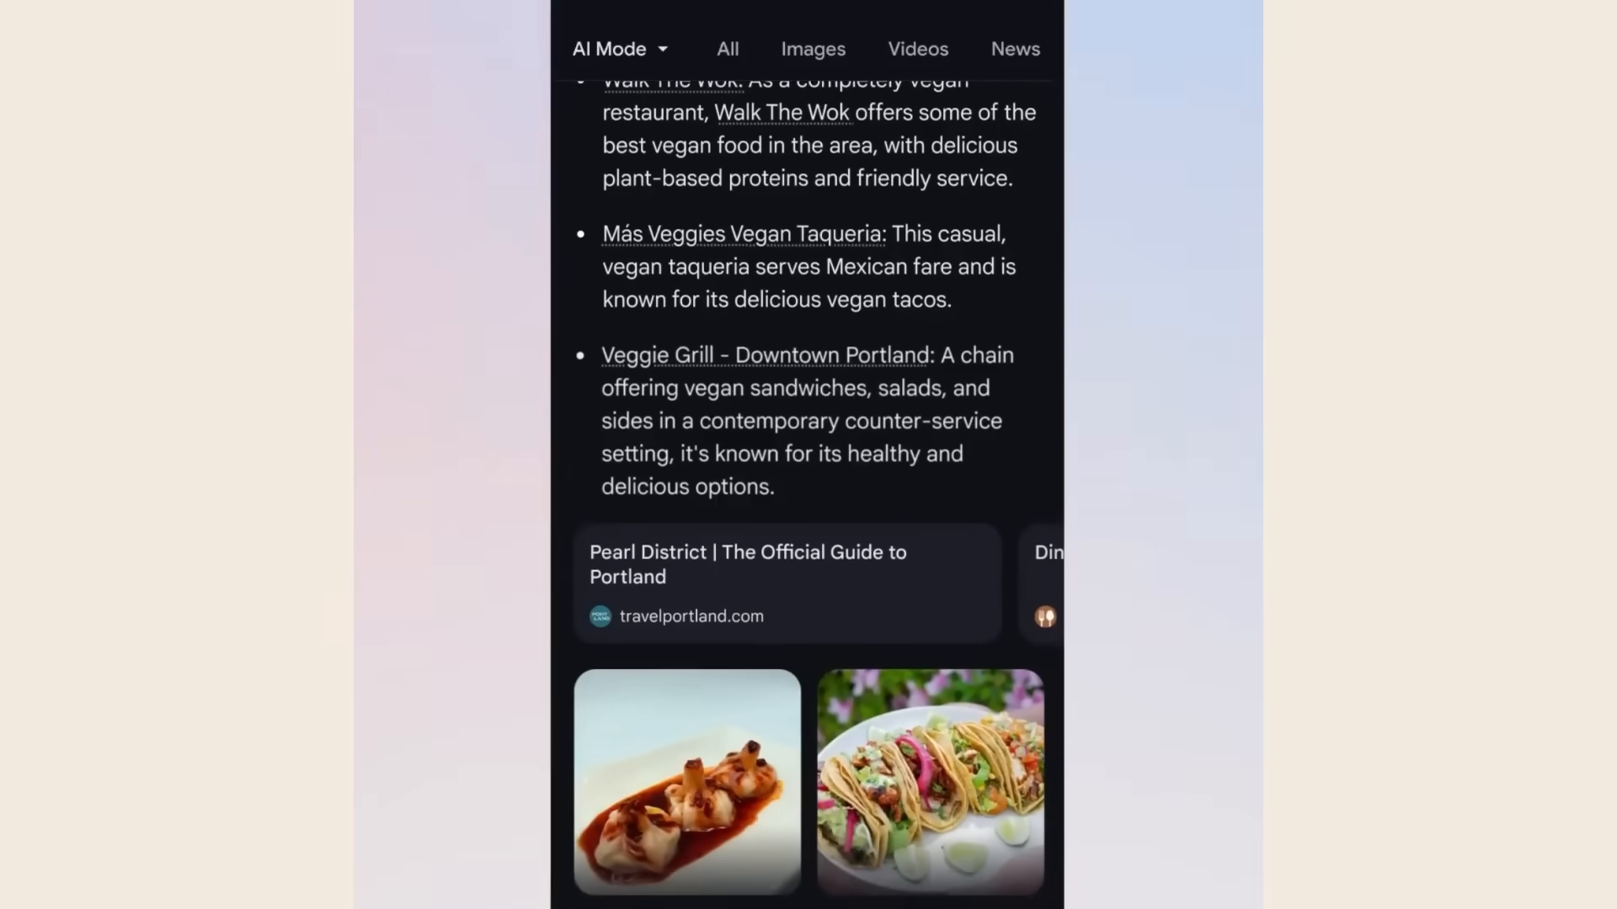
pyautogui.scroll(-3)
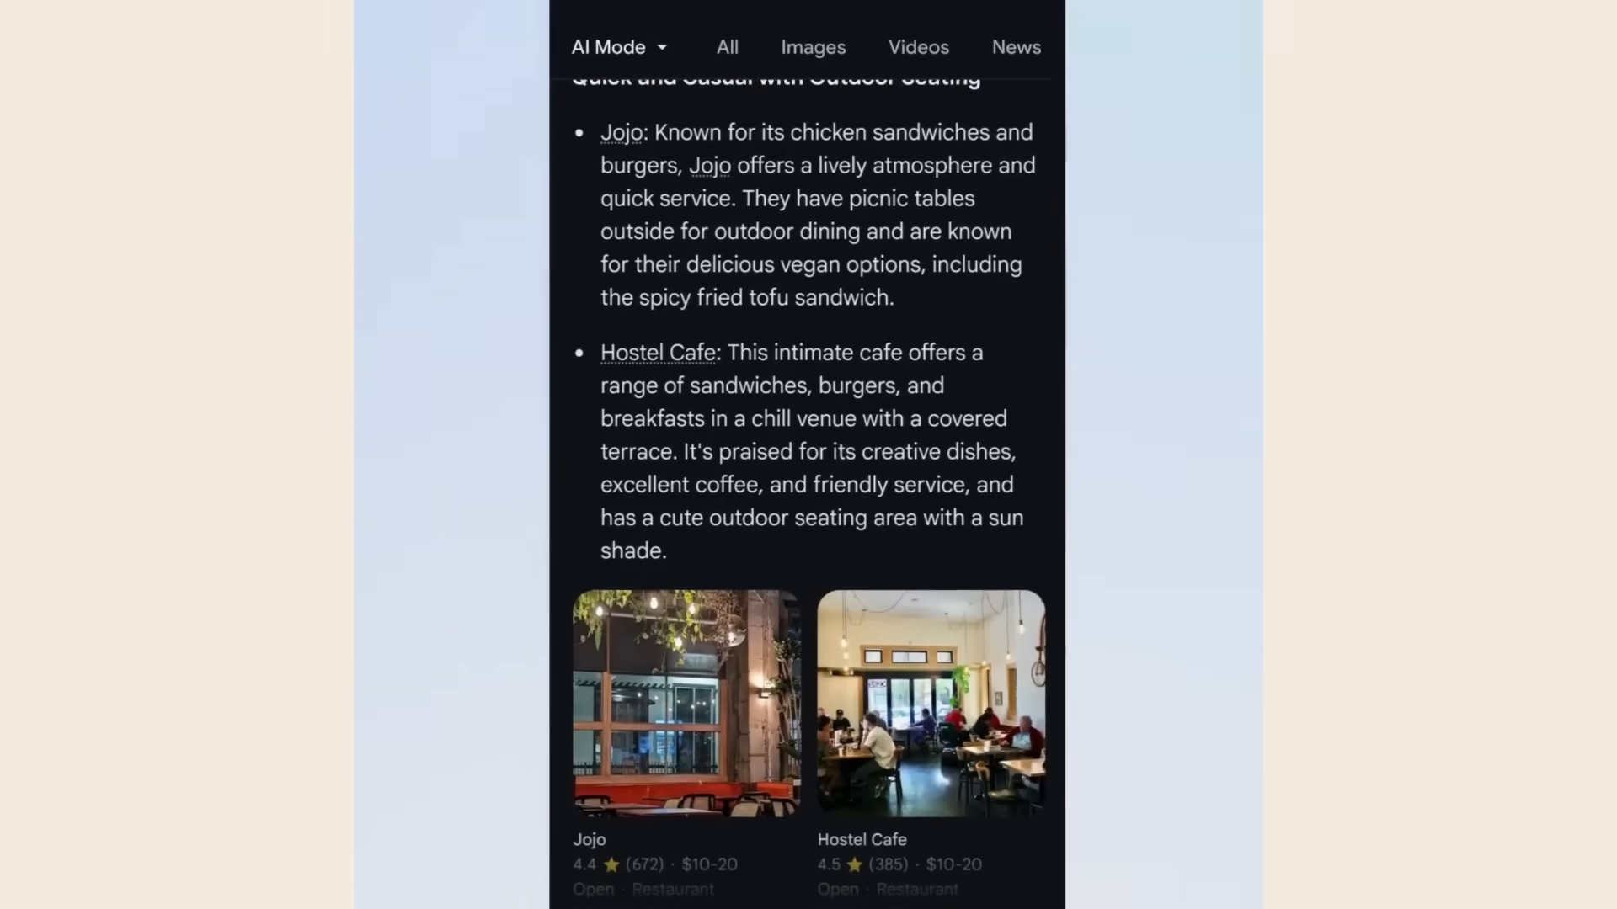
pyautogui.scroll(-3)
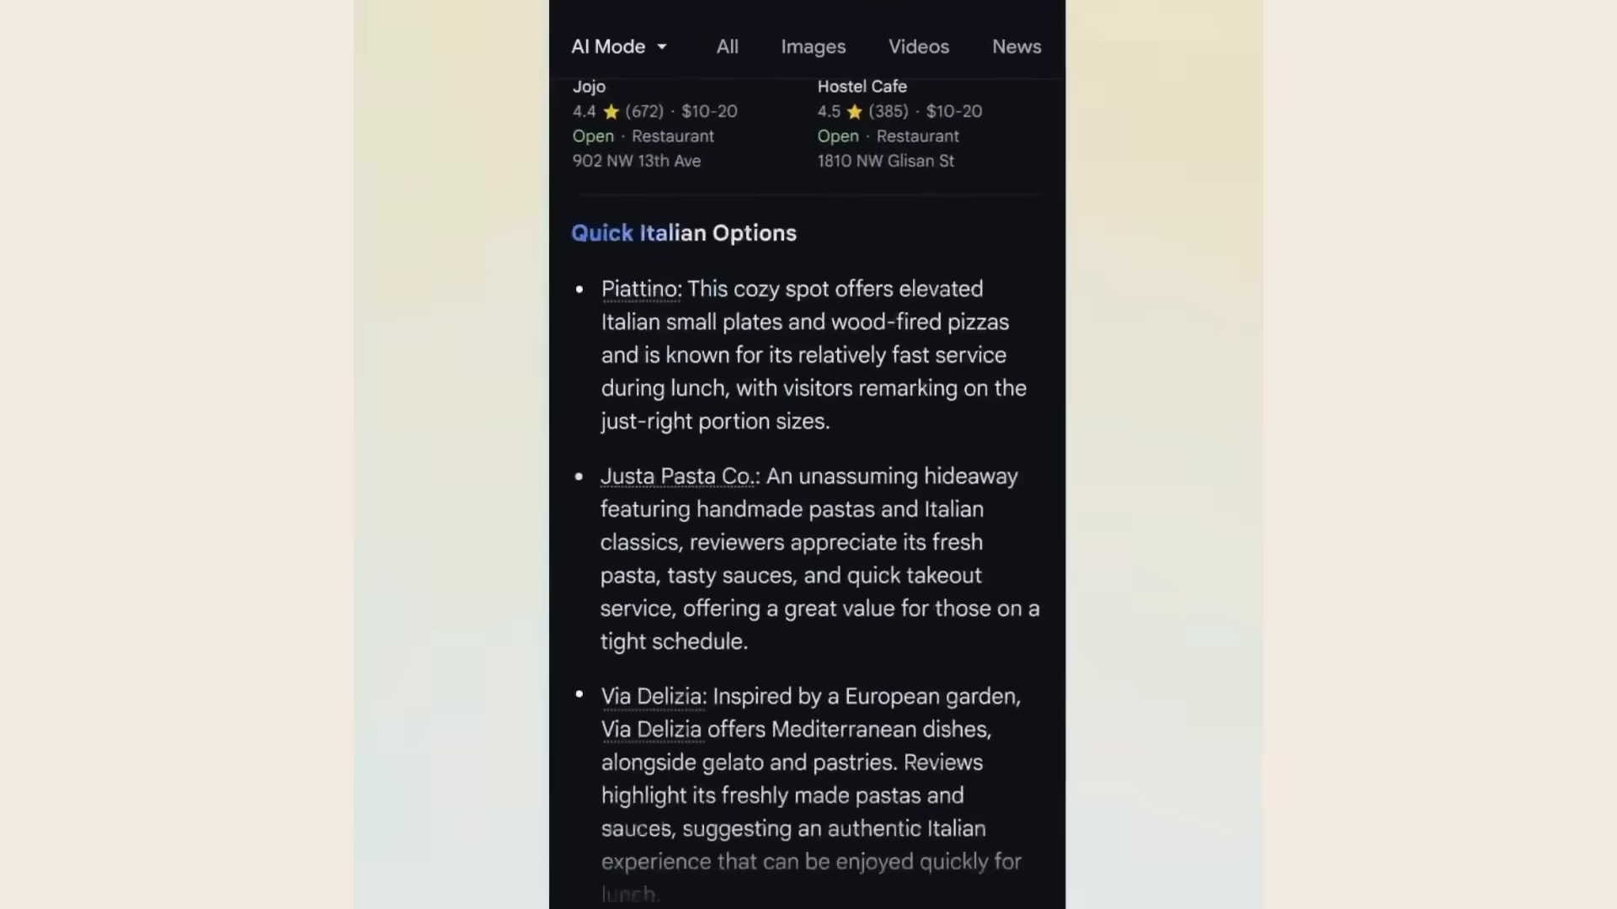
pyautogui.scroll(-3)
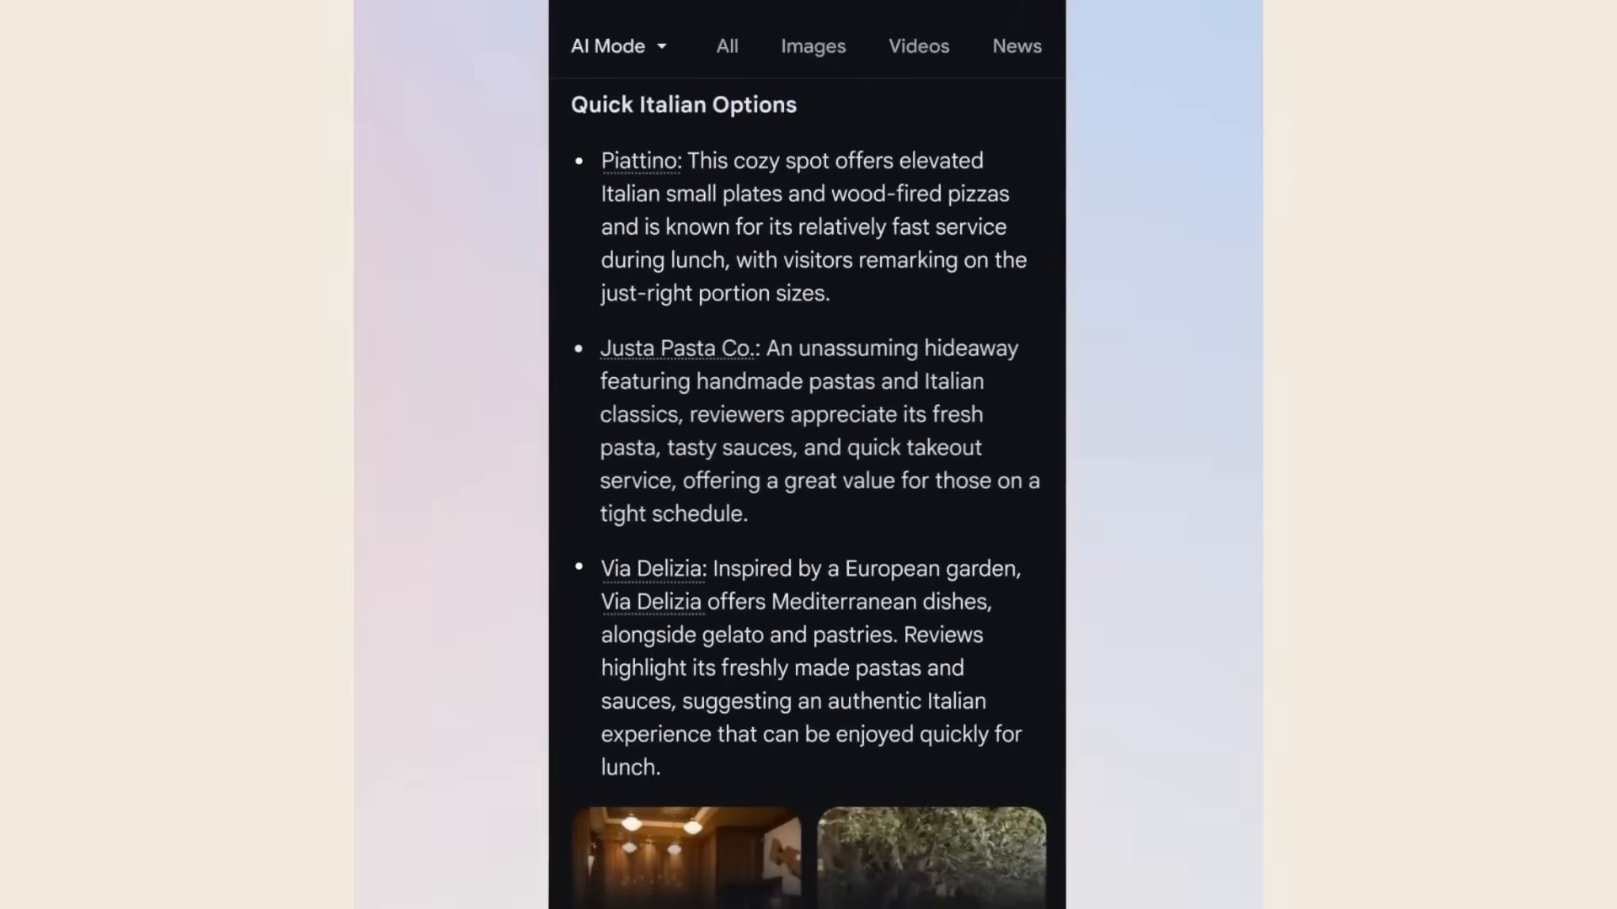
pyautogui.scroll(-3)
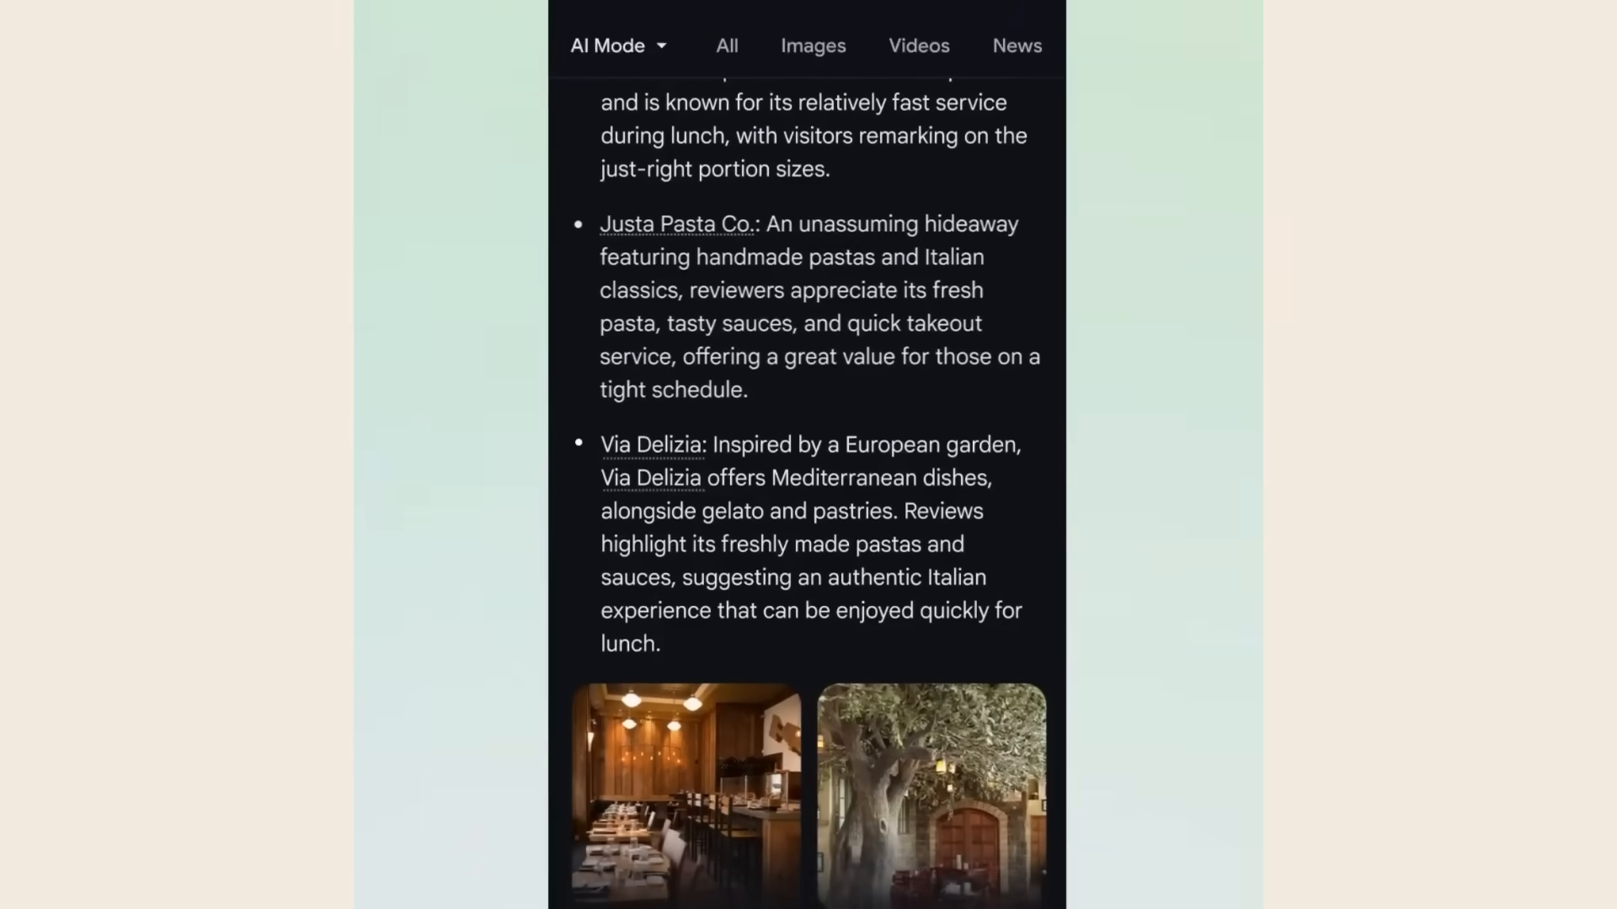
pyautogui.scroll(-3)
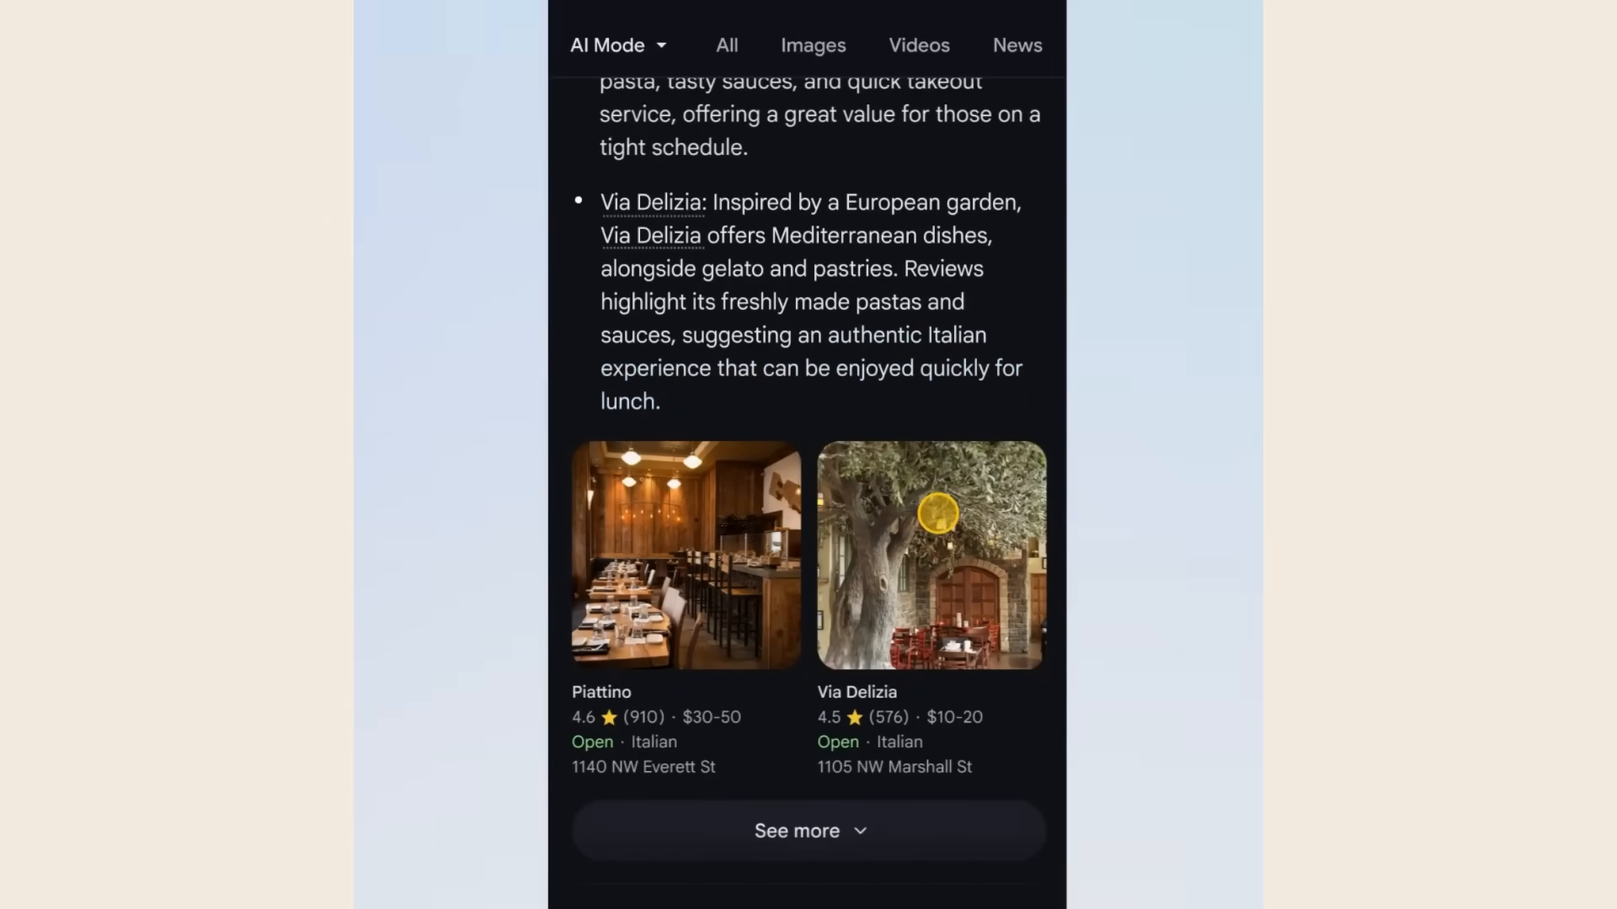
pyautogui.click(928, 554)
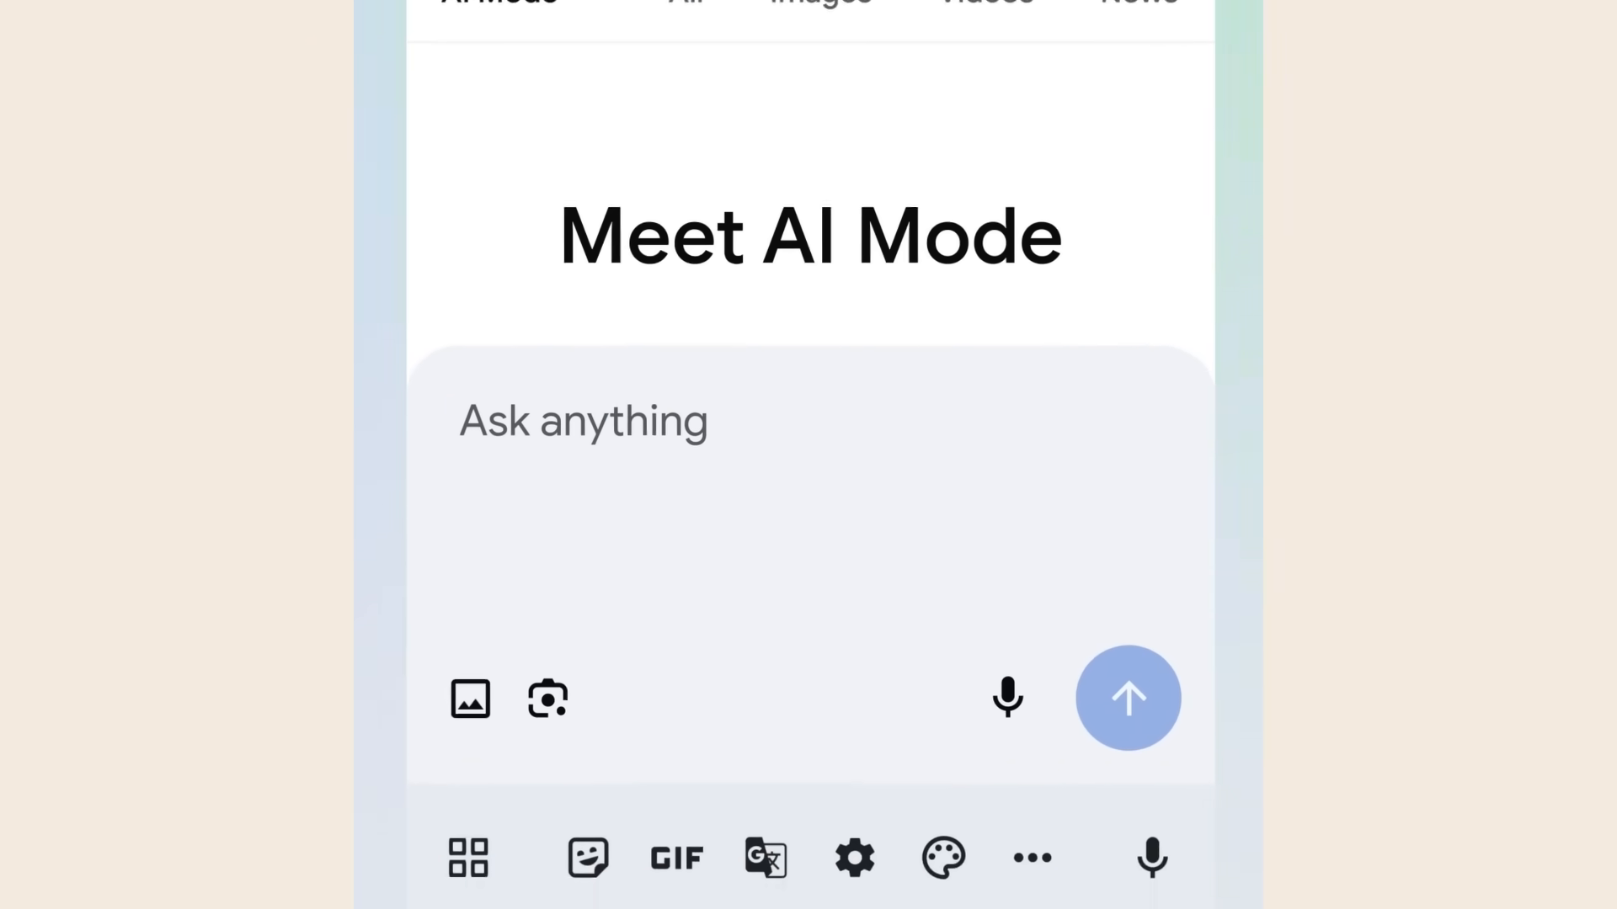
# Request a Friday dinner for 3 near Logan Square and book Umami Alley Ramen at 7:00 PM
pyautogui.write('find me a dinner reservation for 3 people this Friday after 6pm around')
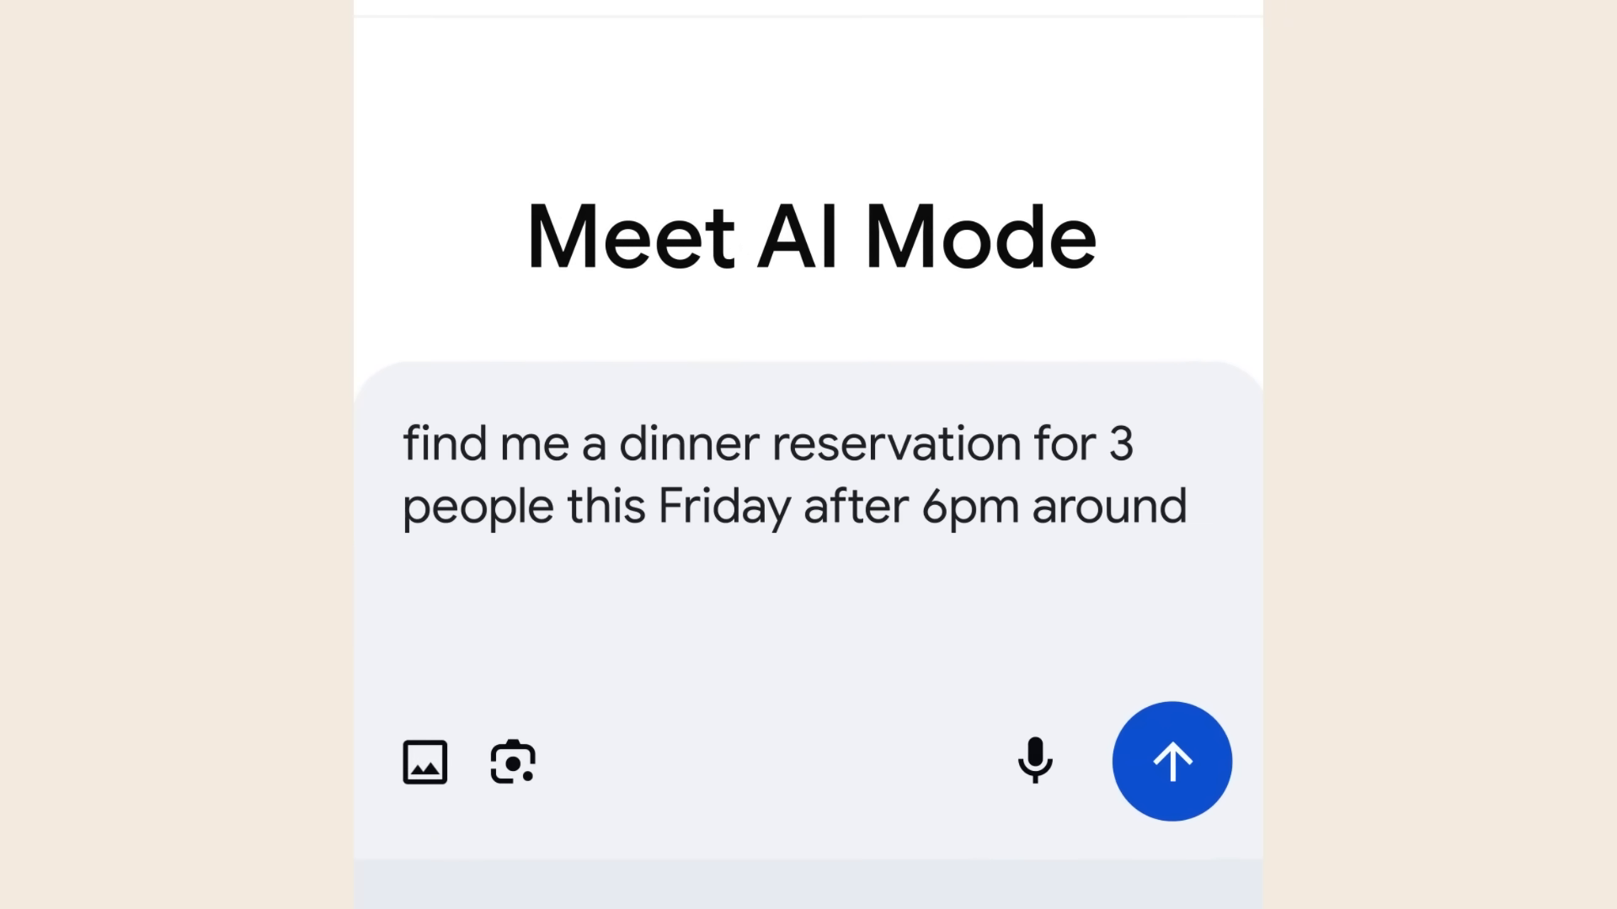
pyautogui.write('logan square. craving ramen or bibimbap')
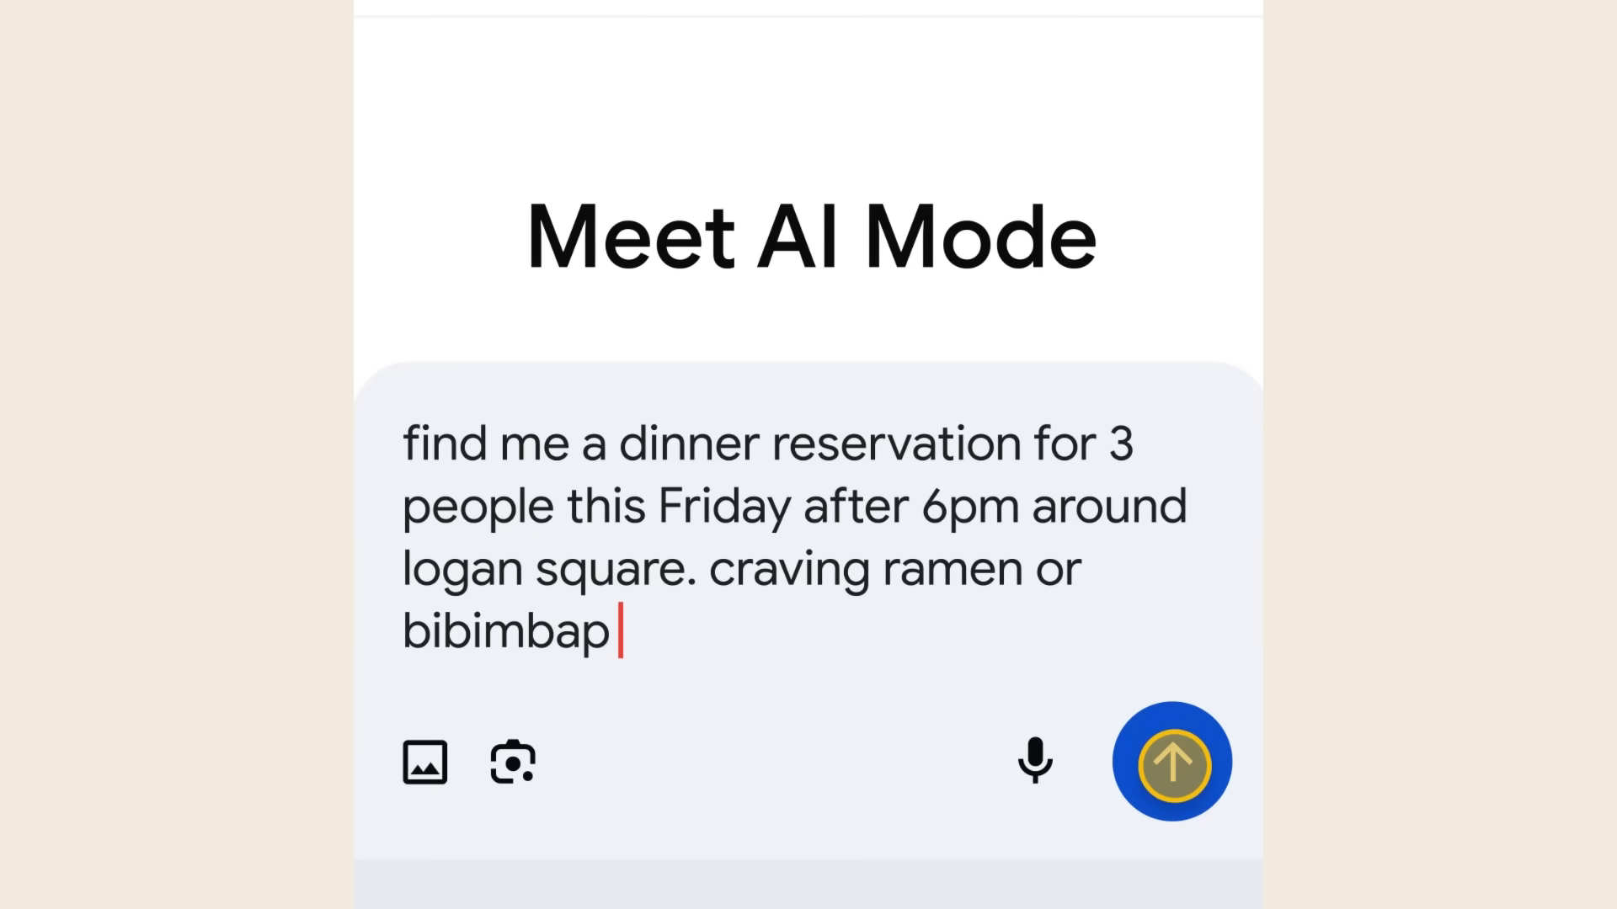
pyautogui.click(1170, 763)
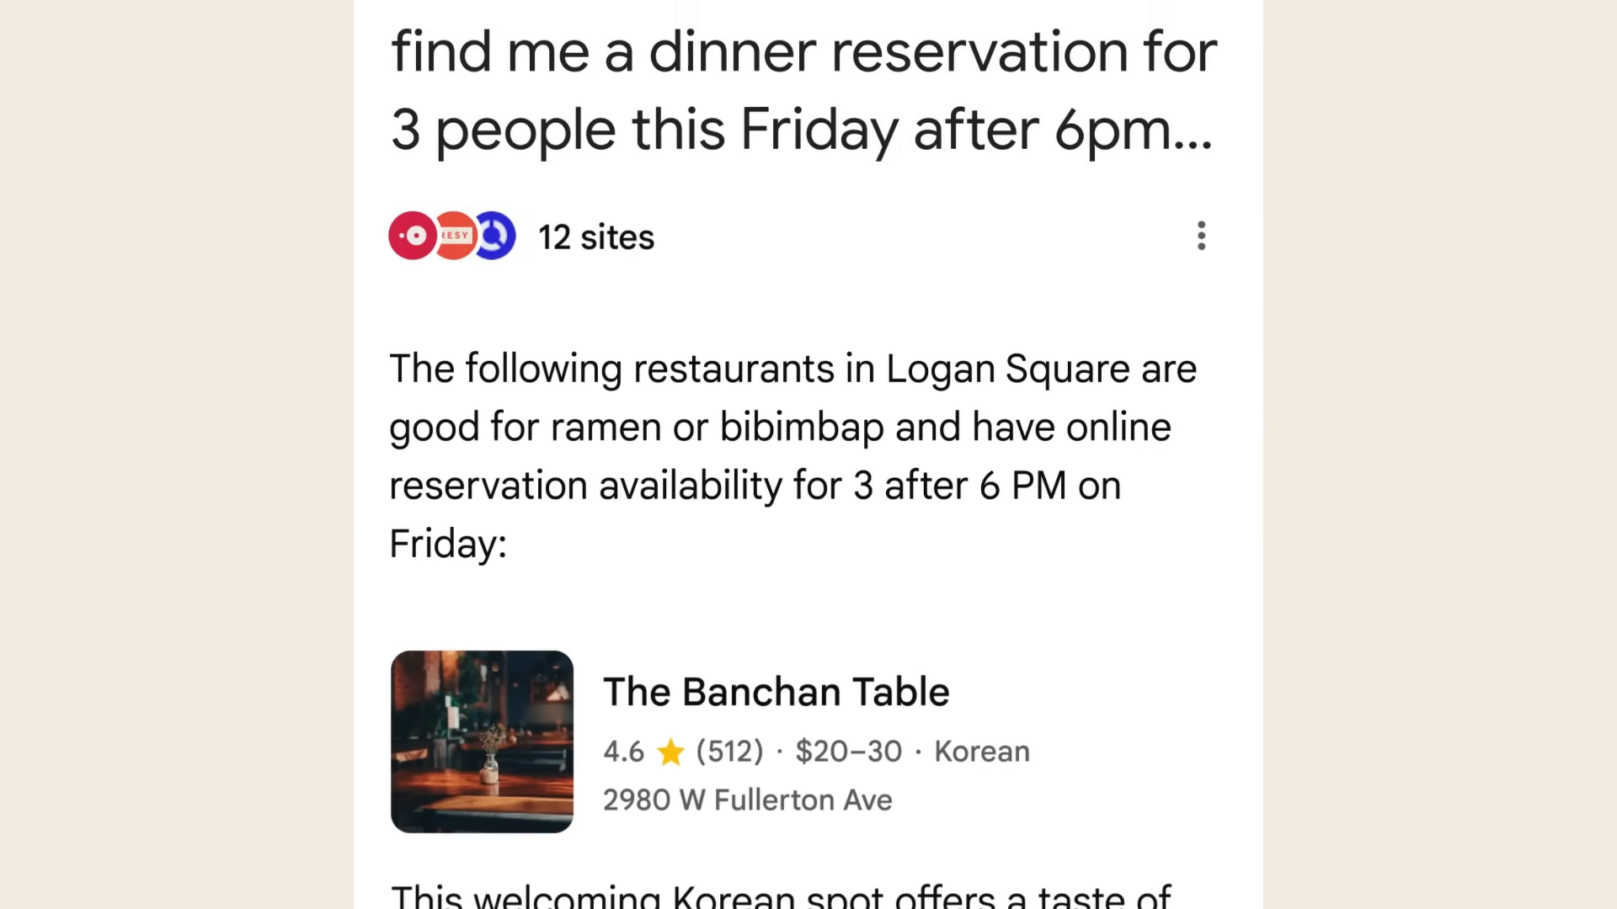
pyautogui.scroll(-3)
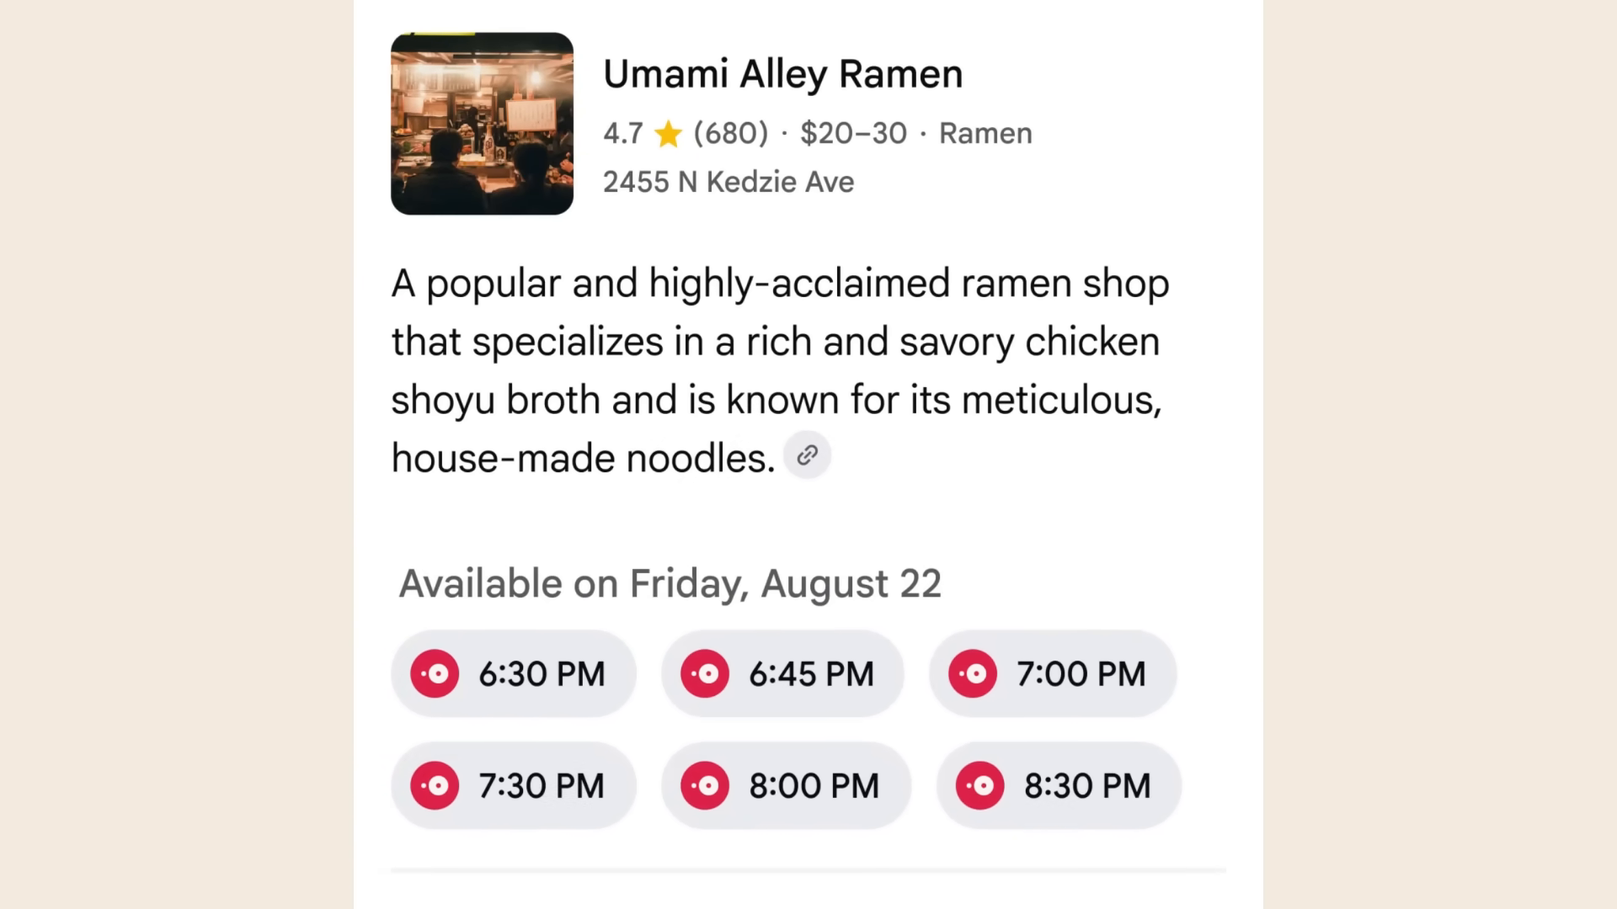
pyautogui.click(1052, 674)
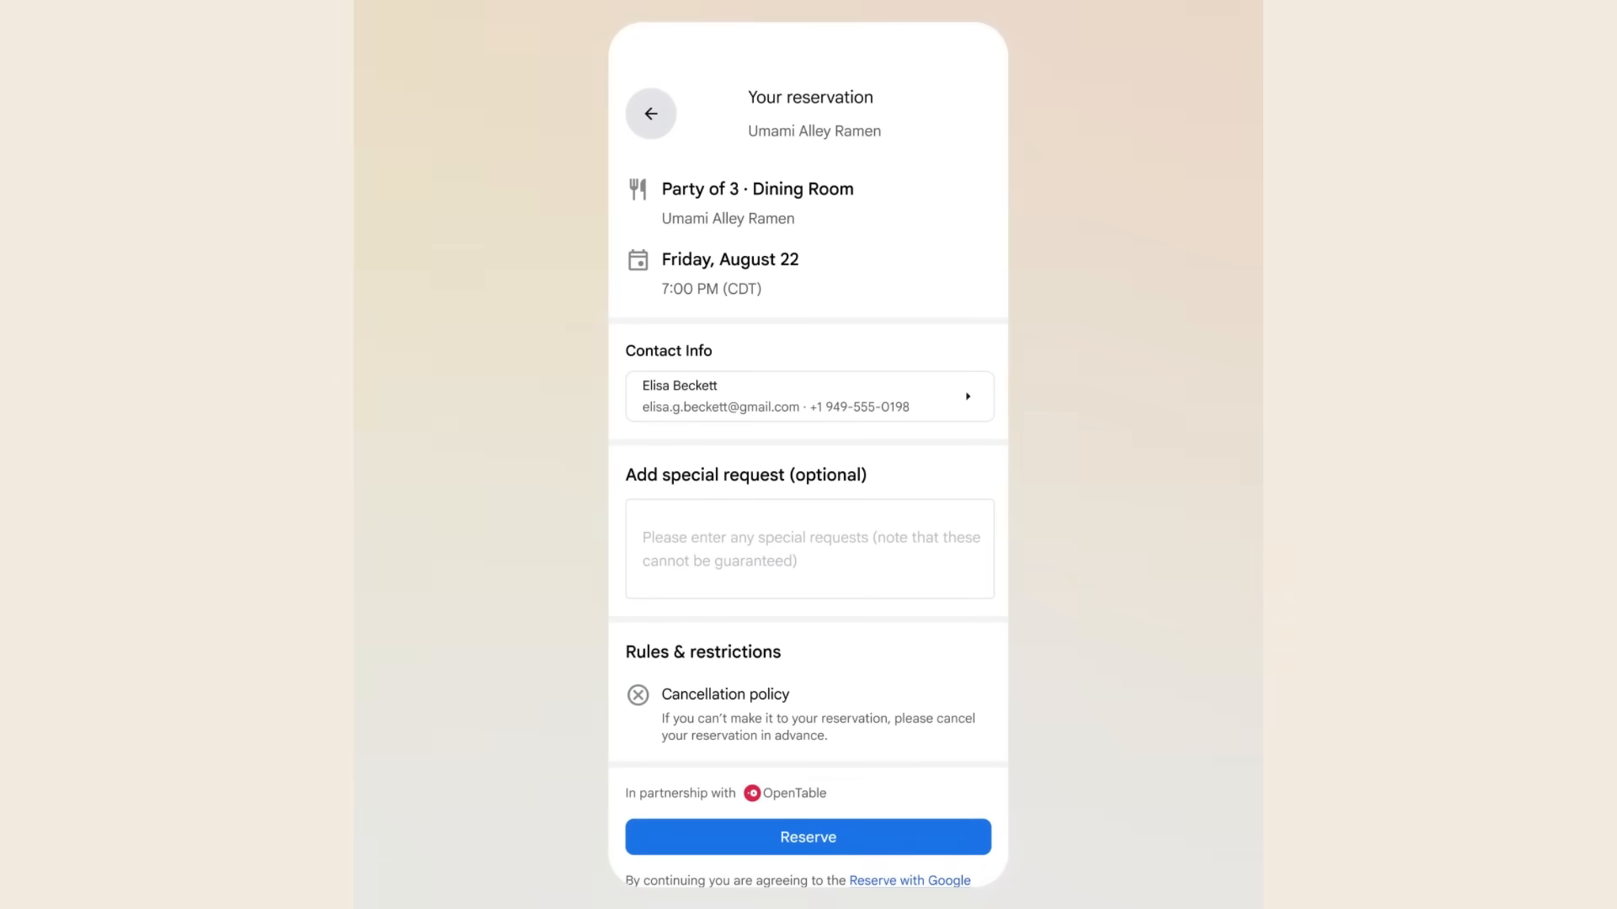
pyautogui.scroll(-3)
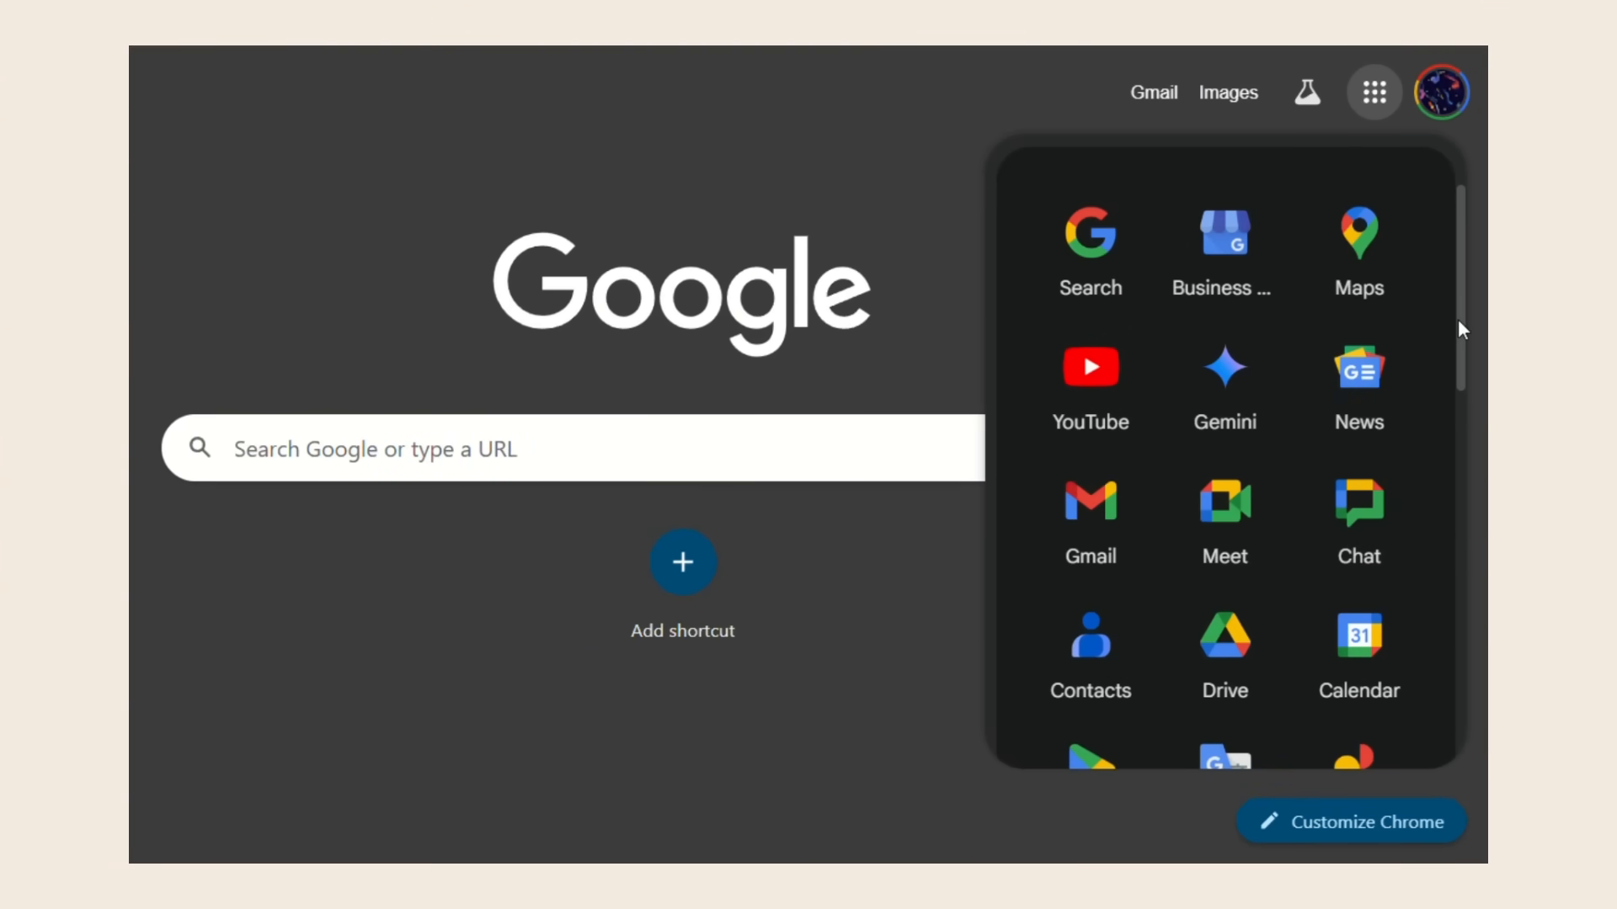
# Scroll through the full list of Google apps
pyautogui.scroll(-3)
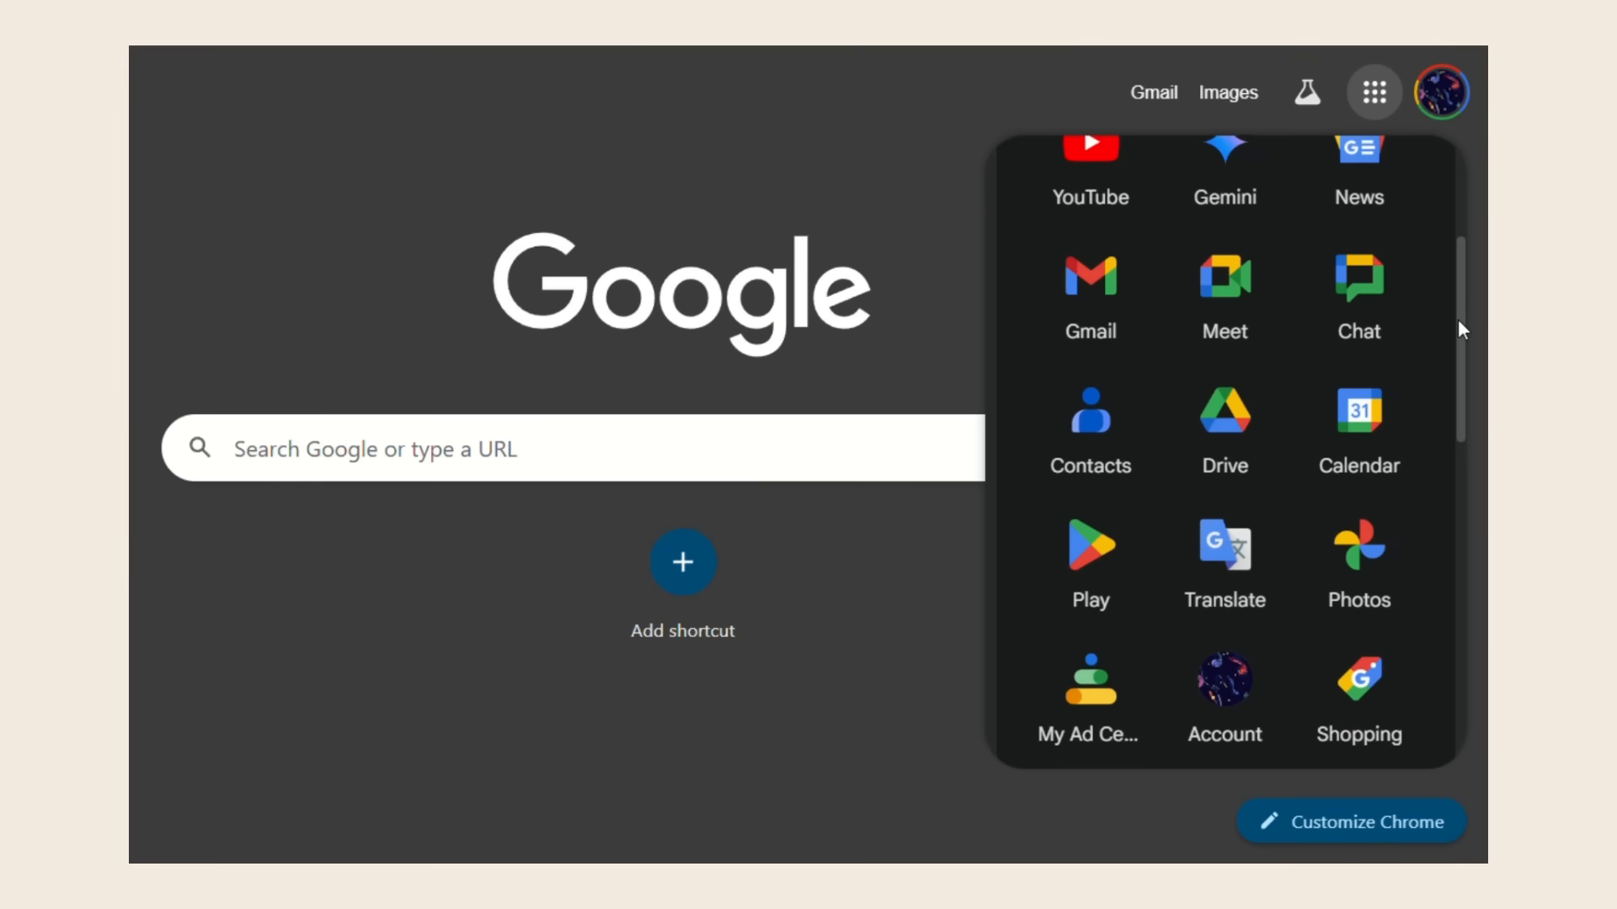
pyautogui.scroll(-3)
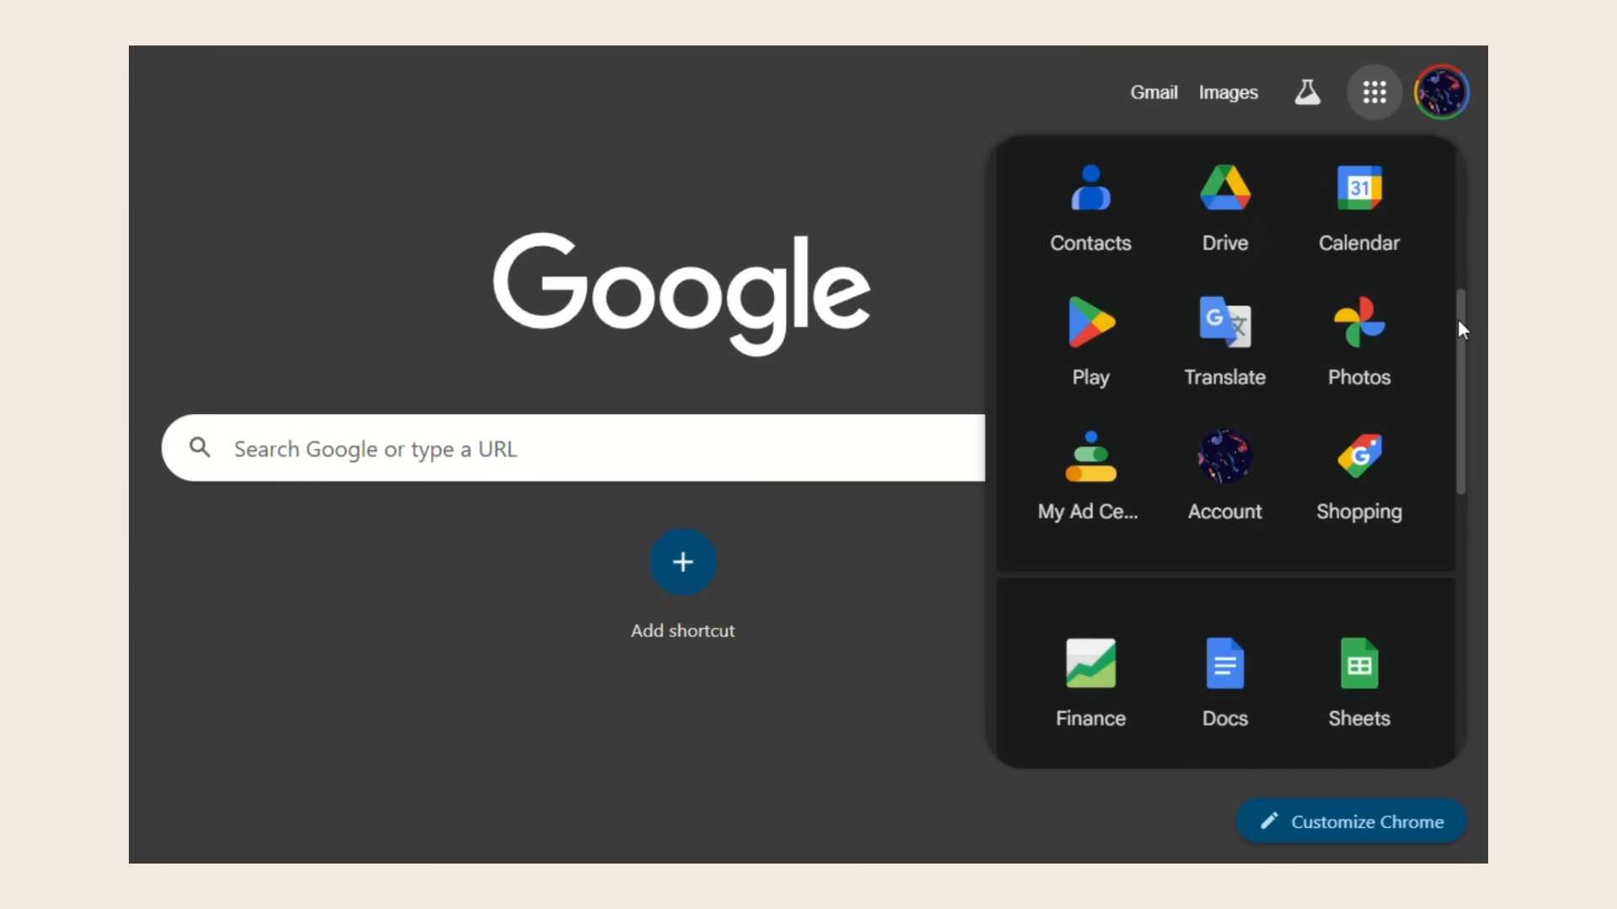
pyautogui.scroll(-3)
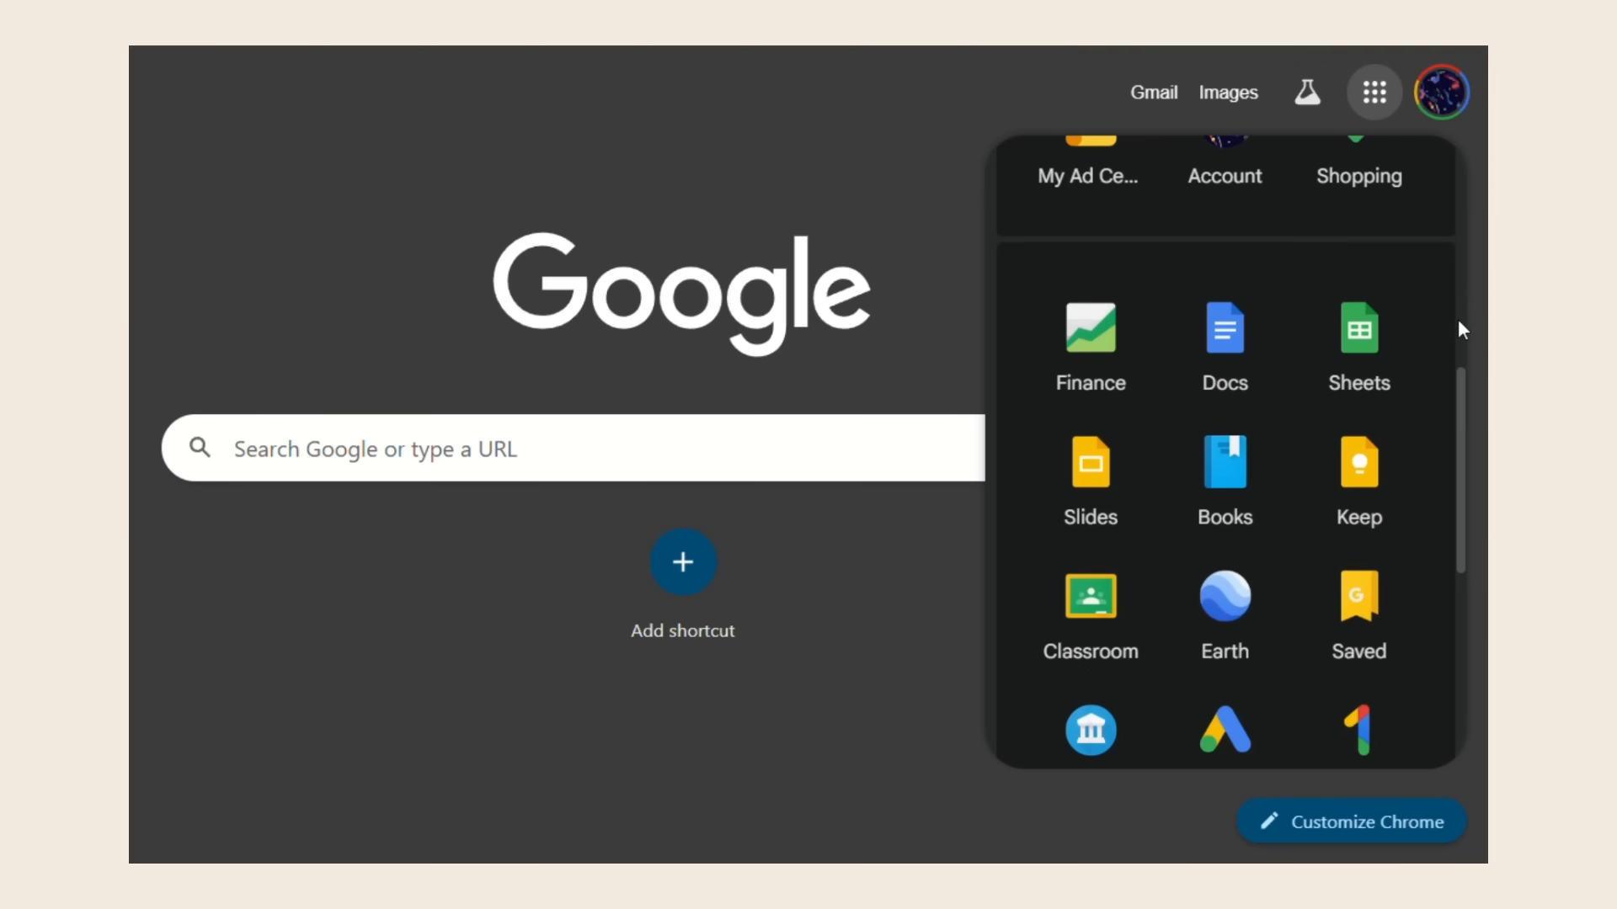
pyautogui.scroll(-3)
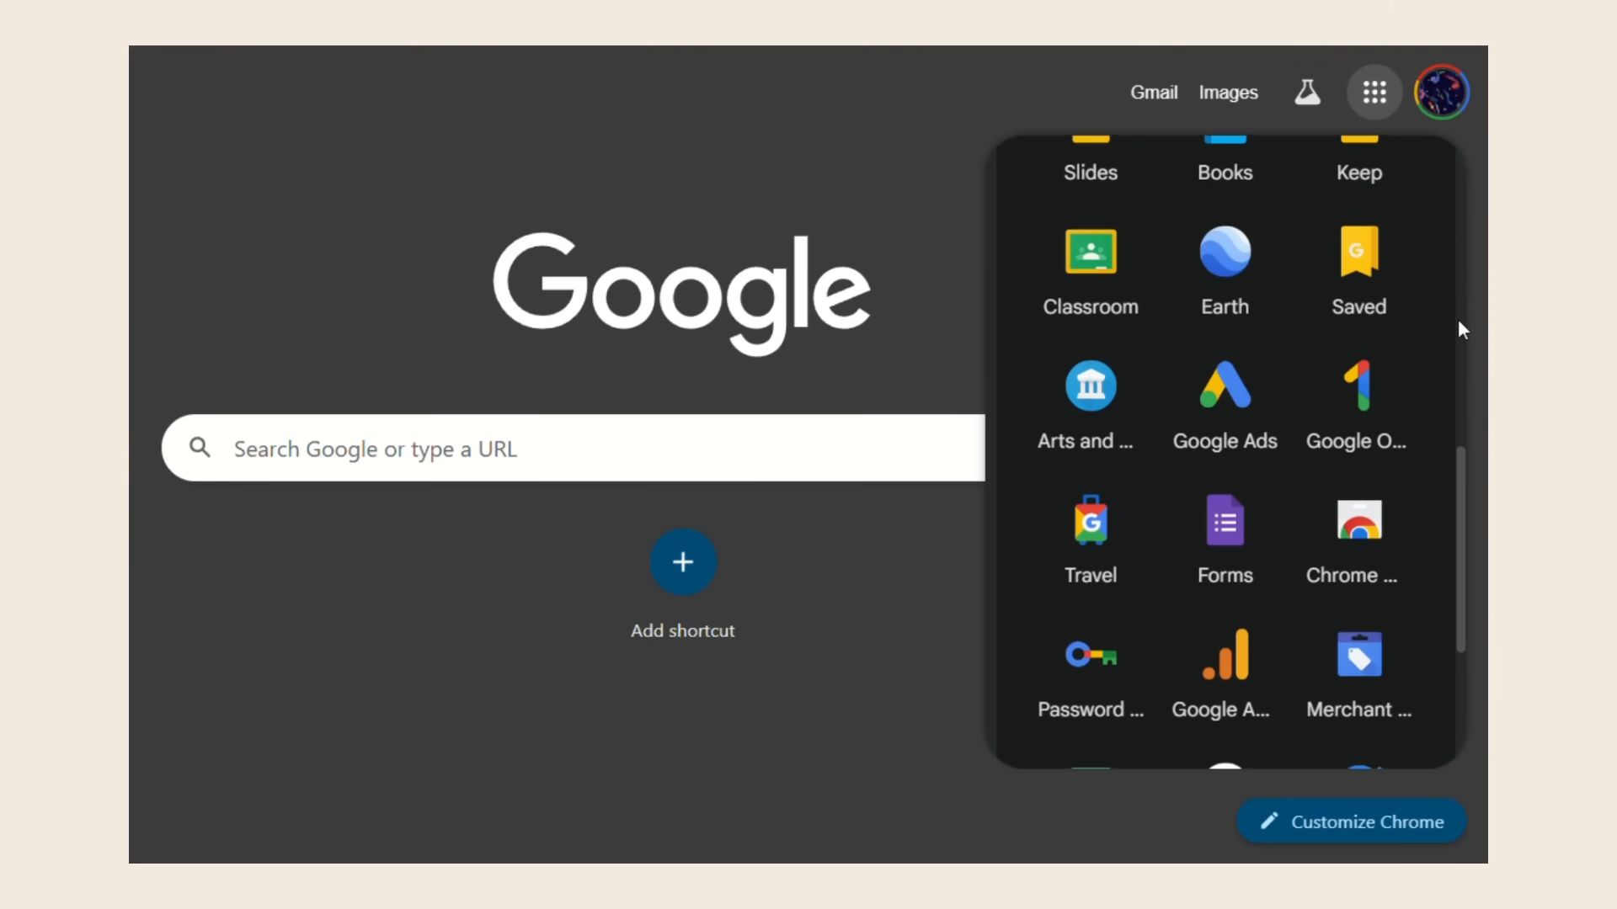
pyautogui.scroll(-3)
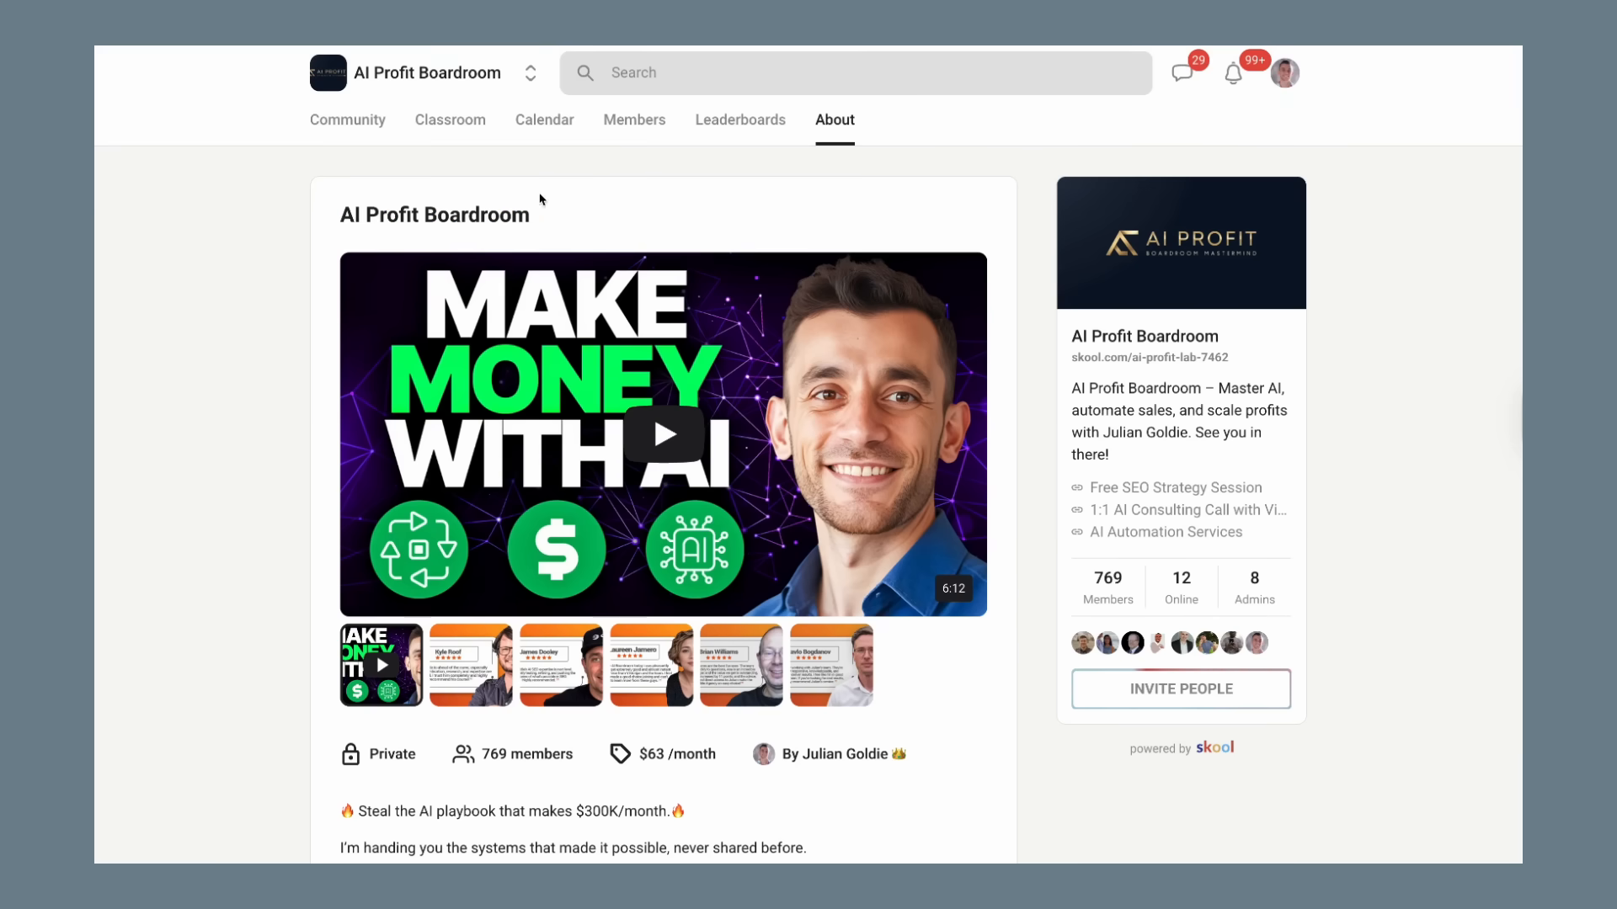
pyautogui.moveTo(491, 152)
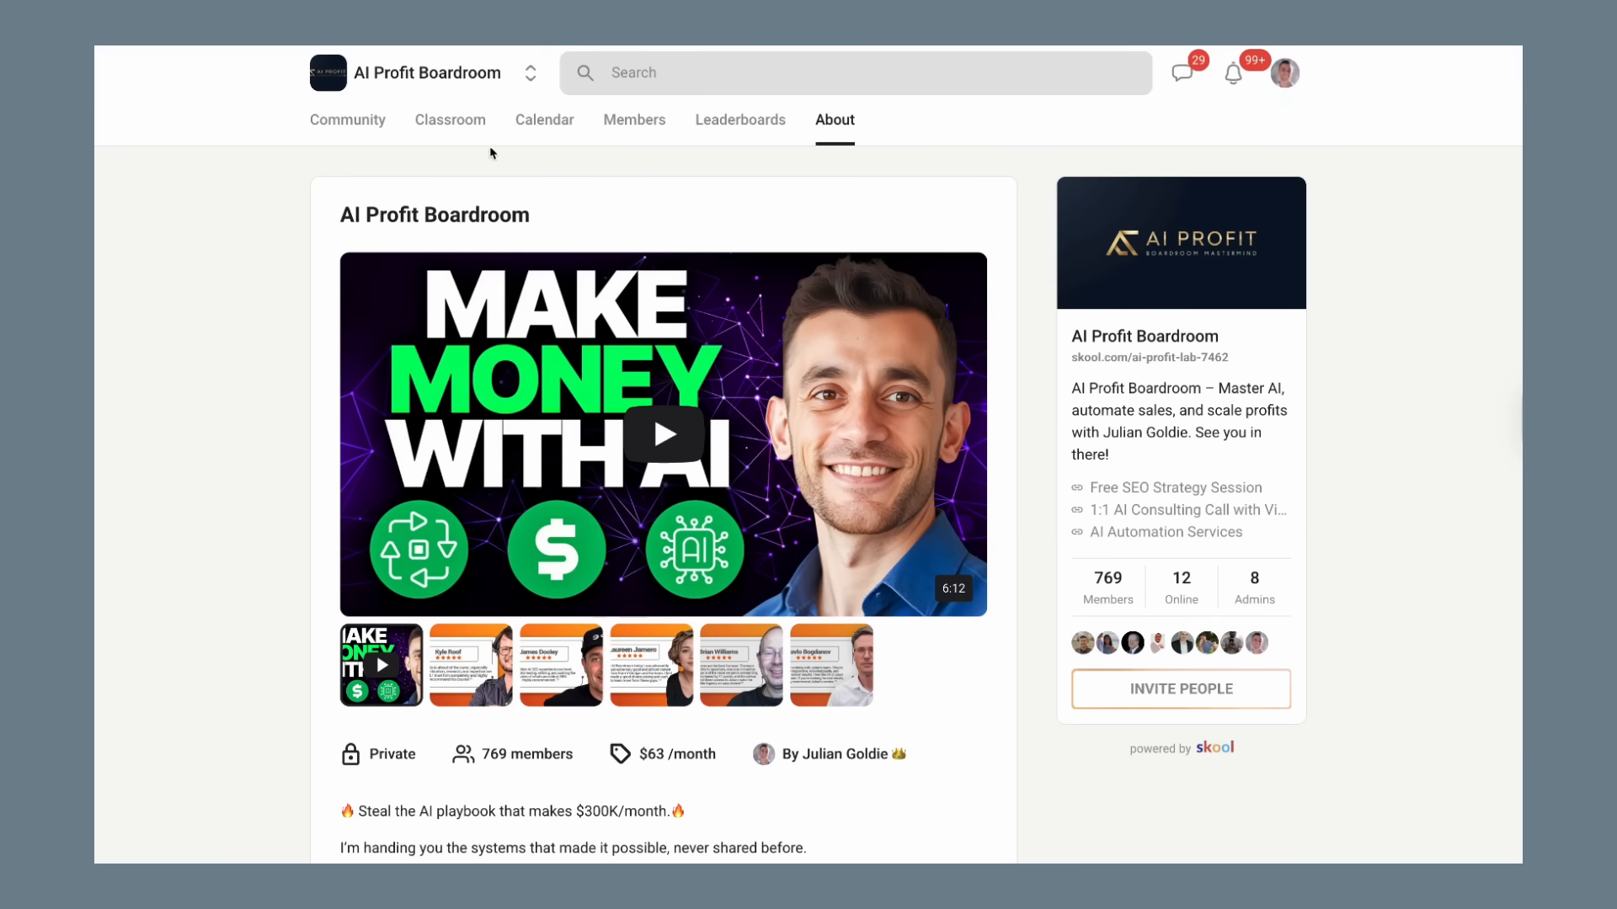
# Browse the AI Profit Boardroom classroom, feed and welcome-post comments, ending on the free SEO session page
pyautogui.click(449, 119)
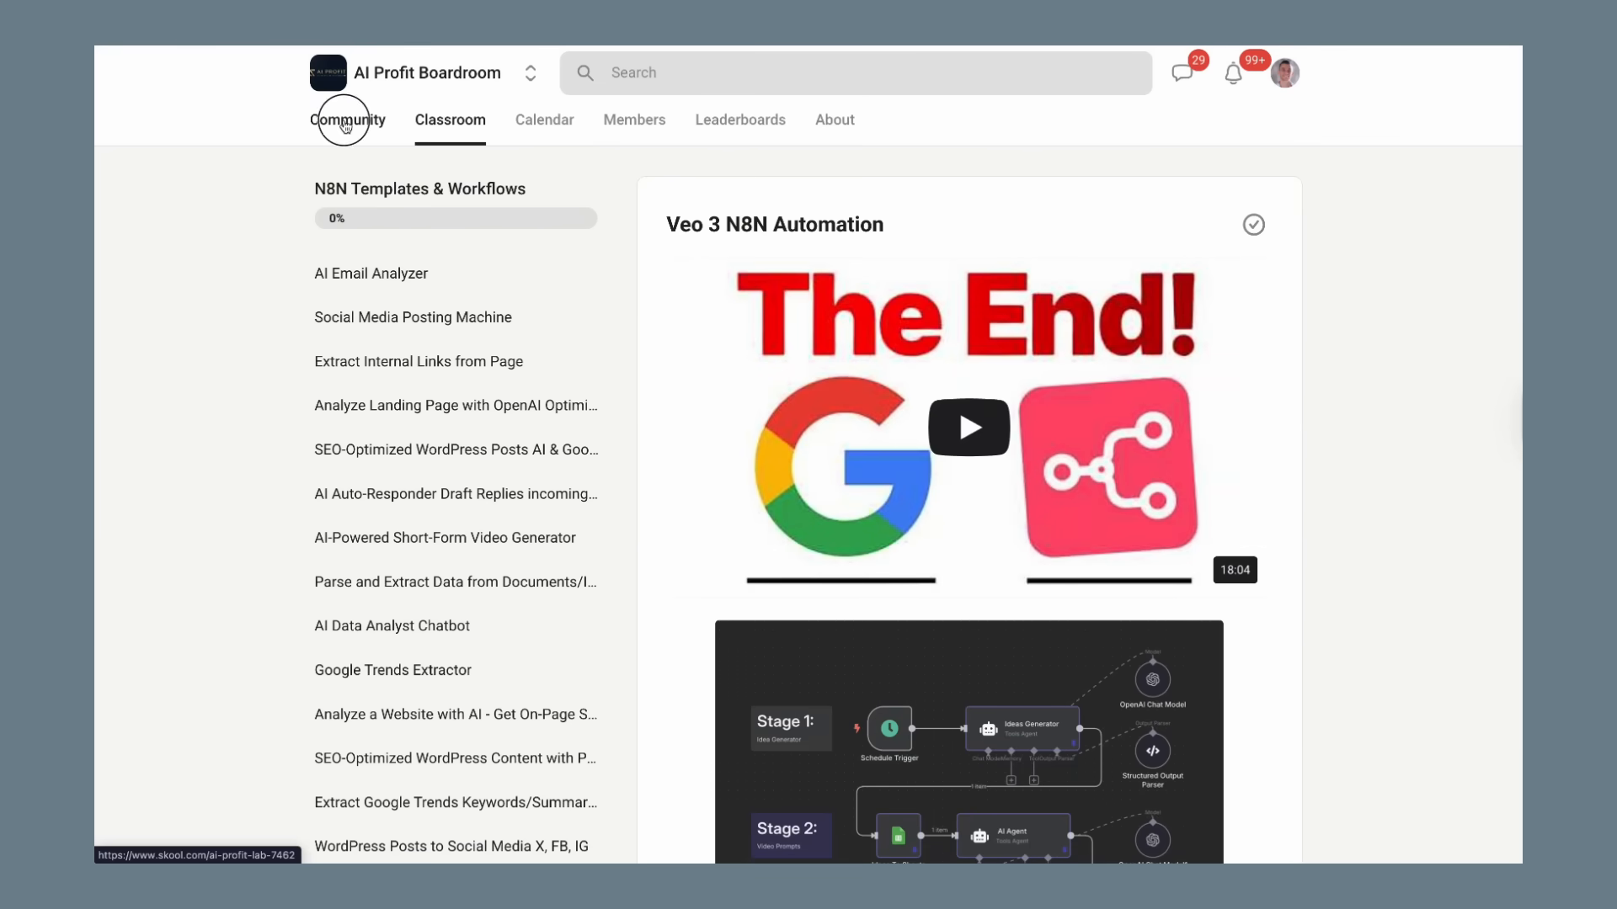
pyautogui.click(346, 119)
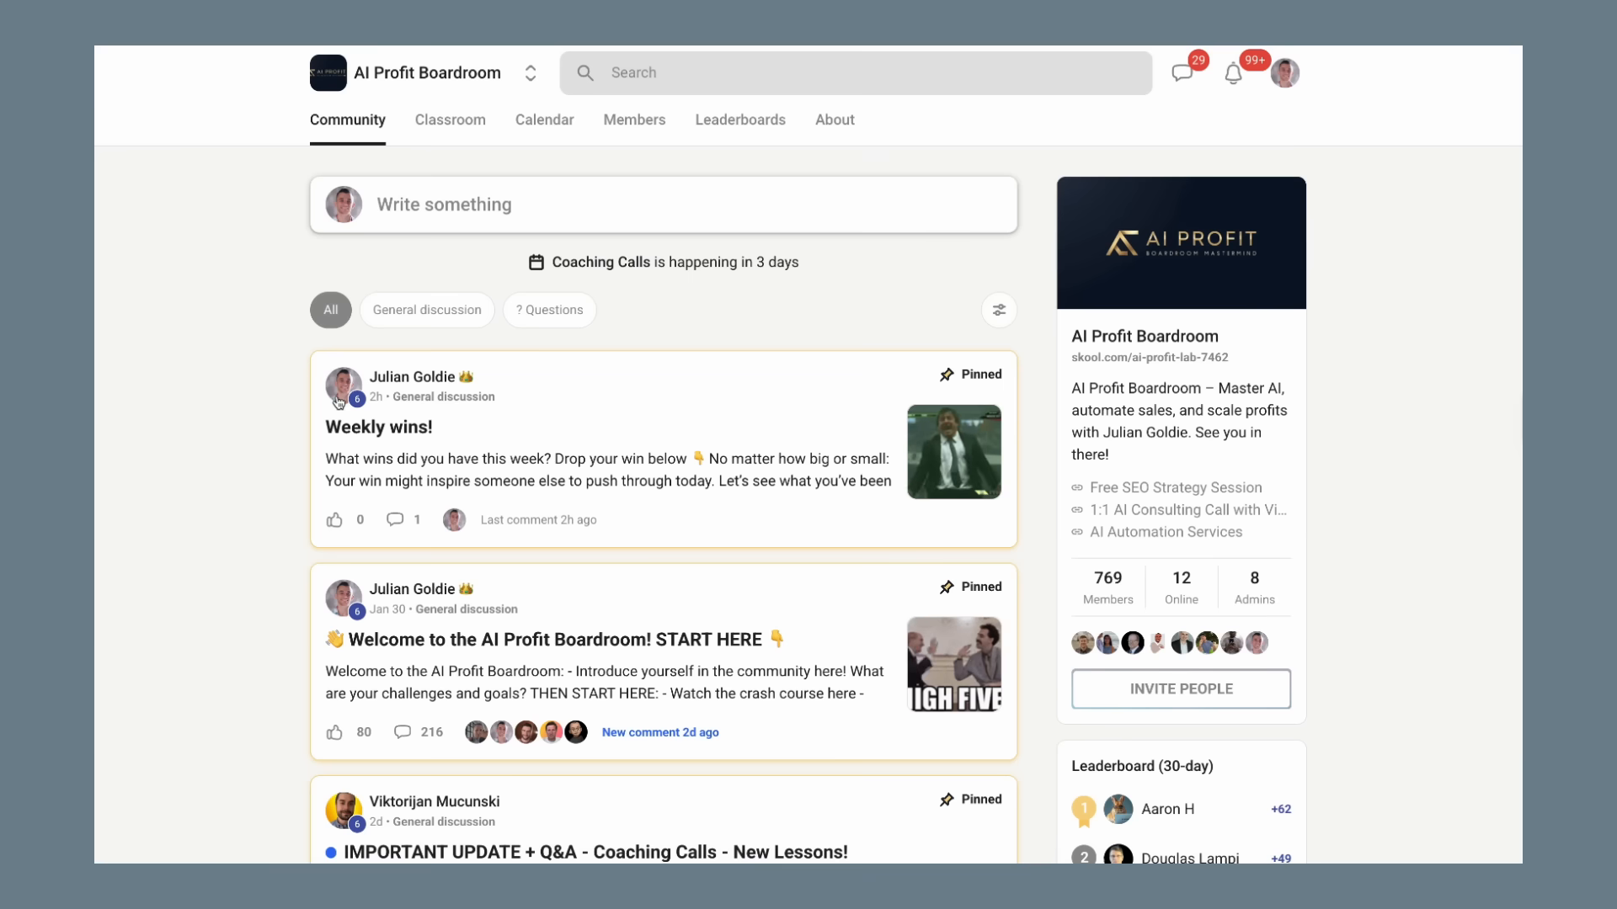
pyautogui.click(550, 638)
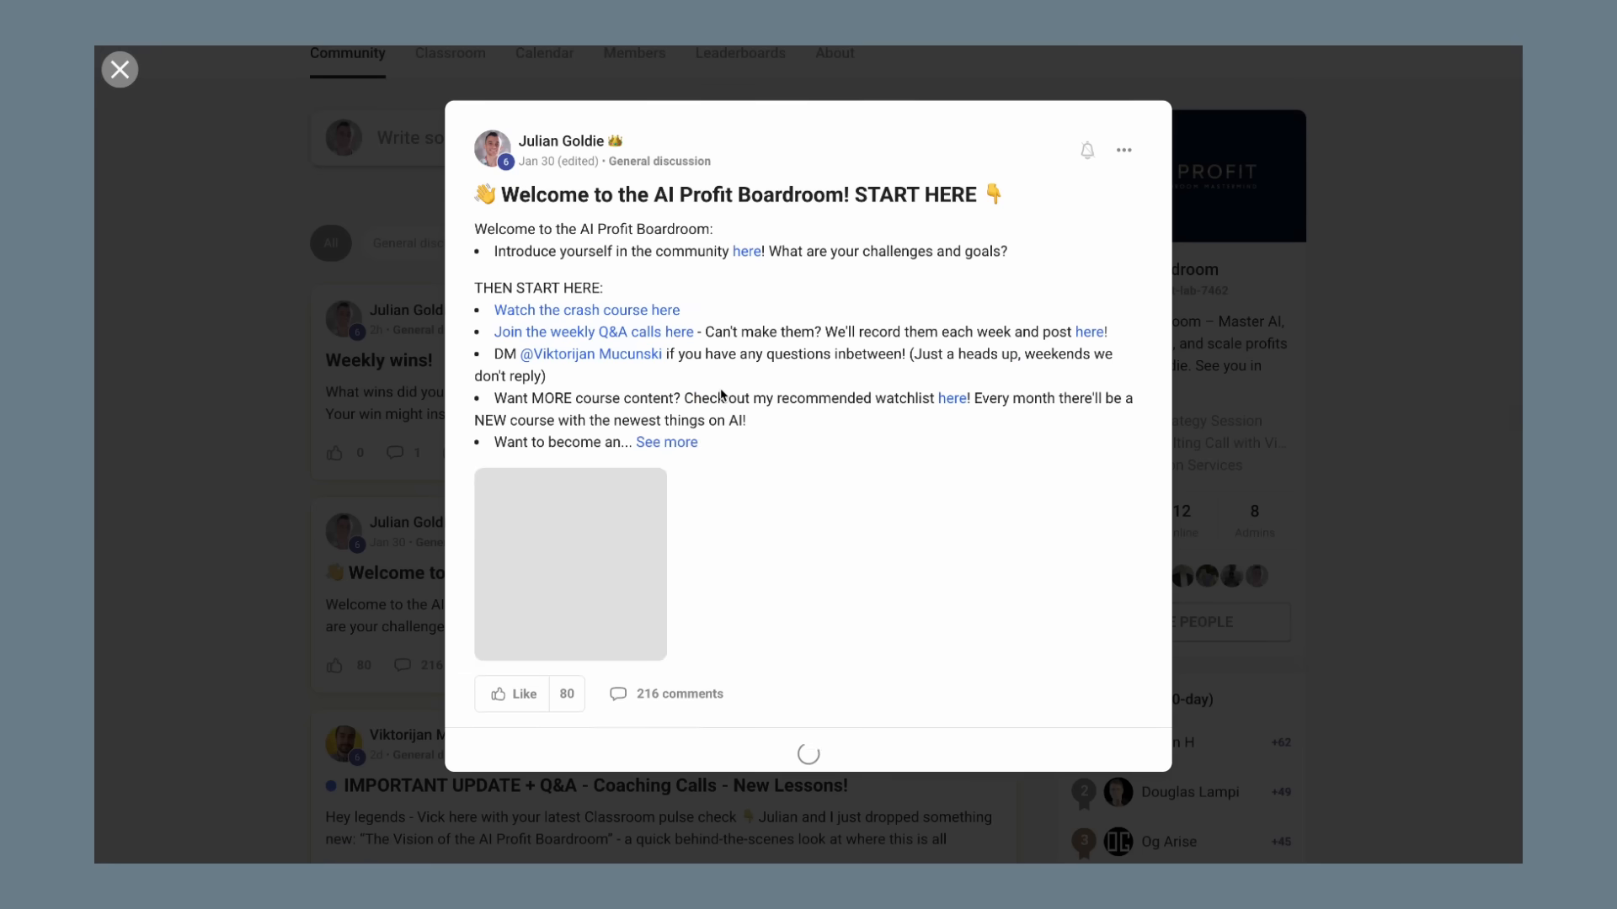
pyautogui.scroll(-3)
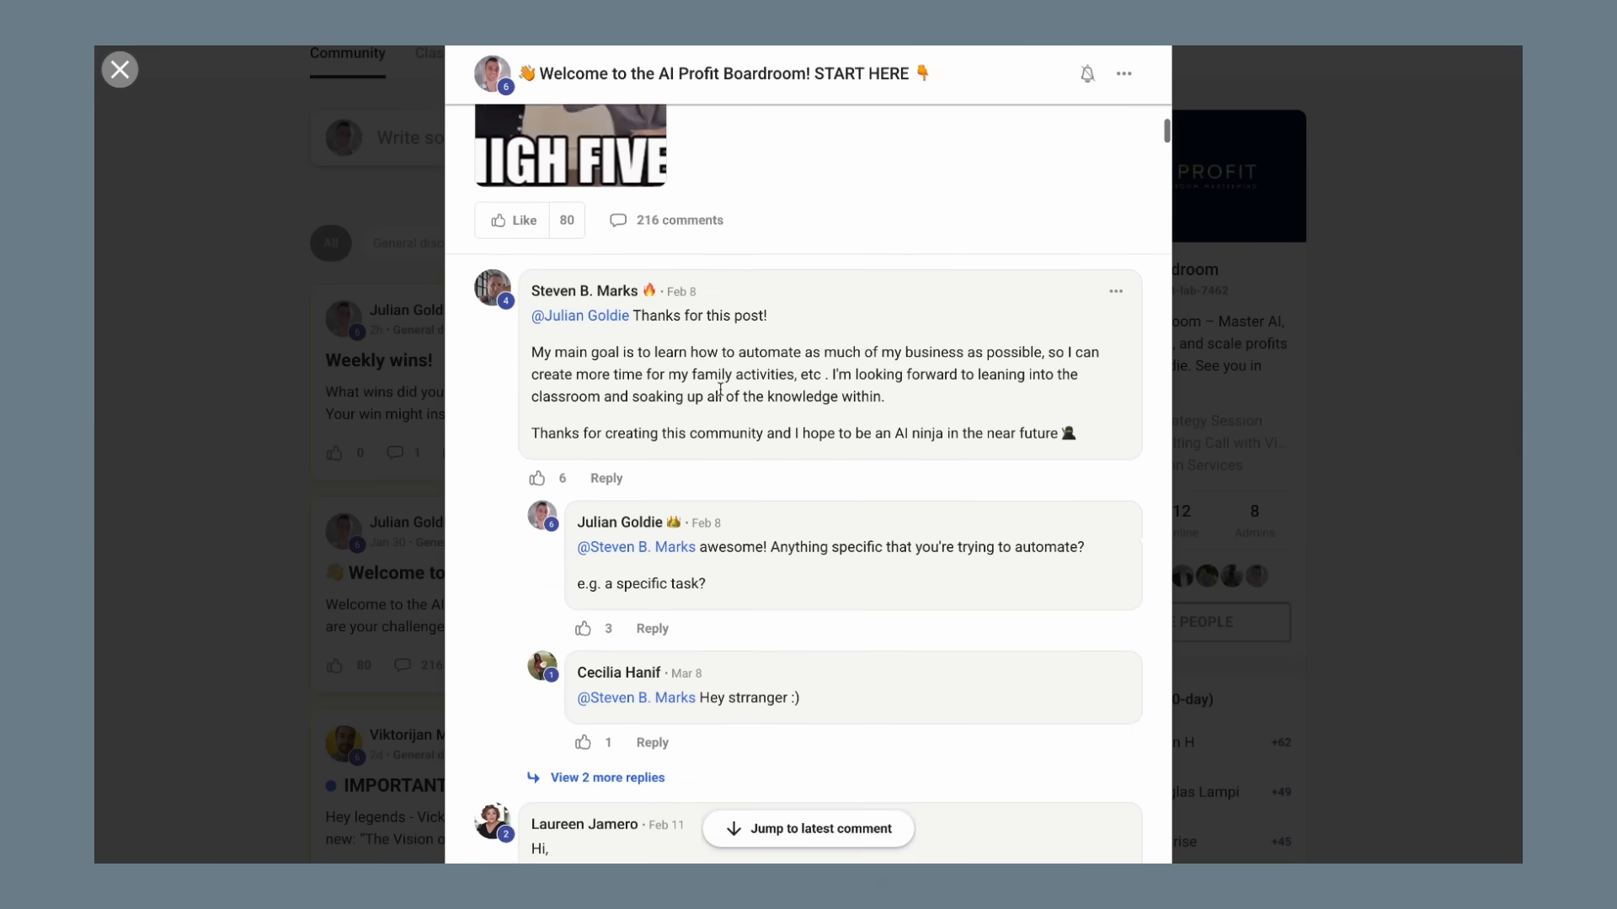
pyautogui.scroll(-3)
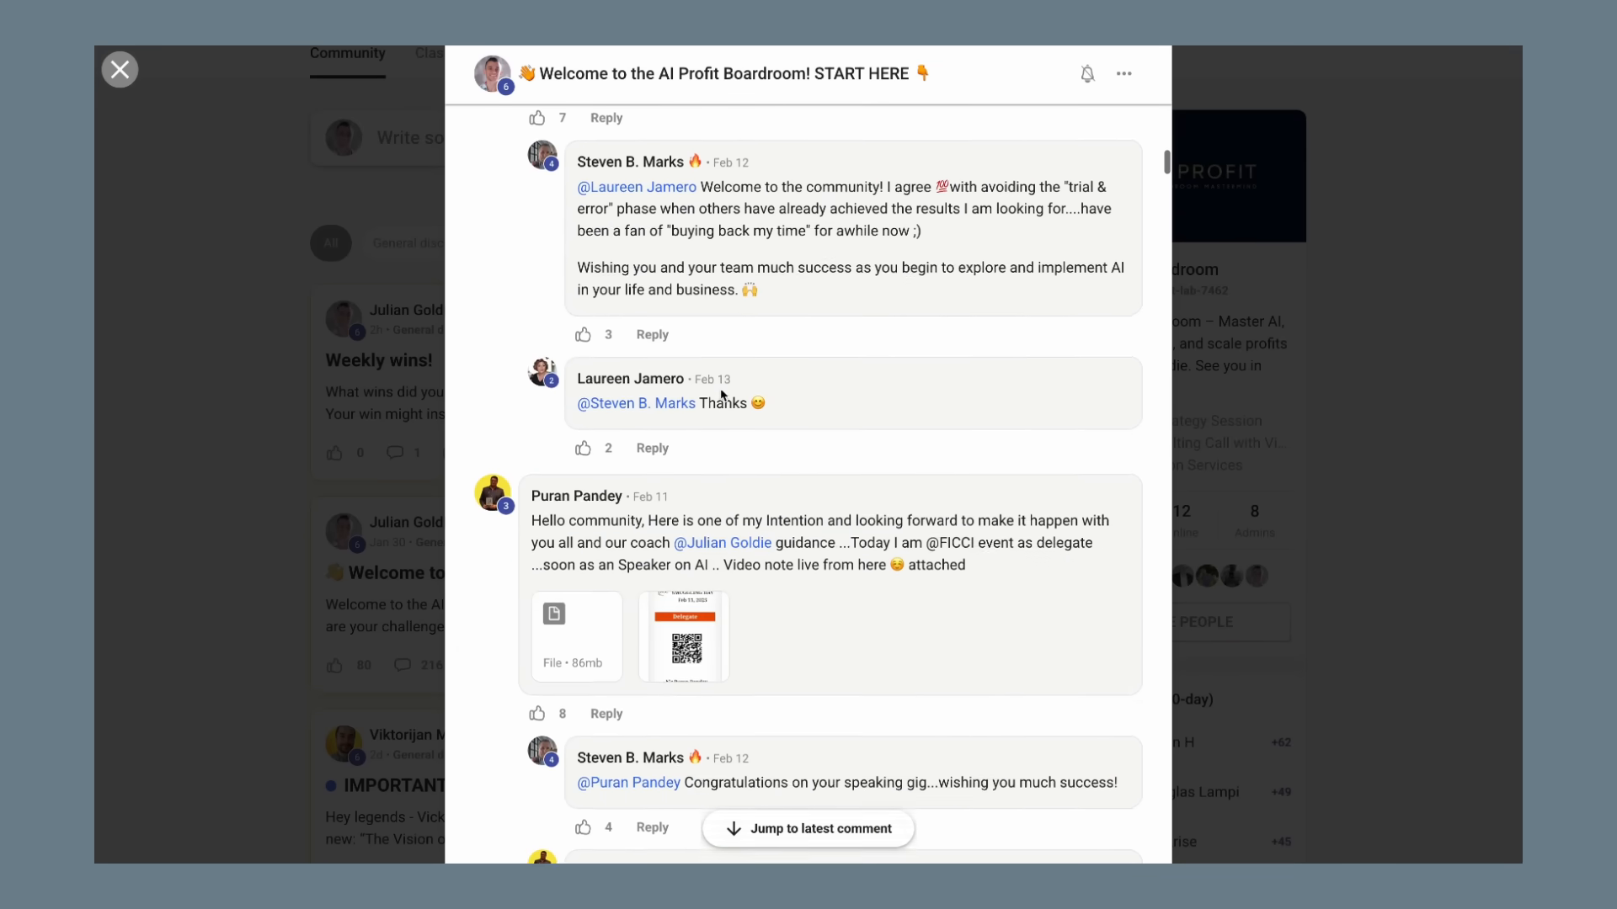
pyautogui.scroll(-3)
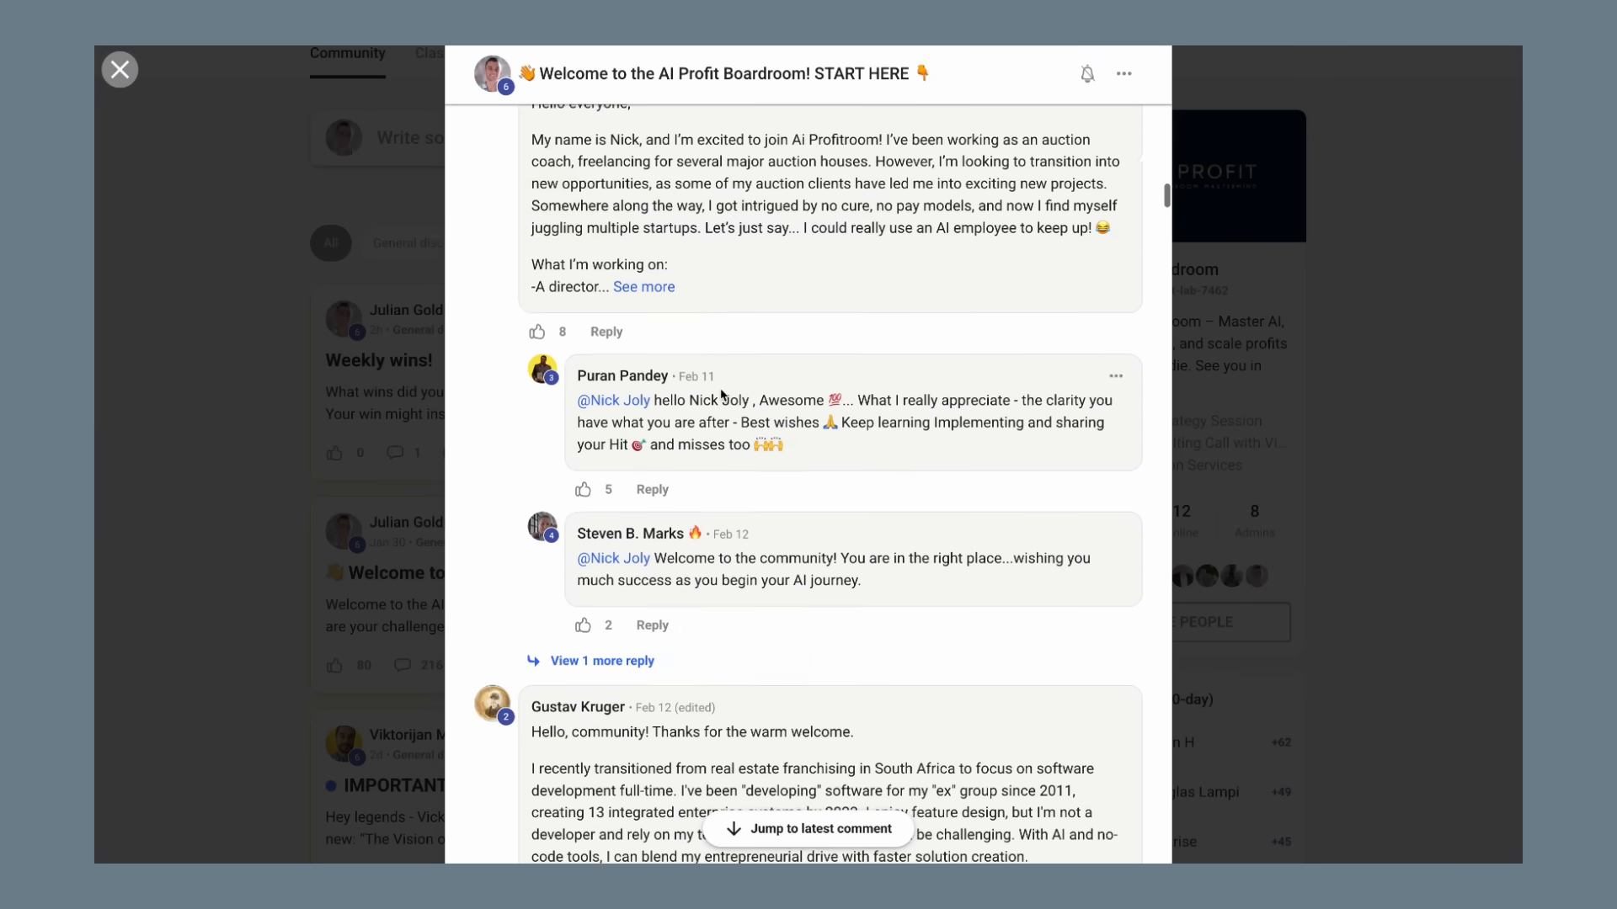
pyautogui.click(120, 69)
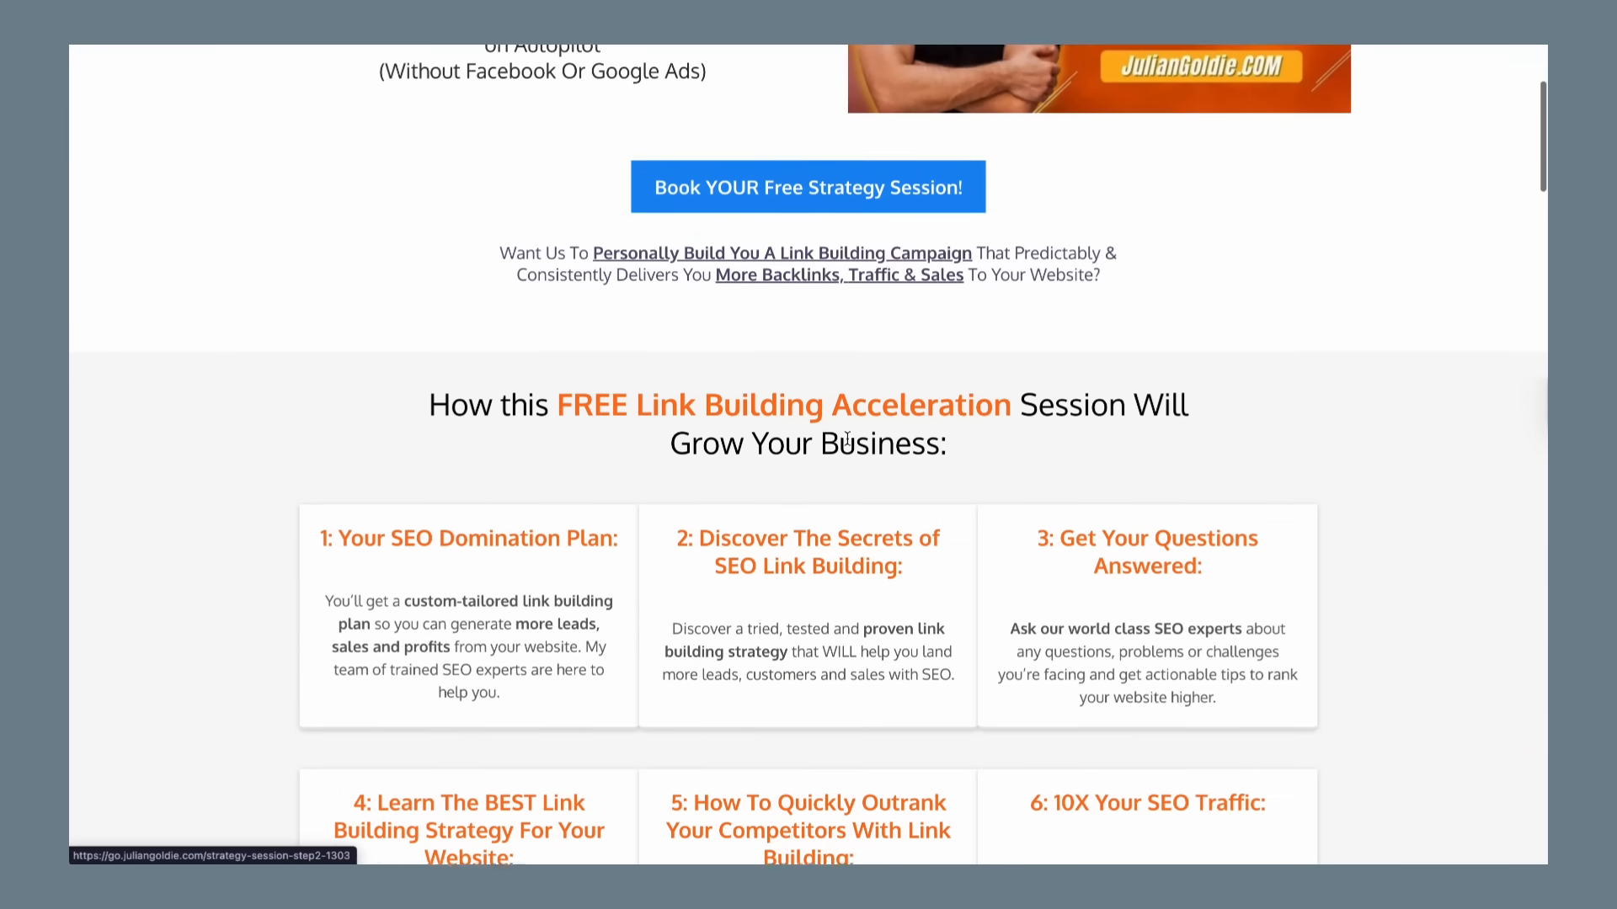
# Scroll through the six link building session benefit cards
pyautogui.scroll(-3)
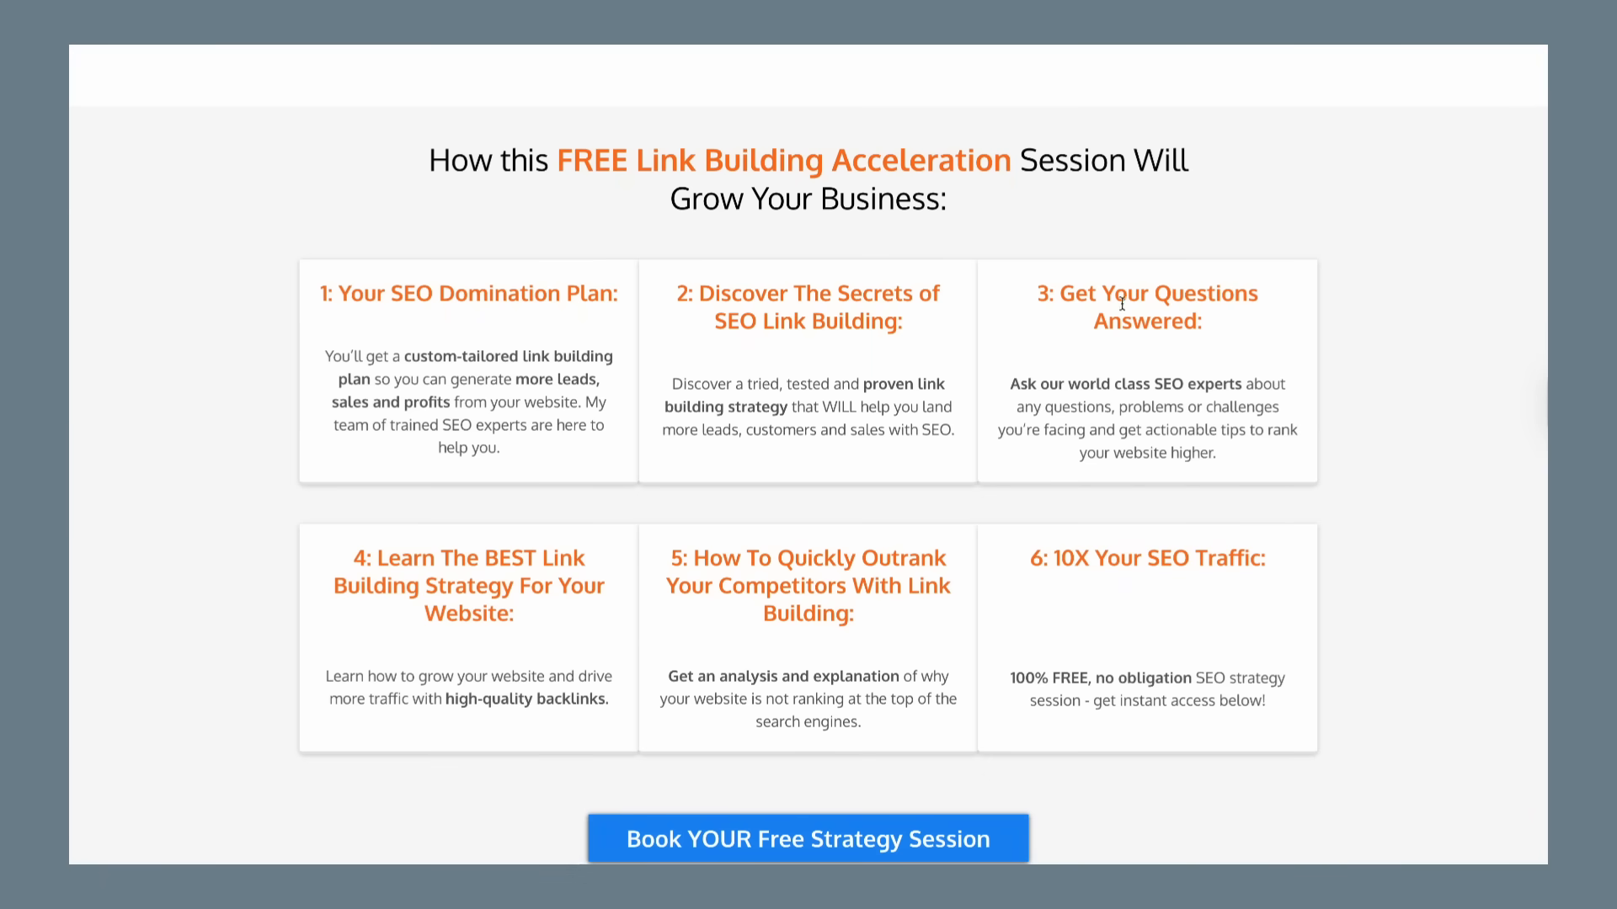
pyautogui.scroll(-3)
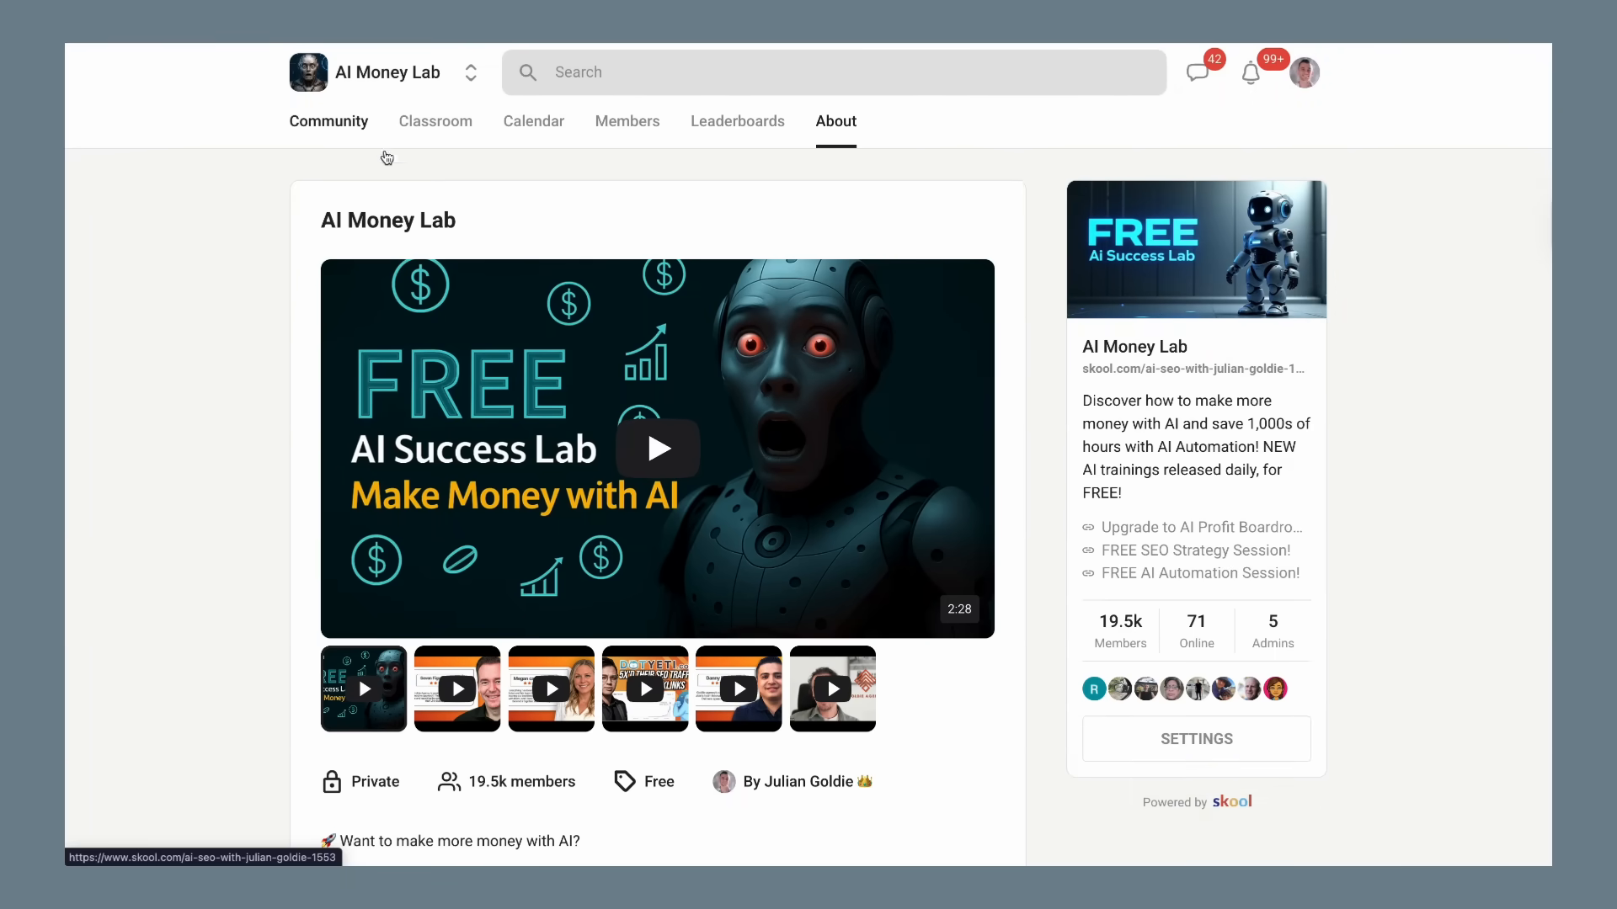
# View the AI Money Lab feed and classroom, opening the AI Automation and AI Agents courses
pyautogui.click(327, 120)
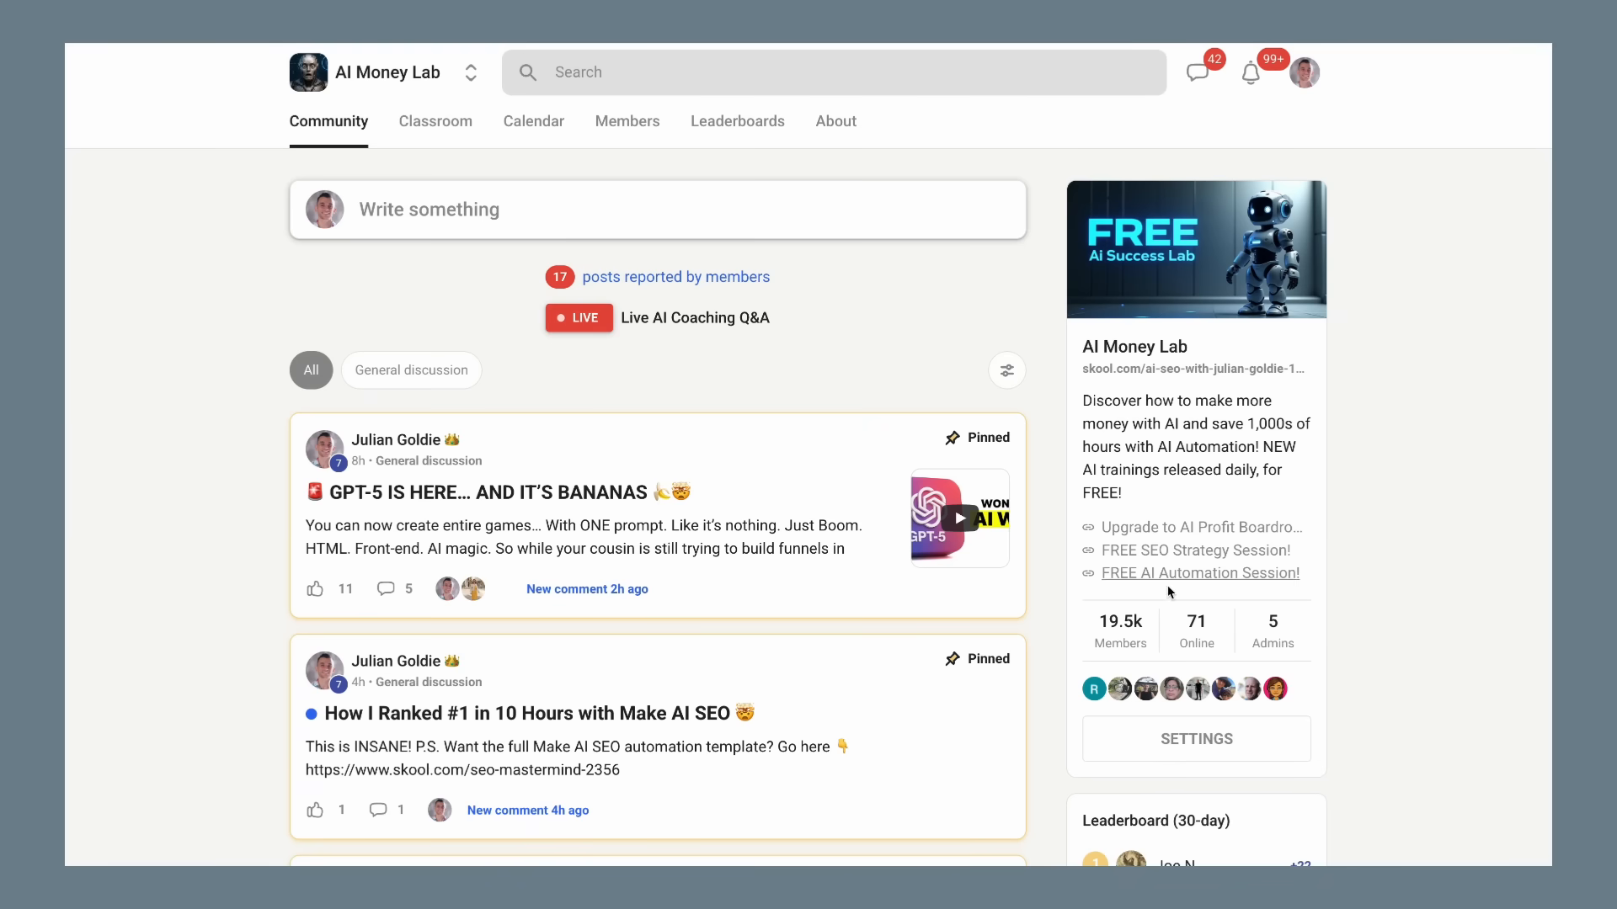
pyautogui.moveTo(436, 121)
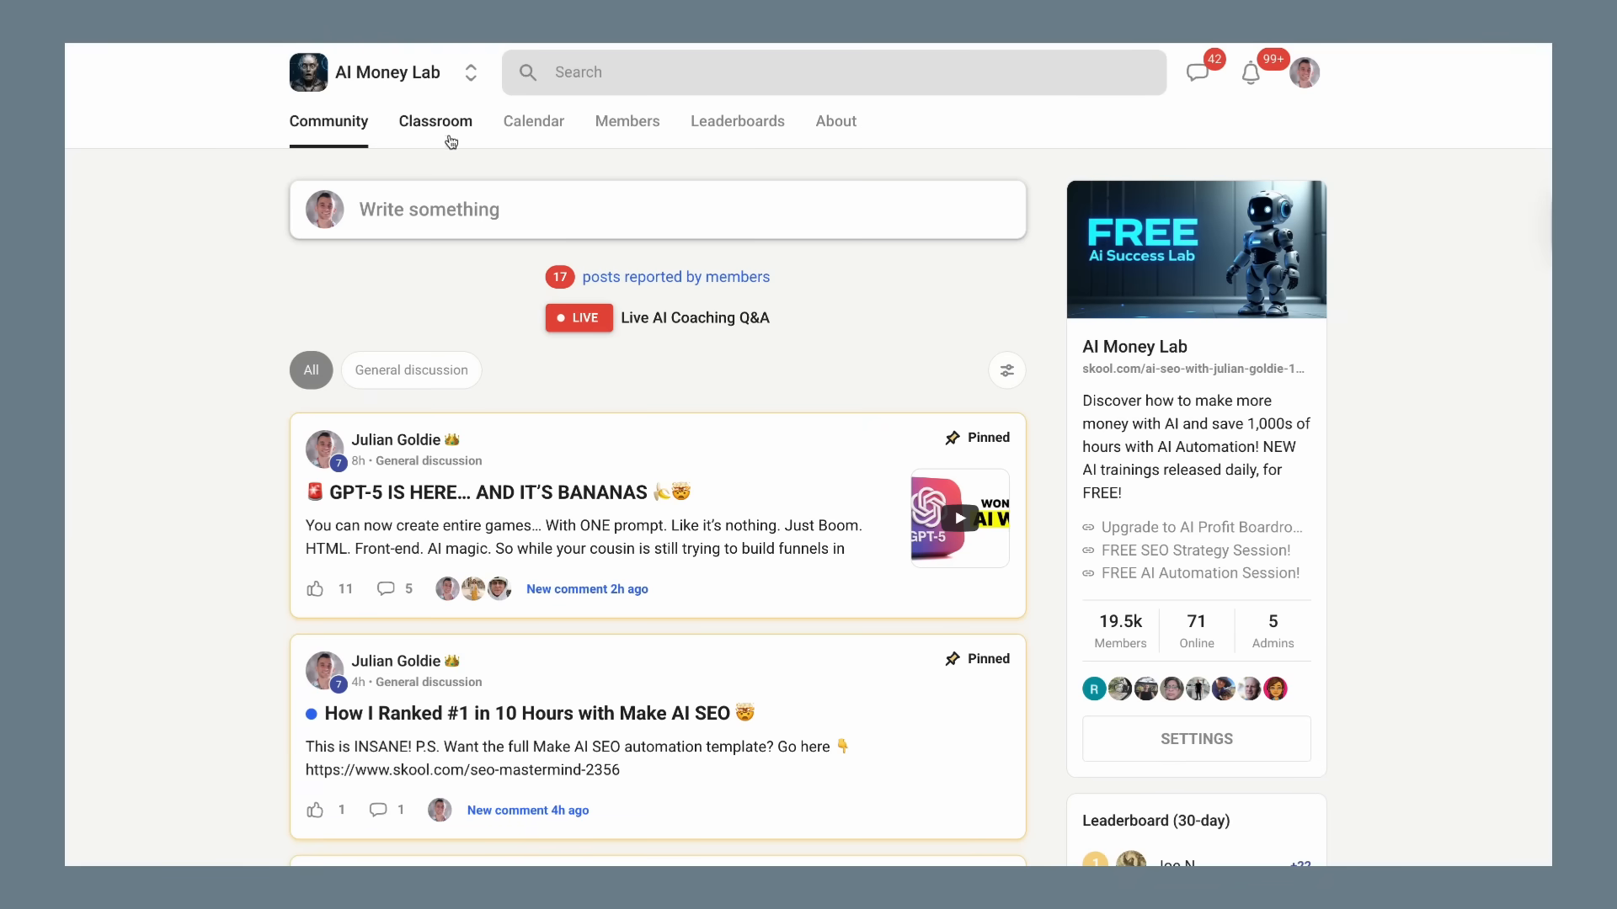
pyautogui.click(436, 121)
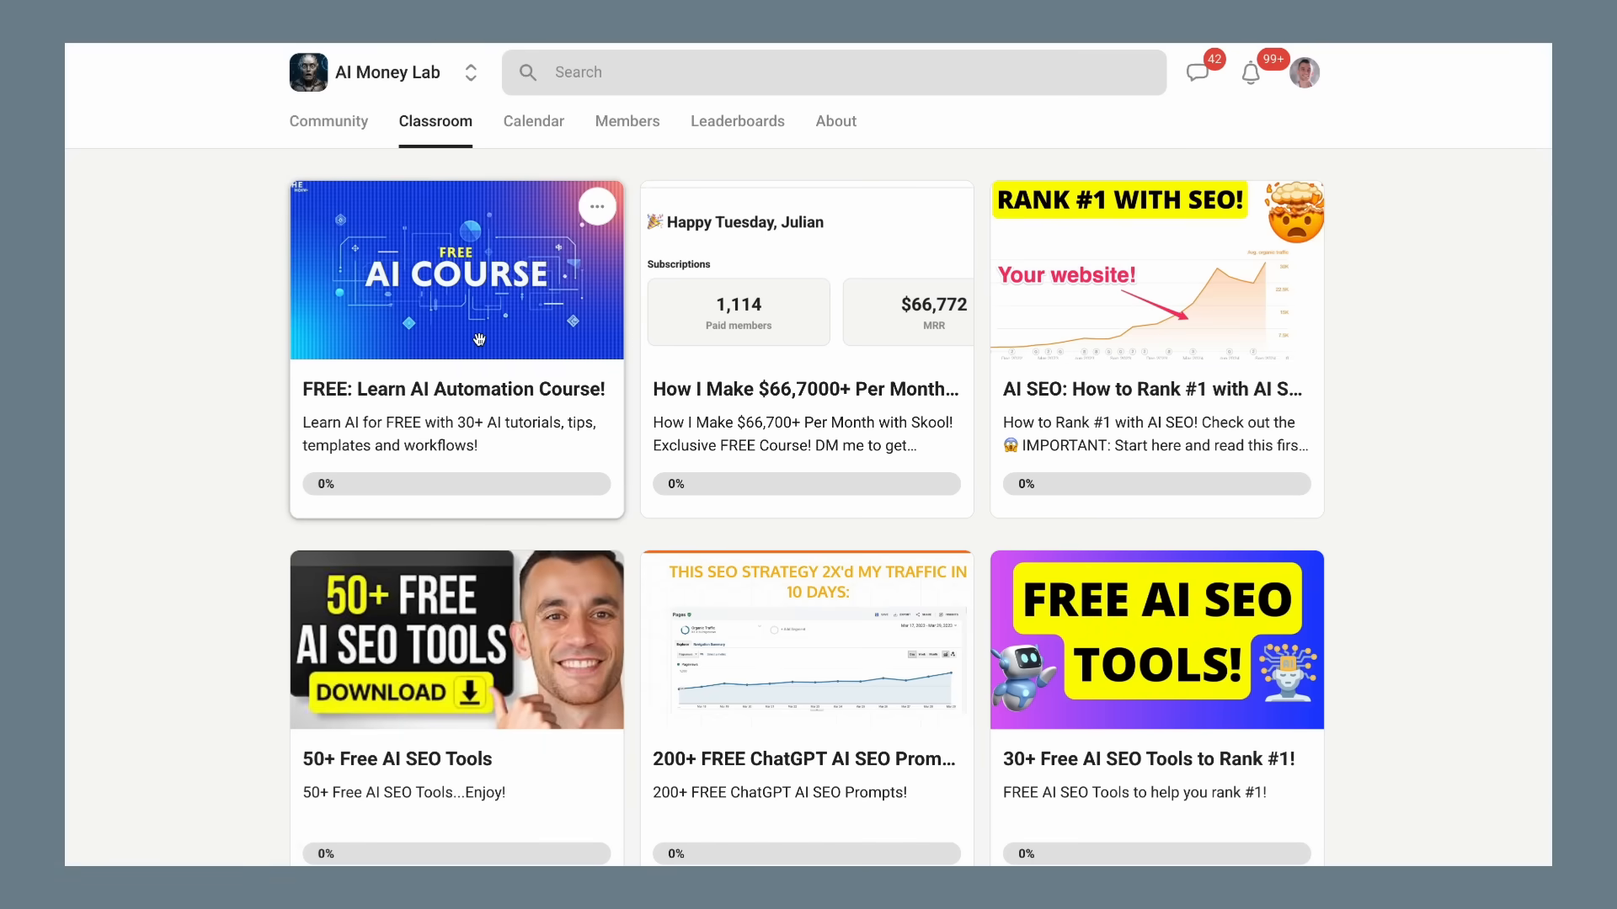
pyautogui.click(455, 271)
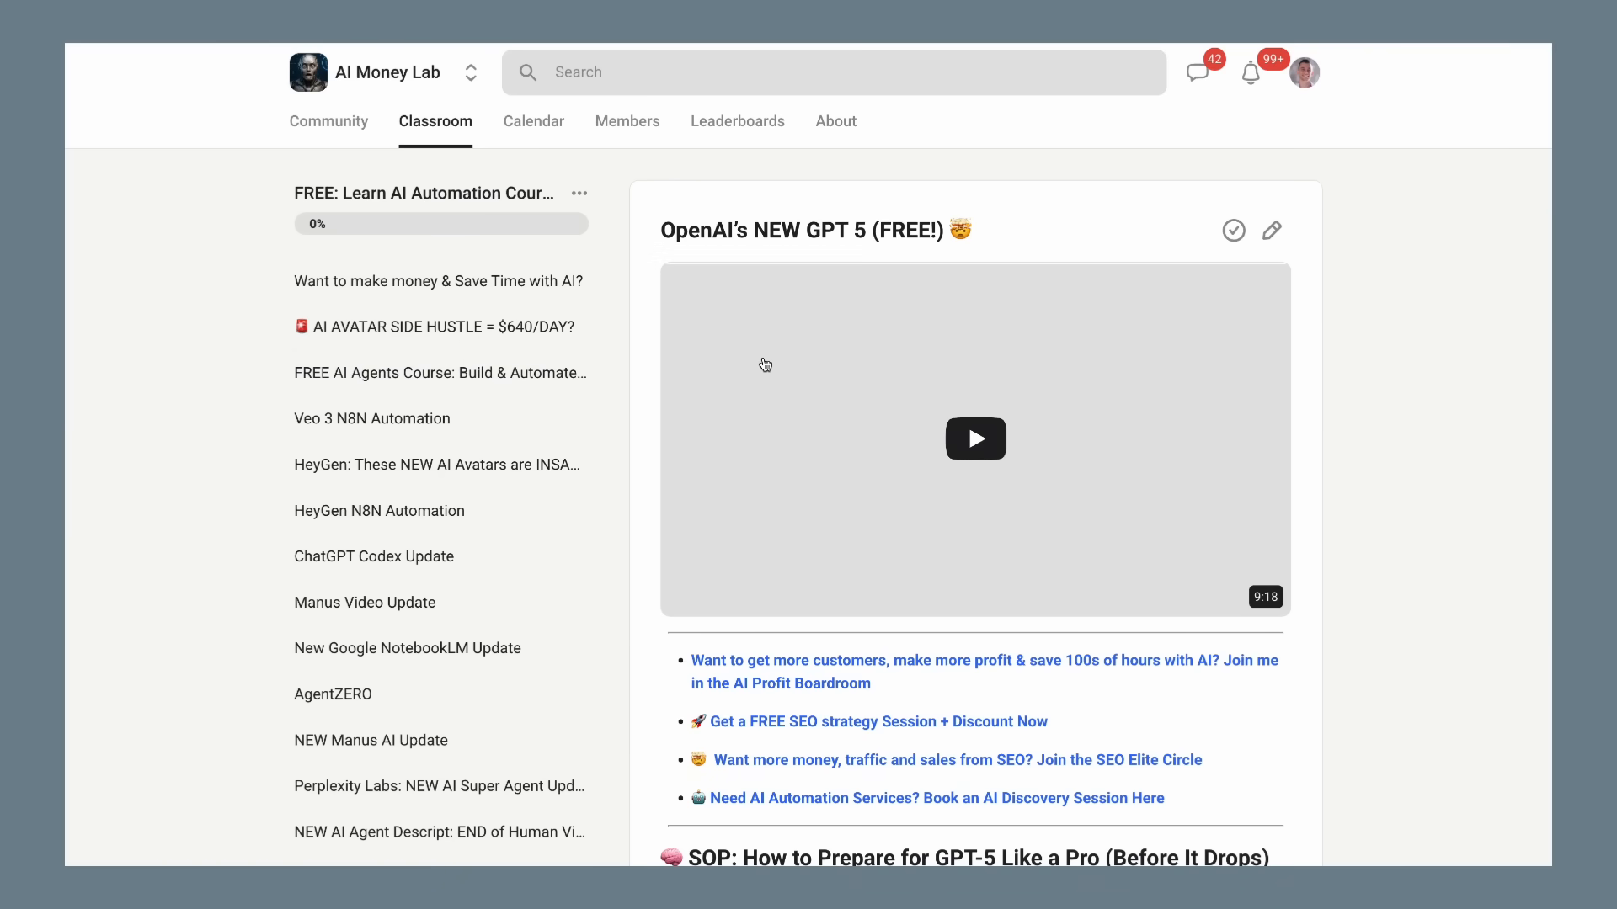
pyautogui.click(441, 372)
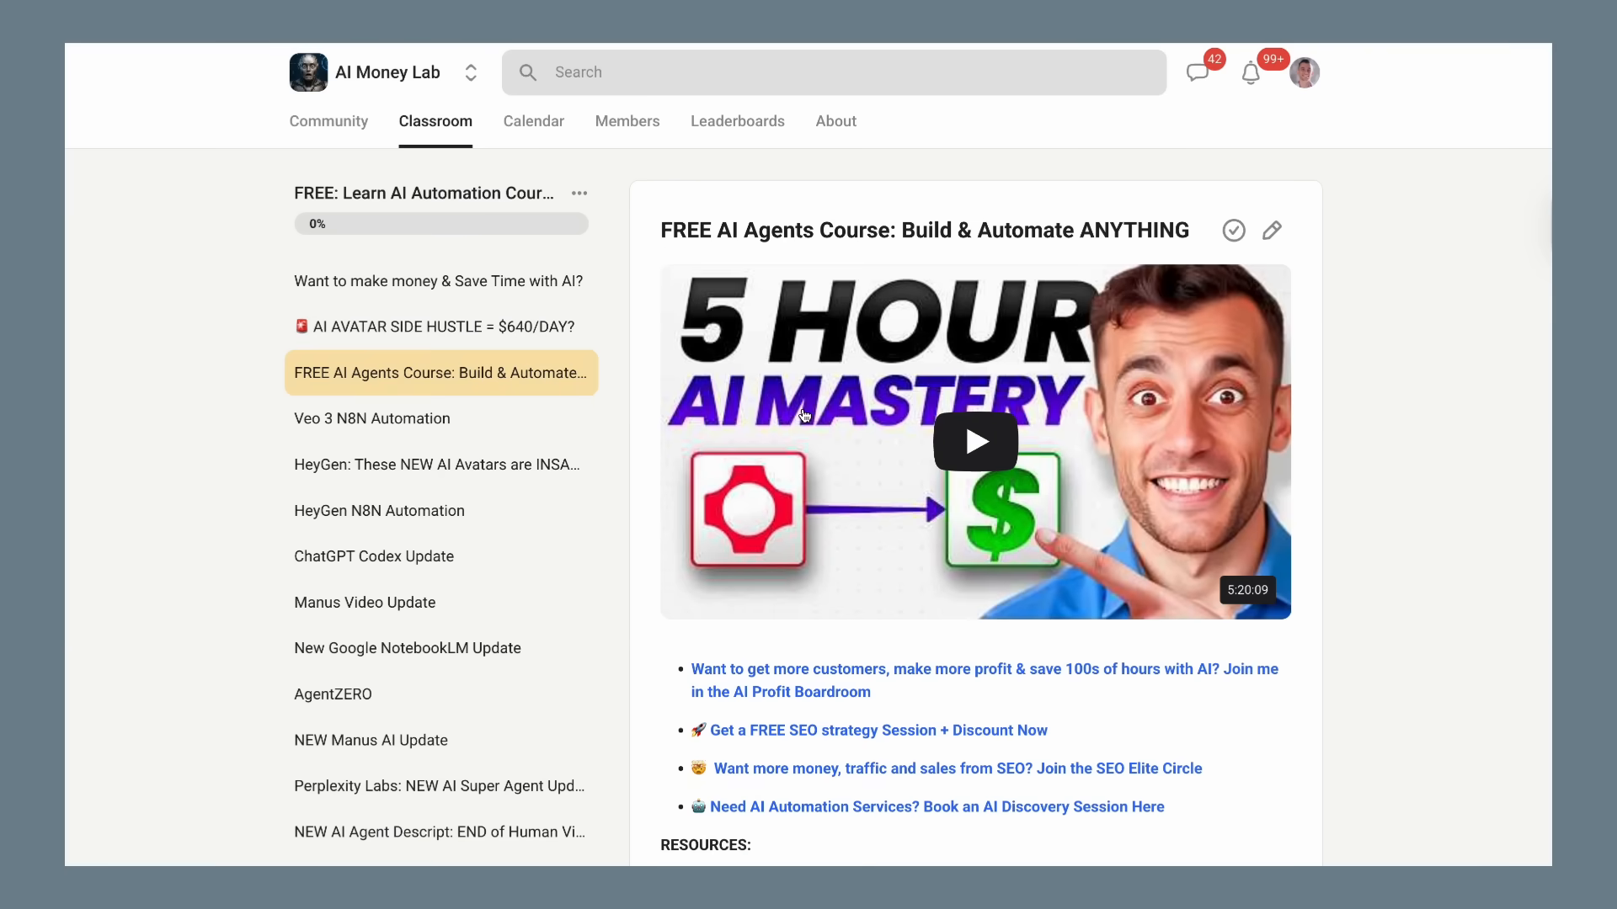
# View the Veo 3 and HeyGen N8N lessons, open 50+ Free AI SEO Tools, and return to Community
pyautogui.scroll(-3)
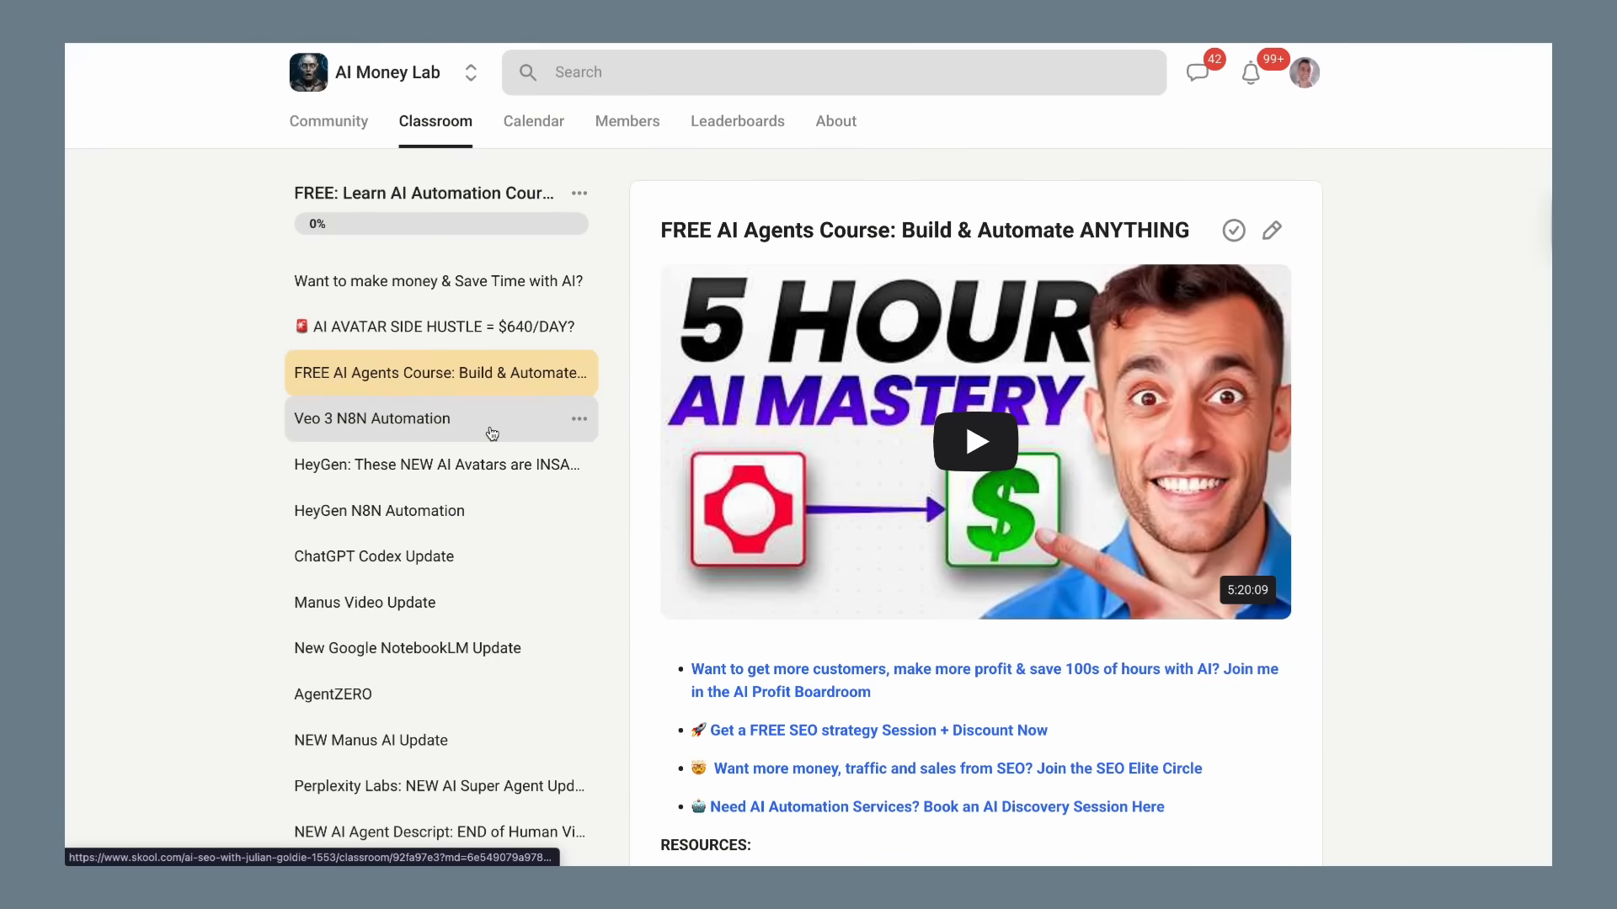
pyautogui.click(371, 417)
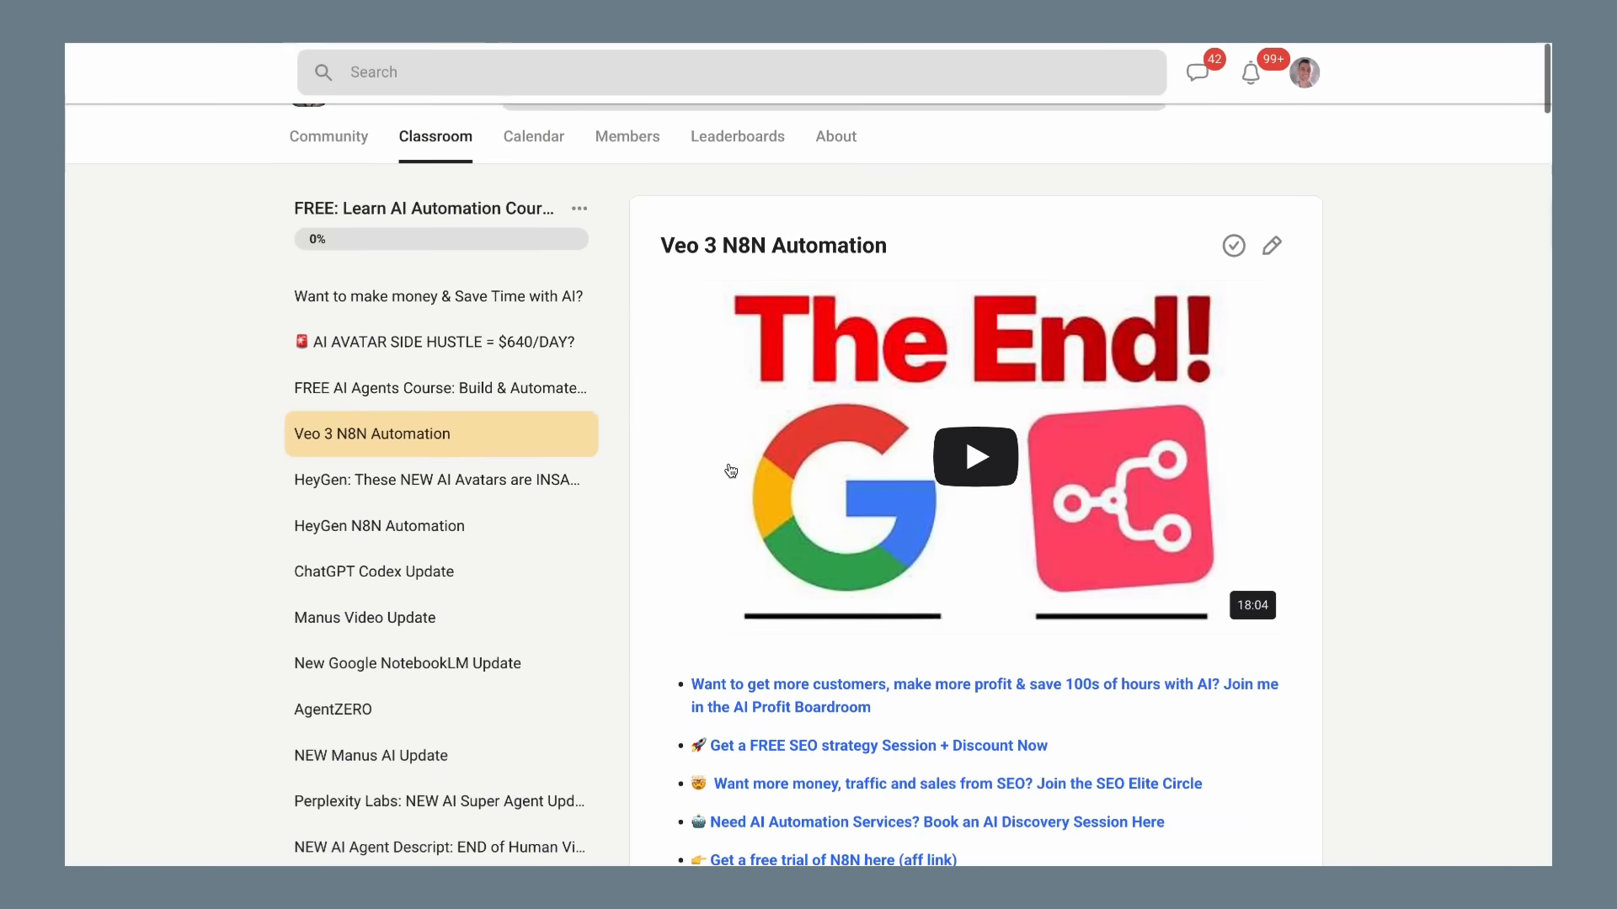
pyautogui.click(436, 479)
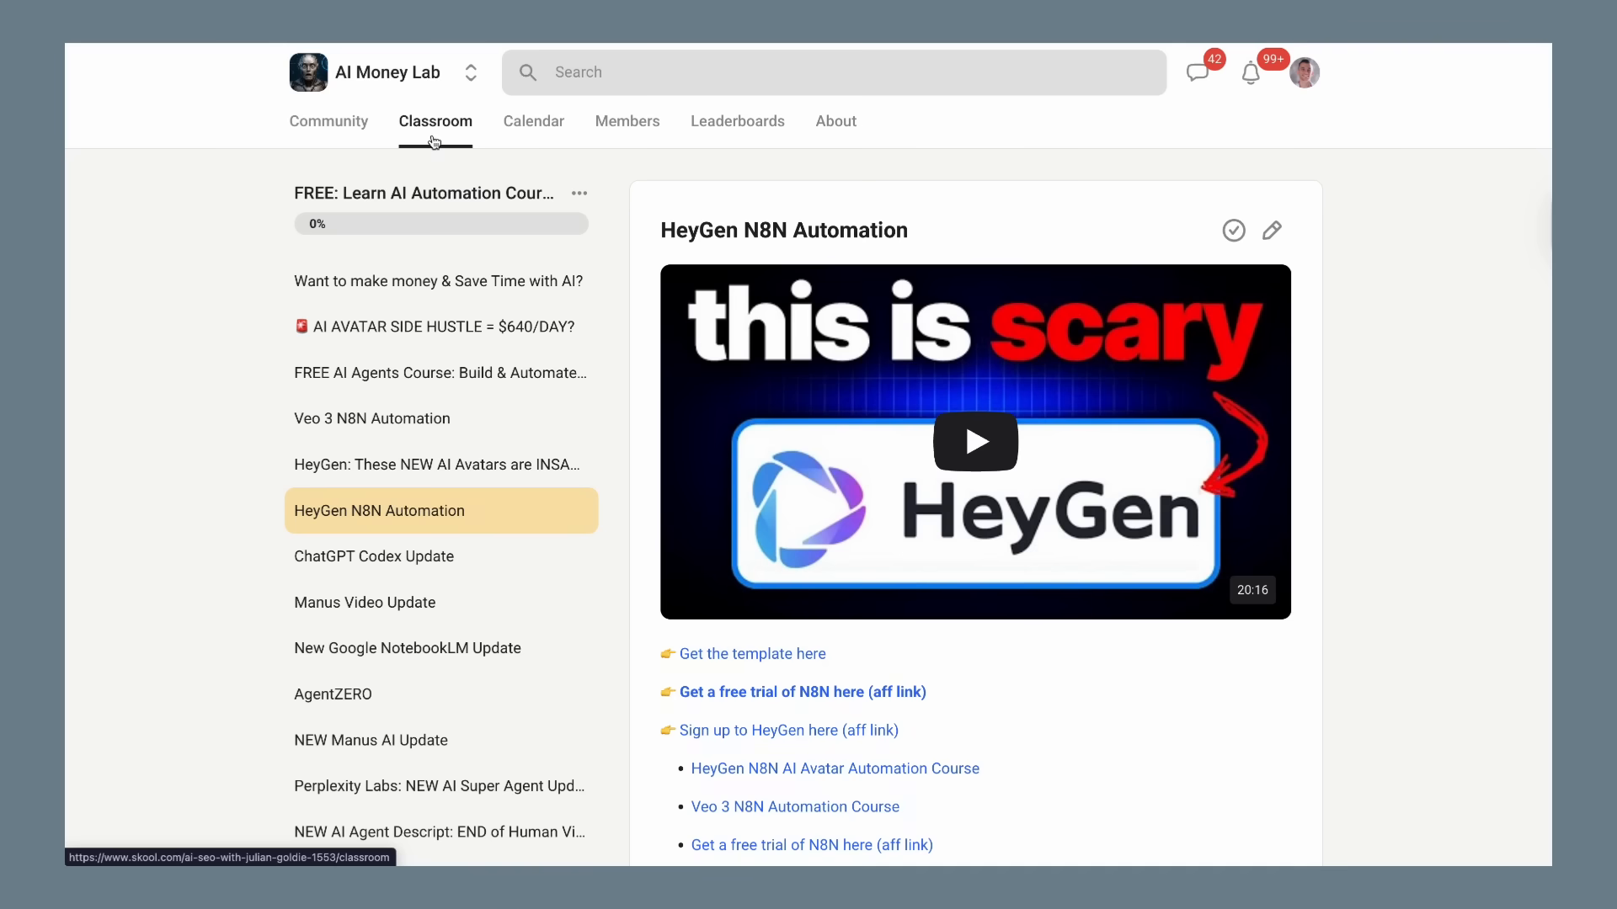
pyautogui.click(434, 120)
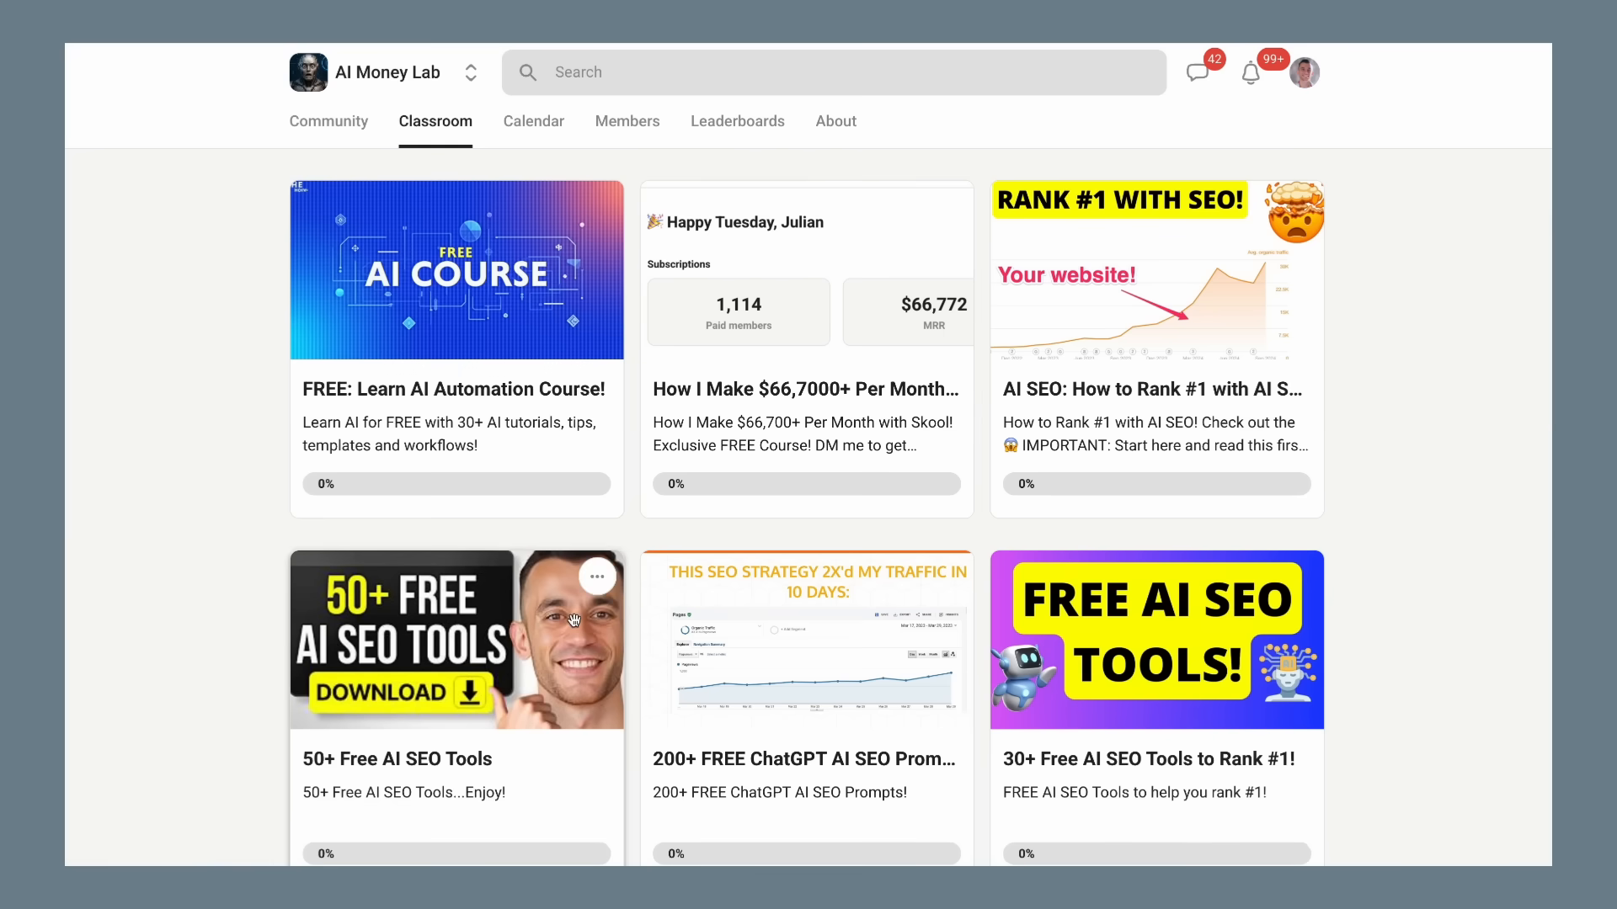
pyautogui.click(455, 639)
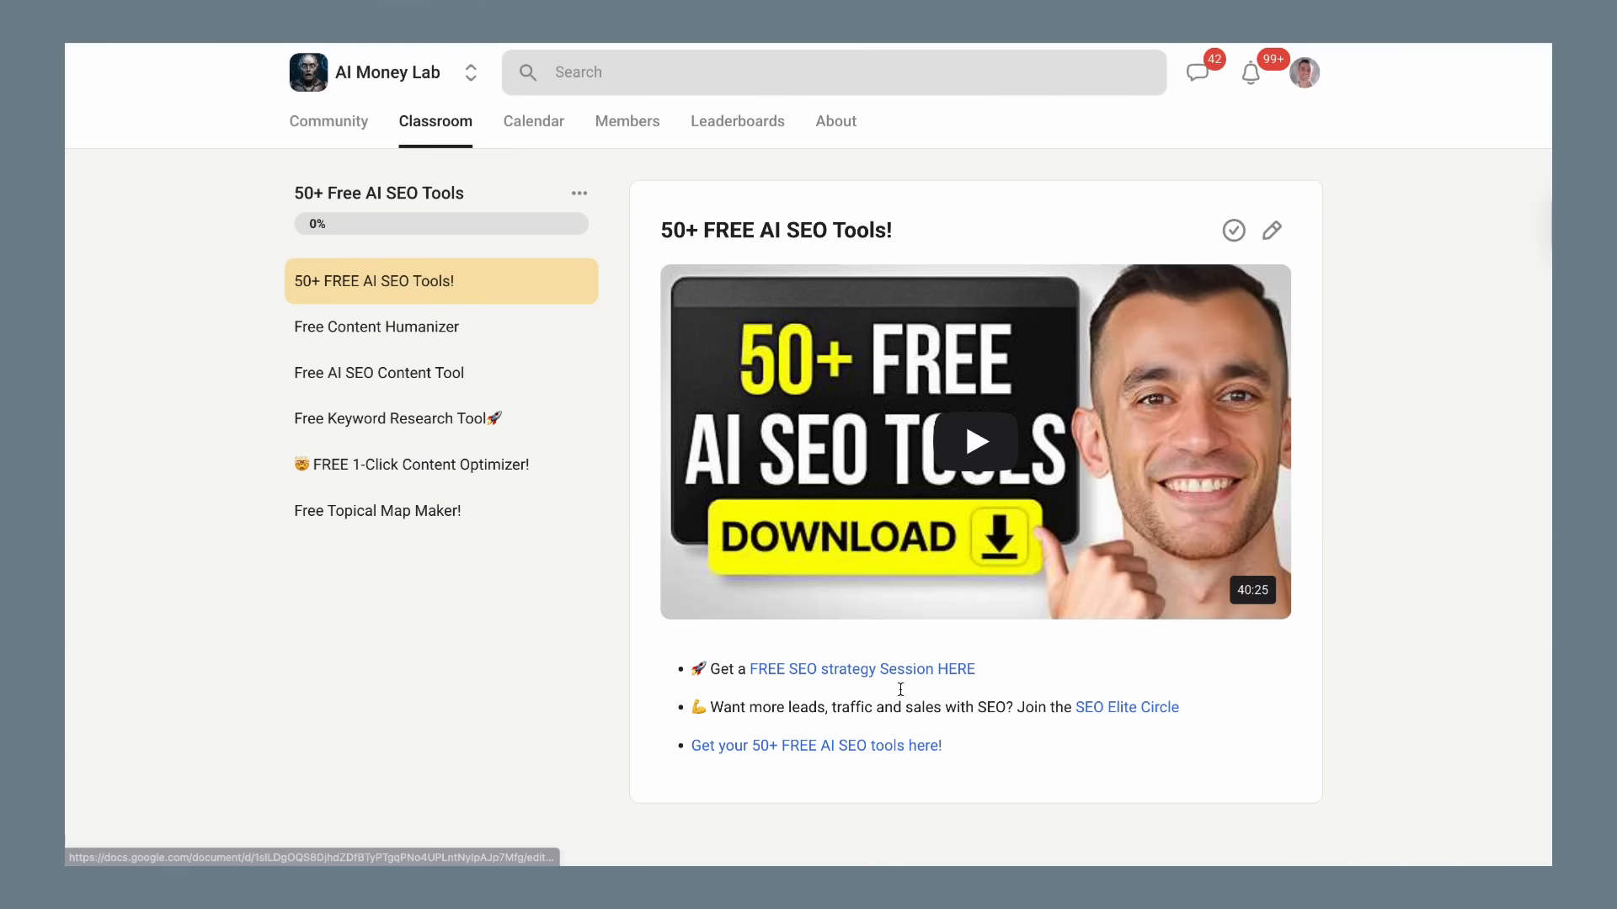
pyautogui.moveTo(426, 346)
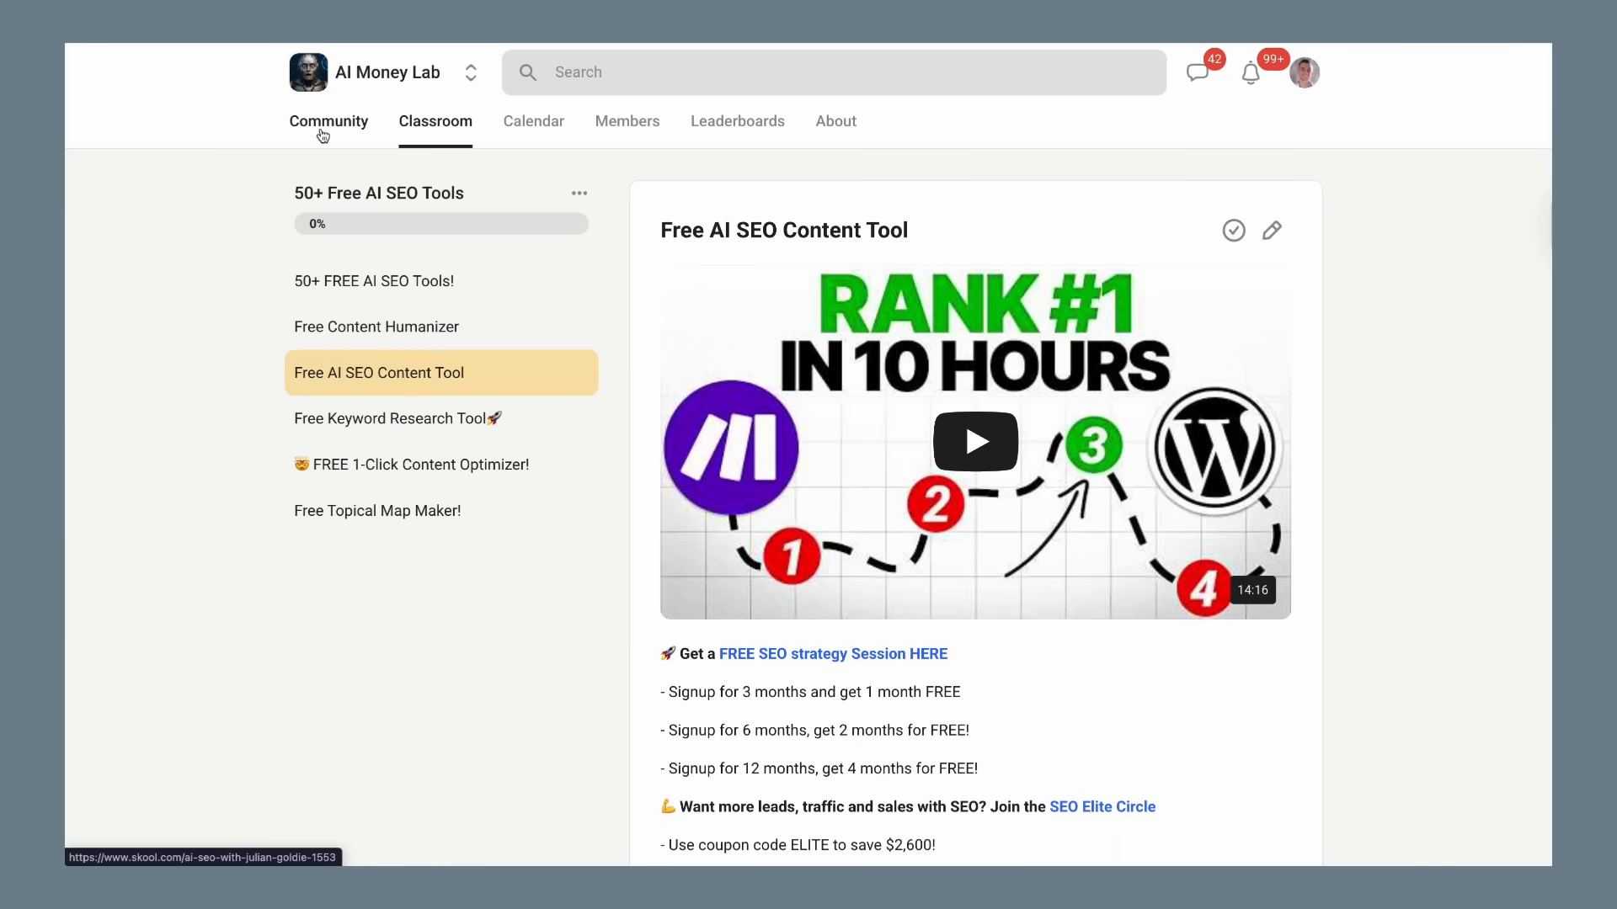
pyautogui.click(327, 121)
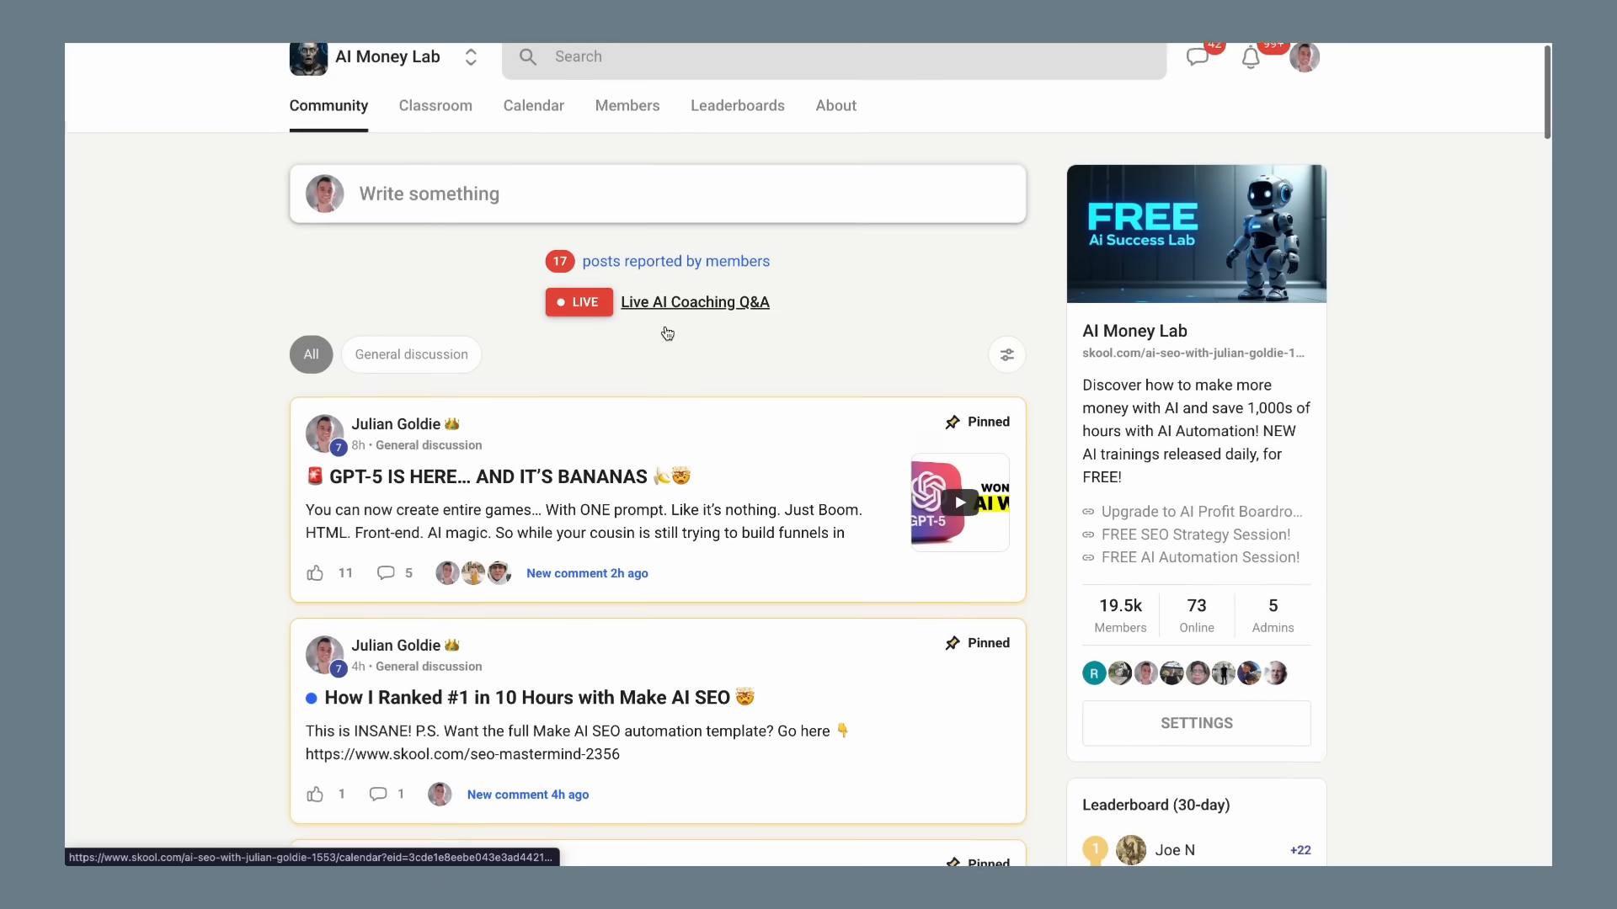
# Scroll the AI Money Lab feed, then view its Members list, August 2025 calendar and About page
pyautogui.scroll(-3)
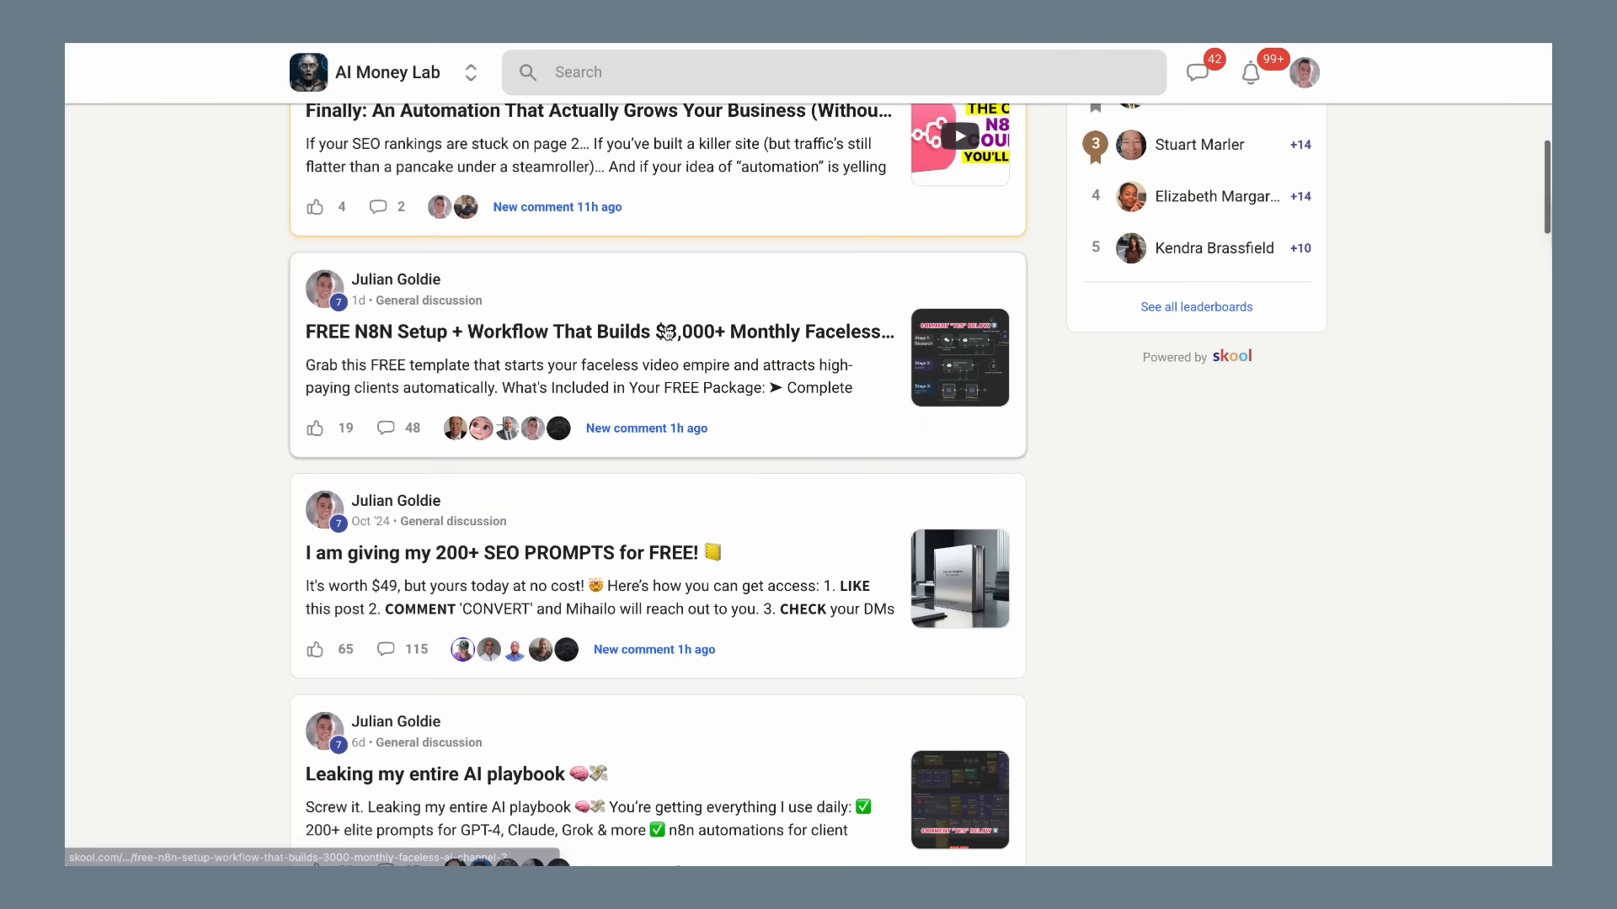
pyautogui.scroll(-3)
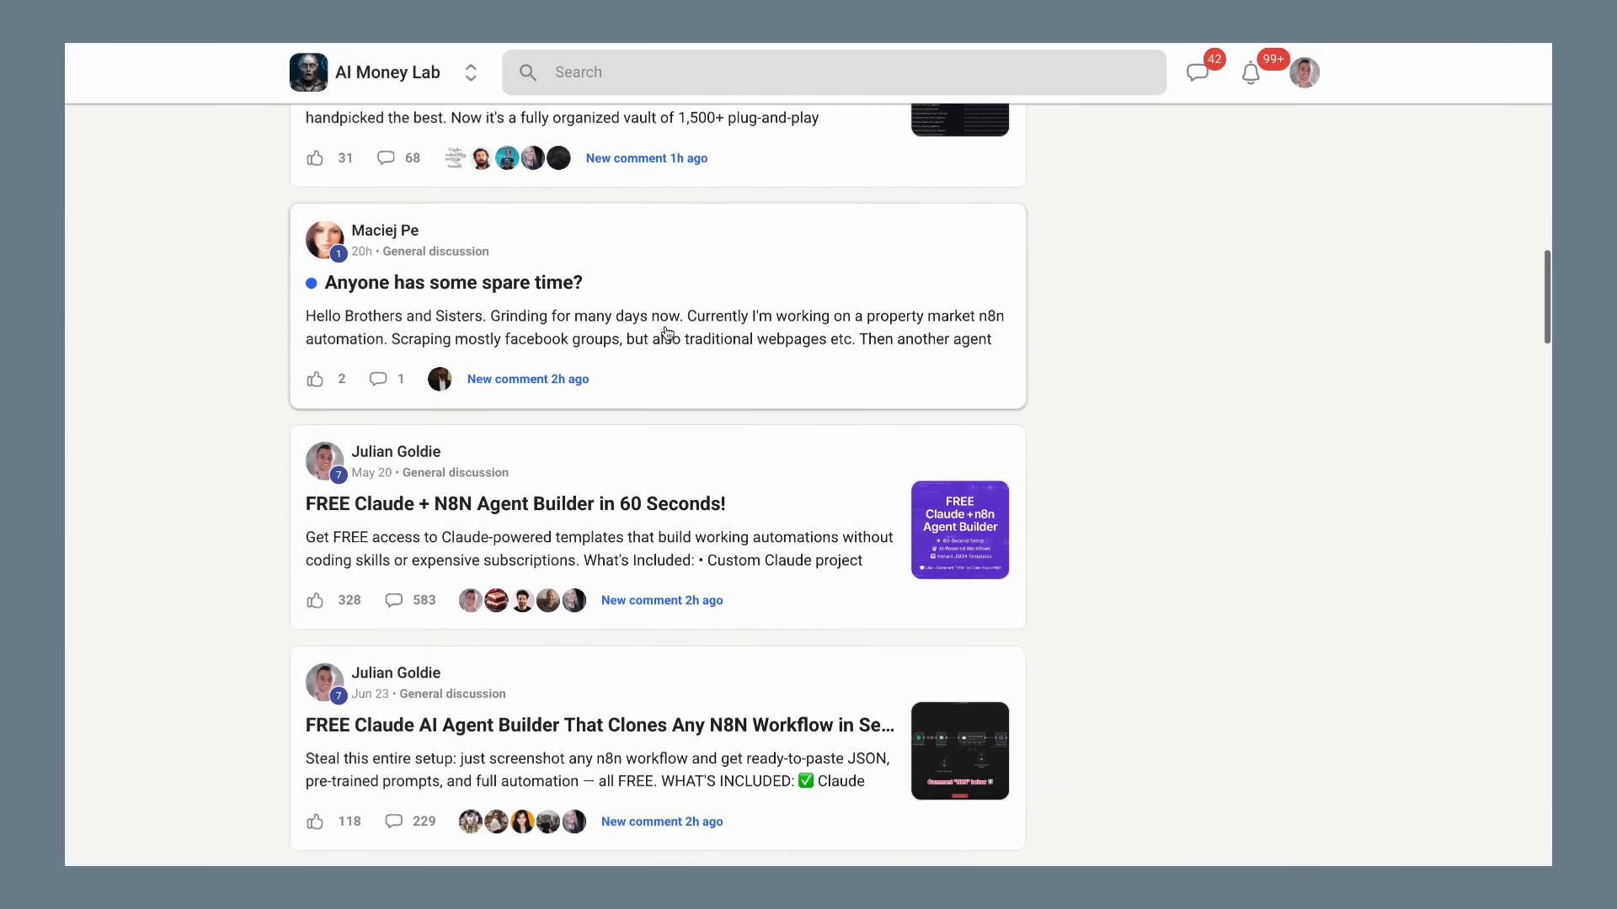
pyautogui.scroll(-3)
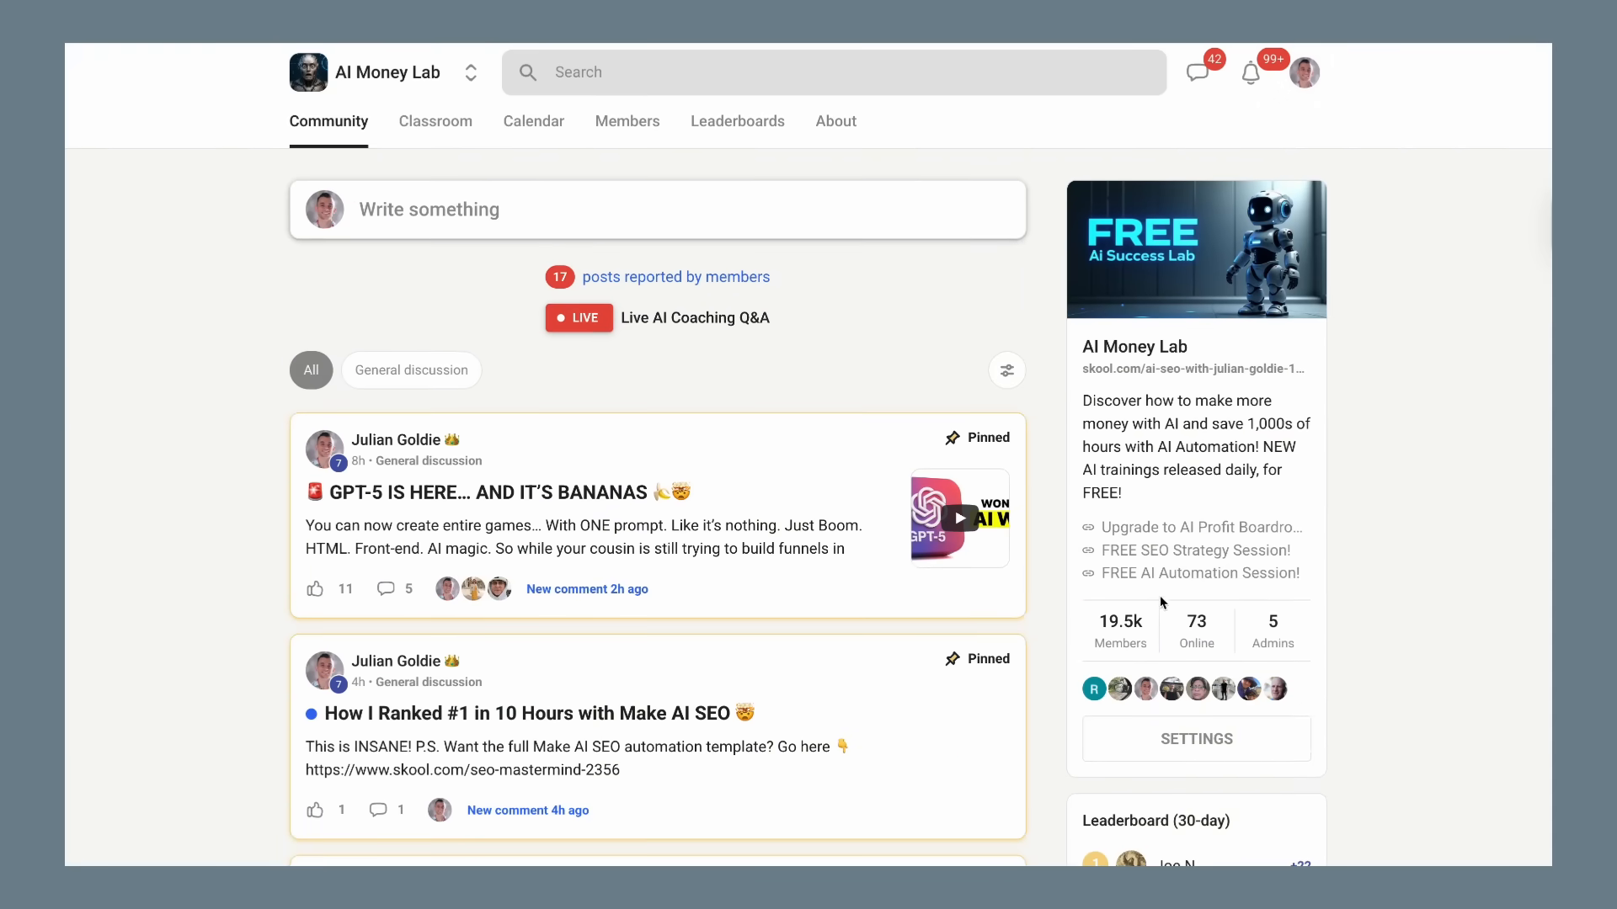
pyautogui.click(626, 120)
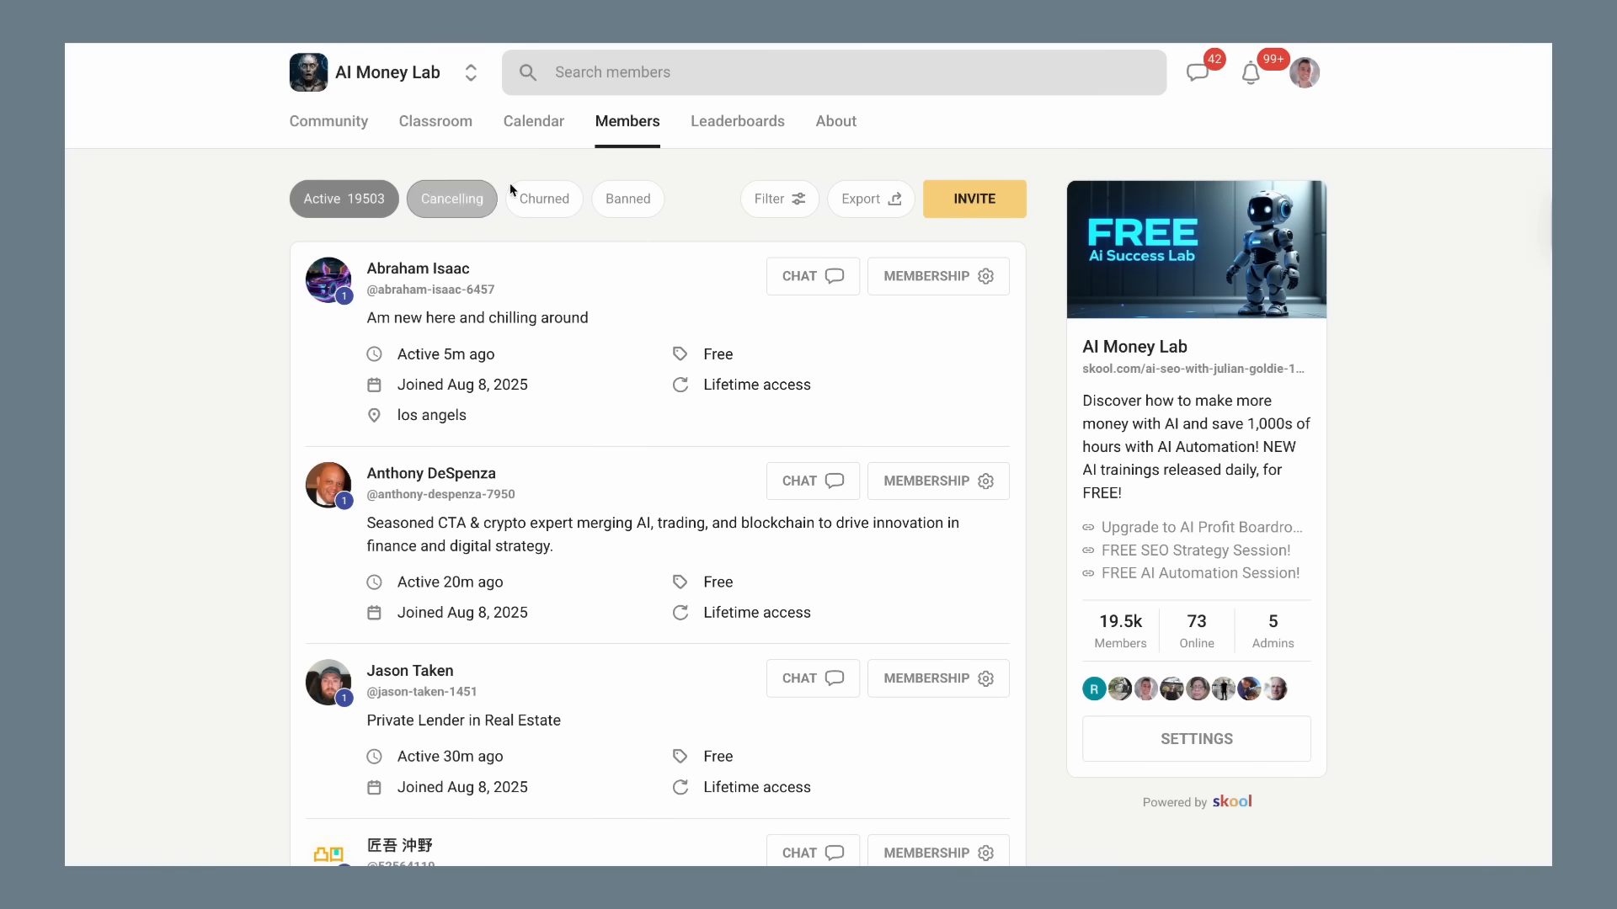
pyautogui.click(534, 120)
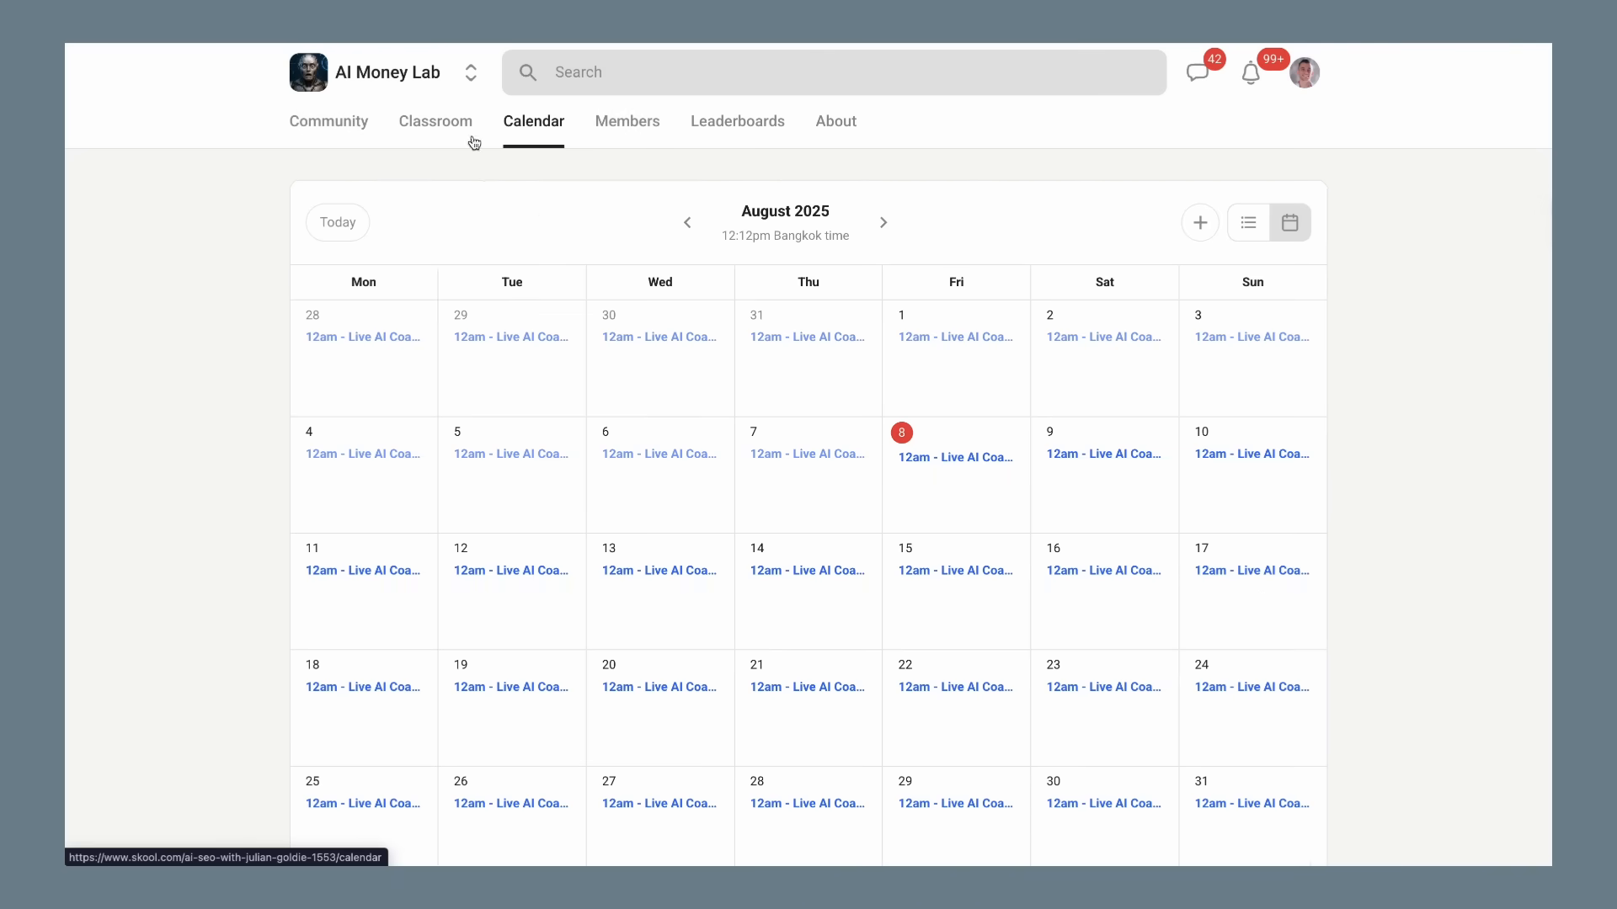
pyautogui.moveTo(787, 570)
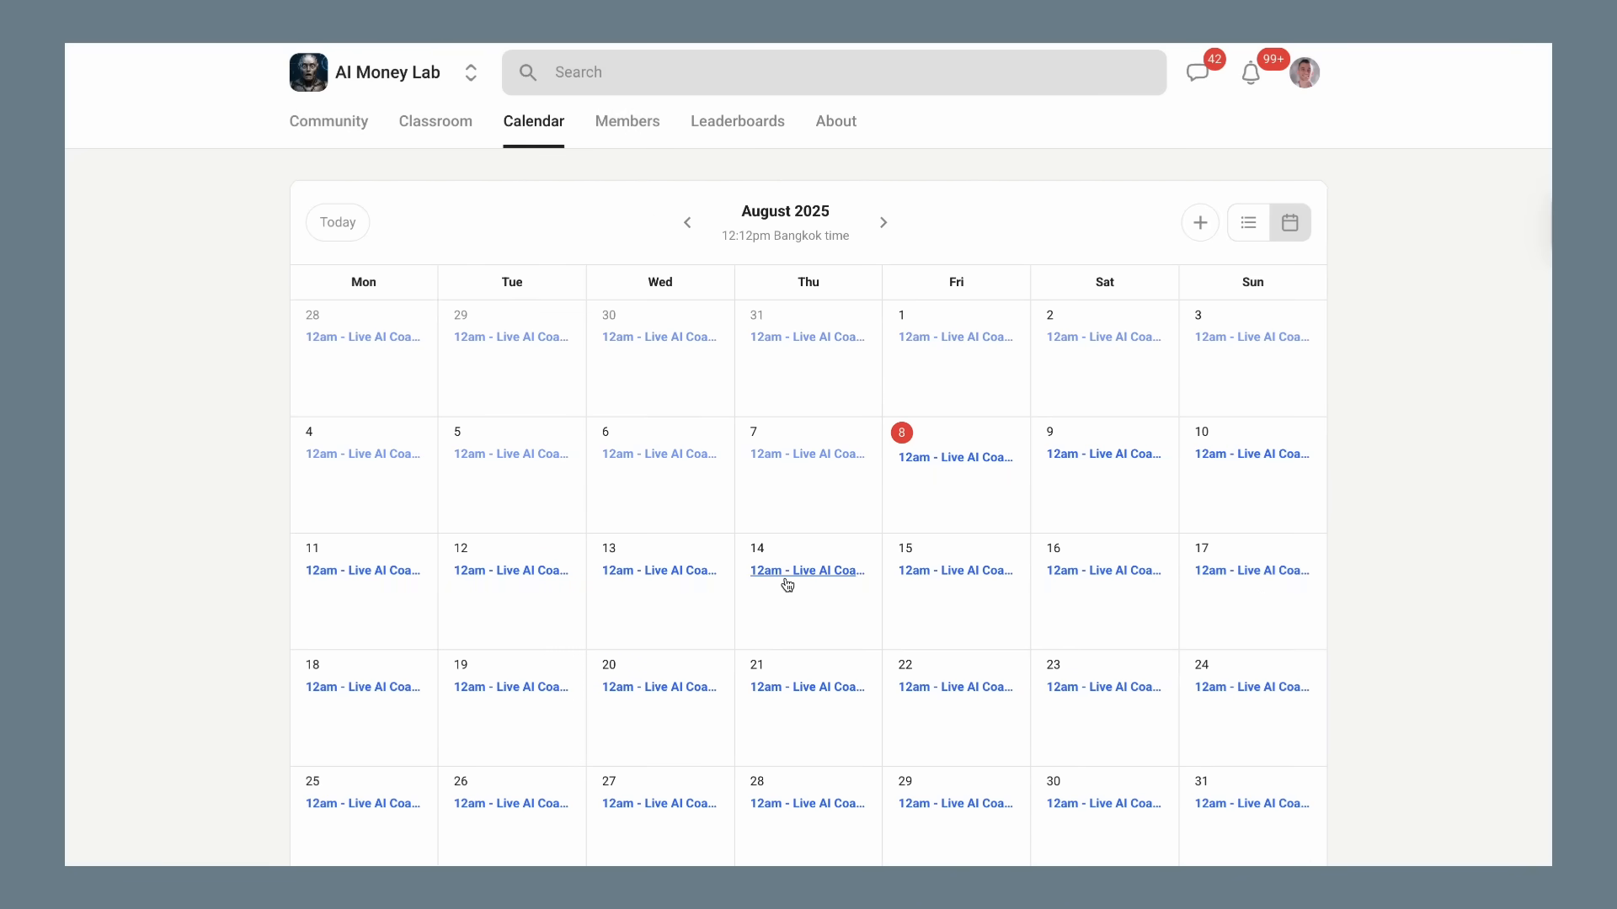
pyautogui.moveTo(1125, 570)
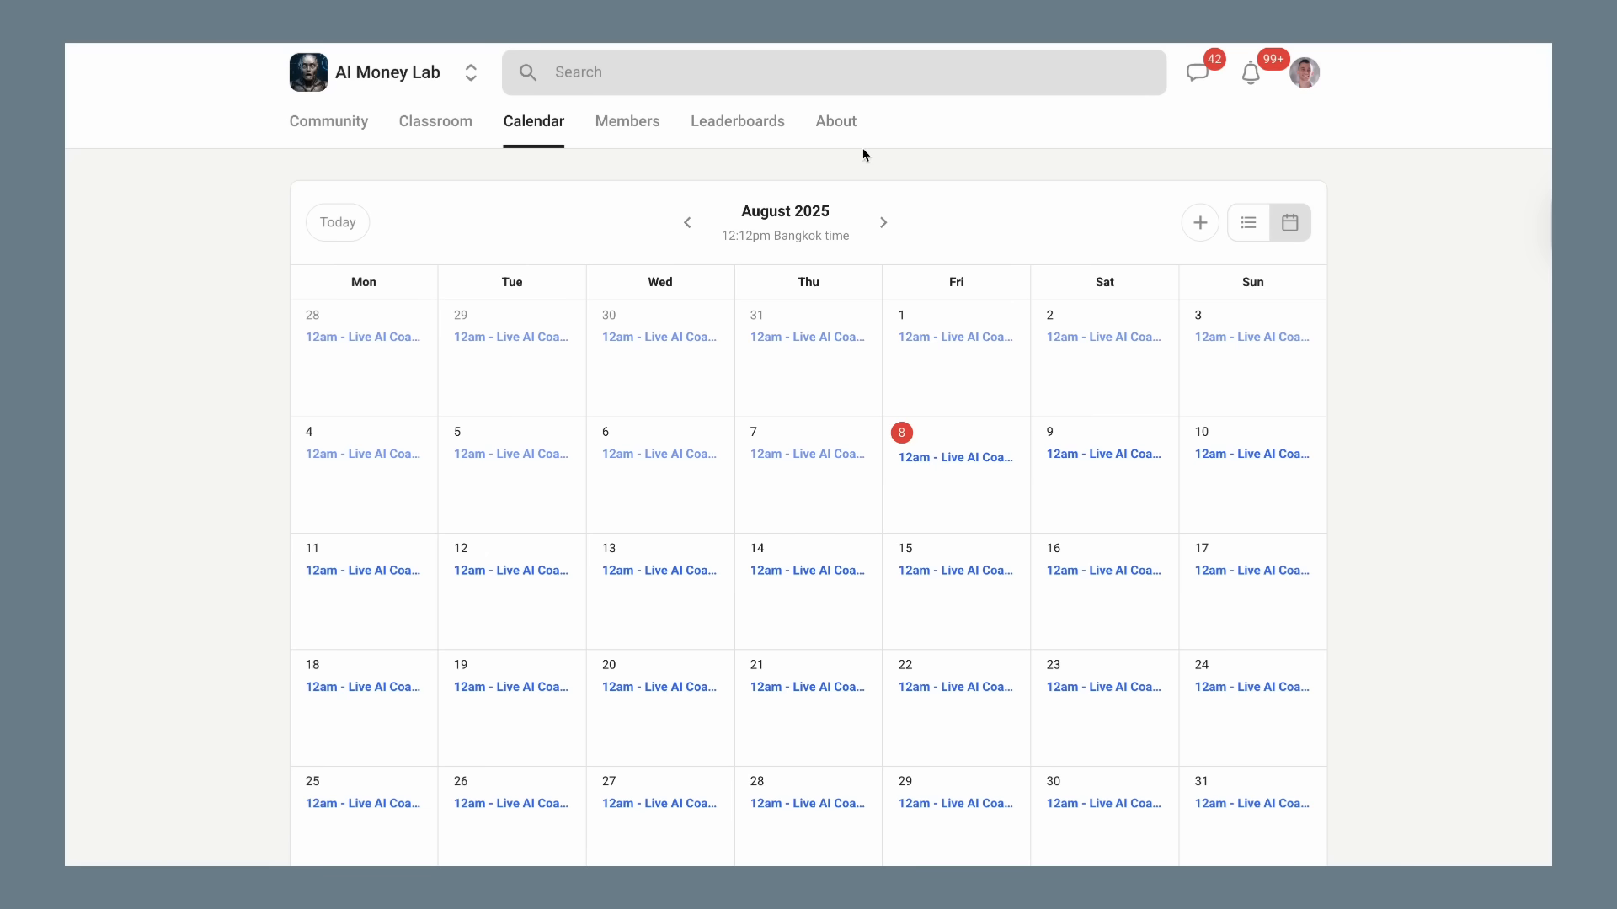
pyautogui.click(836, 120)
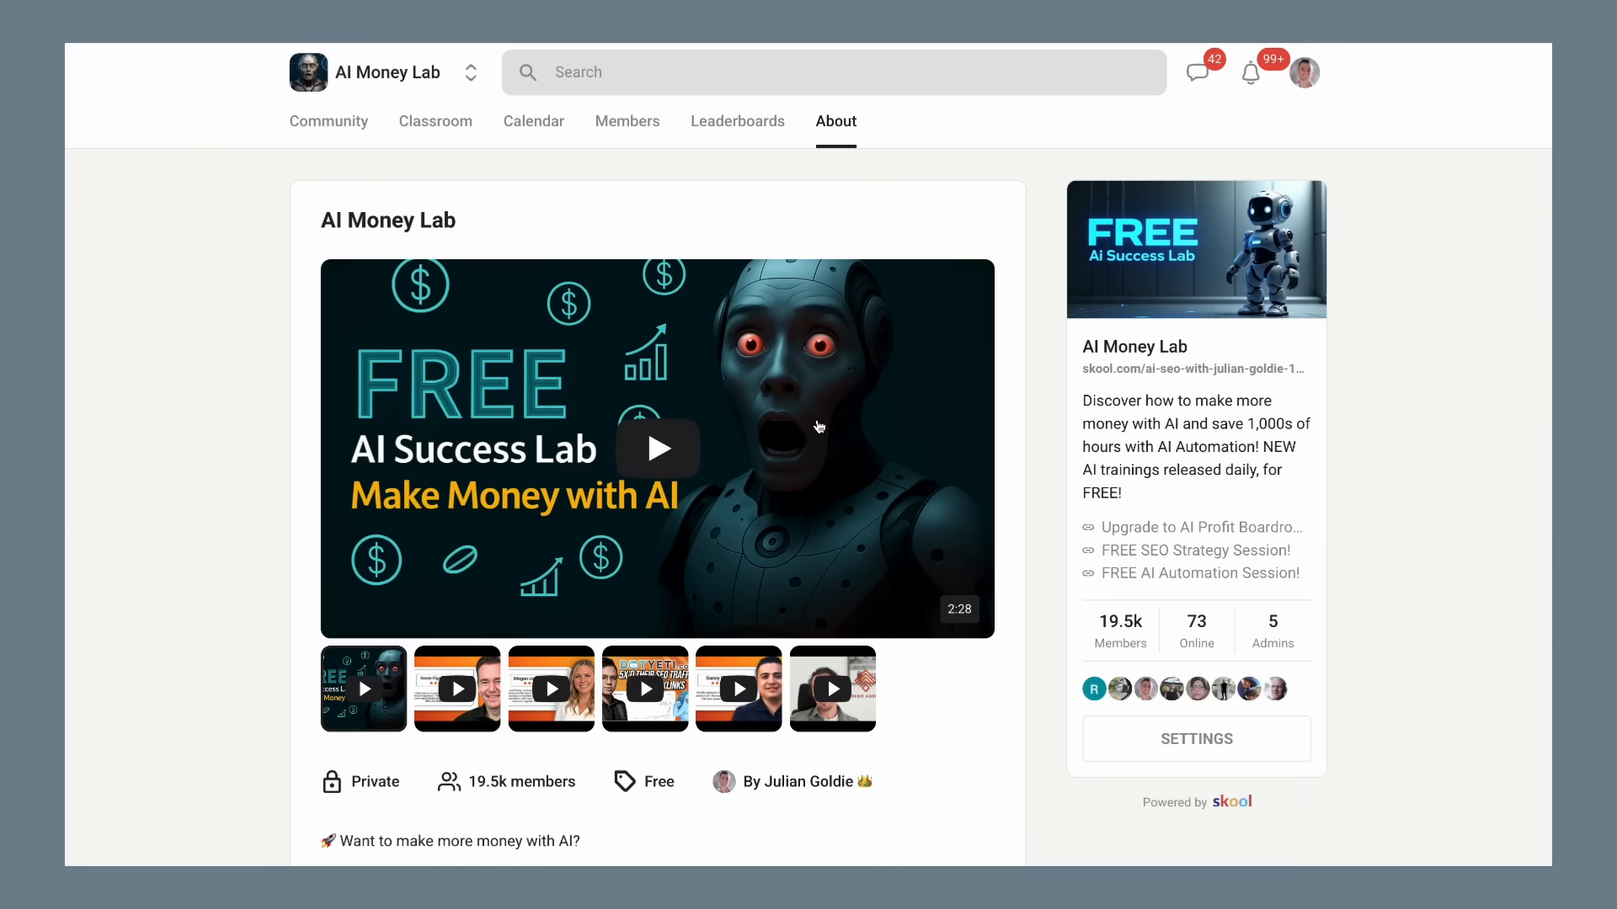